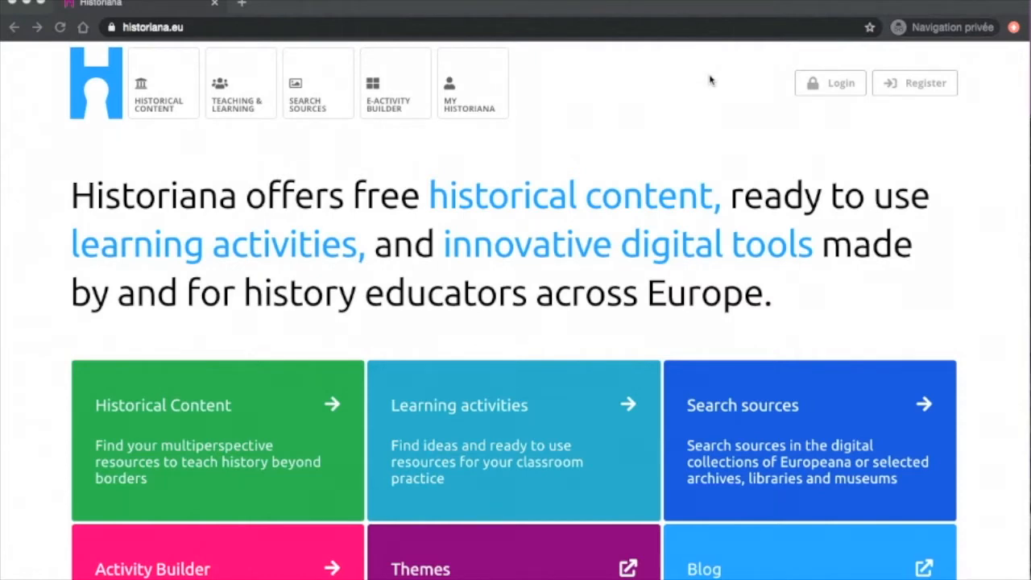
{"action": "mouse_move", "coordinate": [928, 144]}
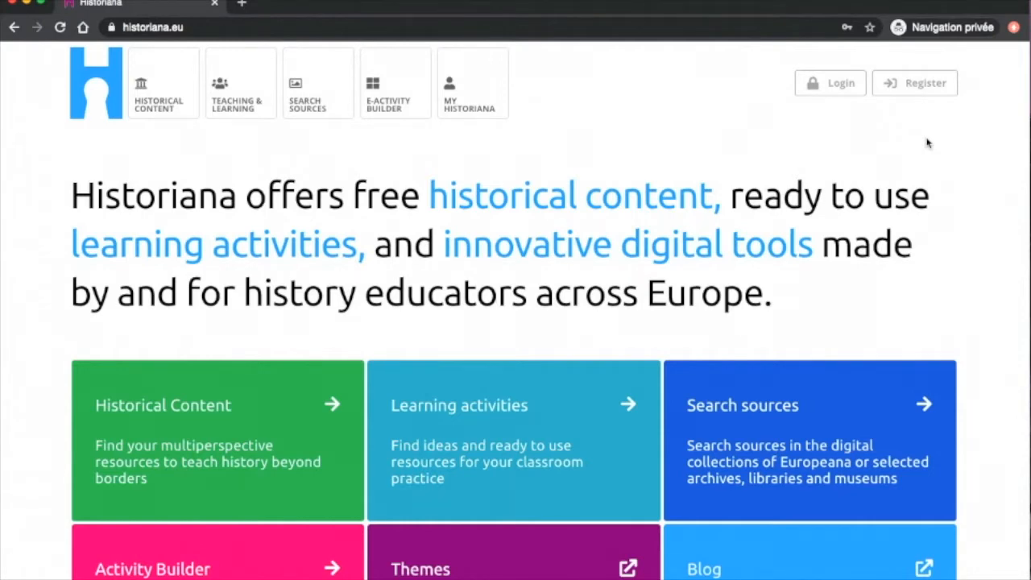
{"action": "mouse_move", "coordinate": [928, 126]}
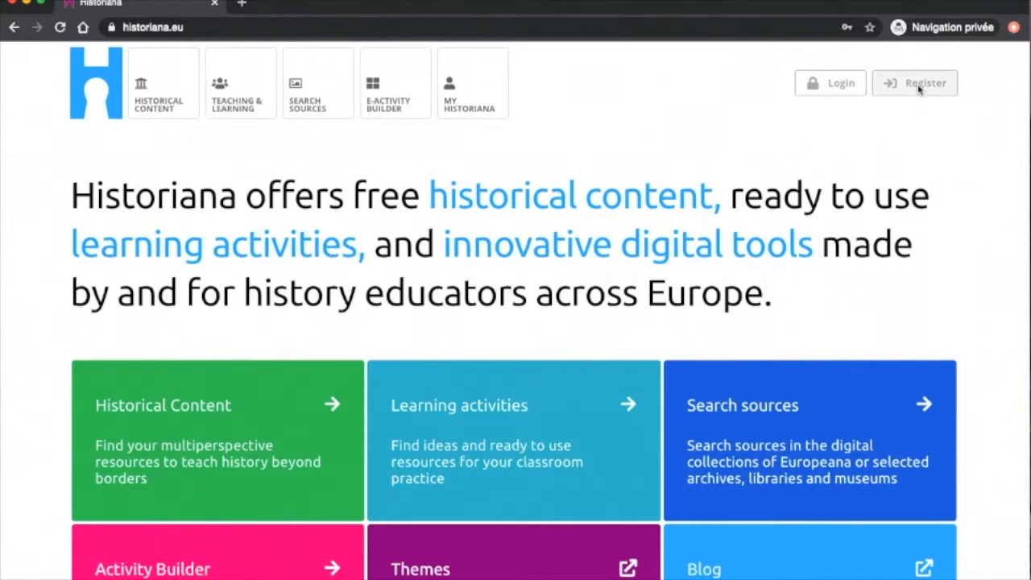
Step: Register a free Historiana account with email and password and land on its profile page
{"action": "left_click", "coordinate": [915, 83]}
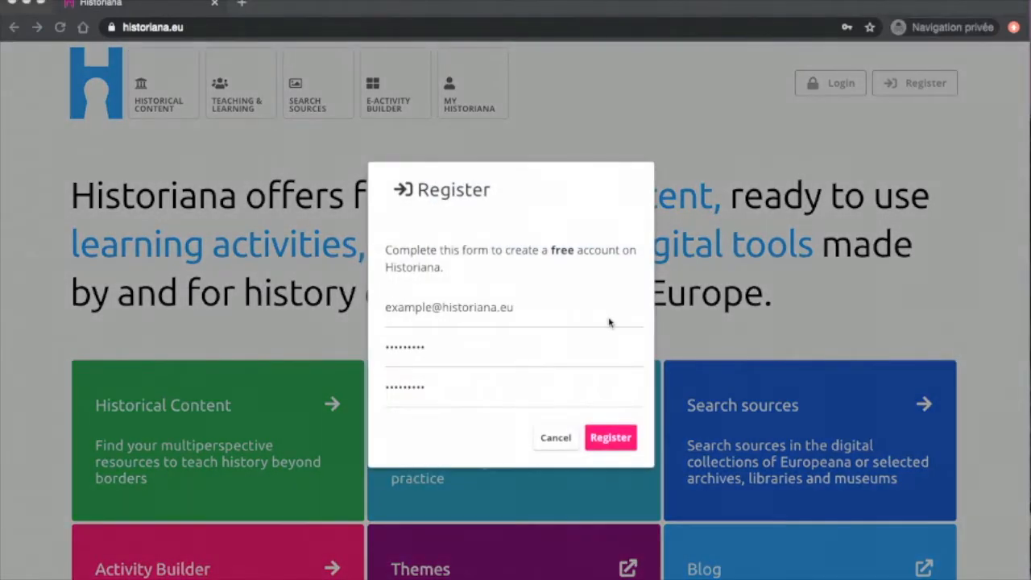
{"action": "mouse_move", "coordinate": [594, 357]}
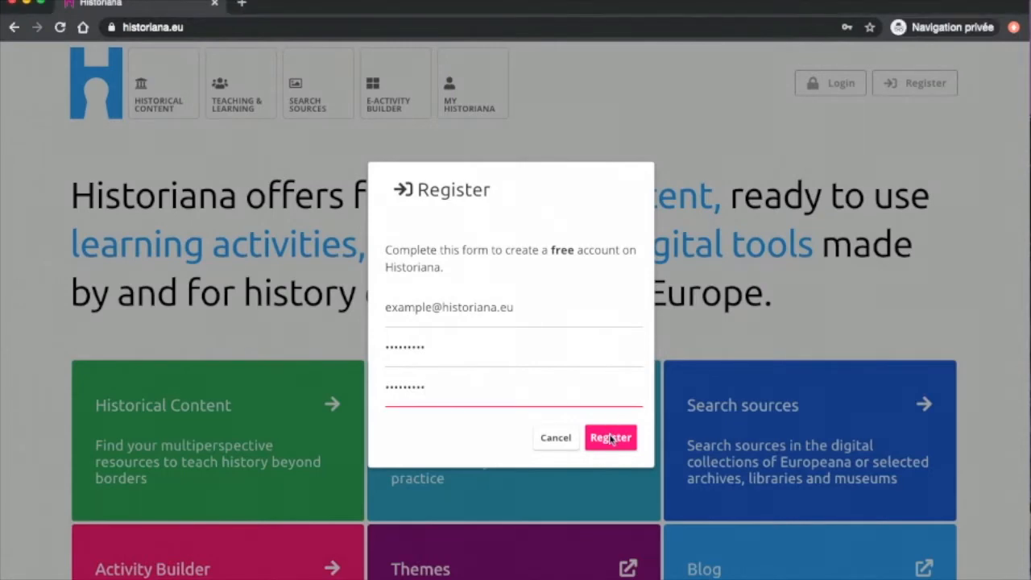
{"action": "left_click", "coordinate": [609, 438]}
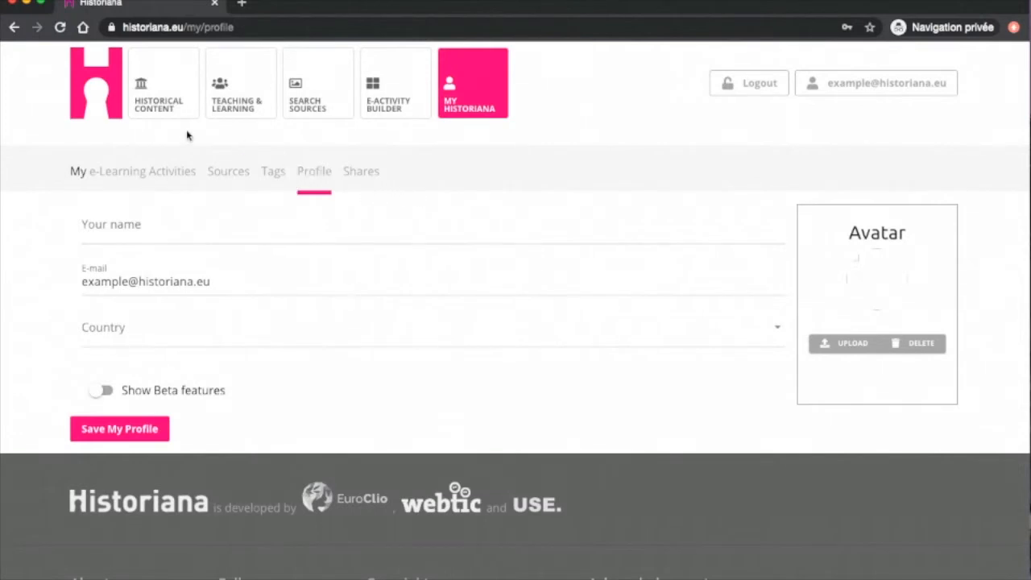
{"action": "mouse_move", "coordinate": [165, 84]}
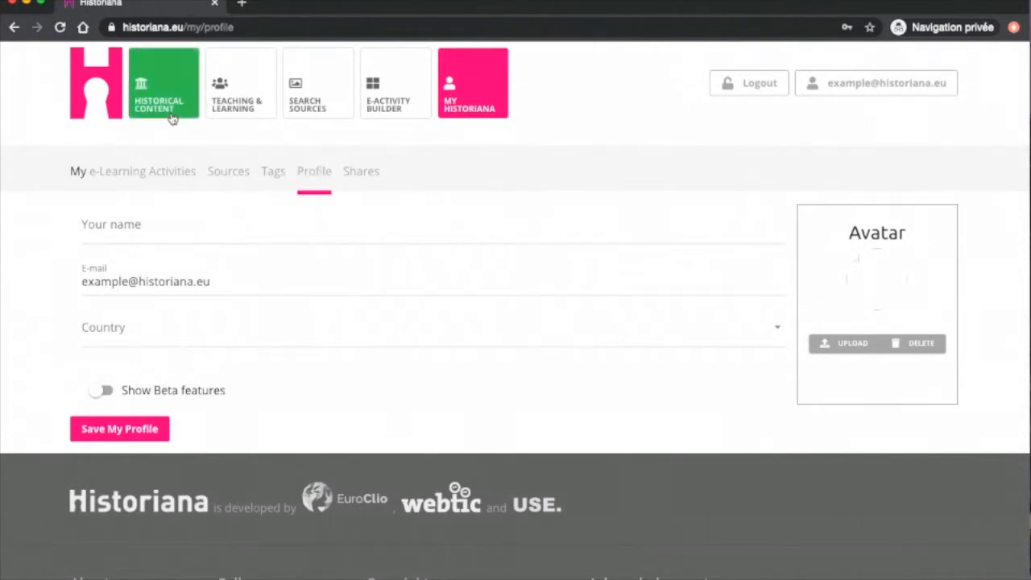
Step: Filter Historical Content to source collections and view the Women at Work collection
{"action": "left_click", "coordinate": [162, 83]}
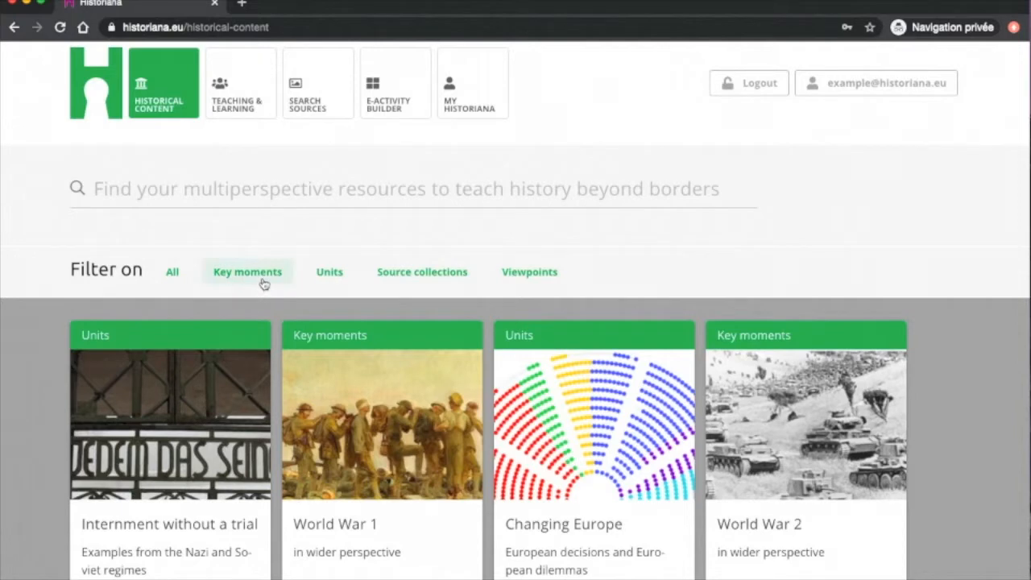
{"action": "mouse_move", "coordinate": [528, 271]}
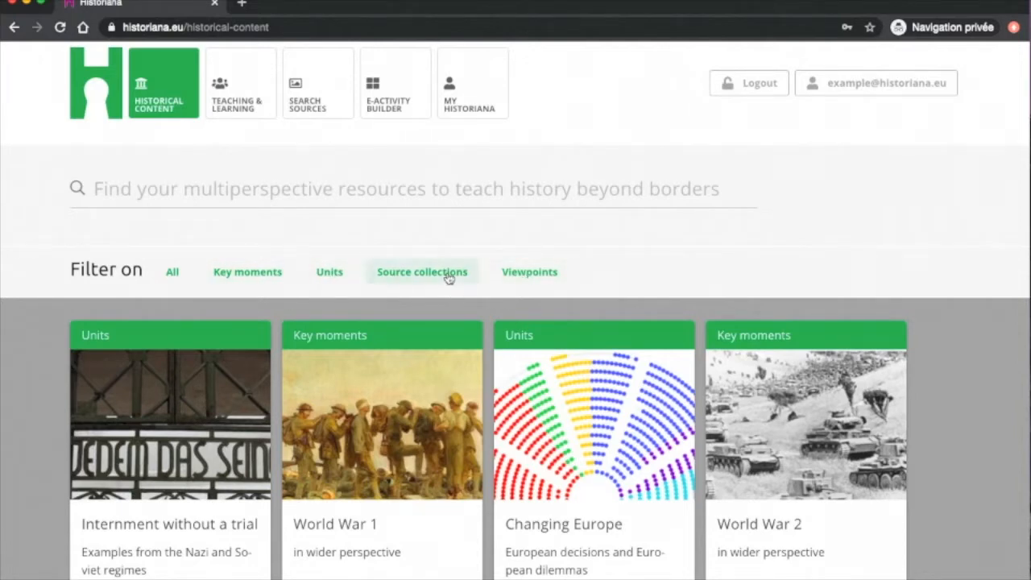
{"action": "left_click", "coordinate": [422, 270]}
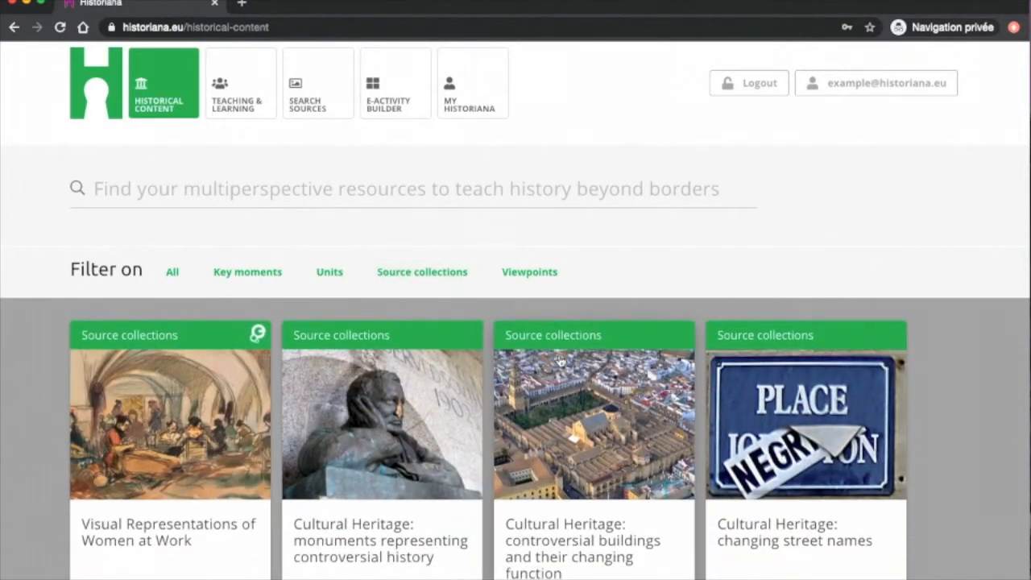
{"action": "left_click", "coordinate": [169, 426]}
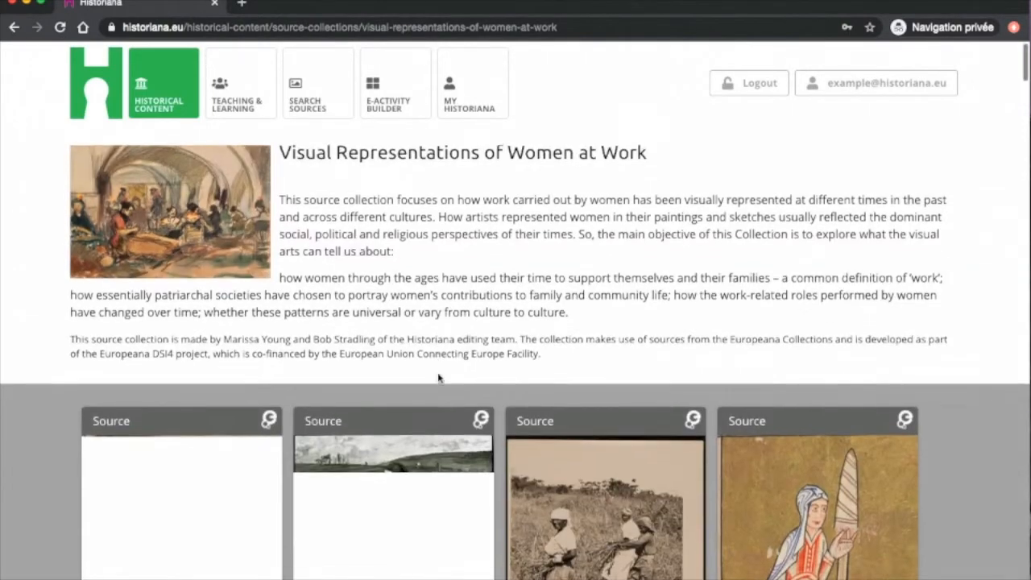
{"action": "scroll", "scroll_direction": "down", "scroll_amount": 3}
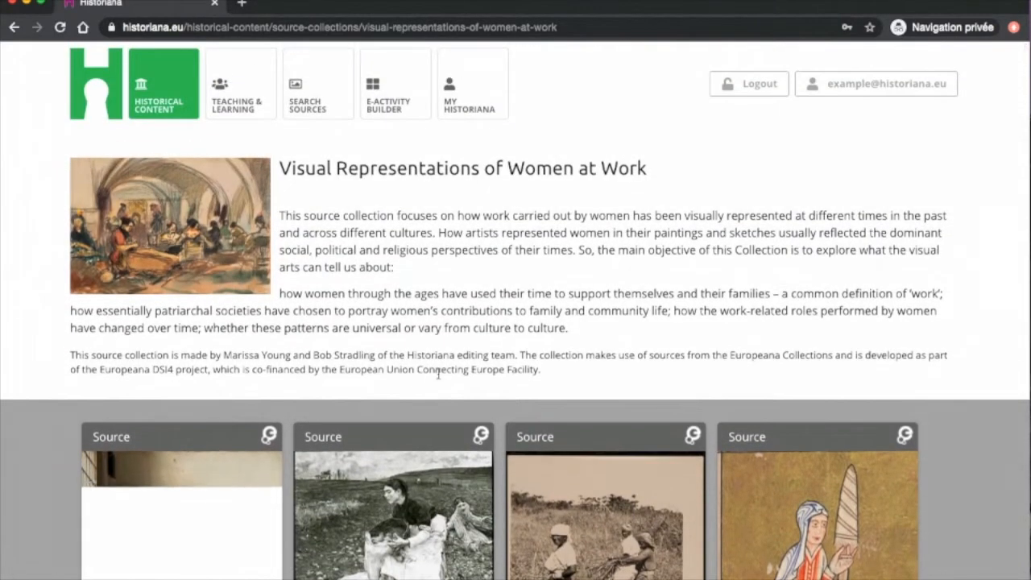
Step: Return to the catalogue, filter it to Units and browse the listed units
{"action": "left_click", "coordinate": [162, 84]}
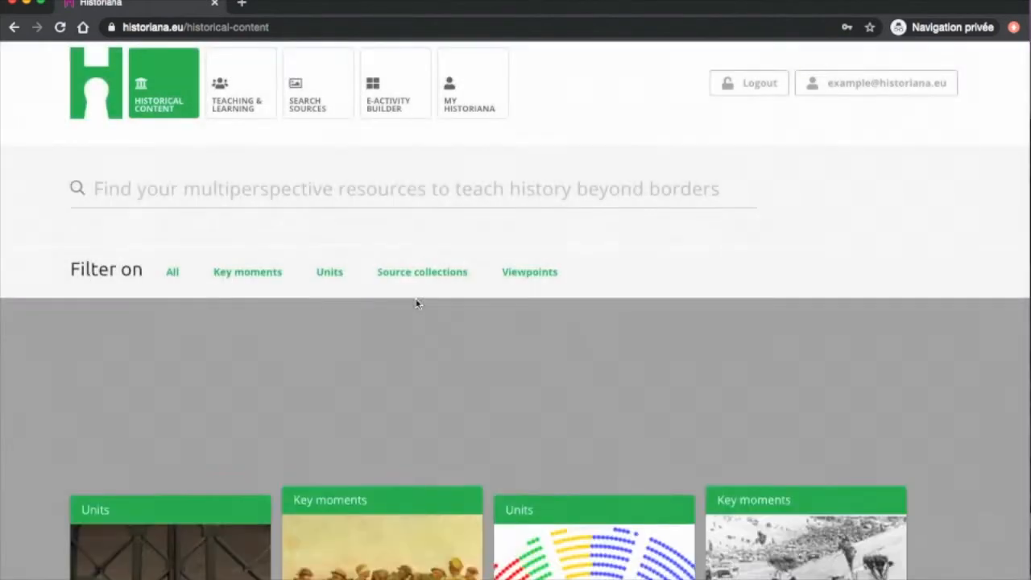
{"action": "left_click", "coordinate": [248, 271]}
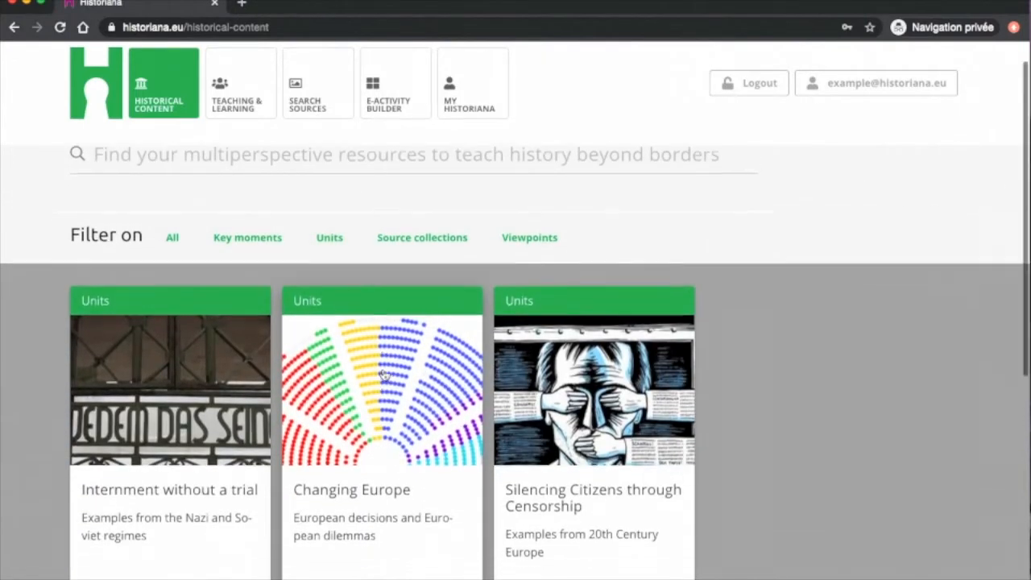
{"action": "scroll", "scroll_direction": "down", "scroll_amount": 3}
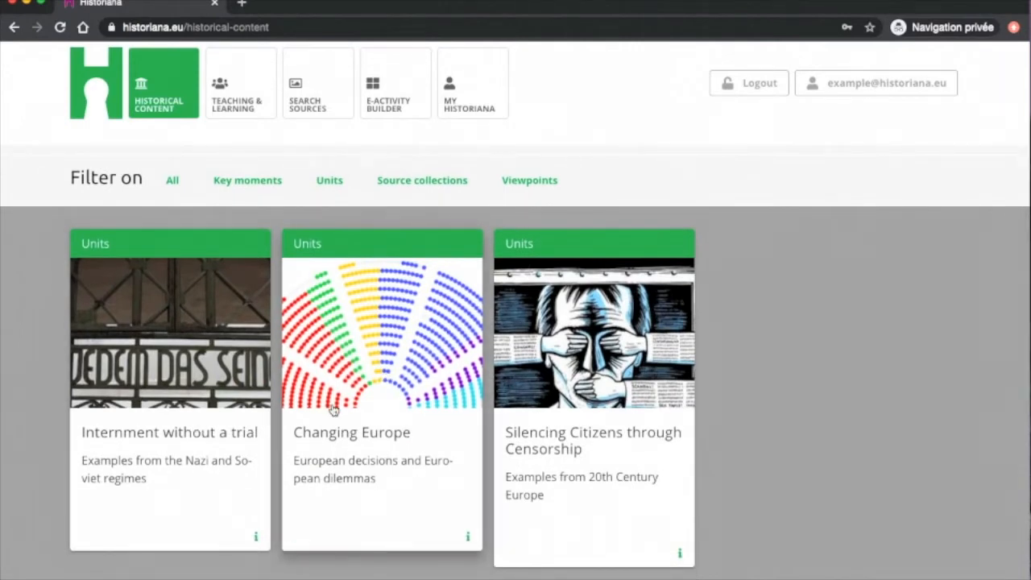
{"action": "scroll", "scroll_direction": "down", "scroll_amount": 3}
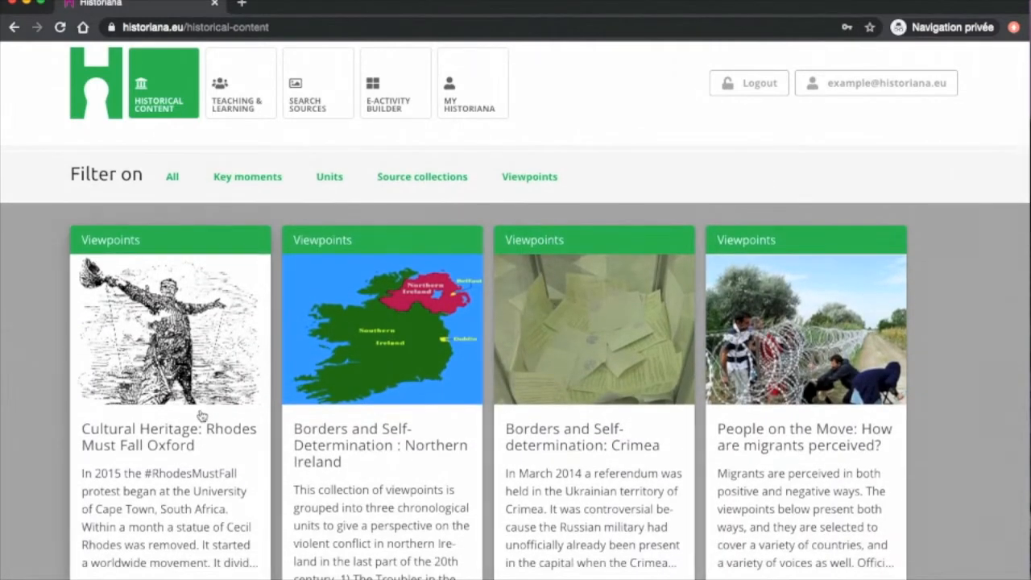
{"action": "mouse_move", "coordinate": [323, 365]}
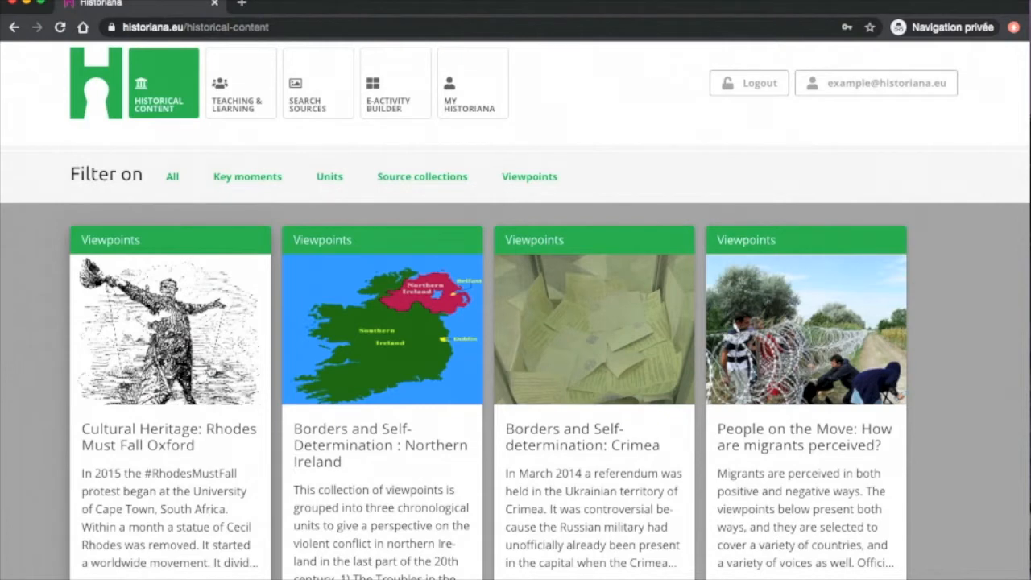
{"action": "scroll", "scroll_direction": "down", "scroll_amount": 3}
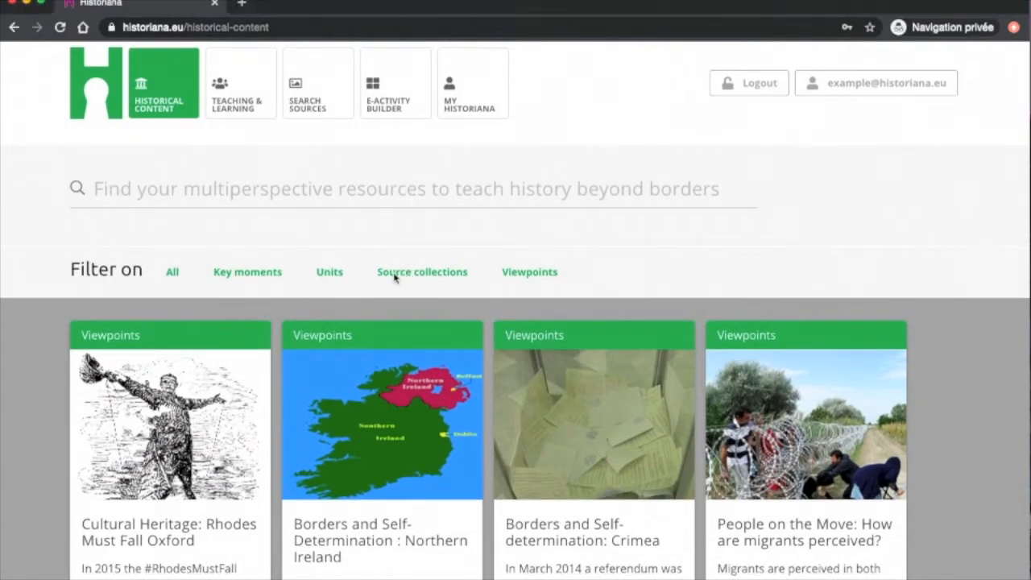
Step: Filter to source collections and view the national personifications in propaganda collection
{"action": "left_click", "coordinate": [422, 270]}
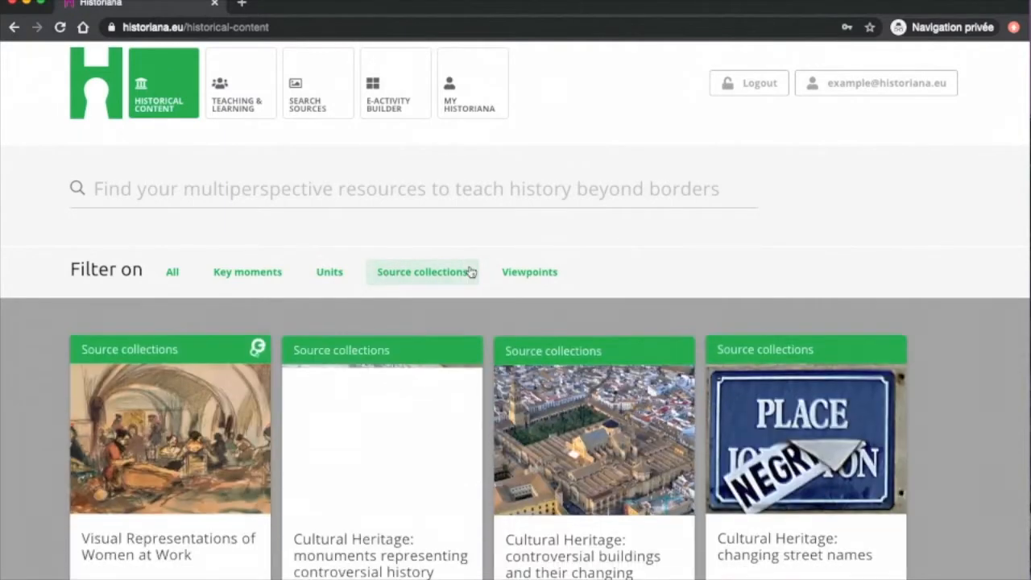
{"action": "scroll", "scroll_direction": "down", "scroll_amount": 3}
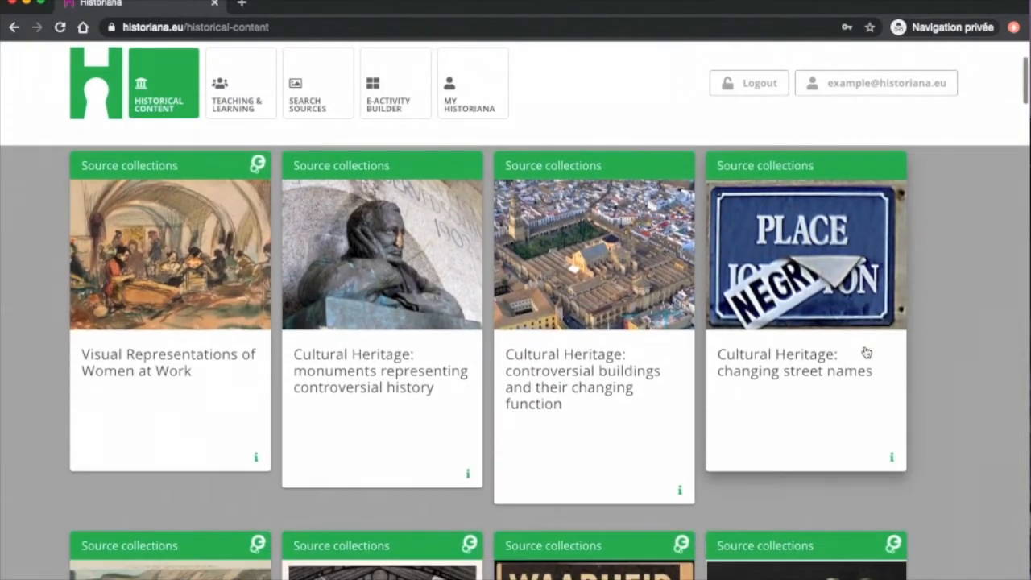
{"action": "scroll", "scroll_direction": "down", "scroll_amount": 3}
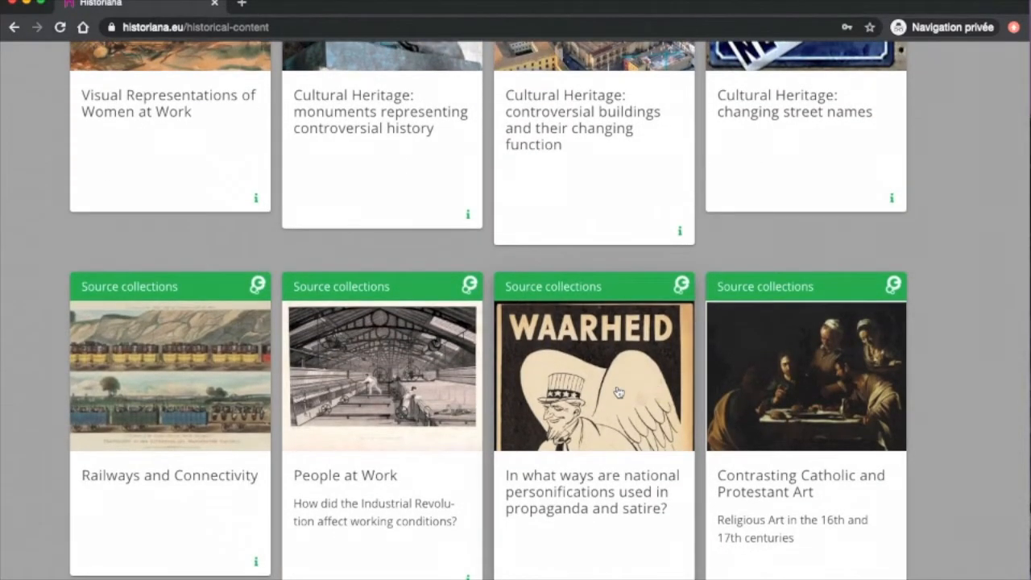
{"action": "left_click", "coordinate": [592, 376]}
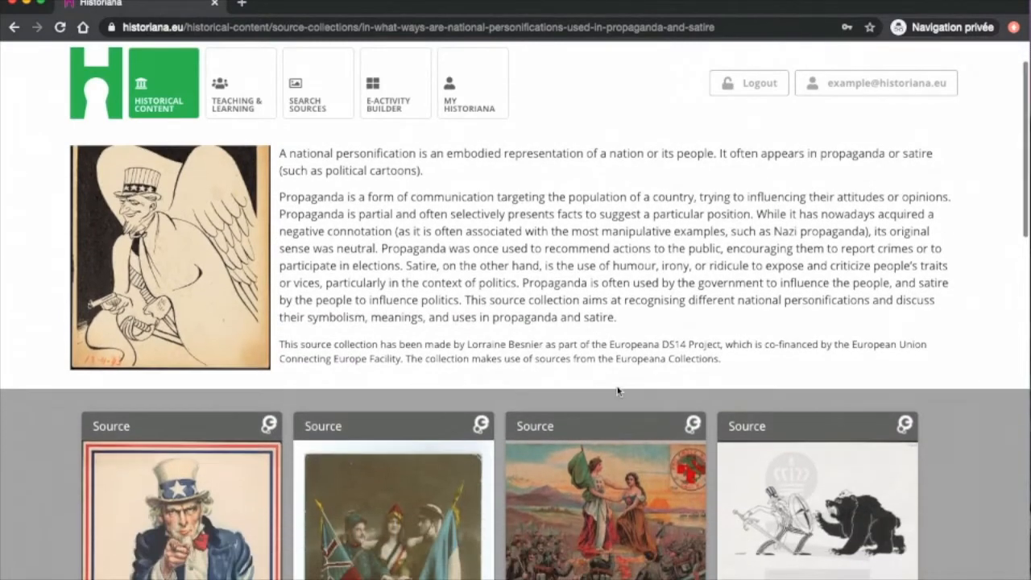
{"action": "scroll", "scroll_direction": "down", "scroll_amount": 3}
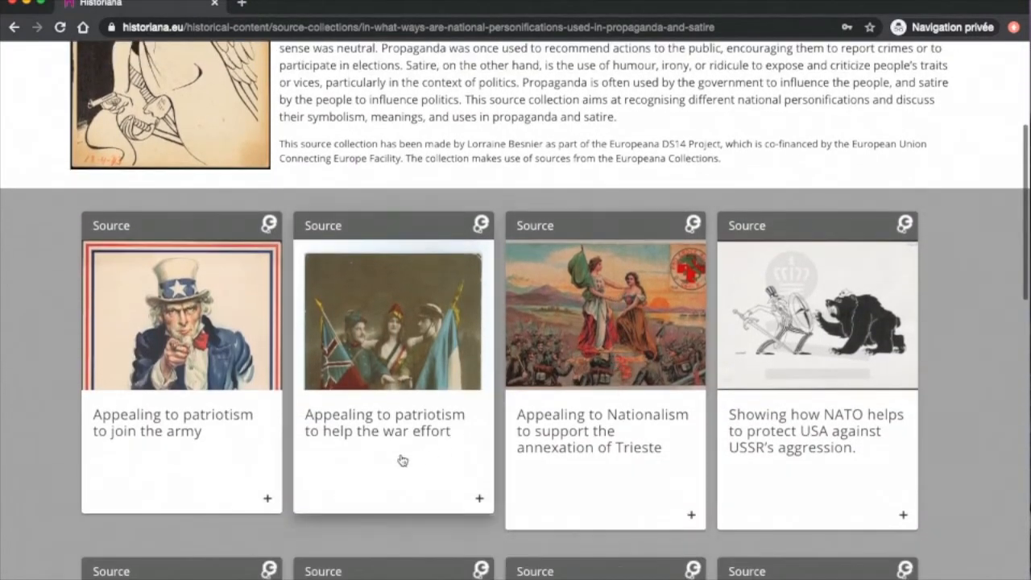
{"action": "mouse_move", "coordinate": [480, 499]}
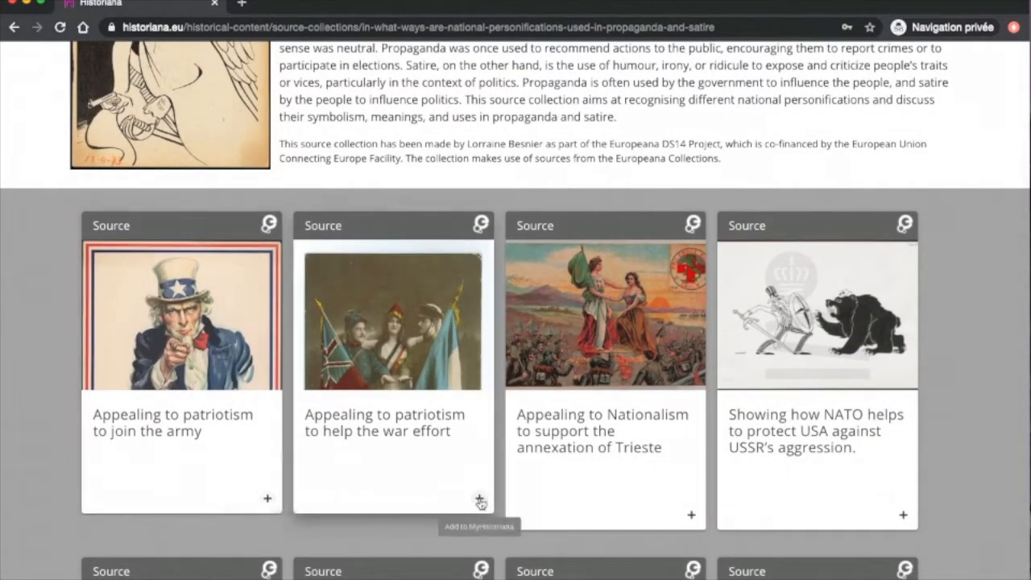
{"action": "mouse_move", "coordinate": [690, 516]}
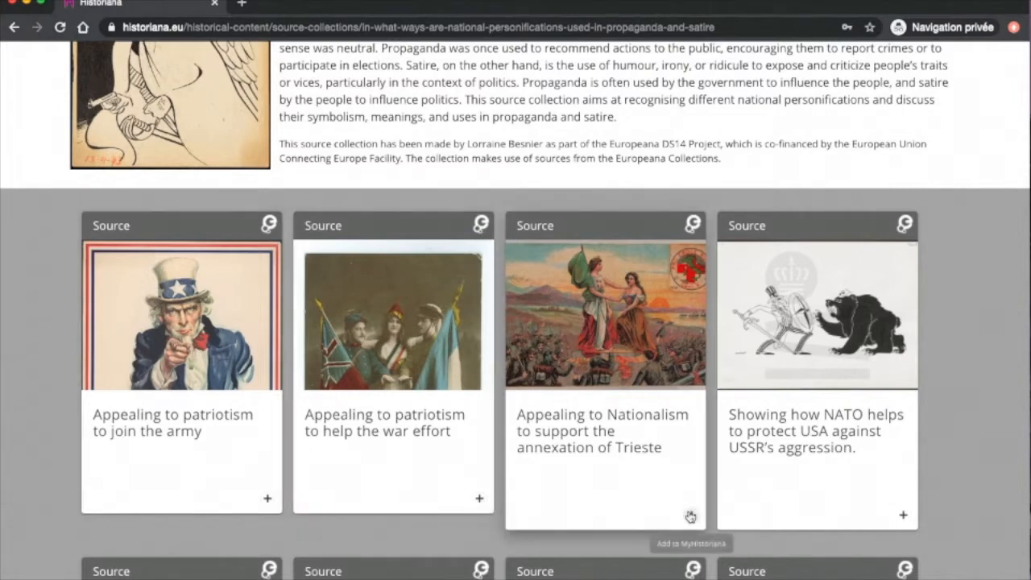
Step: Add the army recruitment poster source to My Sources and go to the personal area
{"action": "left_click", "coordinate": [690, 515]}
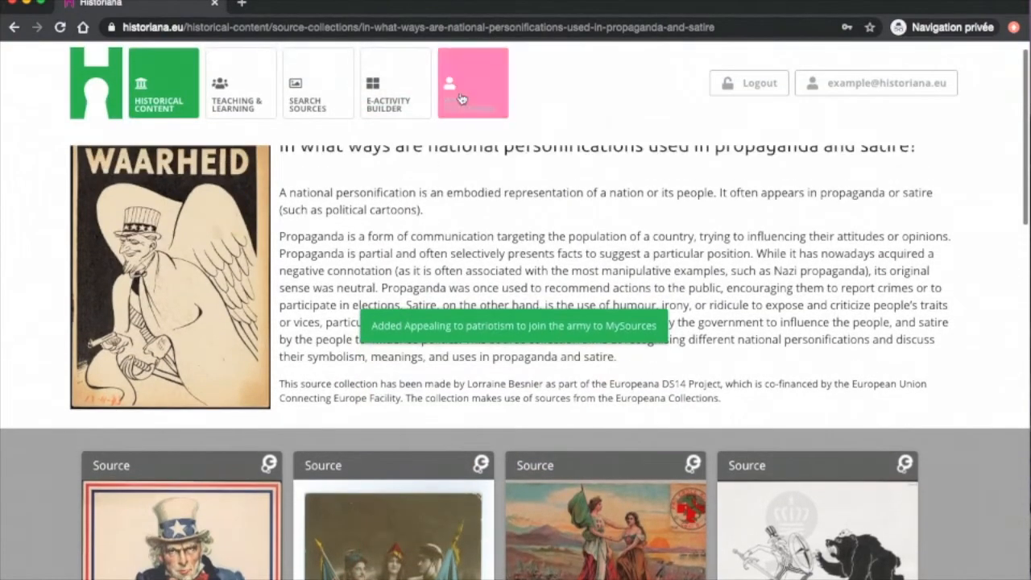
{"action": "left_click", "coordinate": [473, 84]}
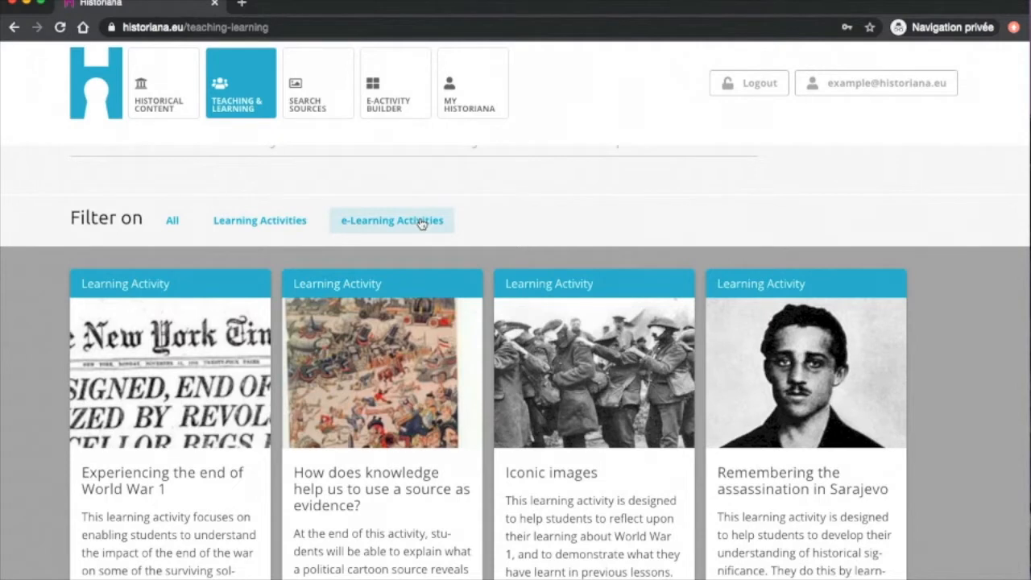
Step: Filter Teaching & Learning to e-Learning Activities and search for 'different'
{"action": "left_click", "coordinate": [391, 219]}
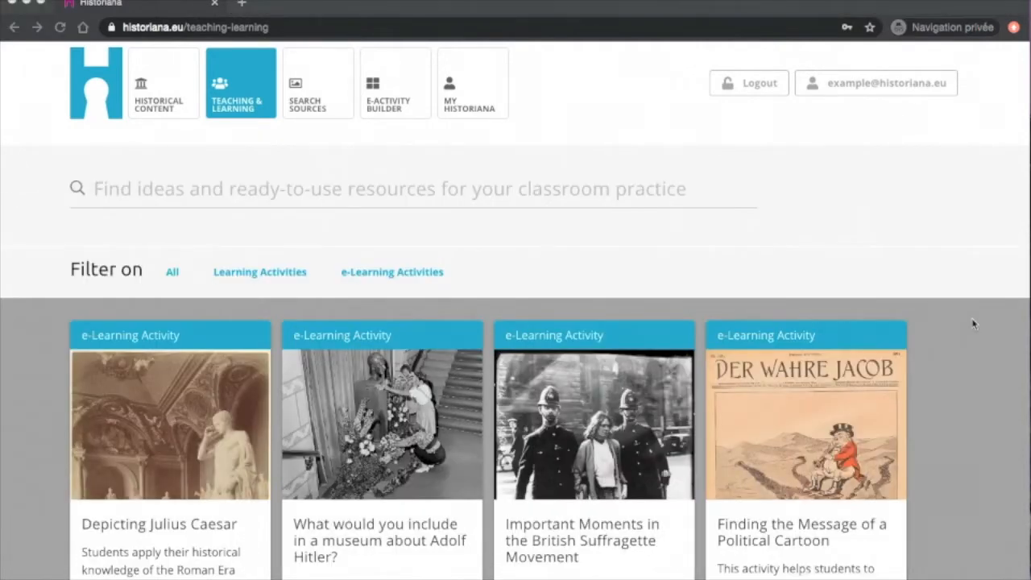
{"action": "mouse_move", "coordinate": [638, 229]}
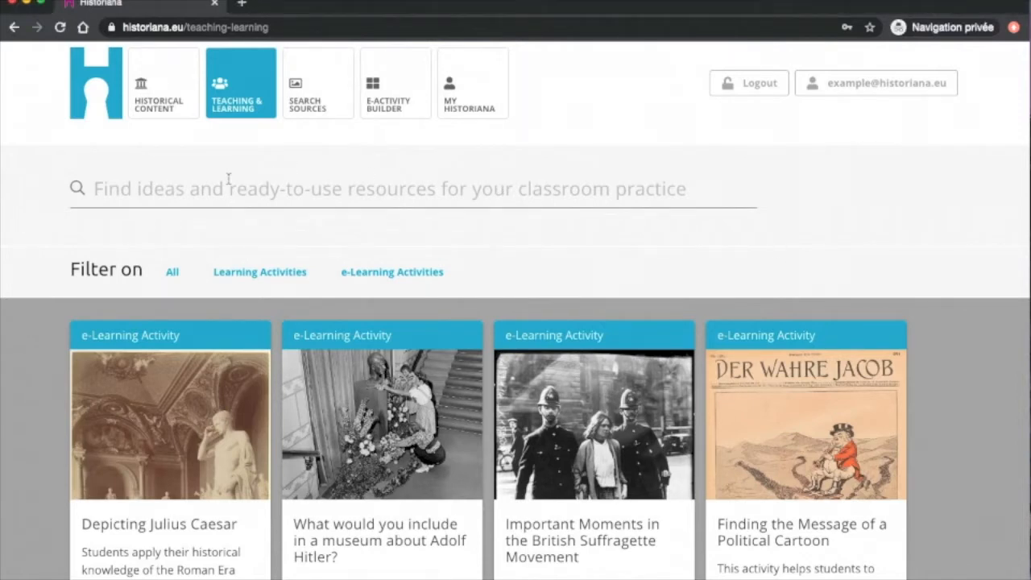
{"action": "left_click", "coordinate": [322, 188]}
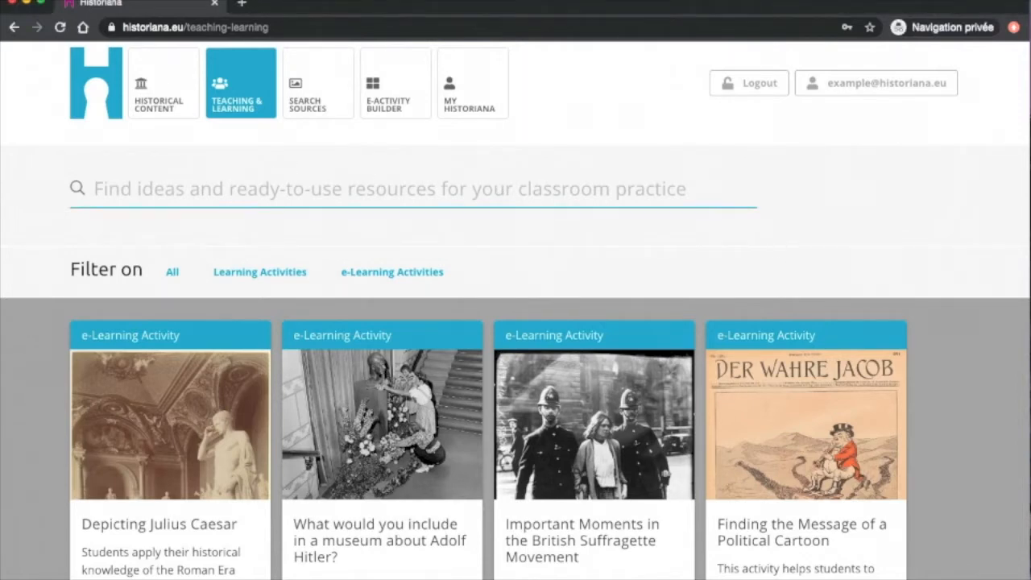
{"action": "type", "text": "different"}
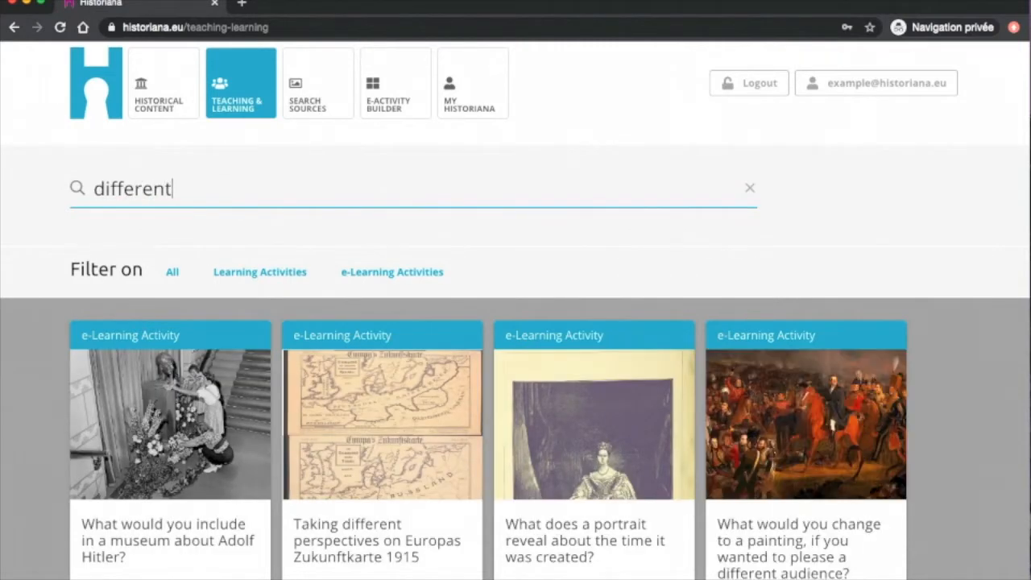
{"action": "scroll", "scroll_direction": "down", "scroll_amount": 3}
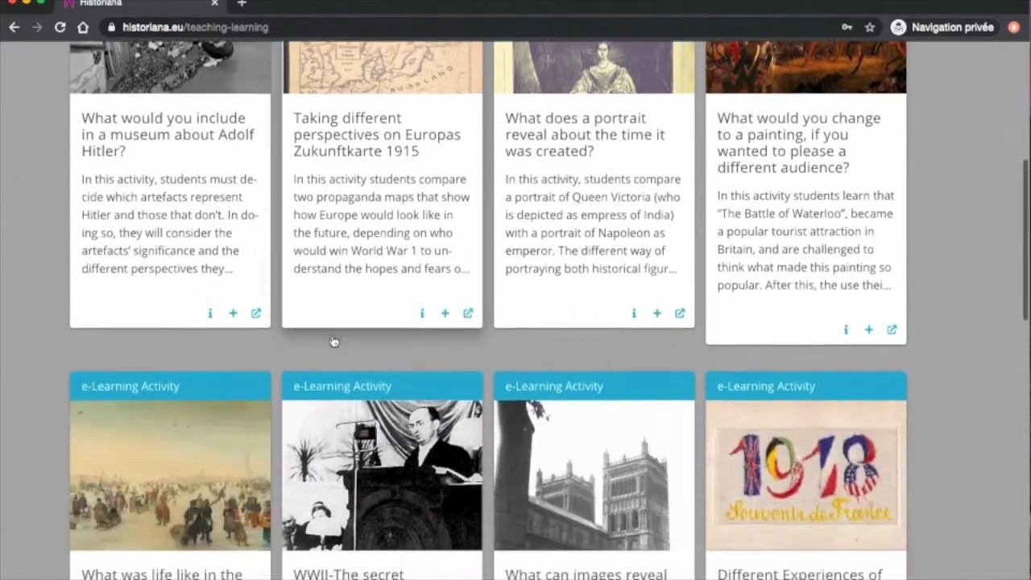
Step: Page through the Different Experiences of WWI activity to page 4, Serving Britain or France
{"action": "scroll", "scroll_direction": "down", "scroll_amount": 3}
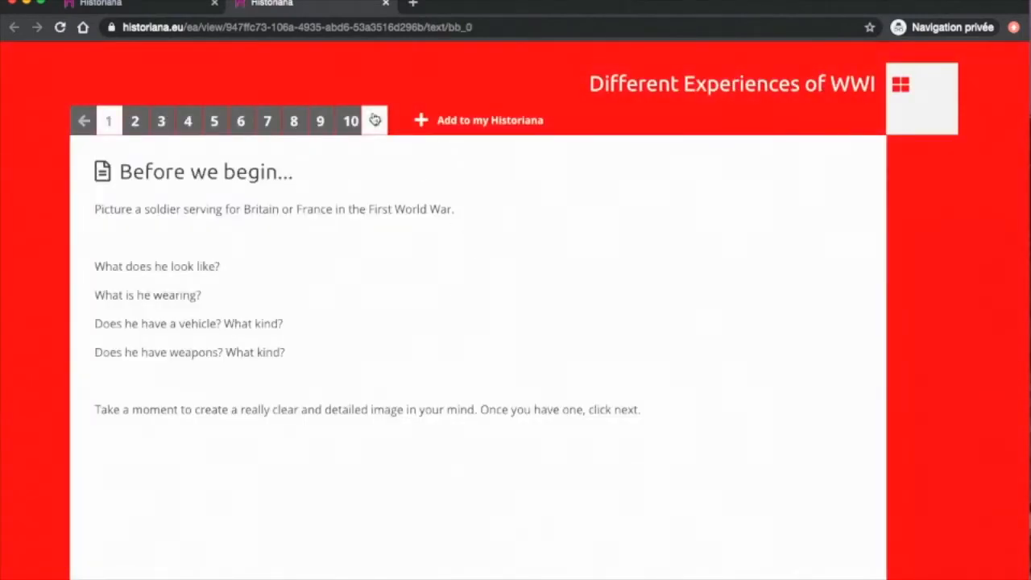
{"action": "left_click", "coordinate": [374, 119]}
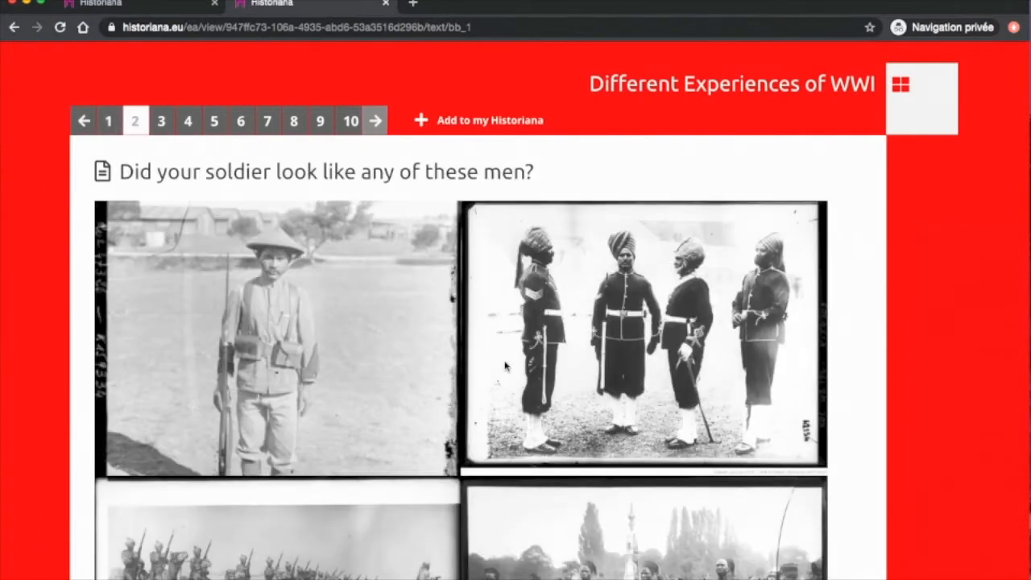
{"action": "scroll", "scroll_direction": "down", "scroll_amount": 3}
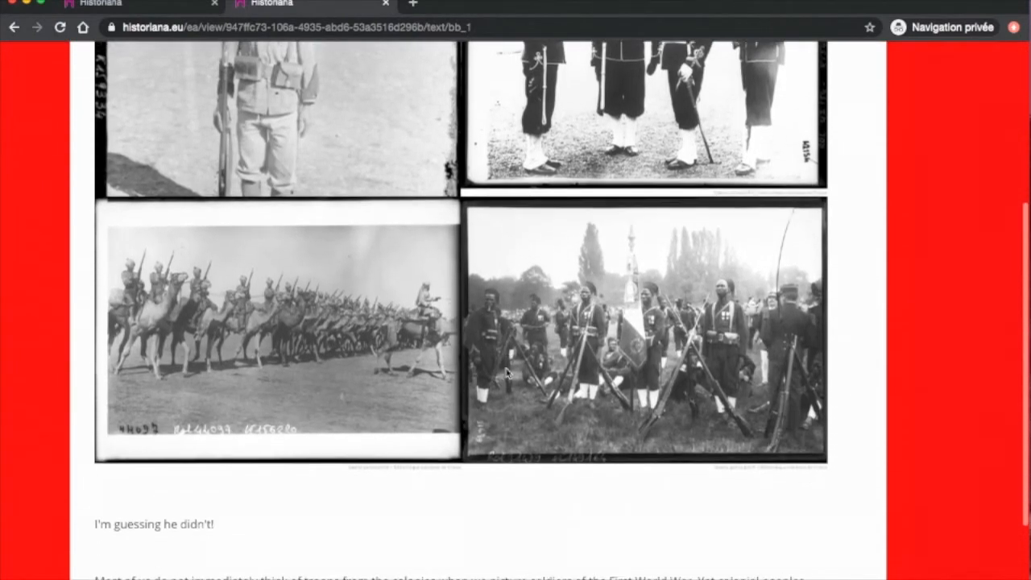
{"action": "scroll", "scroll_direction": "down", "scroll_amount": 3}
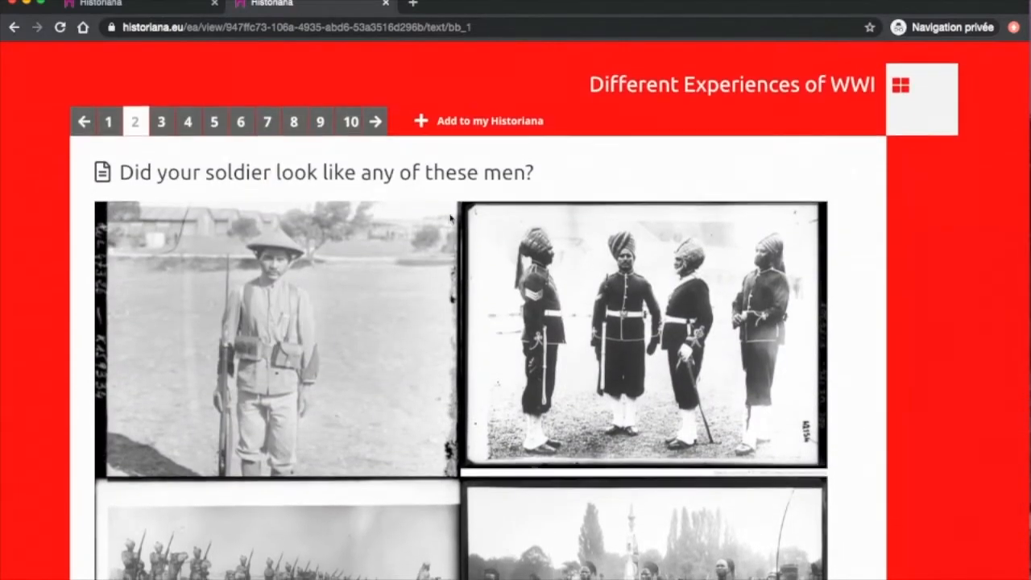
{"action": "left_click", "coordinate": [373, 120]}
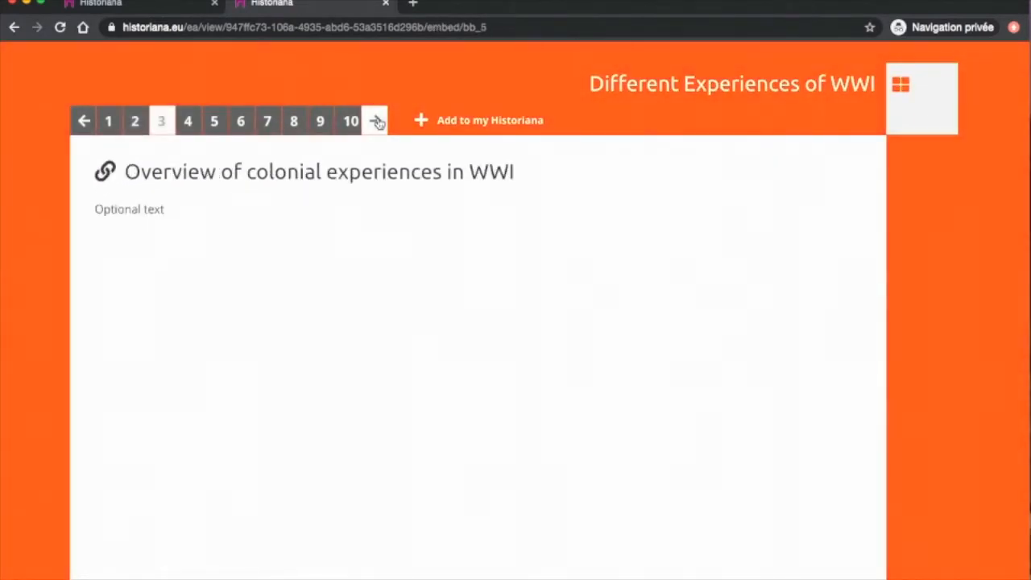
{"action": "scroll", "scroll_direction": "down", "scroll_amount": 3}
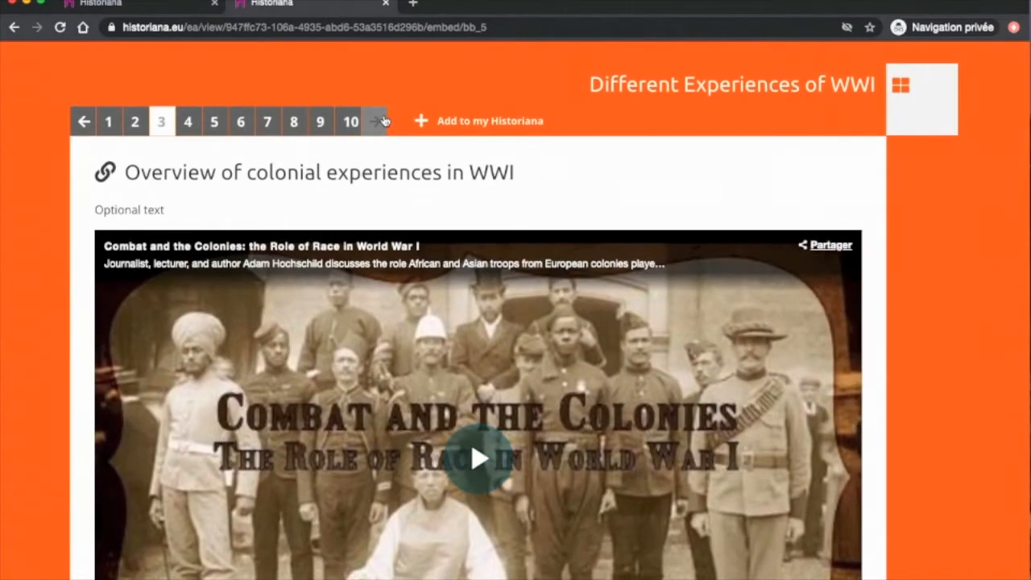
{"action": "left_click", "coordinate": [374, 121]}
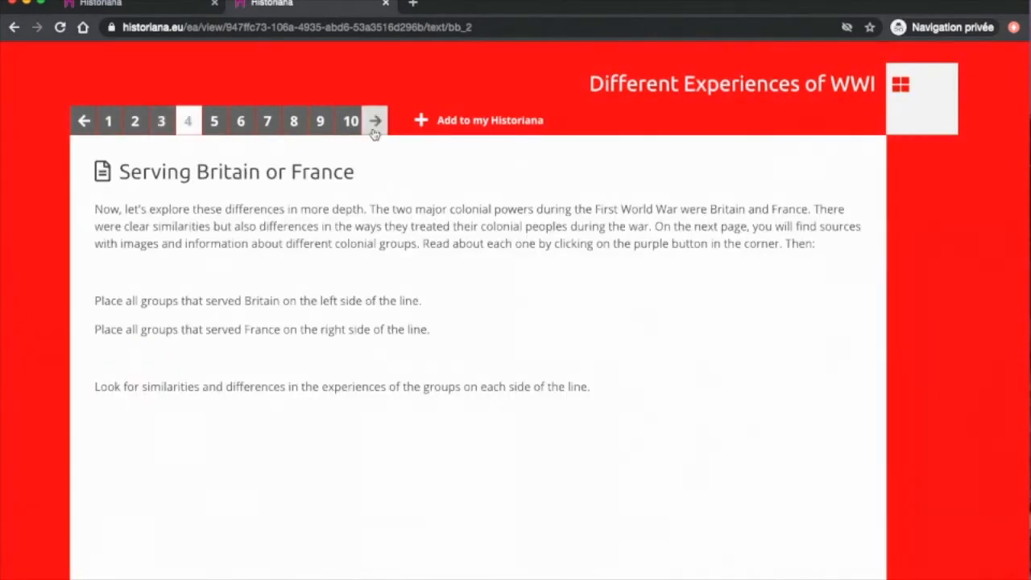
Step: Advance to the source sorting page and inspect the King George source's details
{"action": "left_click", "coordinate": [374, 121]}
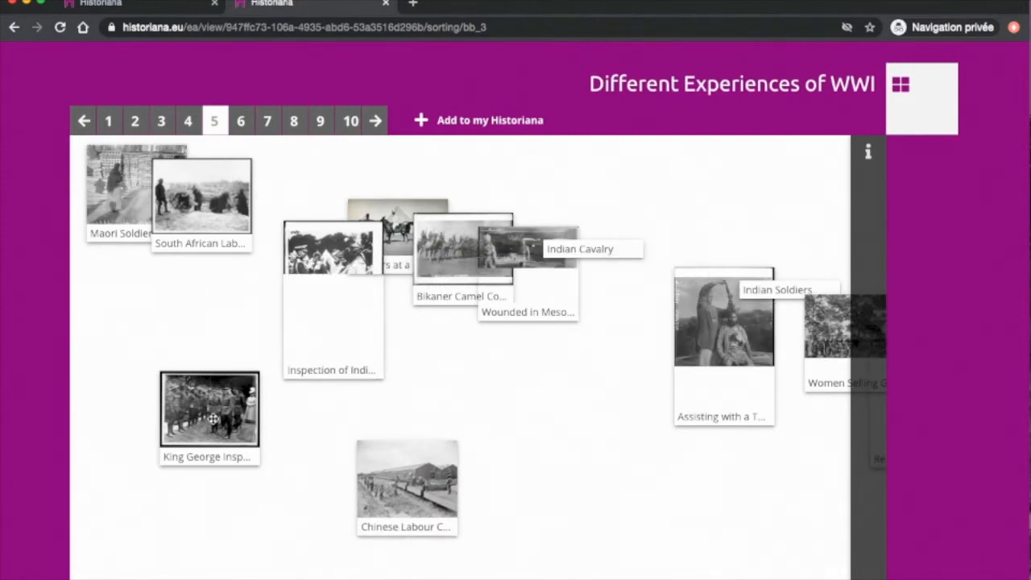
{"action": "left_click", "coordinate": [721, 322]}
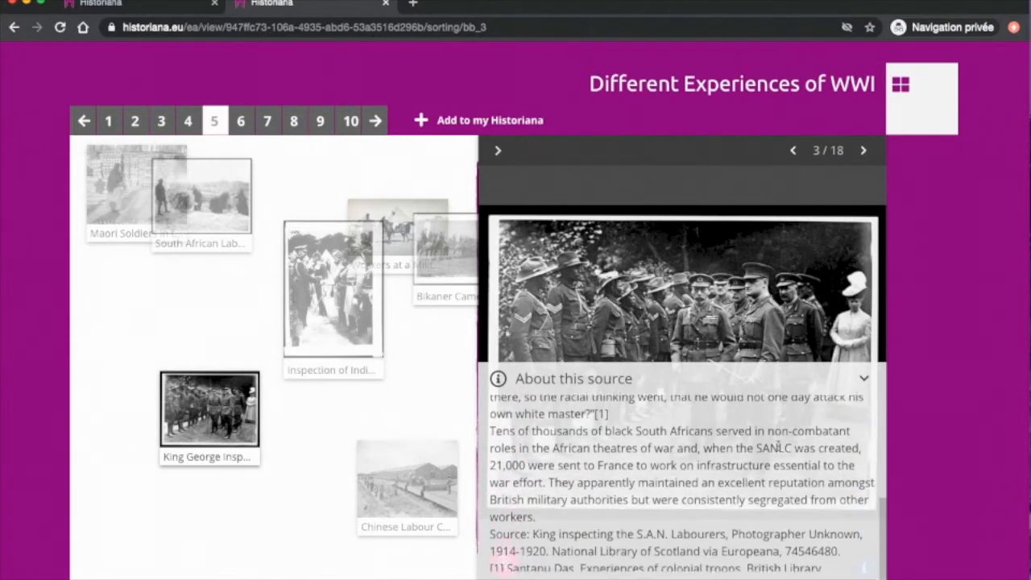
{"action": "scroll", "scroll_direction": "down", "scroll_amount": 3}
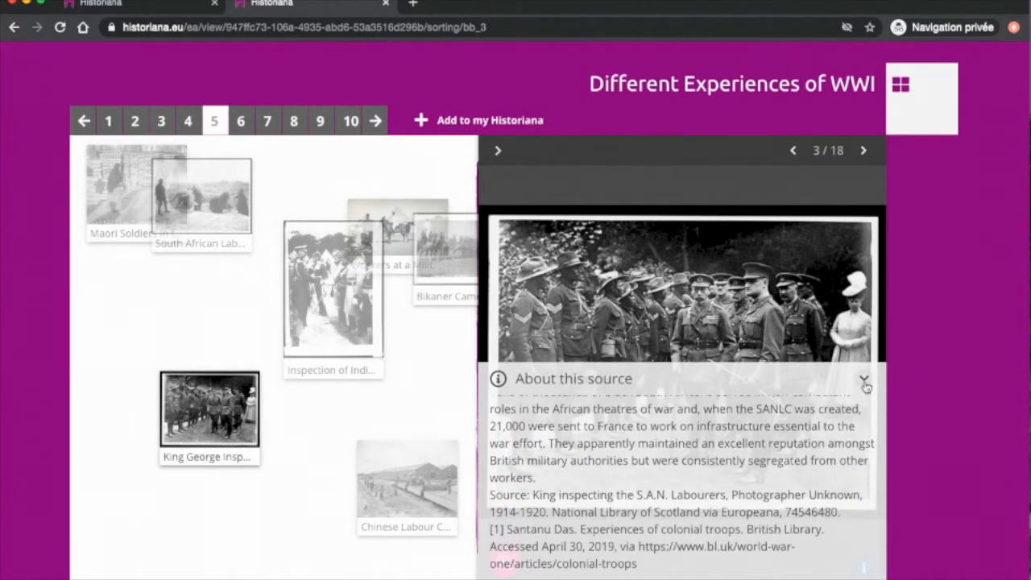
{"action": "left_click", "coordinate": [865, 380]}
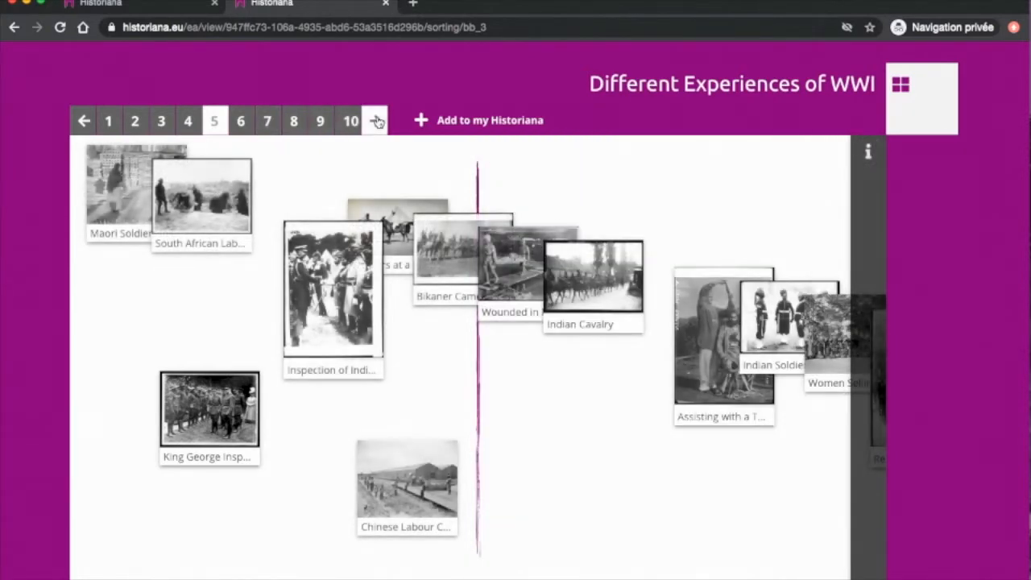
Step: Advance through the remaining pages to the final classmate comparison page
{"action": "left_click", "coordinate": [240, 119]}
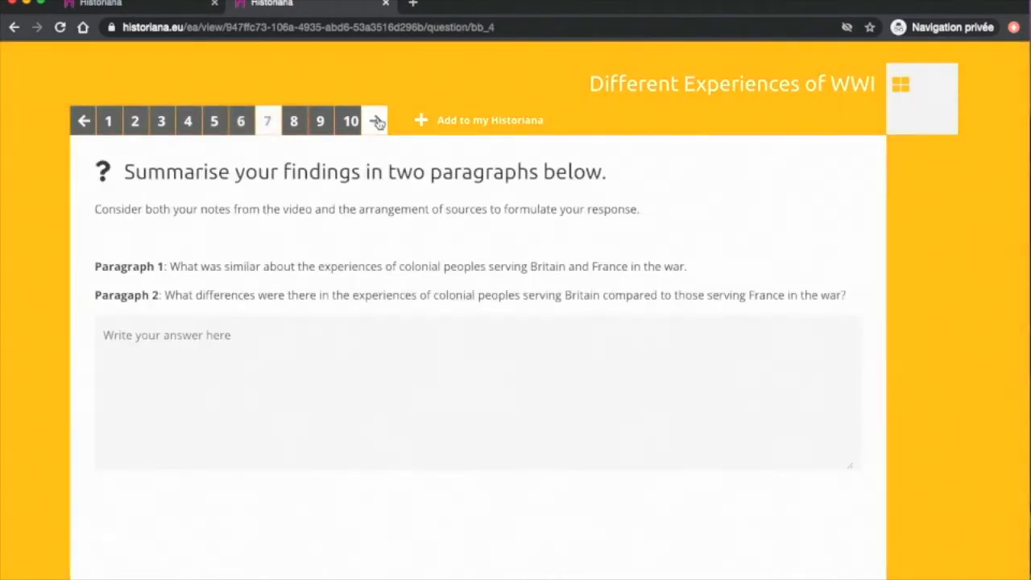
{"action": "left_click", "coordinate": [373, 119]}
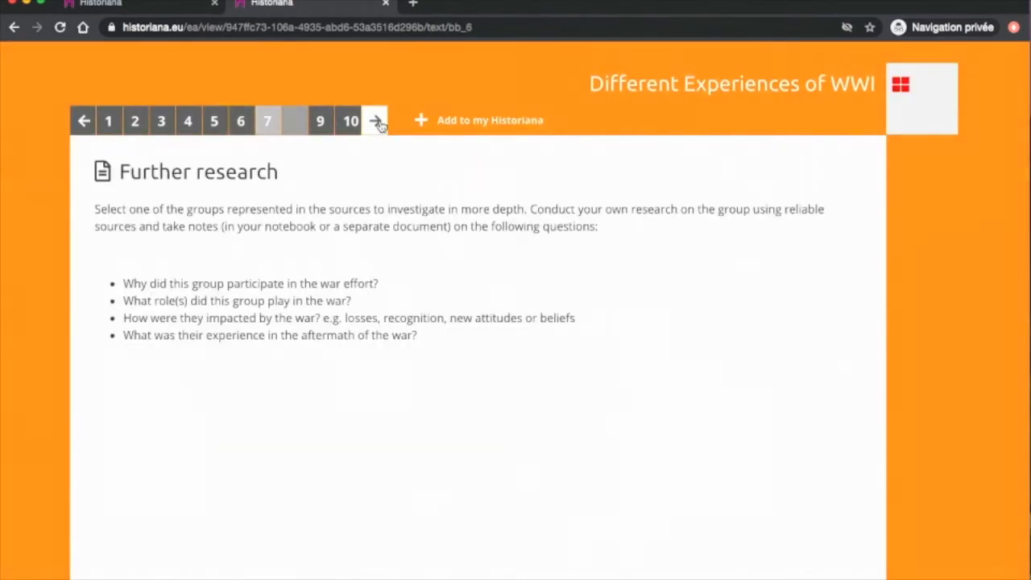
{"action": "left_click", "coordinate": [374, 120]}
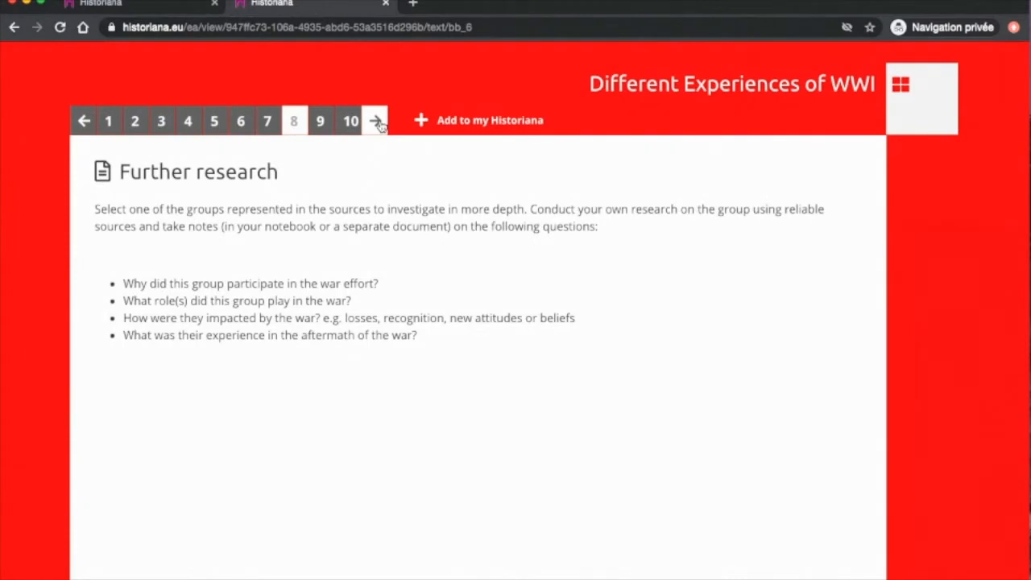
{"action": "left_click", "coordinate": [373, 119]}
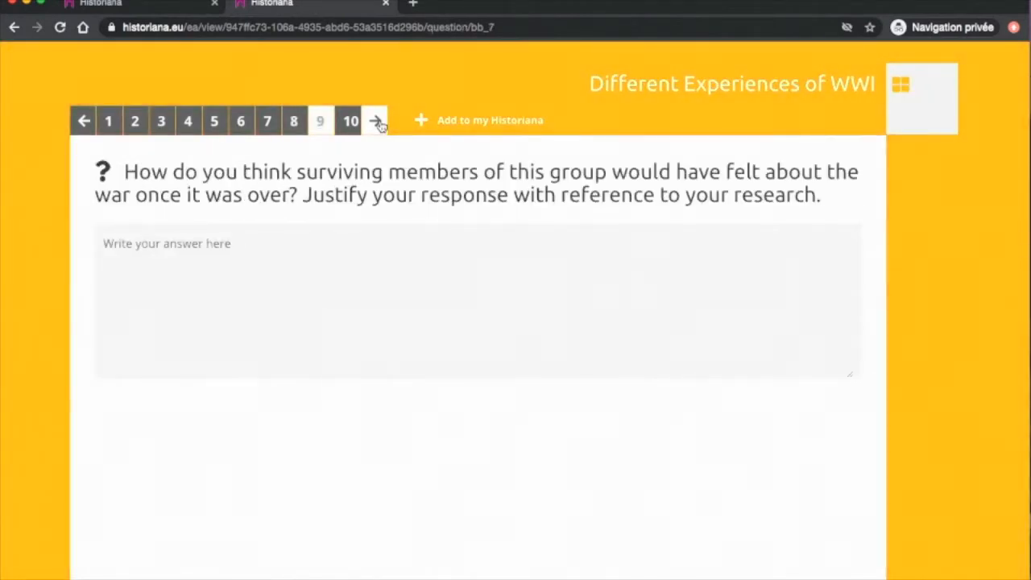
{"action": "left_click", "coordinate": [374, 121]}
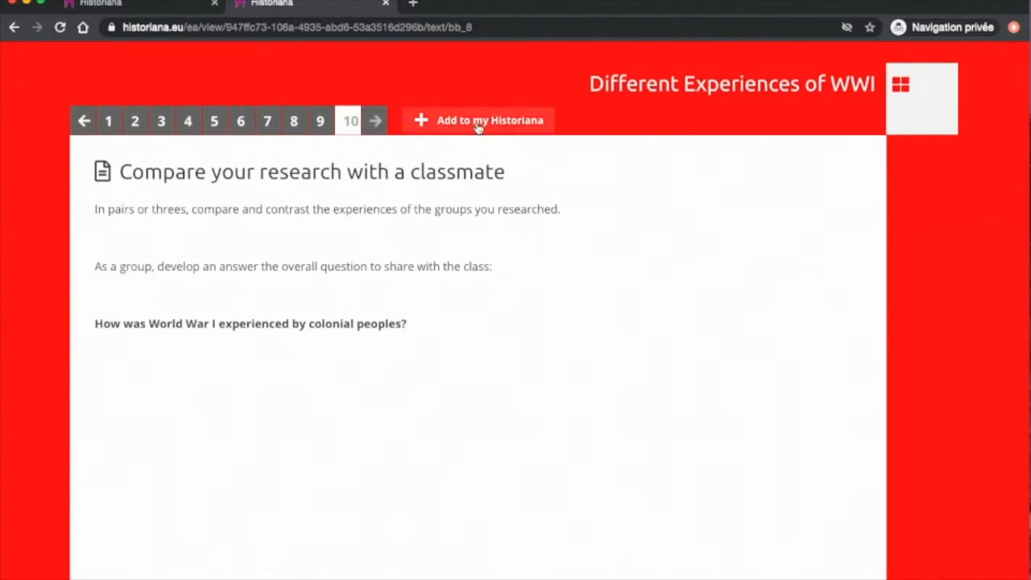
{"action": "mouse_move", "coordinate": [410, 45]}
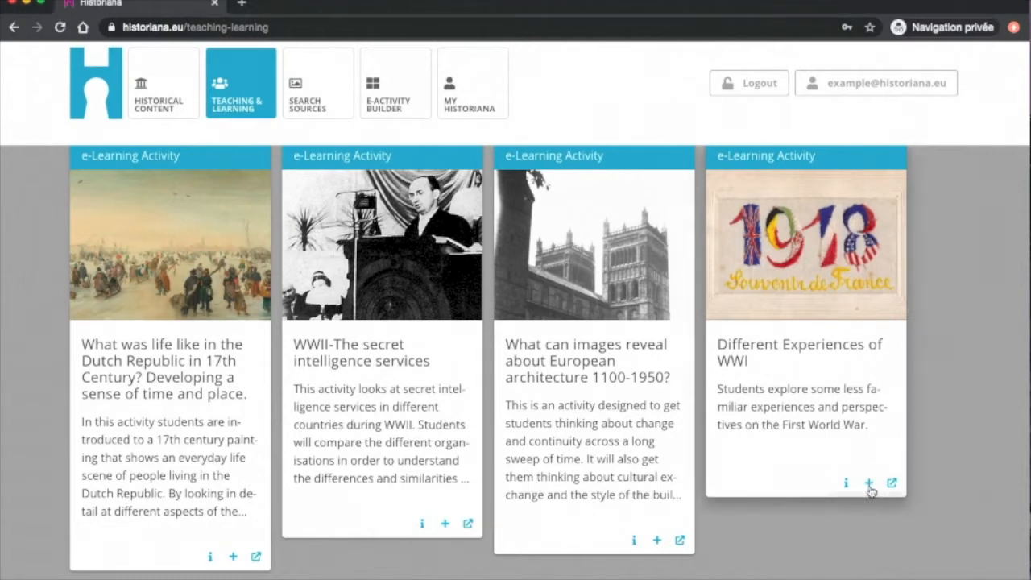
Step: Add the Different Experiences of WWI activity to My Historiana and confirm
{"action": "left_click", "coordinate": [868, 483]}
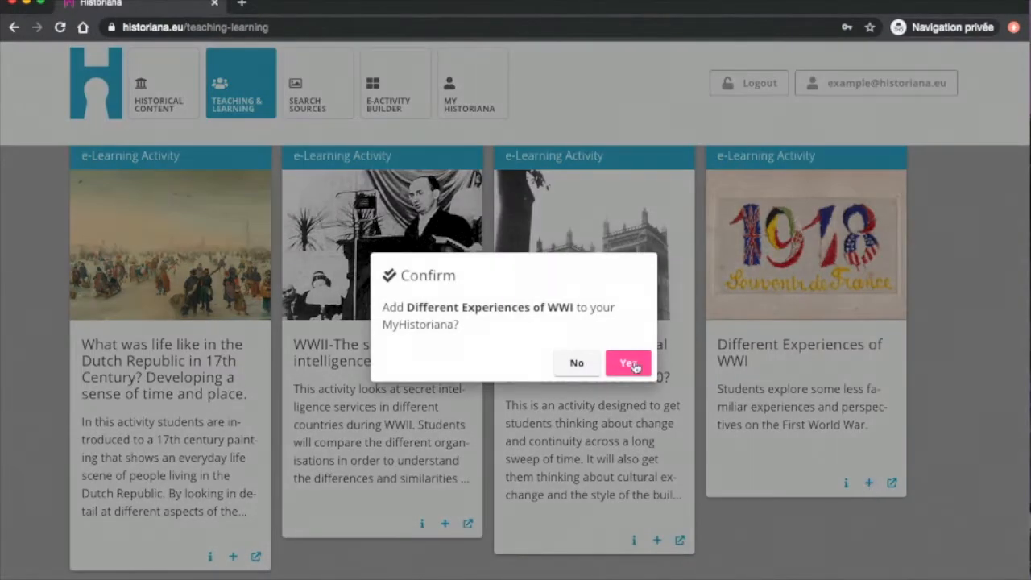
{"action": "left_click", "coordinate": [628, 363]}
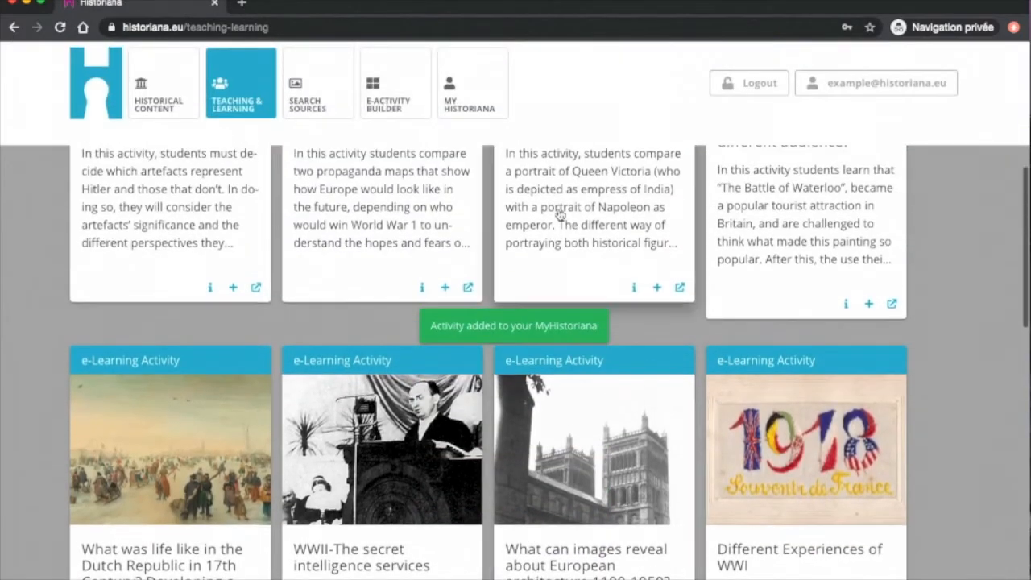
{"action": "left_click", "coordinate": [471, 84]}
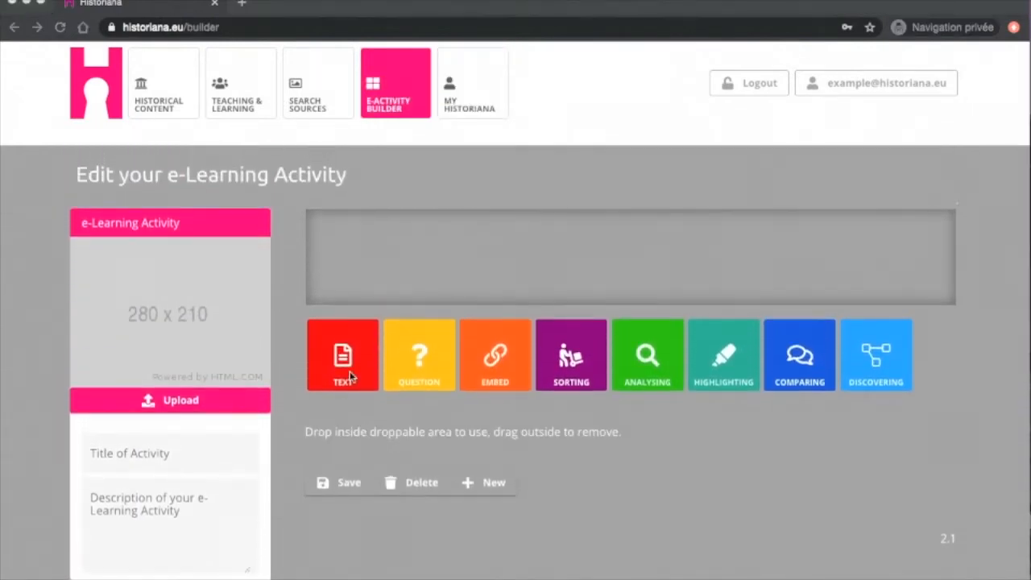
{"action": "mouse_move", "coordinate": [354, 410]}
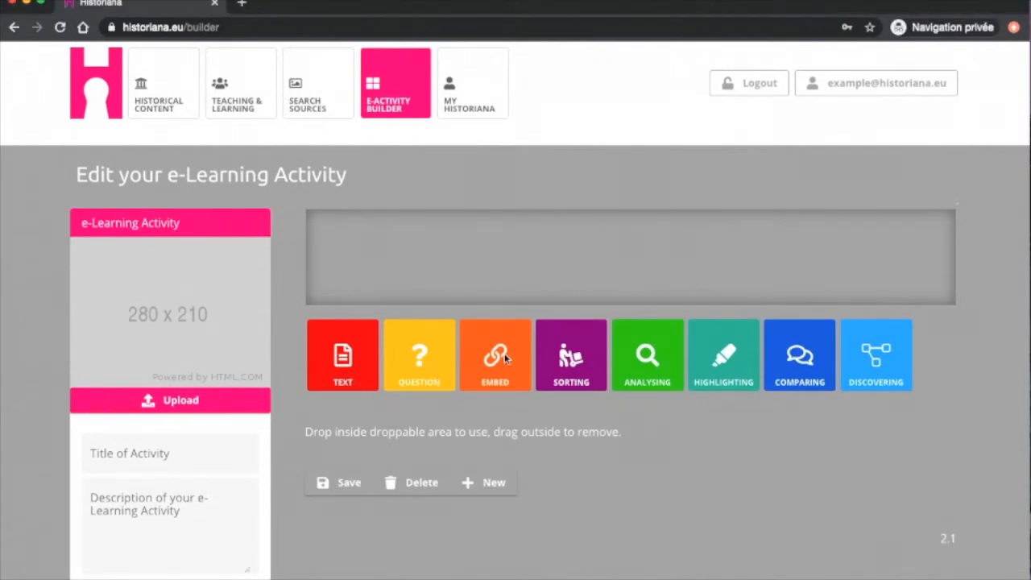
{"action": "mouse_move", "coordinate": [680, 332]}
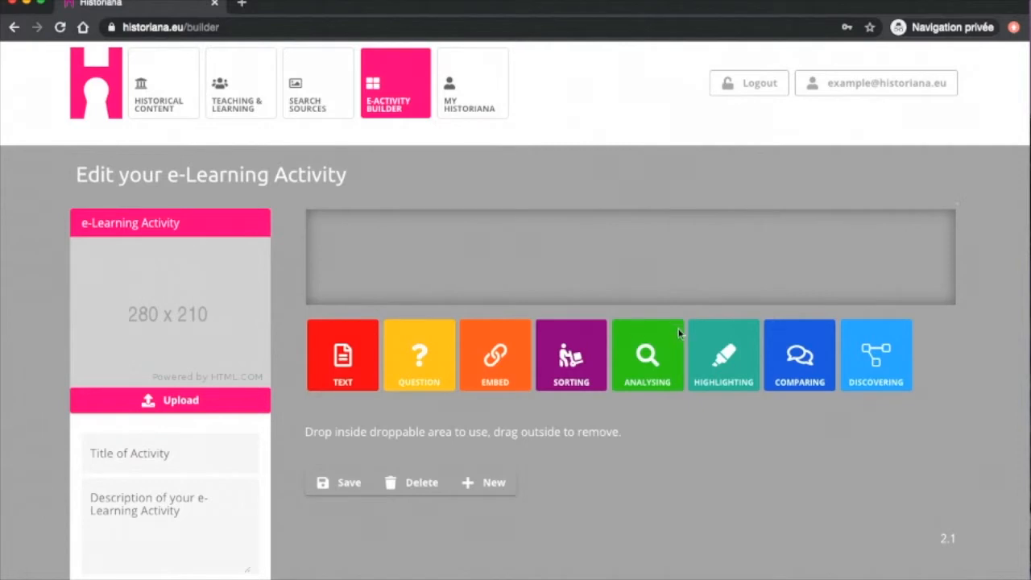
{"action": "mouse_move", "coordinate": [733, 346]}
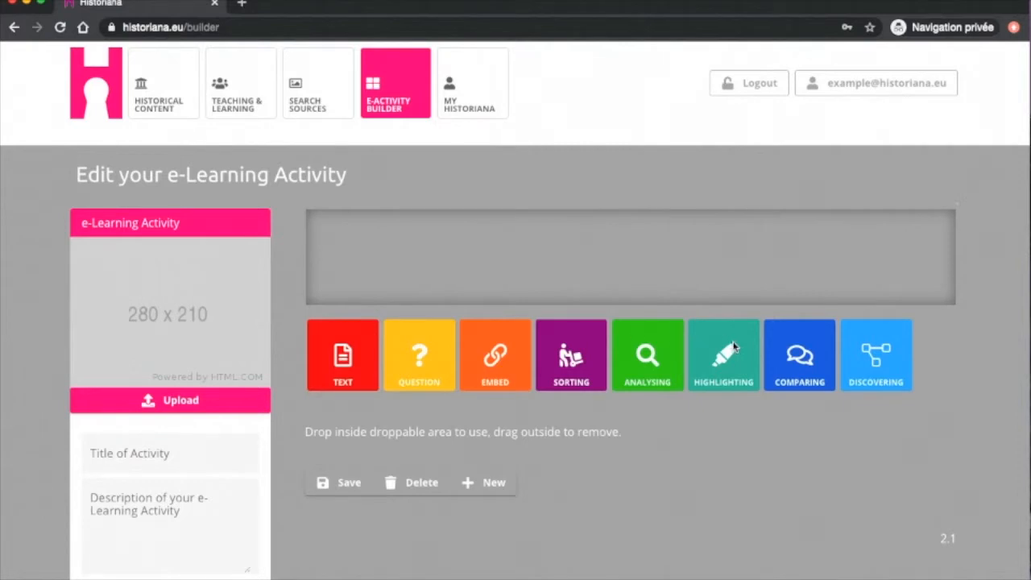
{"action": "mouse_move", "coordinate": [885, 357]}
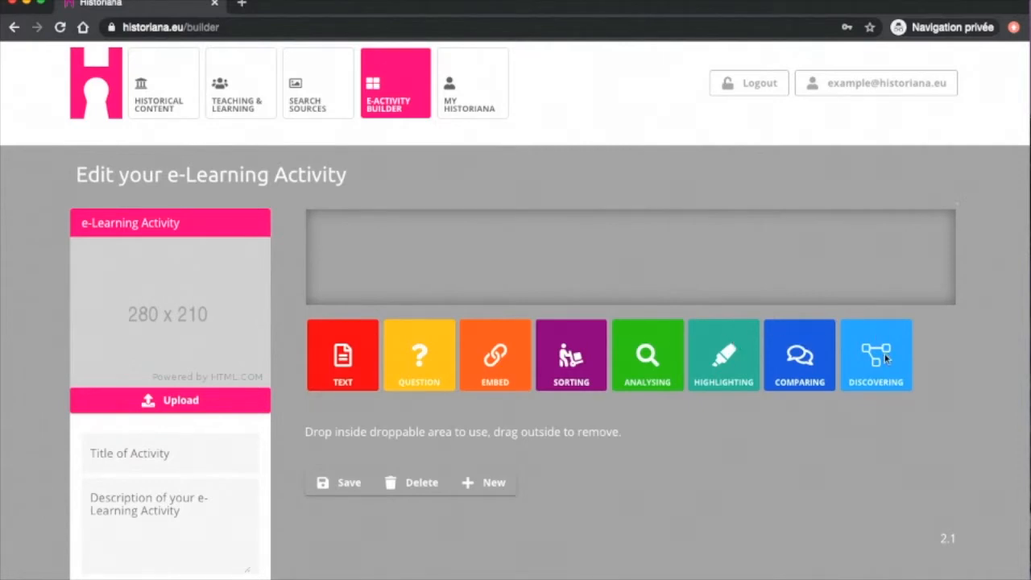
{"action": "mouse_move", "coordinate": [808, 441]}
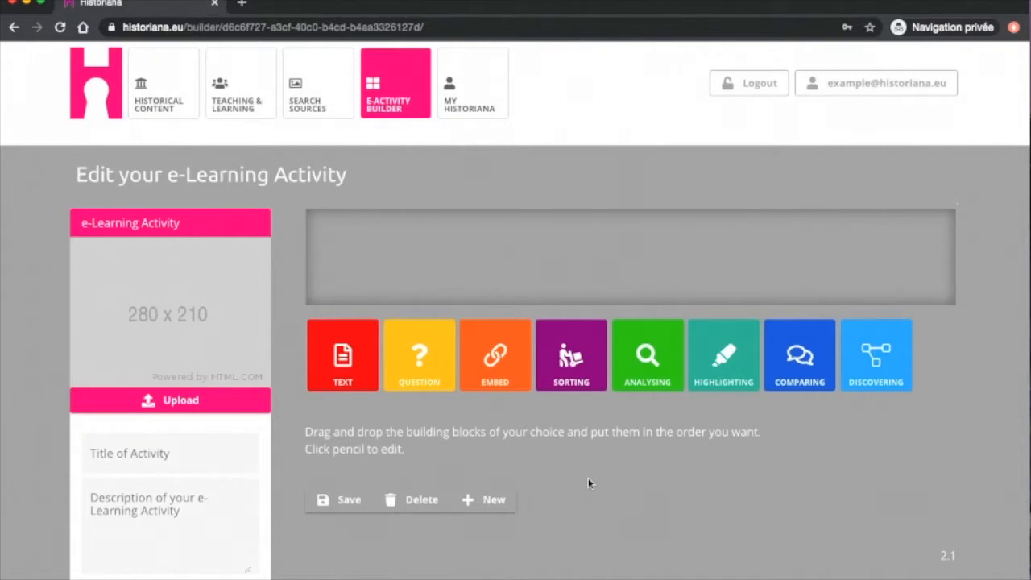
Step: Drag an Embed block and a Sorting block into the activity sequence after Text
{"action": "left_click_drag", "start_coordinate": [341, 354], "coordinate": [348, 255]}
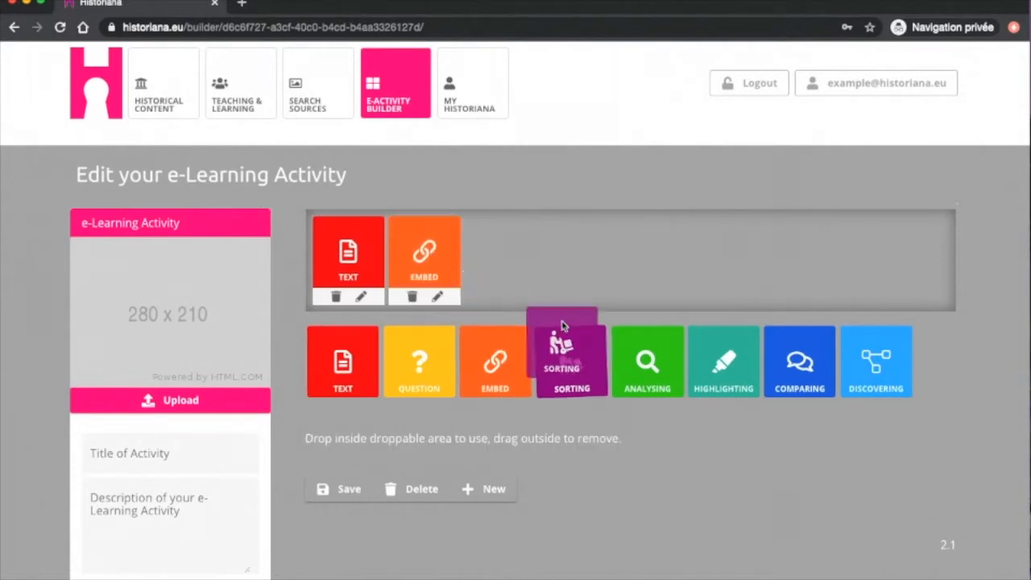
{"action": "left_click_drag", "start_coordinate": [570, 361], "coordinate": [423, 254]}
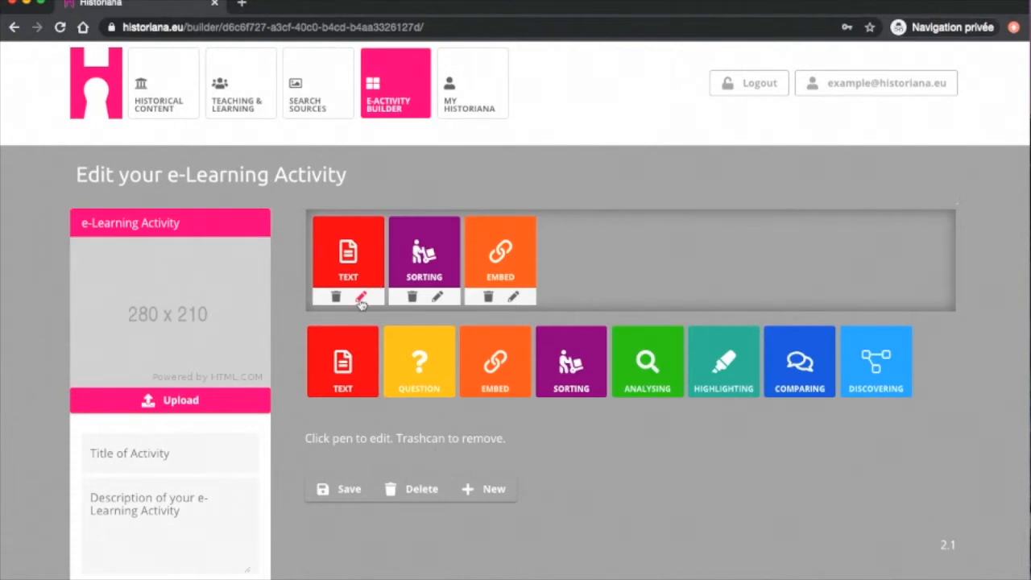
Step: Look at the Text block editor and return to the builder overview
{"action": "left_click", "coordinate": [361, 297]}
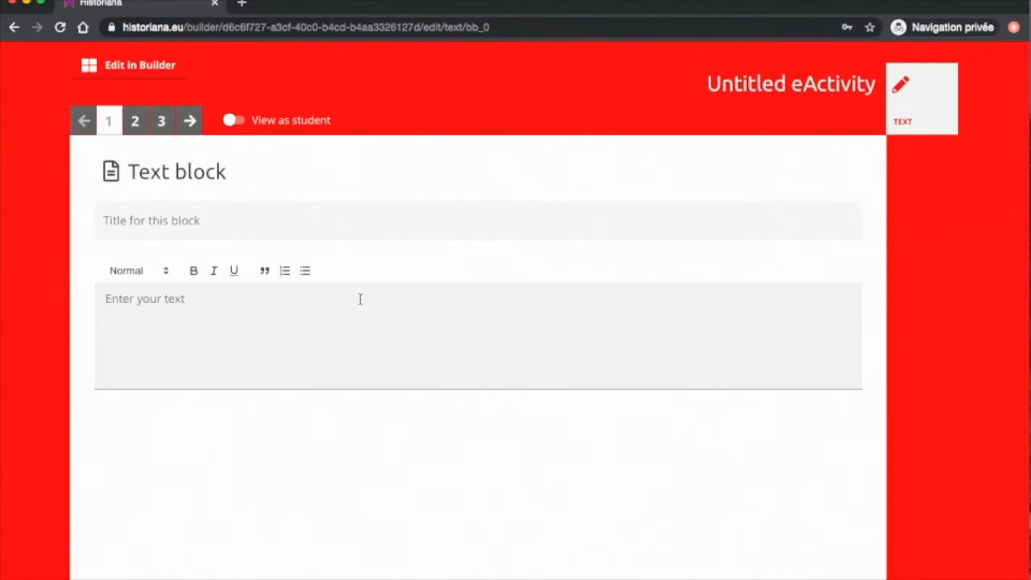
{"action": "left_click", "coordinate": [346, 219]}
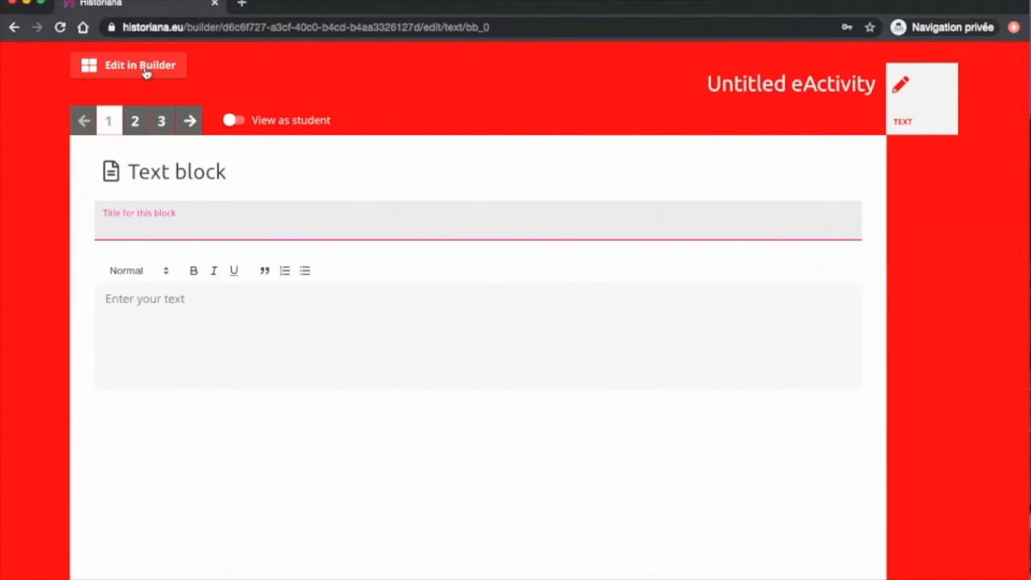
{"action": "left_click", "coordinate": [139, 64]}
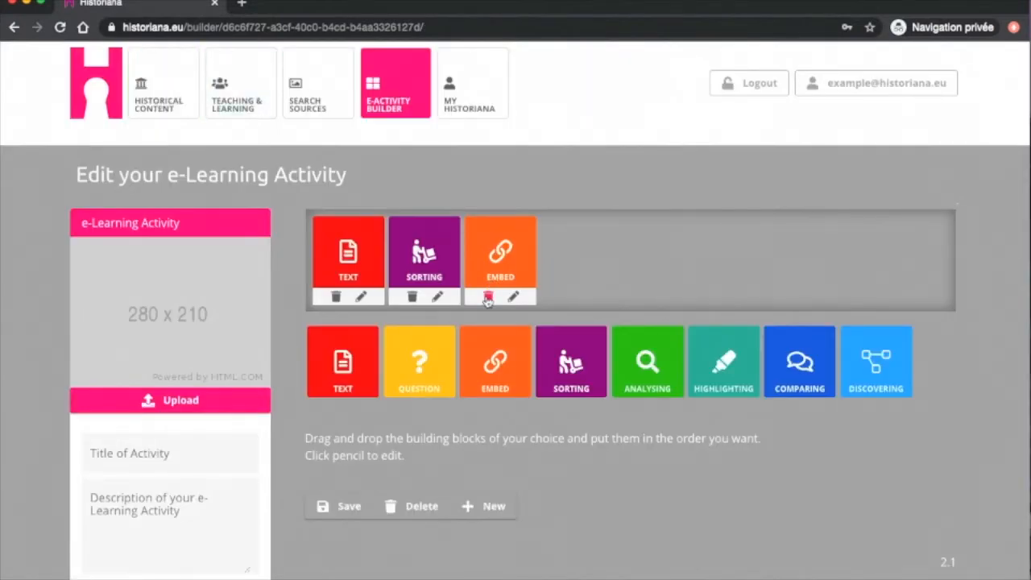
Step: Delete the Embed block, then preview the Sorting block in student view and back
{"action": "left_click", "coordinate": [486, 296]}
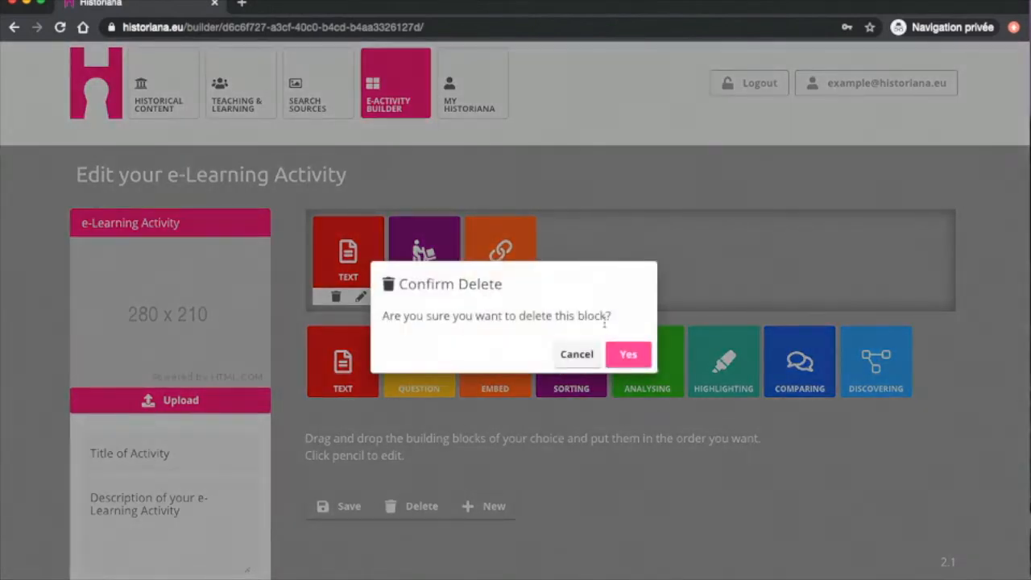
{"action": "left_click", "coordinate": [628, 354]}
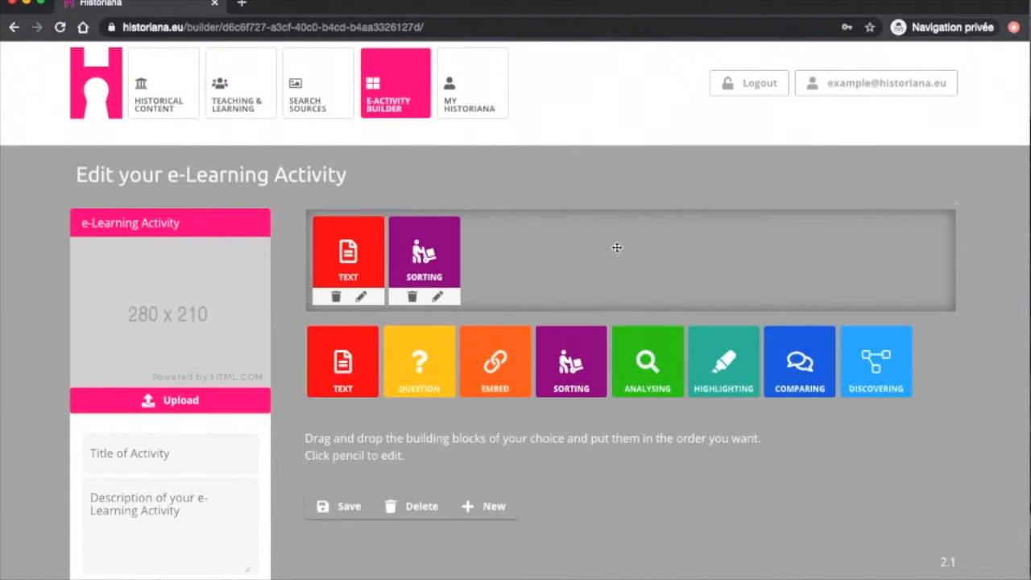
{"action": "mouse_move", "coordinate": [438, 300]}
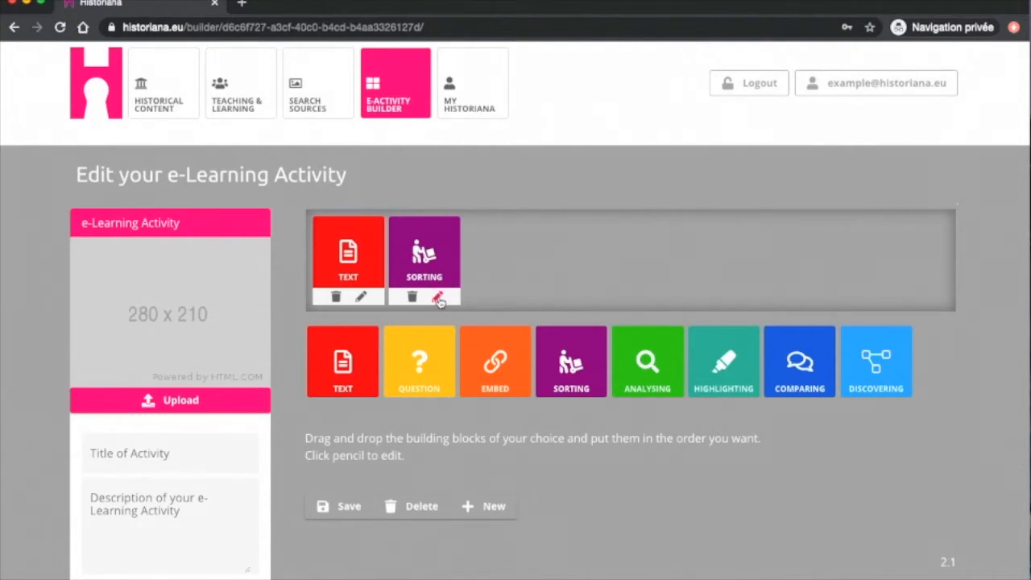
{"action": "left_click", "coordinate": [441, 296]}
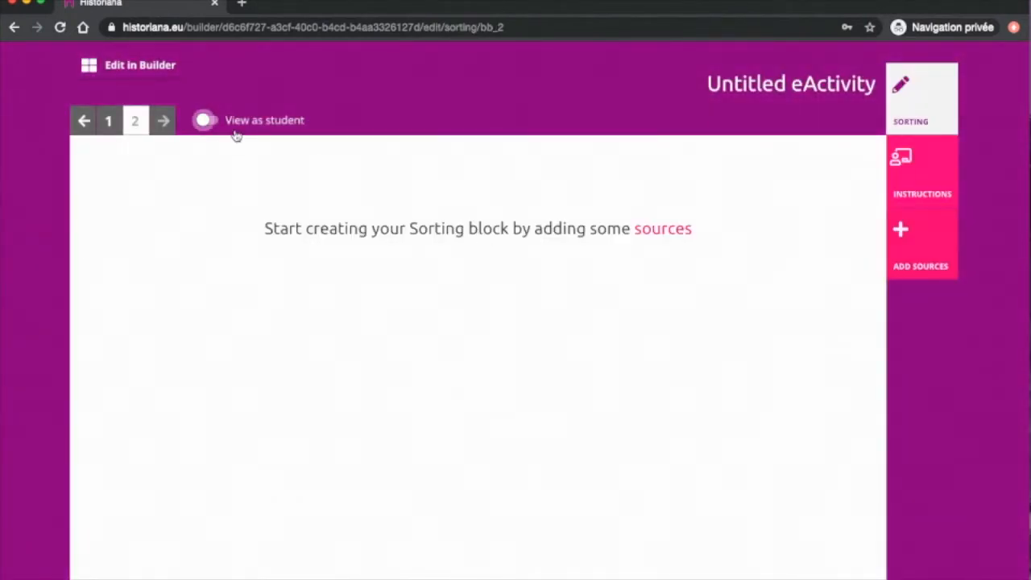
{"action": "left_click", "coordinate": [203, 119]}
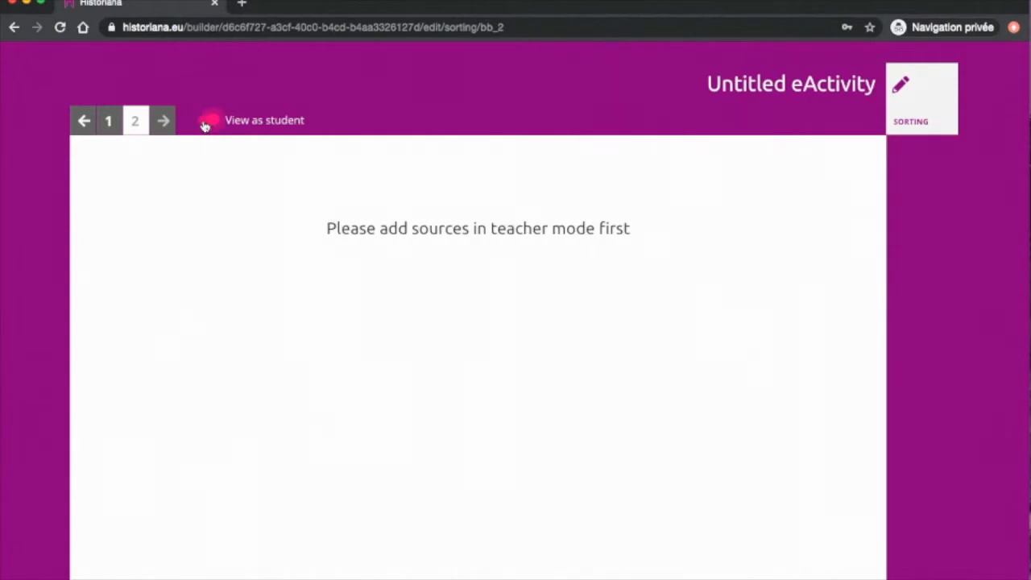
{"action": "left_click", "coordinate": [108, 119]}
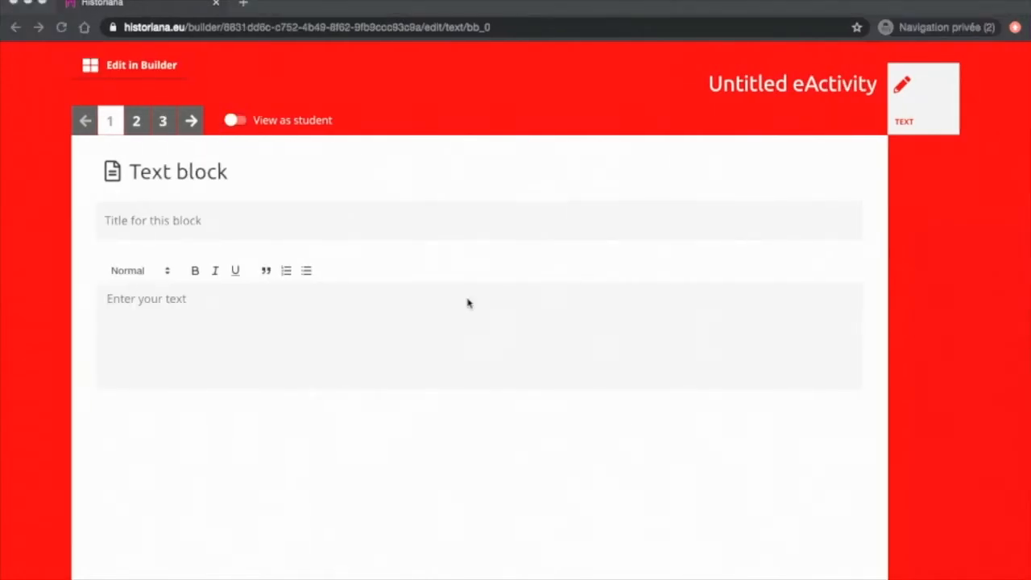
{"action": "mouse_move", "coordinate": [132, 72]}
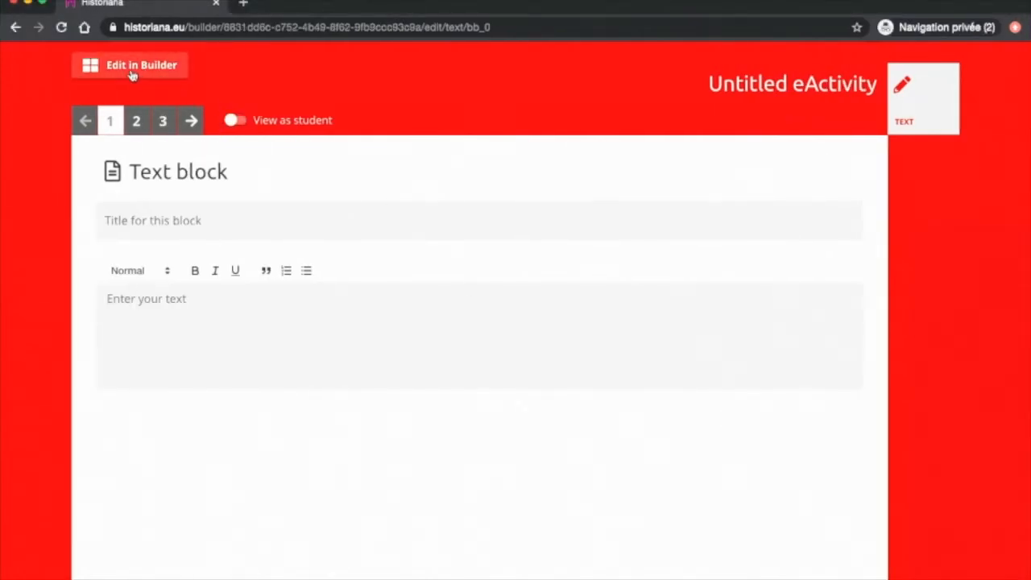
Step: Return to the builder overview and delete the Sorting block
{"action": "left_click", "coordinate": [129, 65]}
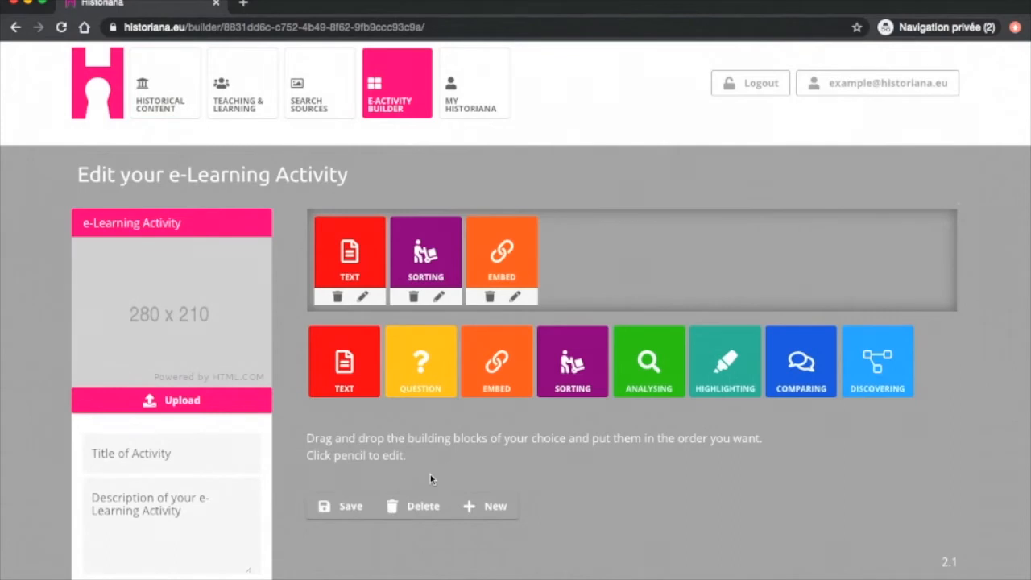
{"action": "mouse_move", "coordinate": [359, 422]}
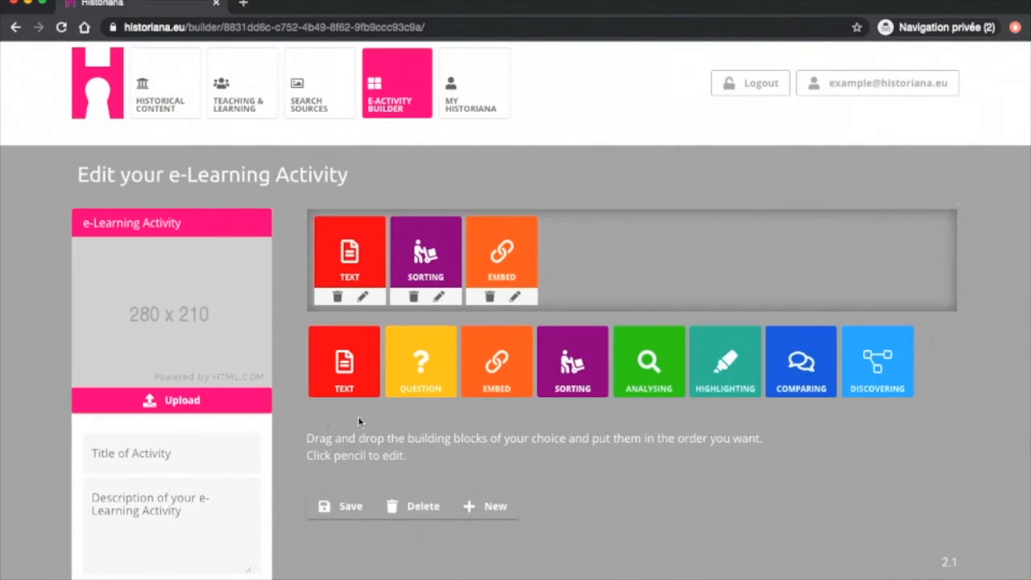
{"action": "mouse_move", "coordinate": [325, 395]}
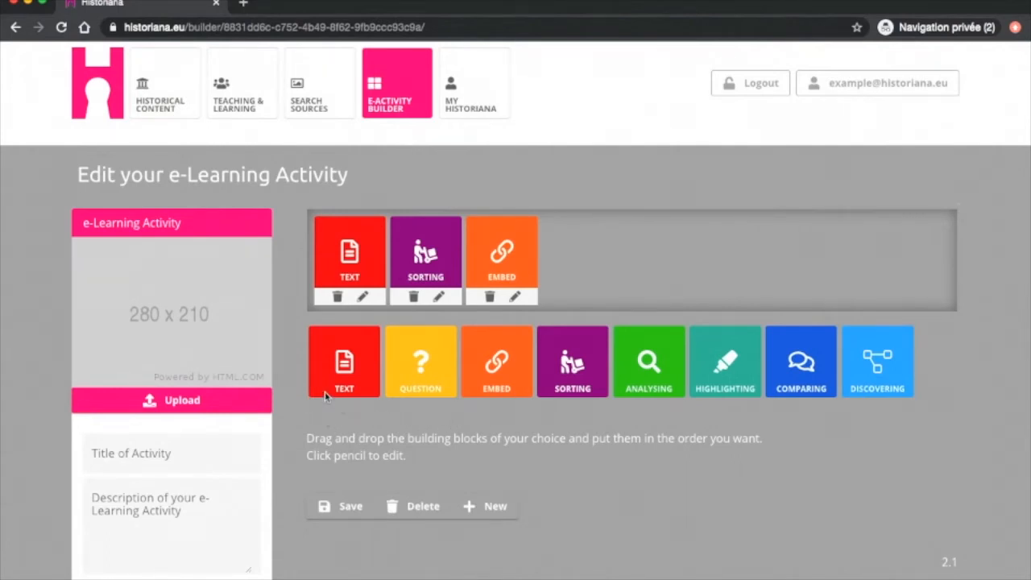
{"action": "mouse_move", "coordinate": [561, 403]}
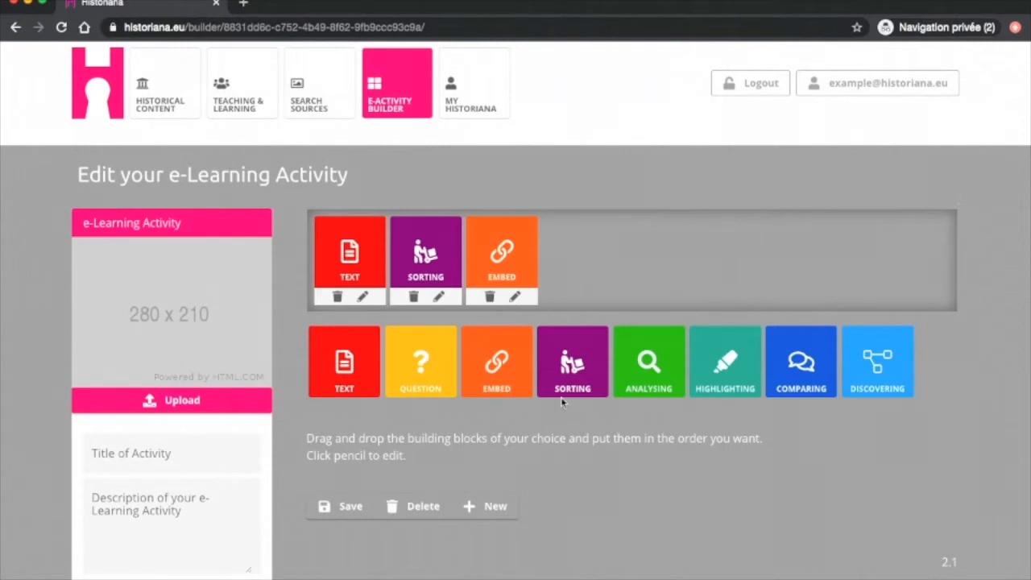
{"action": "mouse_move", "coordinate": [863, 411]}
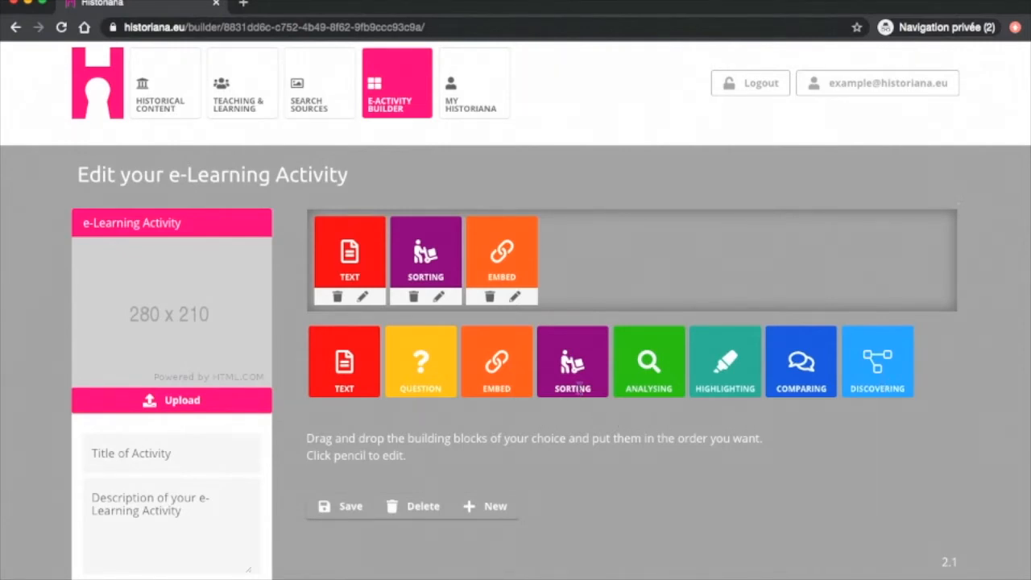
{"action": "mouse_move", "coordinate": [370, 368]}
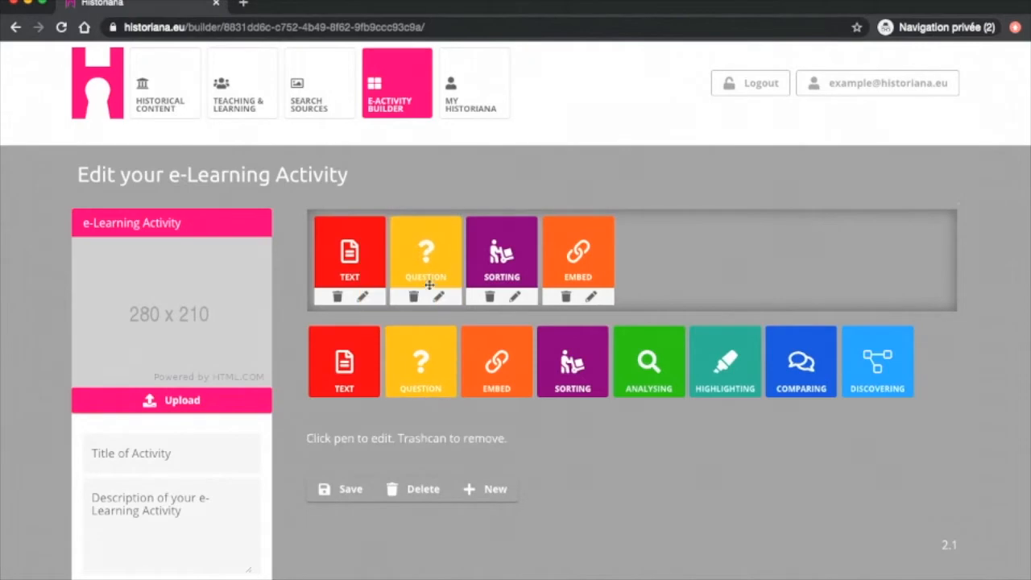
{"action": "left_click", "coordinate": [413, 297]}
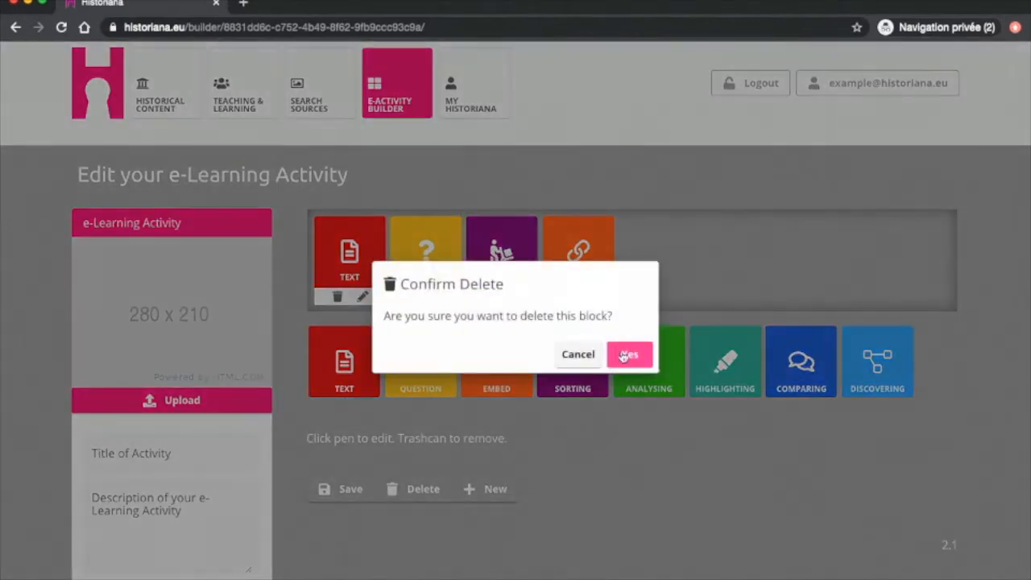
{"action": "left_click", "coordinate": [632, 354]}
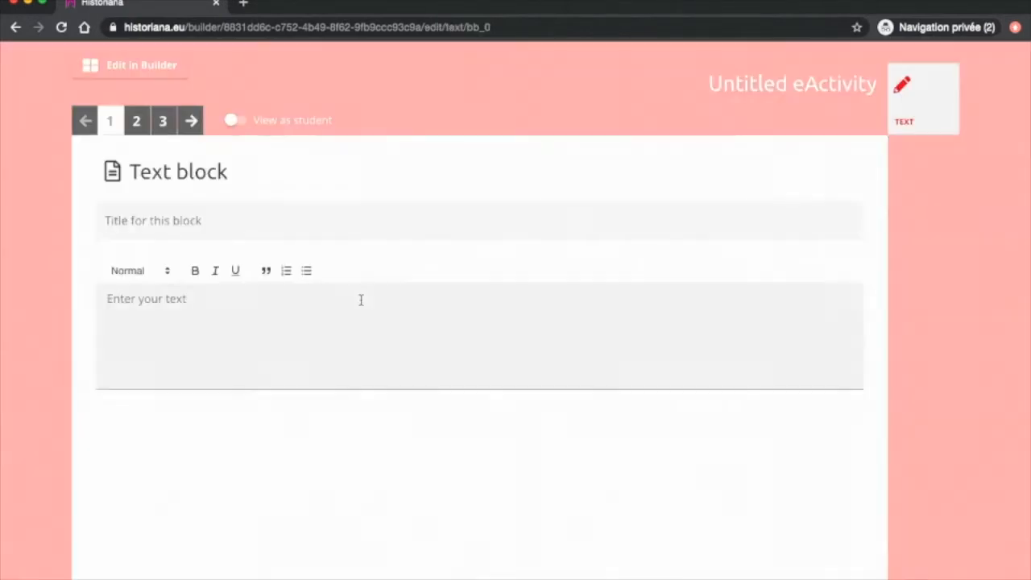
Step: Title the Text block 'Introduction', enter 'Background information:' text, and check it in student view
{"action": "left_click", "coordinate": [245, 221]}
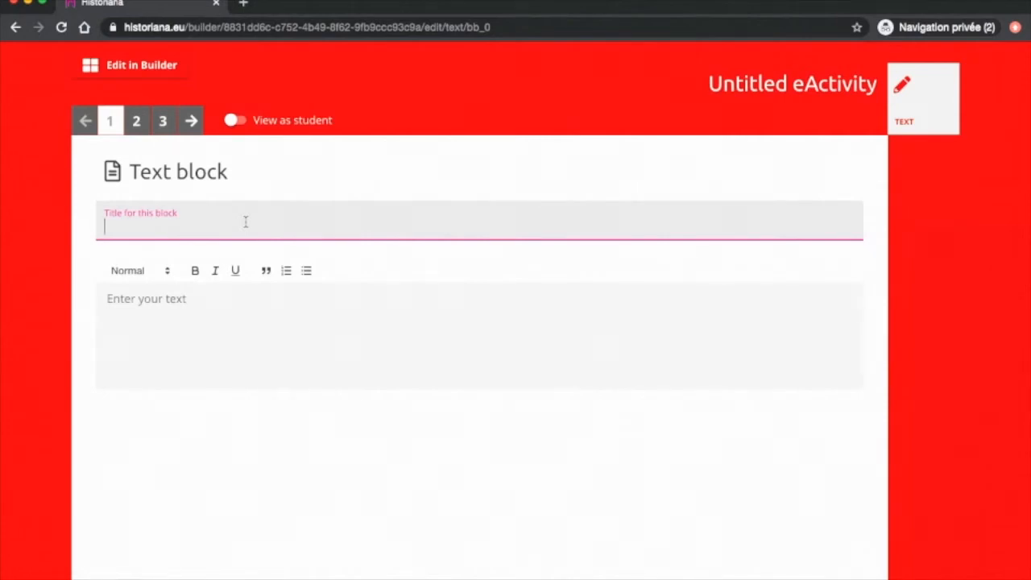
{"action": "type", "text": "Intro"}
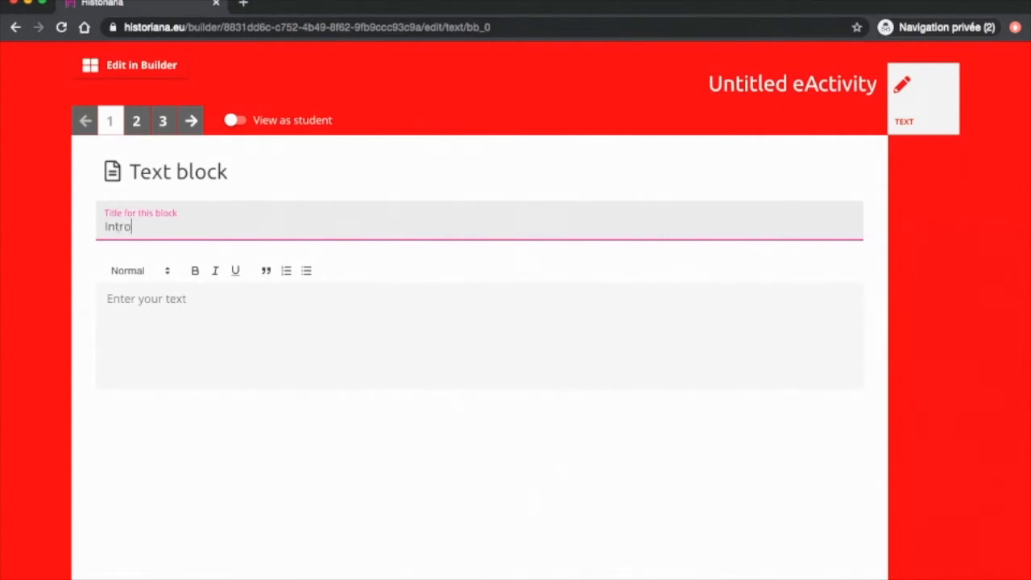
{"action": "type", "text": "duction"}
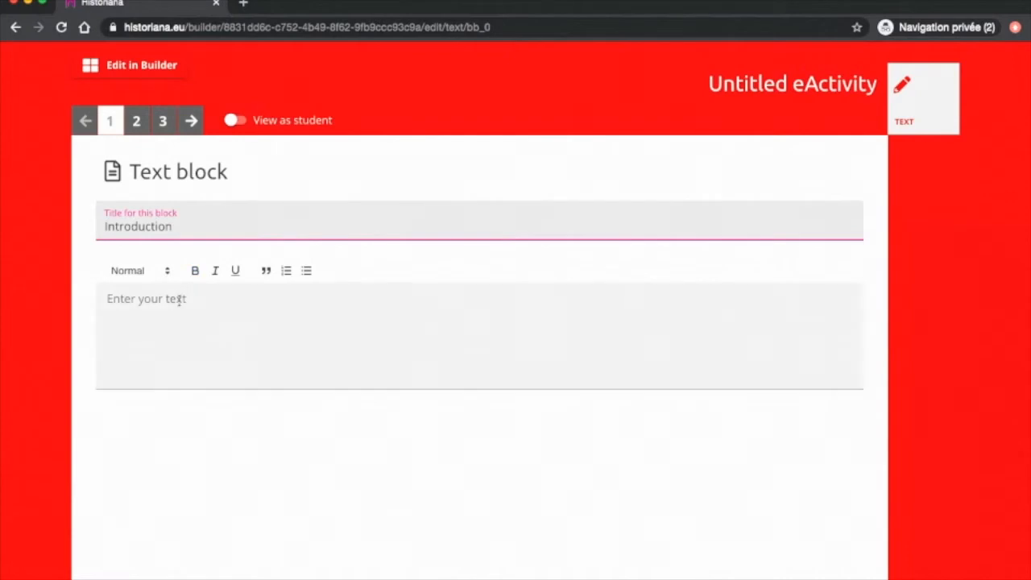
{"action": "type", "text": "Background in"}
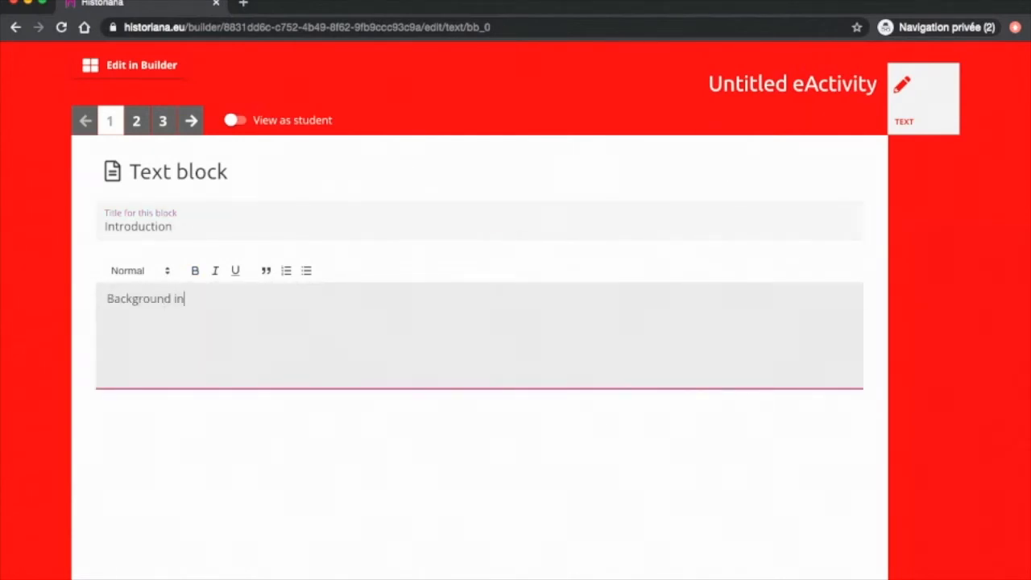
{"action": "type", "text": "formation:"}
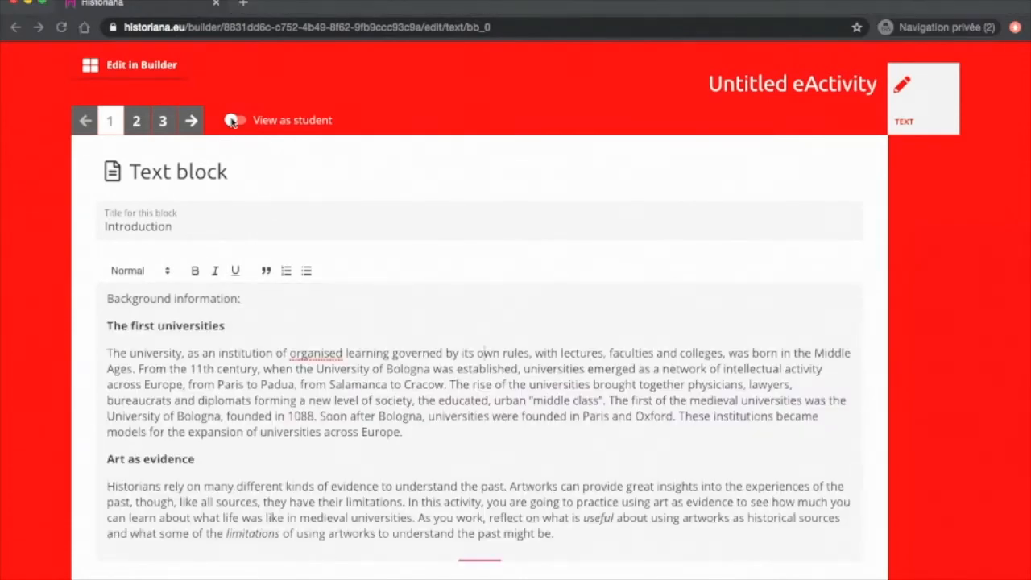
{"action": "left_click", "coordinate": [235, 119]}
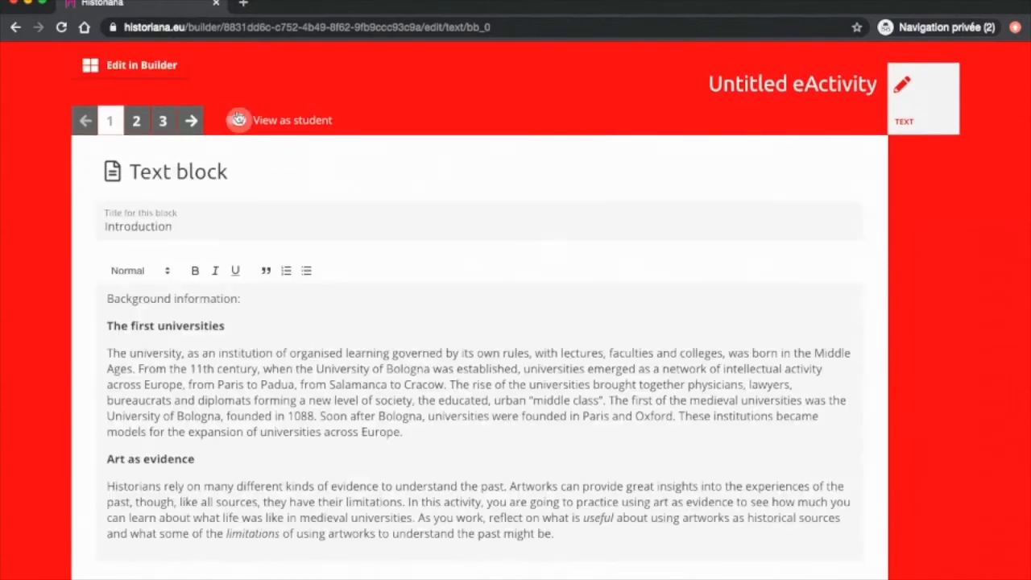
{"action": "left_click", "coordinate": [142, 65]}
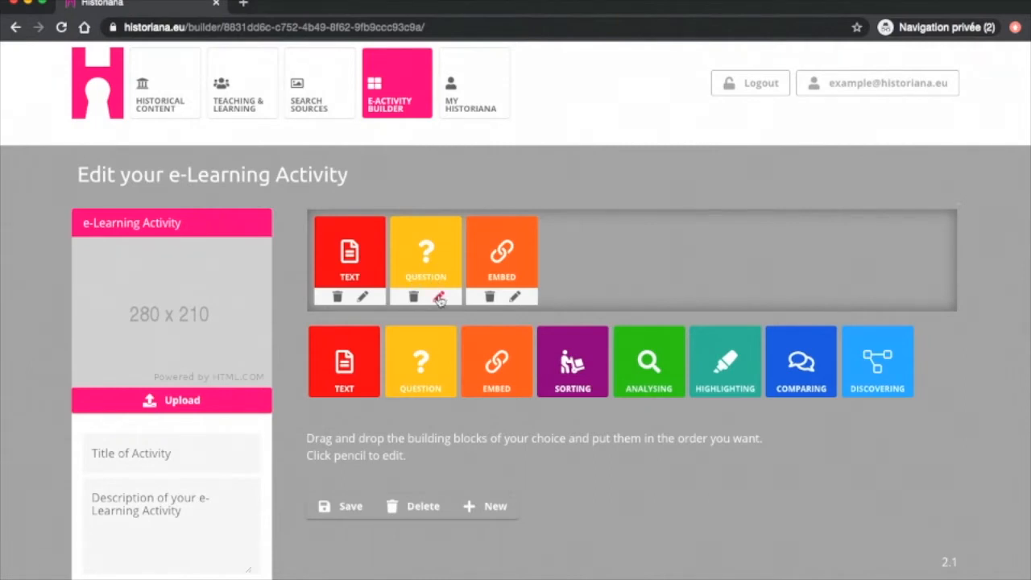
Step: Title the Question block 'What was life like in...' and begin a student-view test answer 'Answer'
{"action": "left_click", "coordinate": [440, 296]}
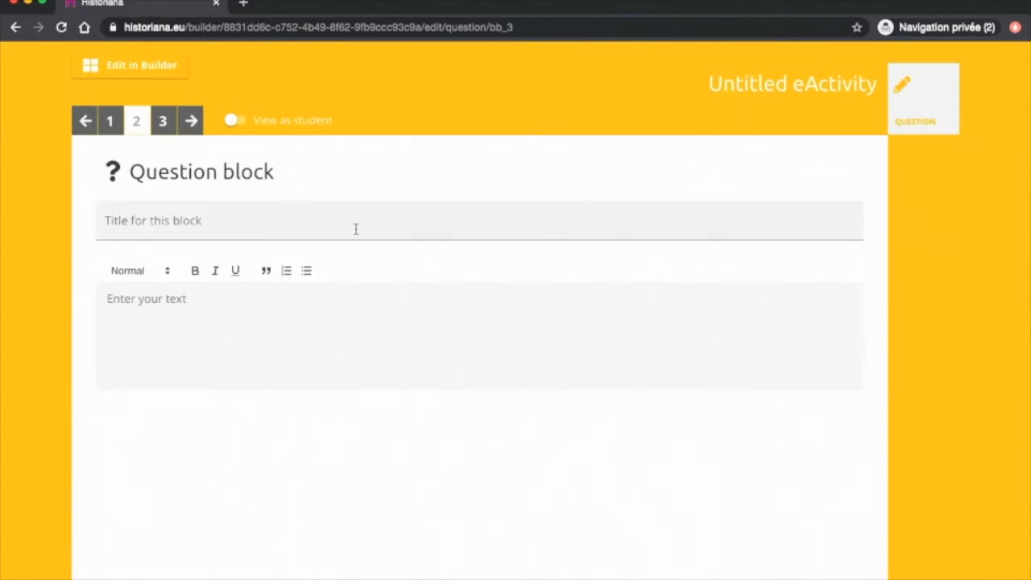
{"action": "type", "text": "What was"}
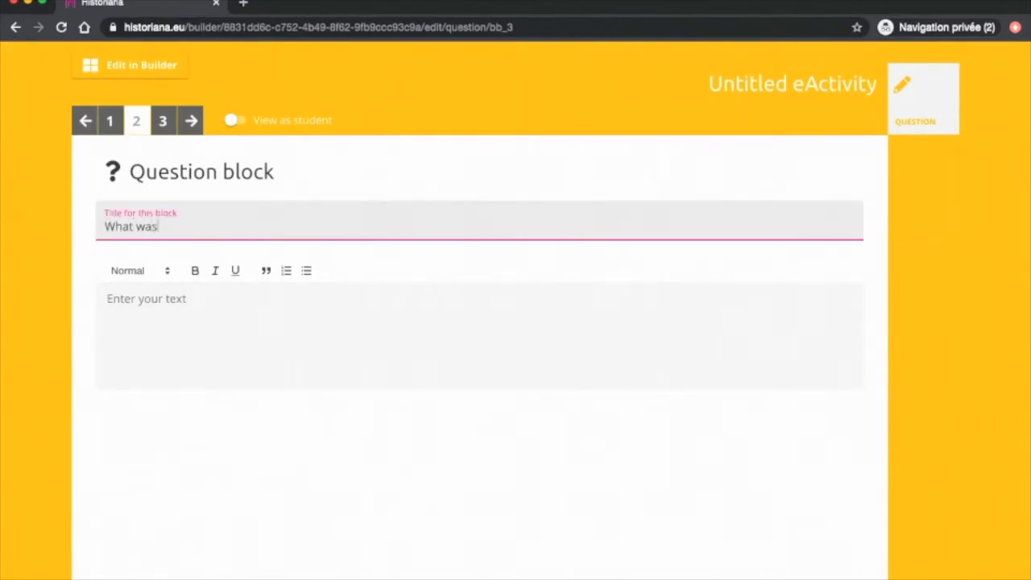
{"action": "type", "text": "life like in medieval universities?"}
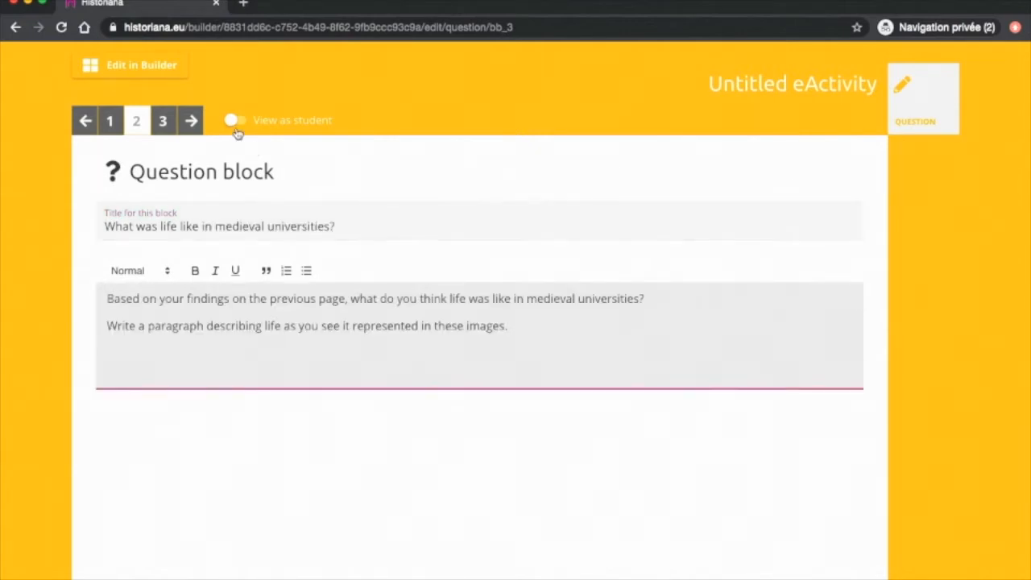
{"action": "left_click", "coordinate": [235, 119]}
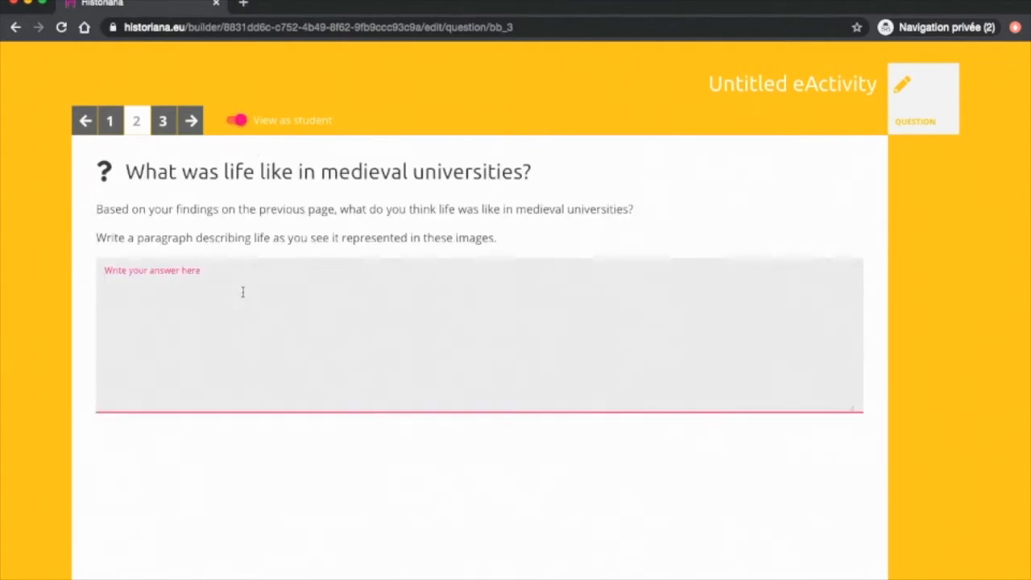
{"action": "type", "text": "Answer here."}
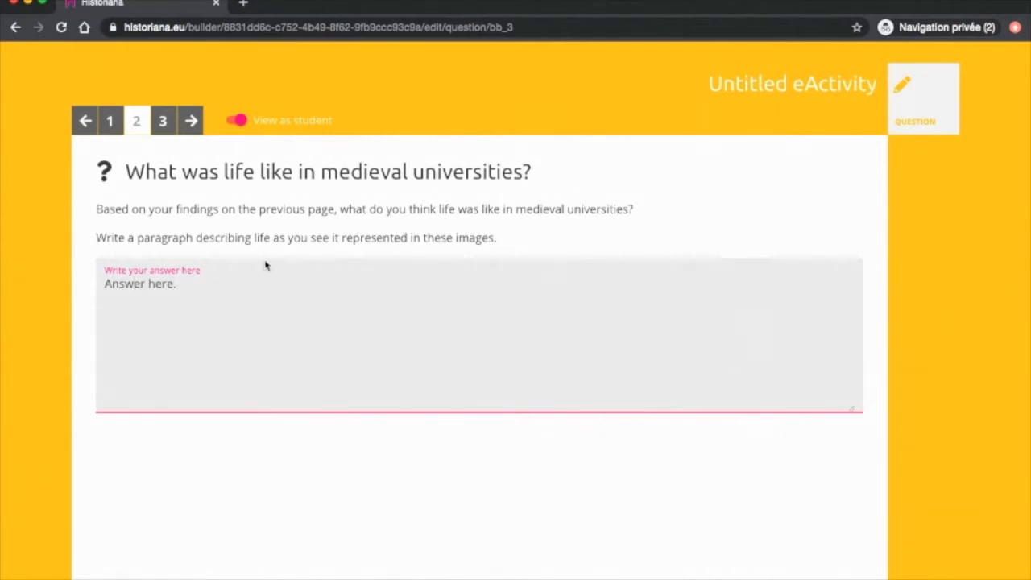
Step: Leave the question's student preview and return to the activity builder overview
{"action": "left_click", "coordinate": [235, 119]}
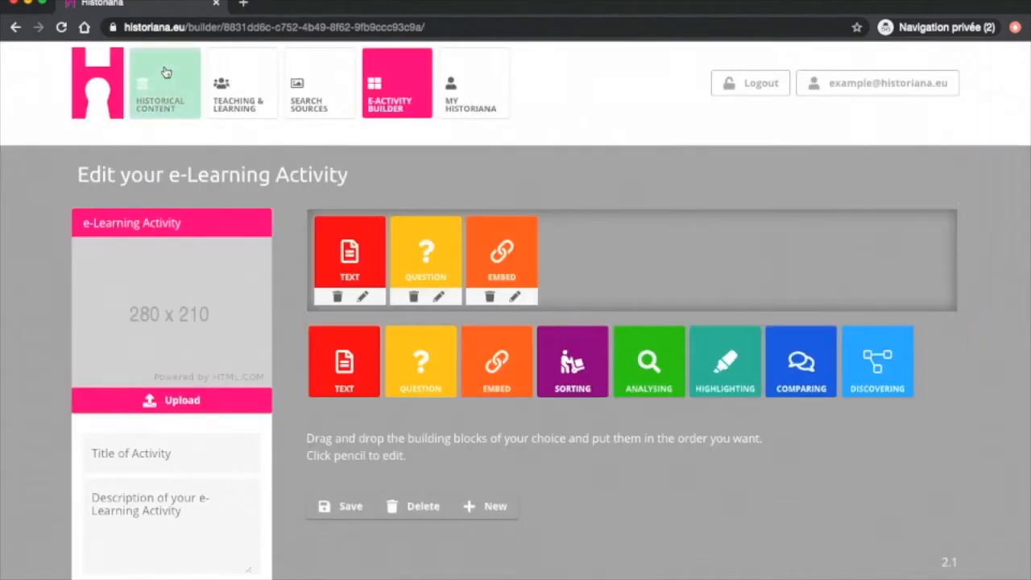
{"action": "mouse_move", "coordinate": [577, 275]}
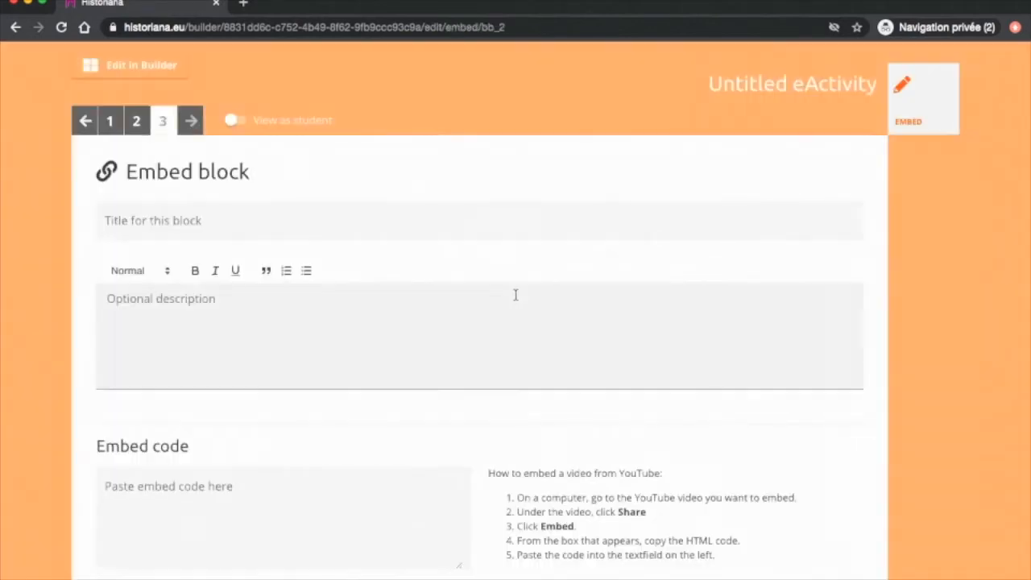
{"action": "scroll", "scroll_direction": "down", "scroll_amount": 3}
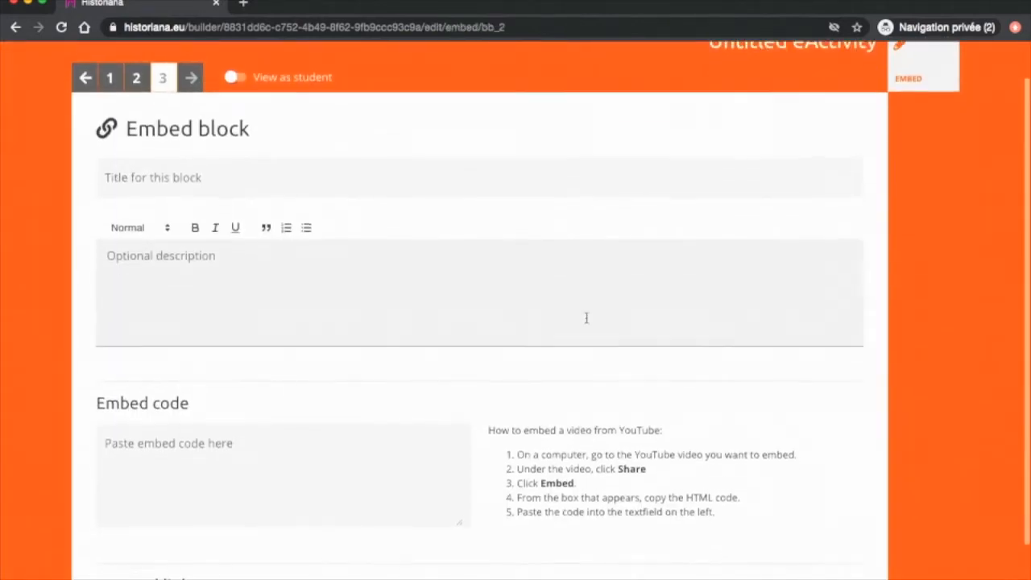
{"action": "scroll", "scroll_direction": "down", "scroll_amount": 3}
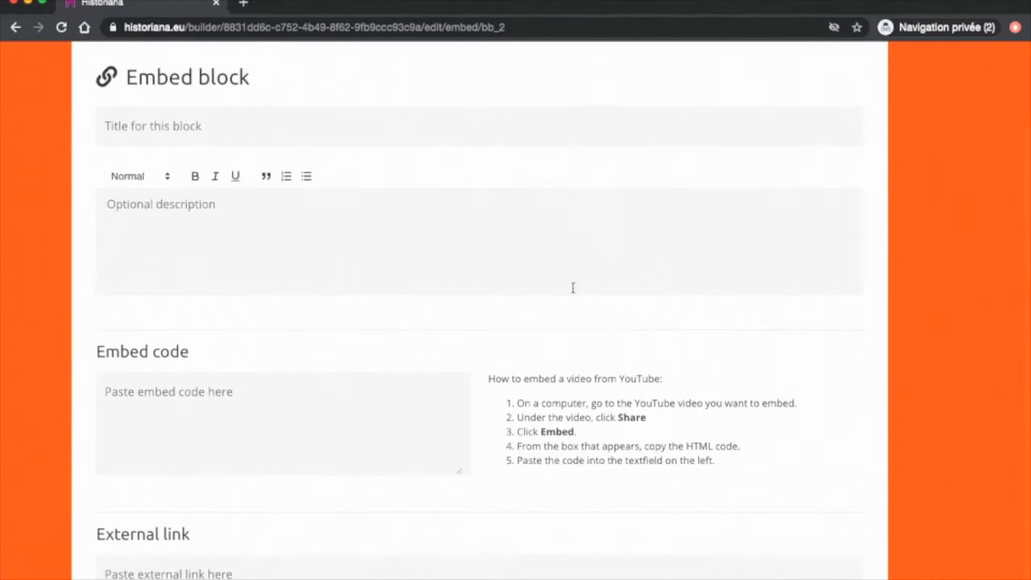
{"action": "scroll", "scroll_direction": "down", "scroll_amount": 3}
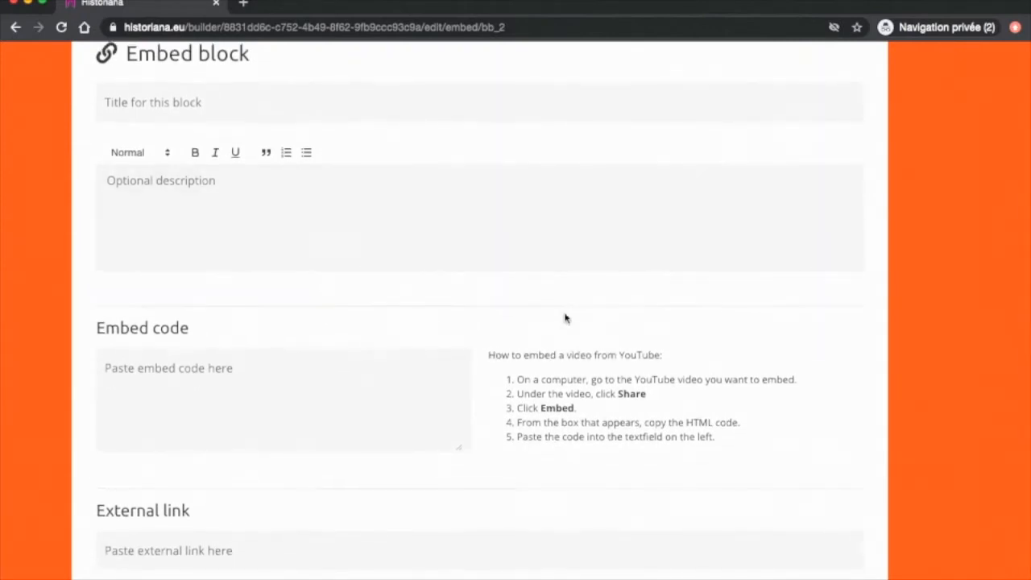
{"action": "mouse_move", "coordinate": [498, 406]}
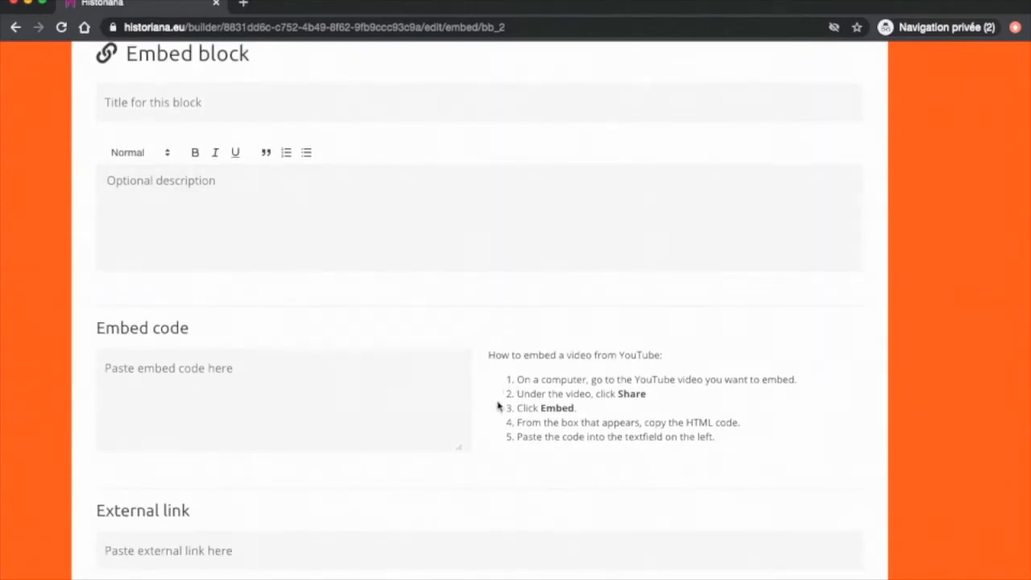
{"action": "mouse_move", "coordinate": [498, 435]}
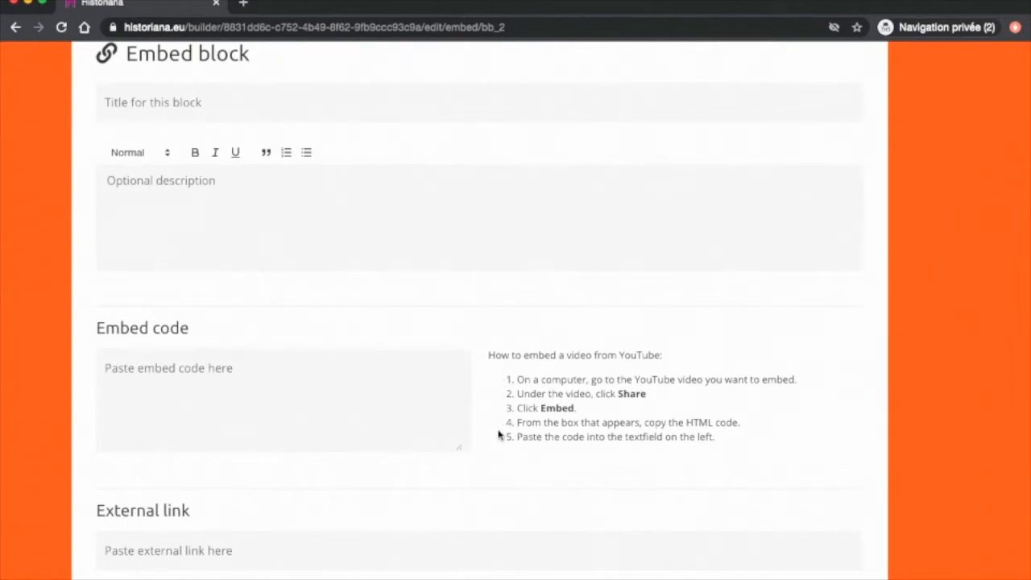
{"action": "mouse_move", "coordinate": [498, 435]}
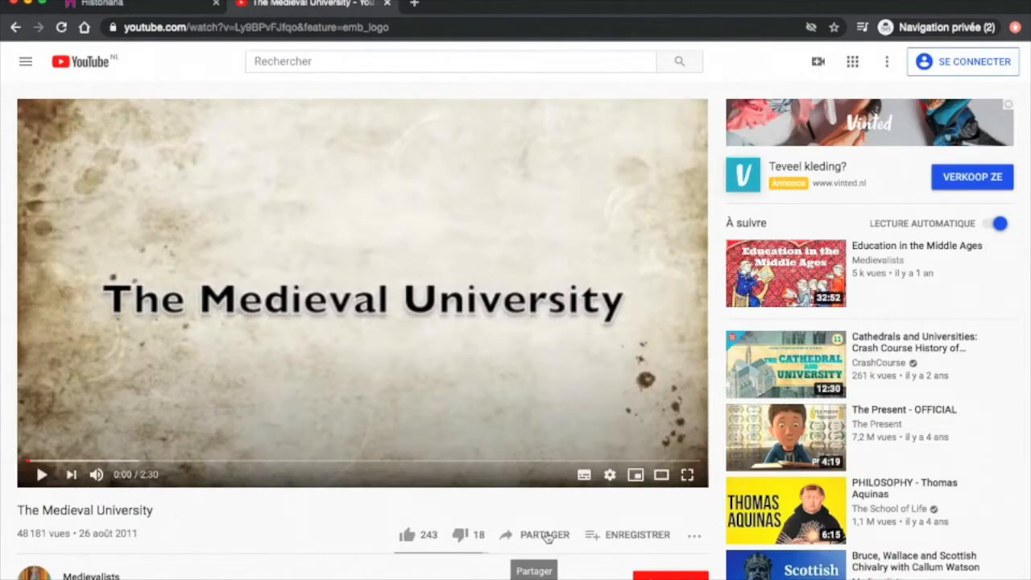
Step: Copy the iframe embed code for The Medieval University video via Partager > Intégrer
{"action": "left_click", "coordinate": [545, 535]}
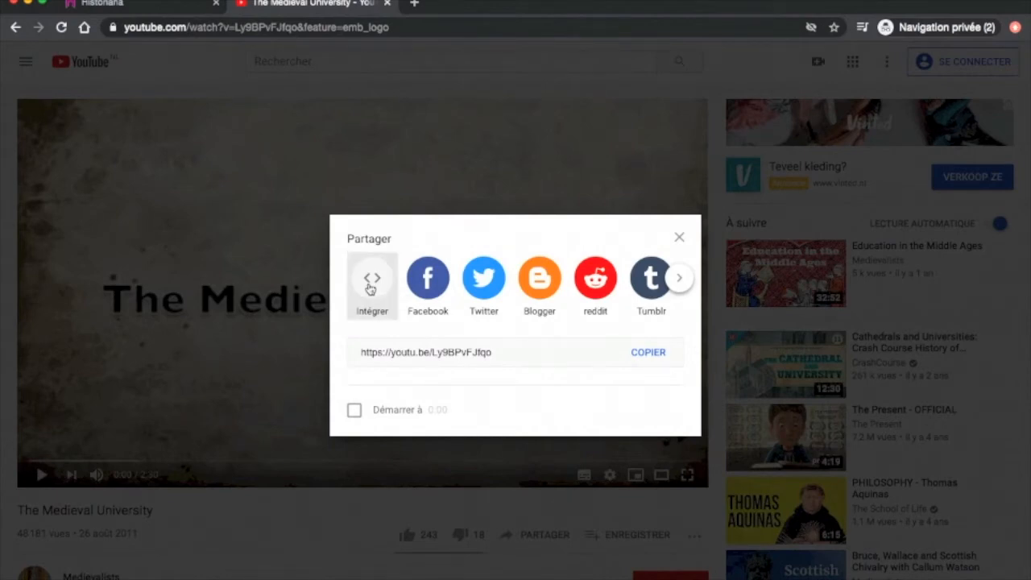
{"action": "left_click", "coordinate": [371, 282]}
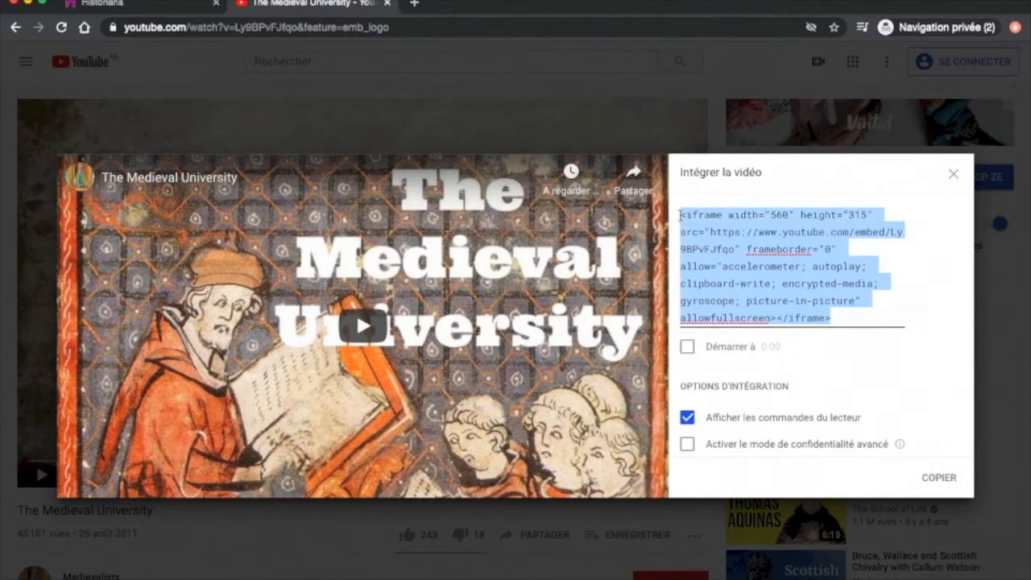
{"action": "left_click", "coordinate": [100, 7]}
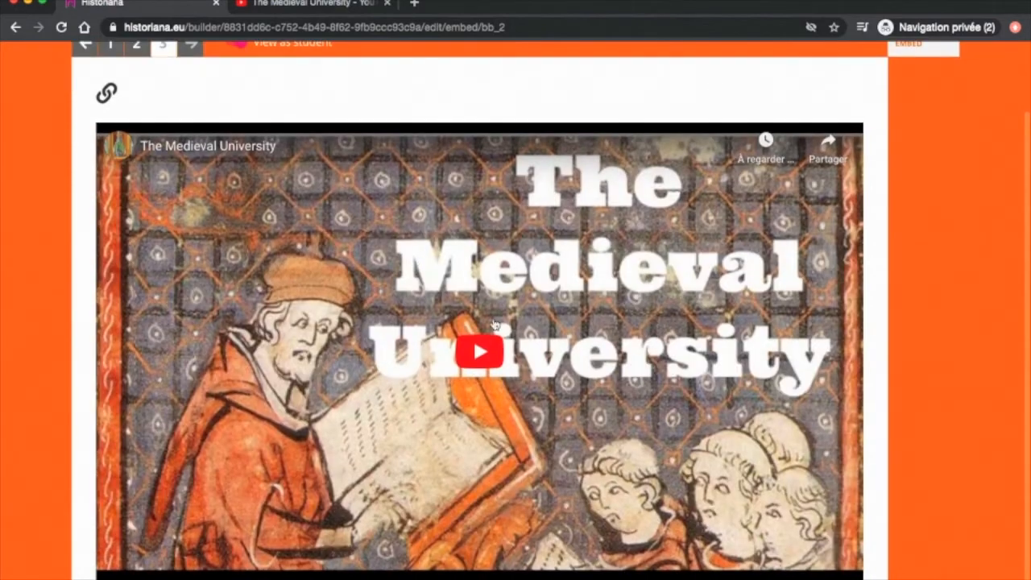
Step: Play and then pause the embedded Medieval University video inside the Embed block
{"action": "left_click", "coordinate": [478, 351]}
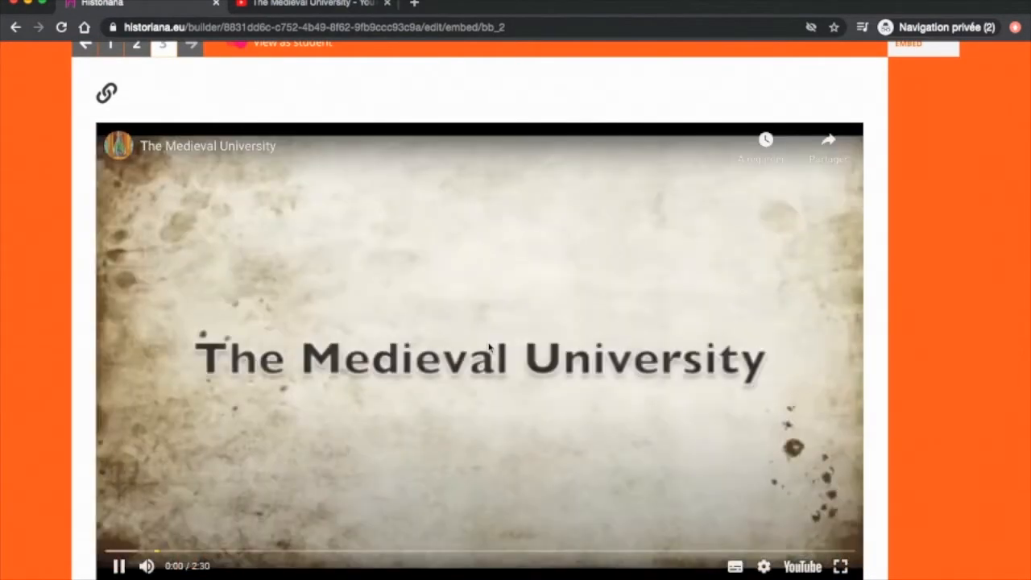
{"action": "left_click", "coordinate": [119, 565]}
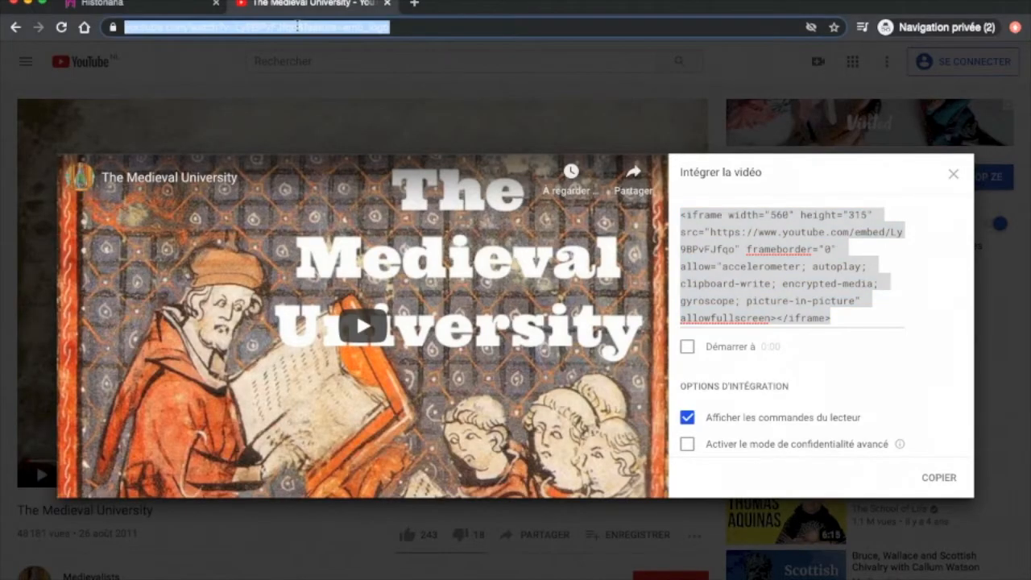
{"action": "left_click", "coordinate": [309, 4]}
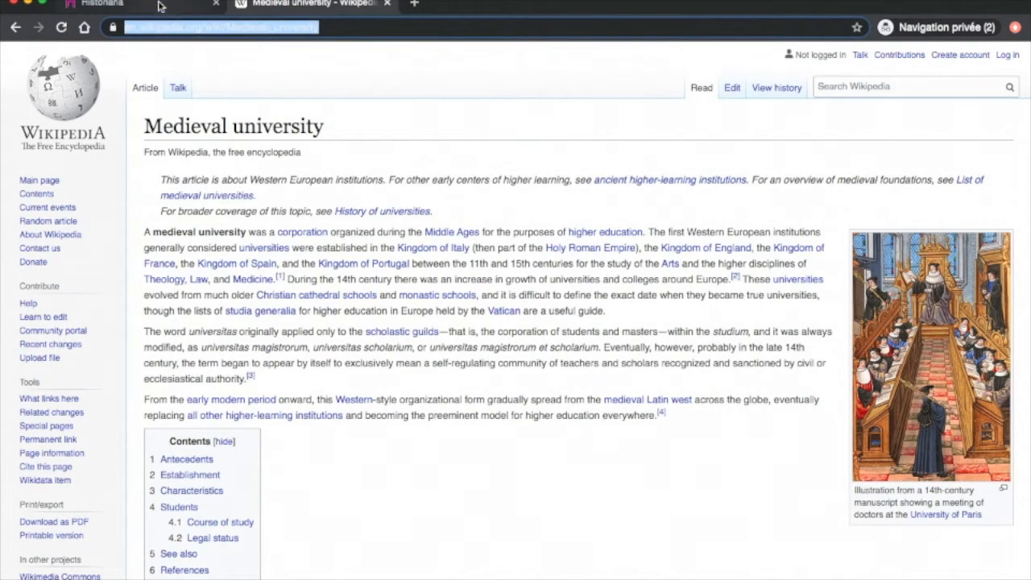
{"action": "left_click", "coordinate": [113, 5]}
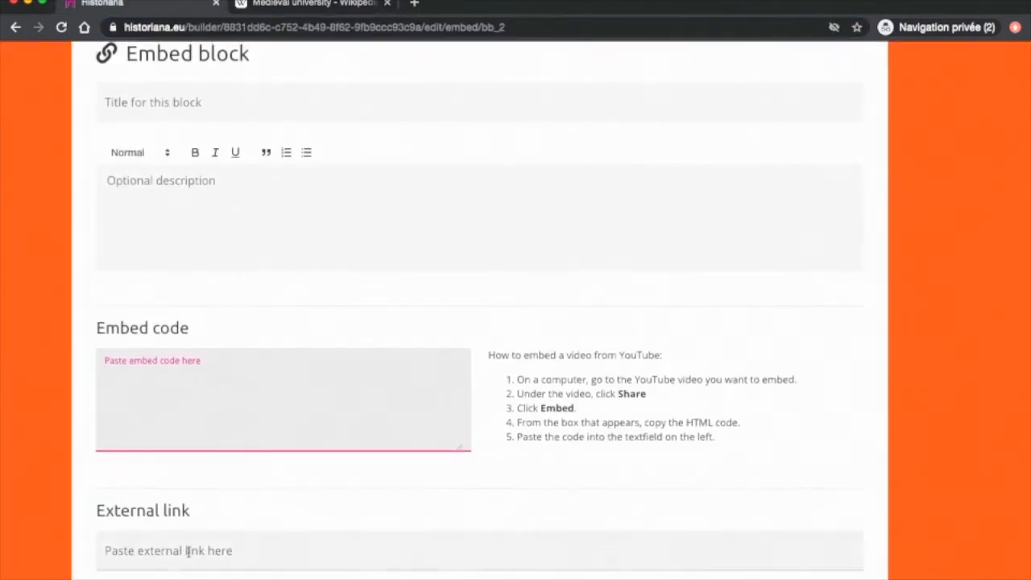
{"action": "type", "text": "https://en.wikipedia.org/wiki/Medieval_university"}
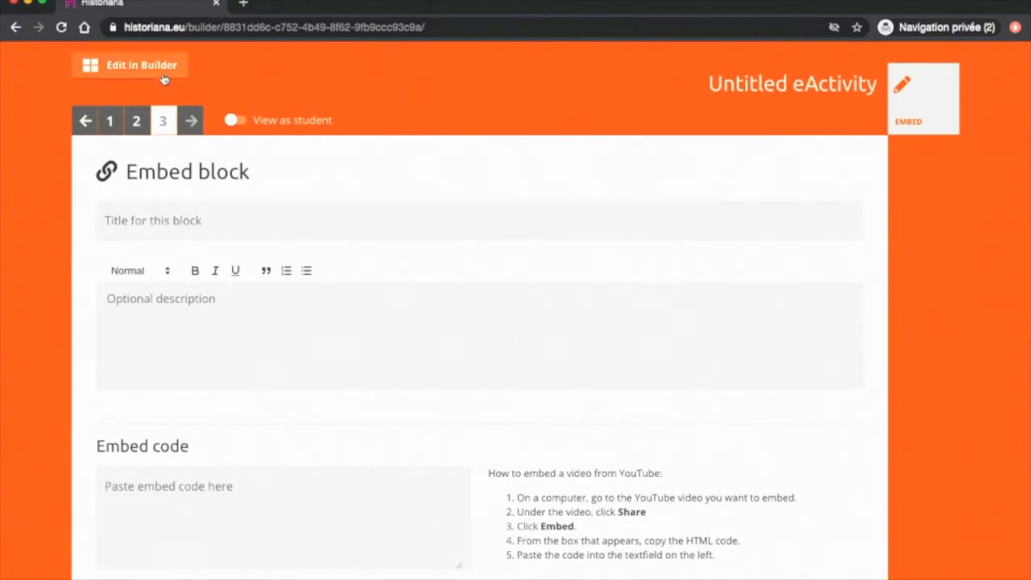
Step: Drag a Sorting block after the Embed block and start editing it
{"action": "left_click", "coordinate": [129, 64]}
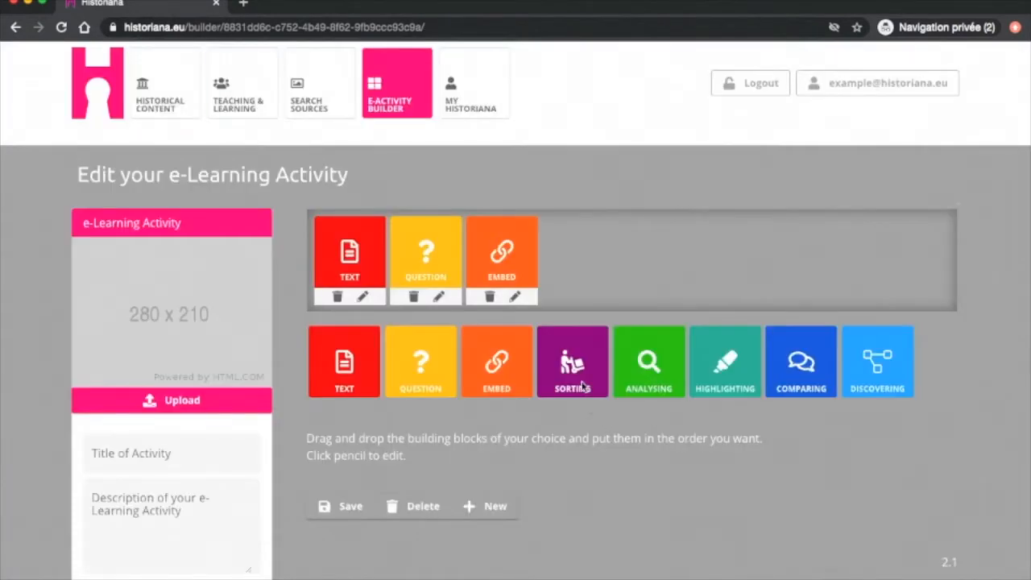
{"action": "left_click_drag", "start_coordinate": [572, 361], "coordinate": [580, 261]}
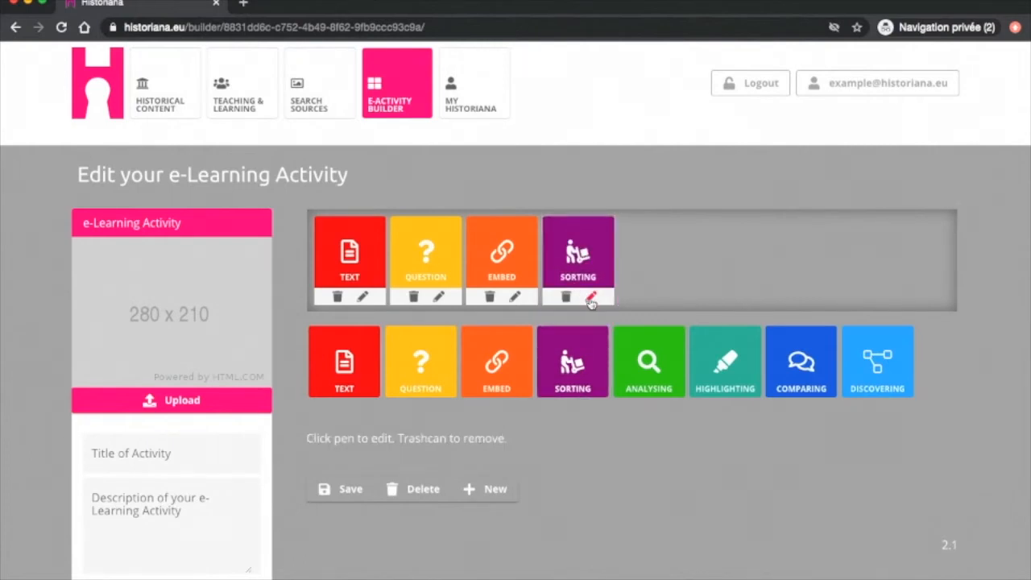
{"action": "left_click", "coordinate": [591, 296]}
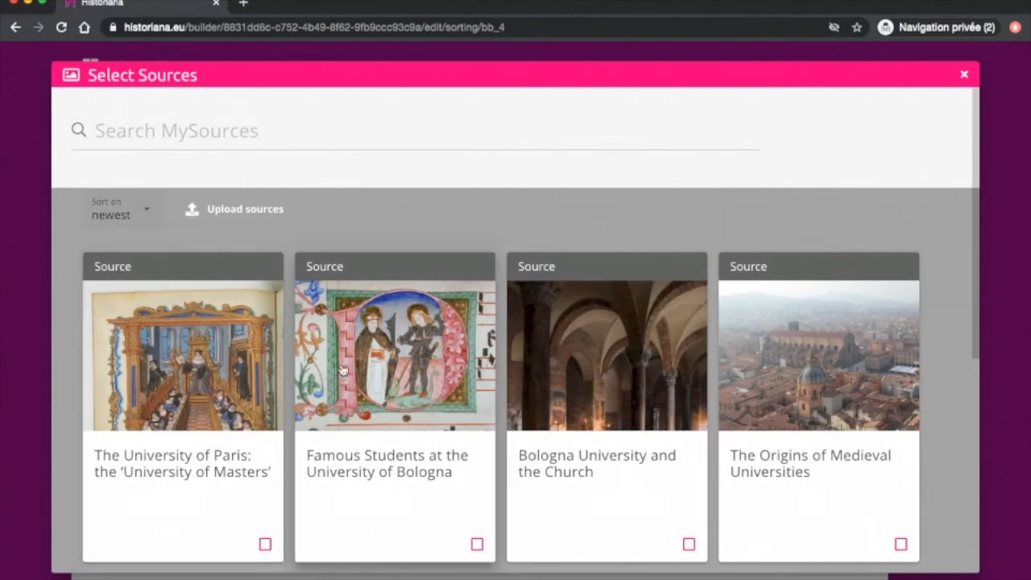
Step: Upload a new source file from the computer into MySources from the source picker
{"action": "scroll", "scroll_direction": "down", "scroll_amount": 3}
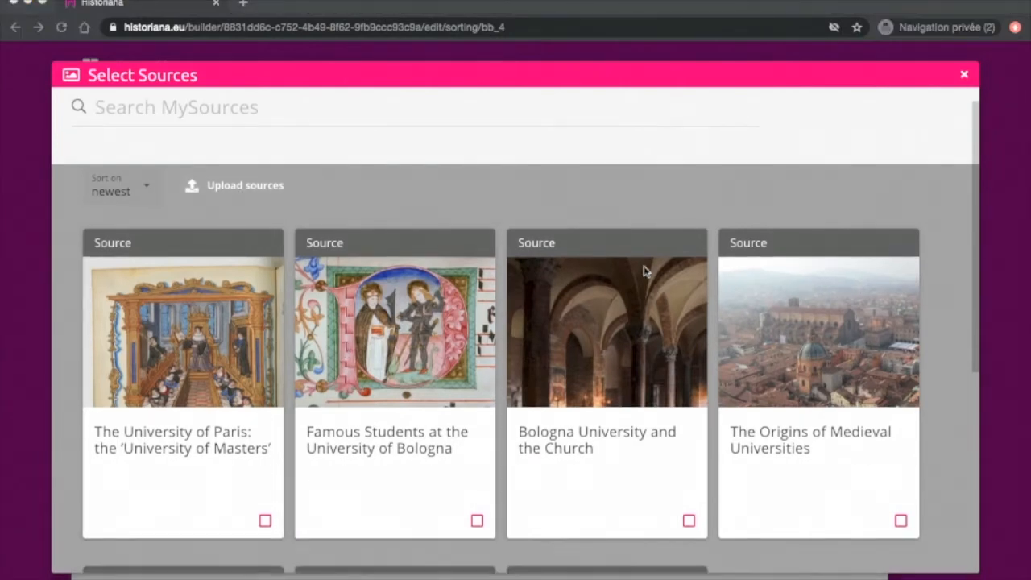
{"action": "scroll", "scroll_direction": "down", "scroll_amount": 3}
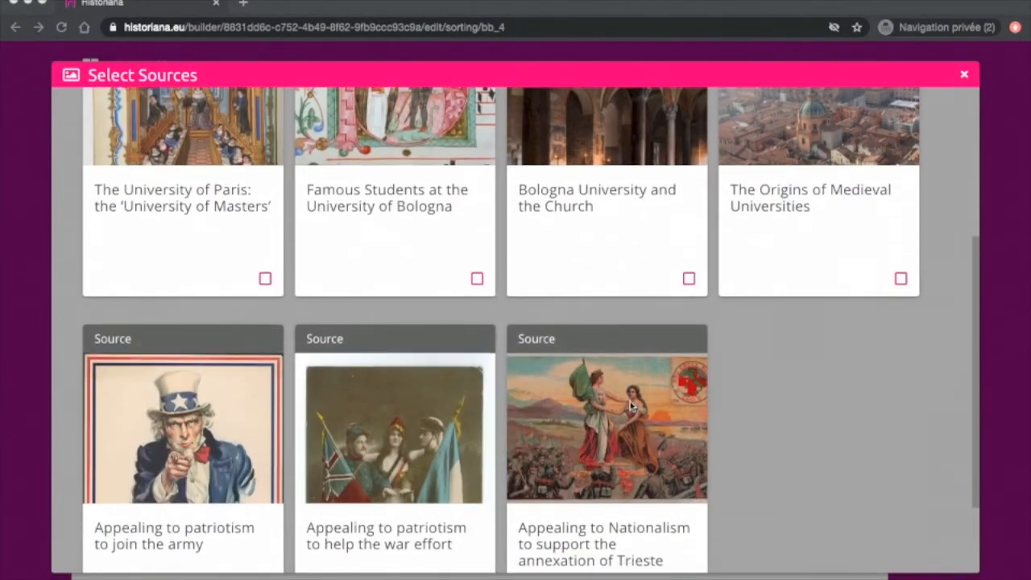
{"action": "mouse_move", "coordinate": [251, 377]}
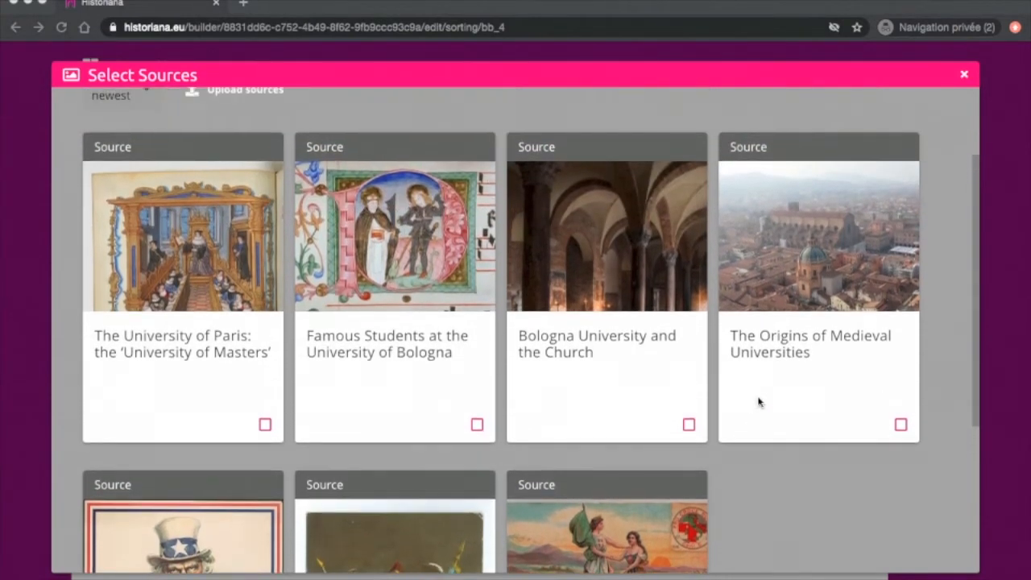
{"action": "scroll", "scroll_direction": "down", "scroll_amount": 3}
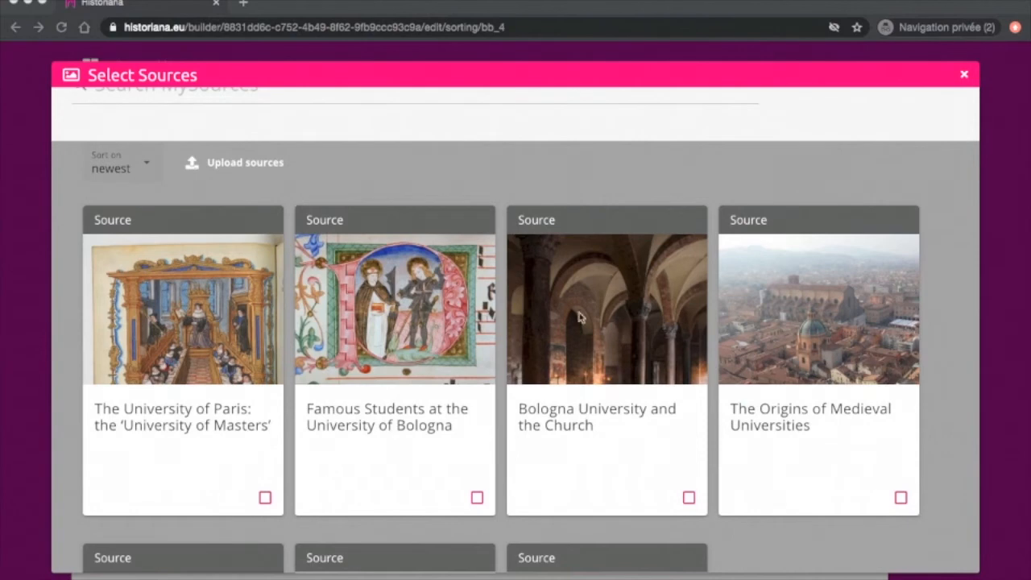
{"action": "scroll", "scroll_direction": "down", "scroll_amount": 3}
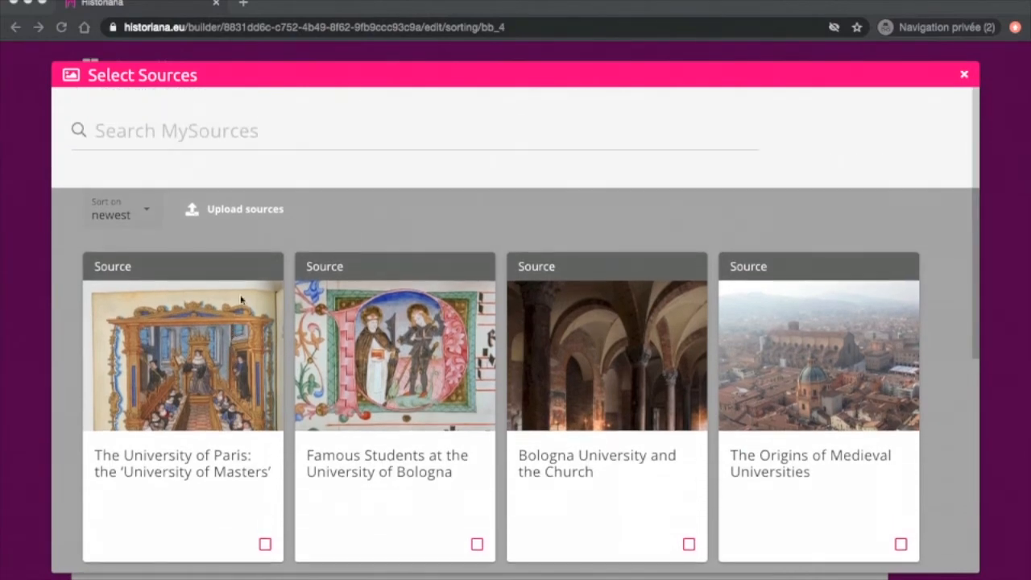
{"action": "mouse_move", "coordinate": [245, 213]}
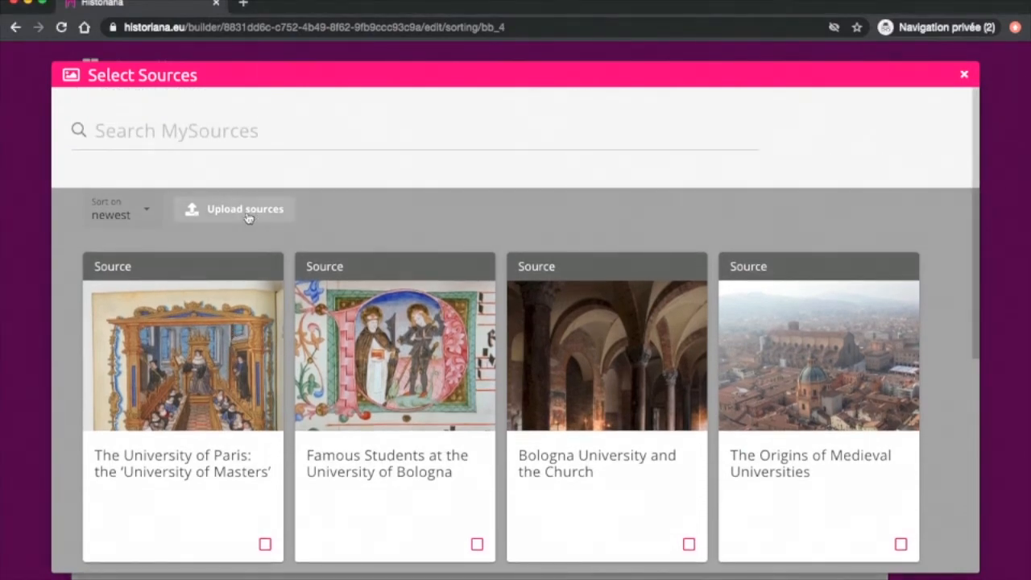
{"action": "left_click", "coordinate": [245, 210]}
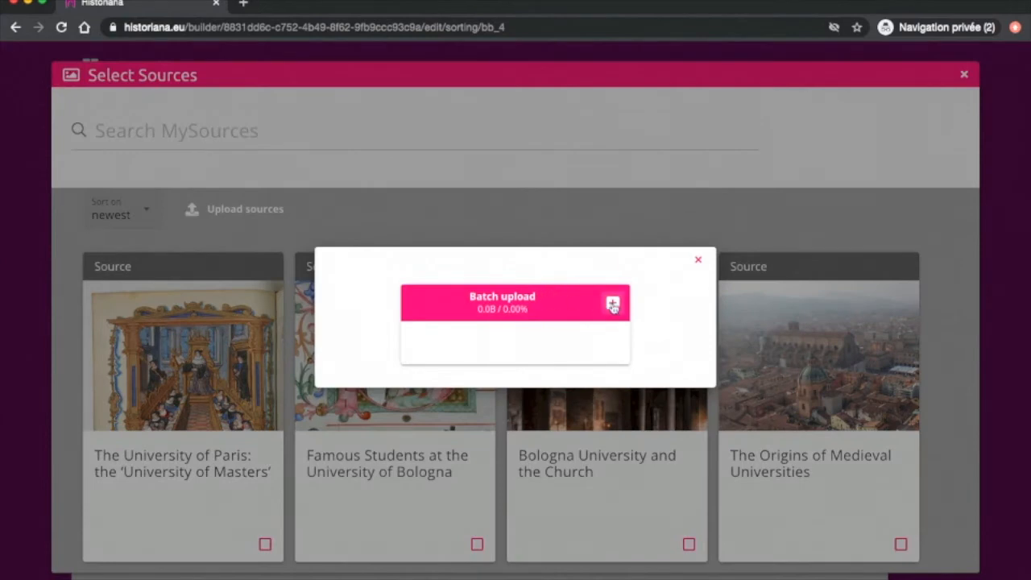
{"action": "left_click", "coordinate": [612, 303]}
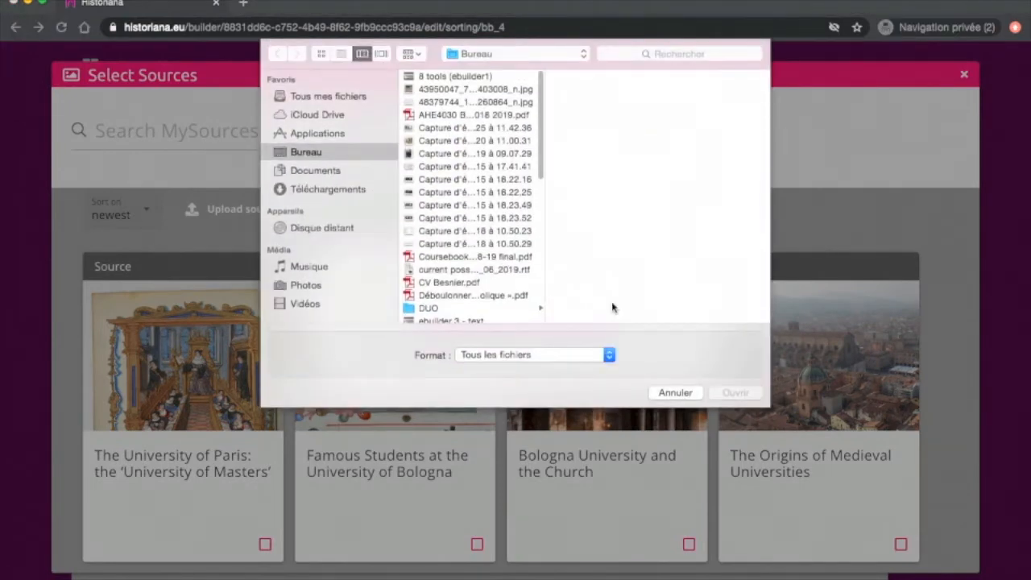
{"action": "scroll", "scroll_direction": "down", "scroll_amount": 3}
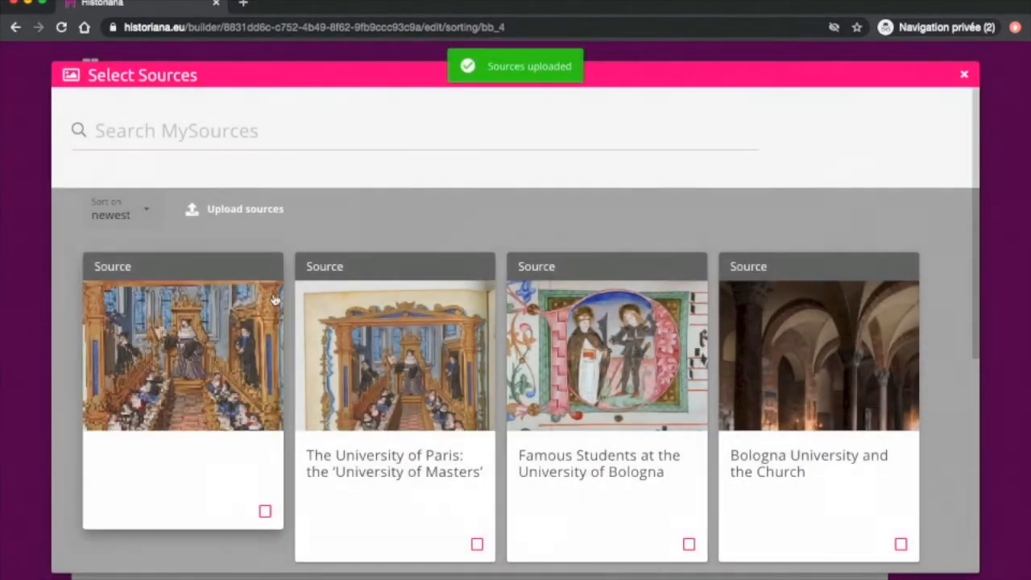
Step: Select the five university sources, including The Origins of Medieval Universities, and add them to the board
{"action": "left_click", "coordinate": [264, 510]}
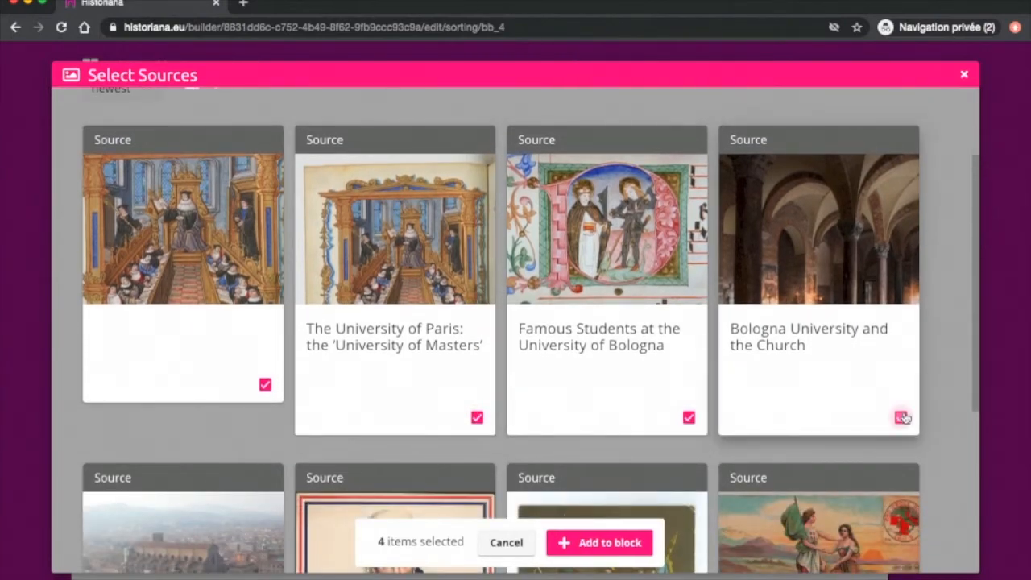
{"action": "scroll", "scroll_direction": "down", "scroll_amount": 3}
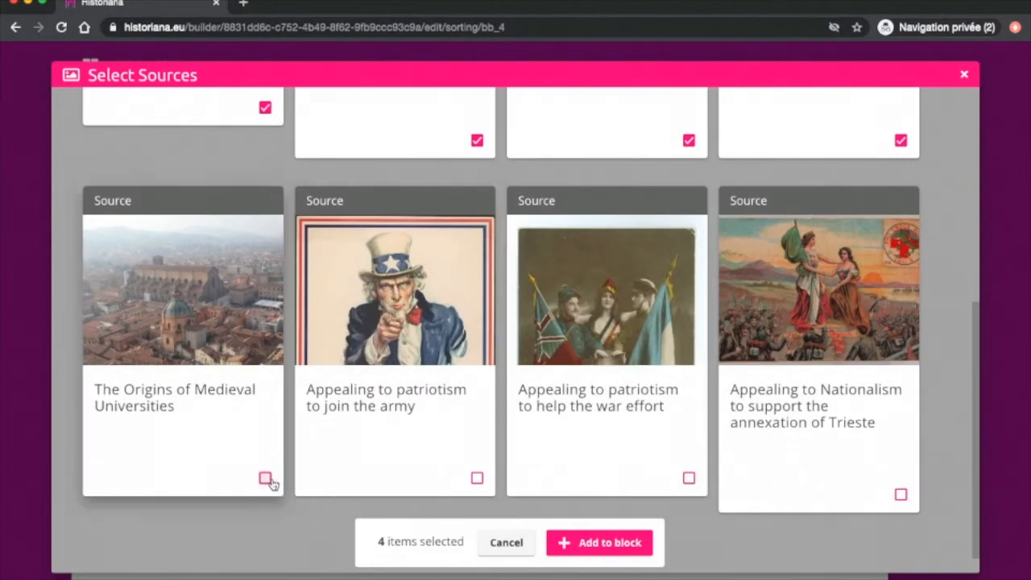
{"action": "left_click", "coordinate": [264, 476]}
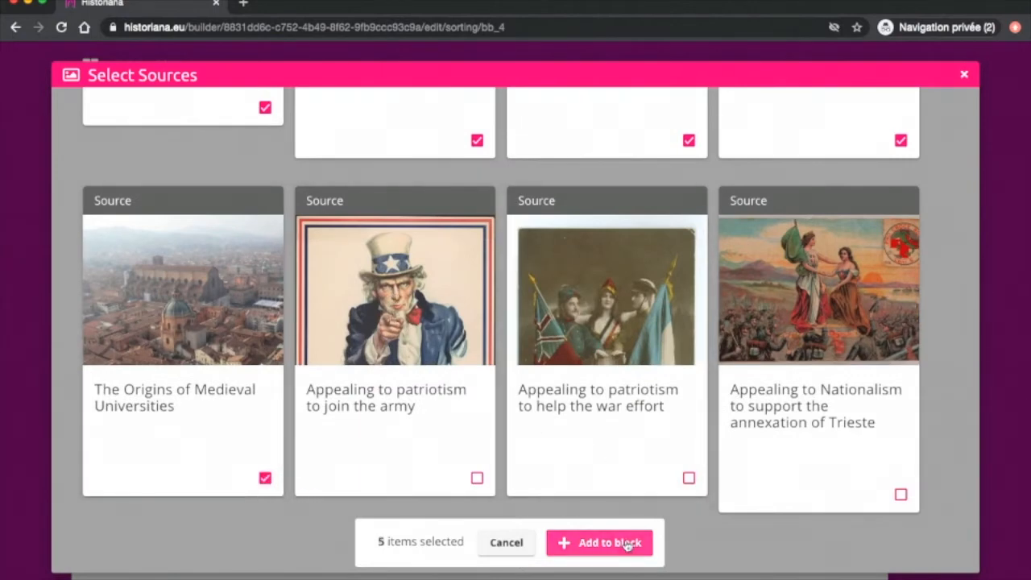
{"action": "left_click", "coordinate": [599, 541]}
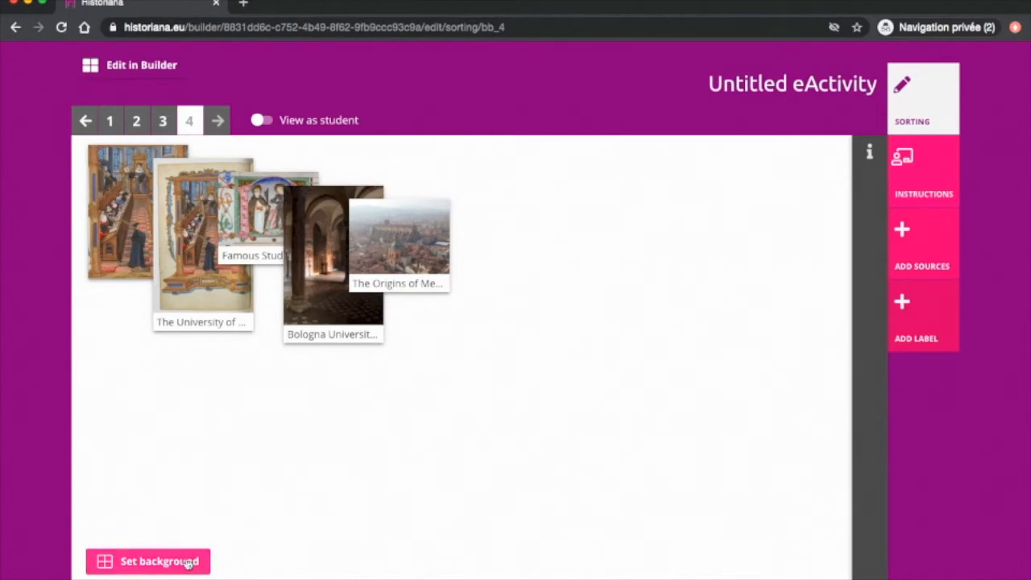
Step: Choose the lecture-hall illustration as a source-image background for the sorting board
{"action": "left_click", "coordinate": [148, 561]}
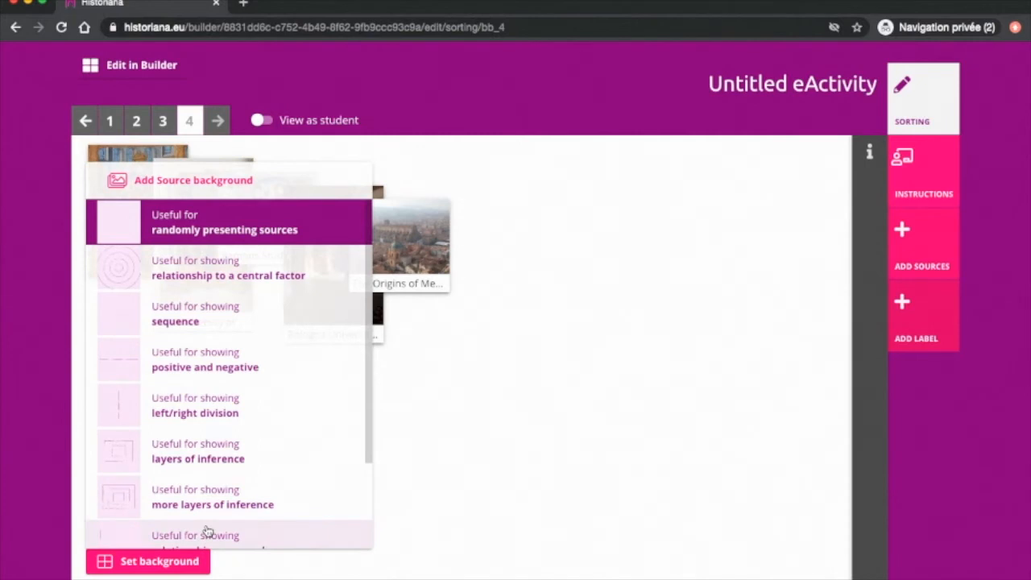
{"action": "scroll", "scroll_direction": "down", "scroll_amount": 3}
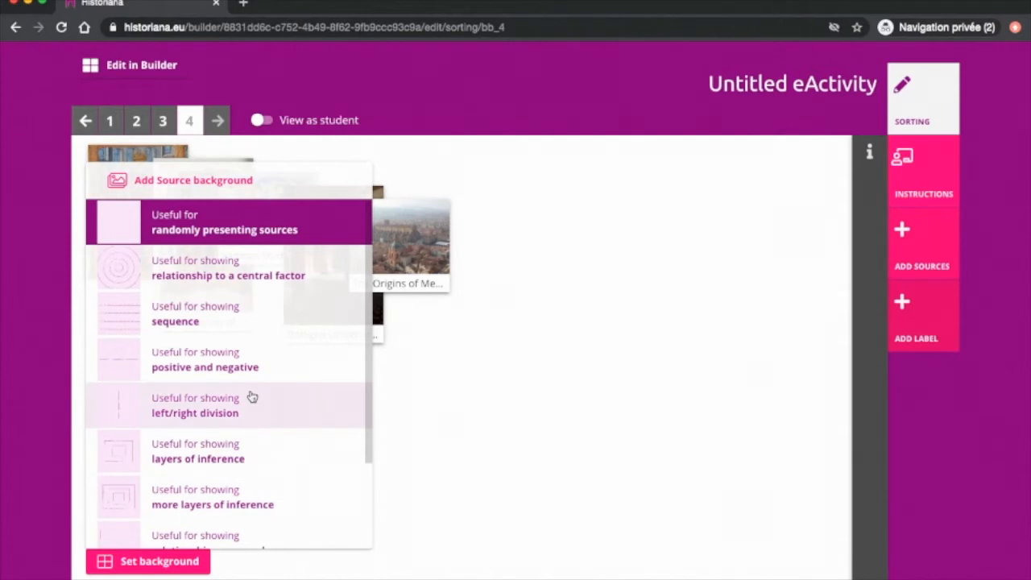
{"action": "mouse_move", "coordinate": [252, 272]}
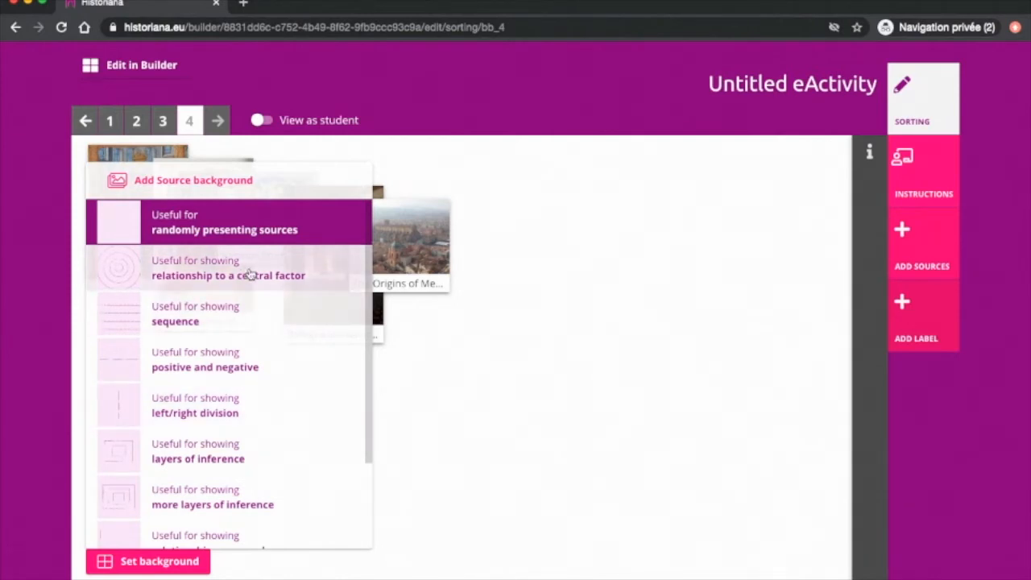
{"action": "scroll", "scroll_direction": "down", "scroll_amount": 3}
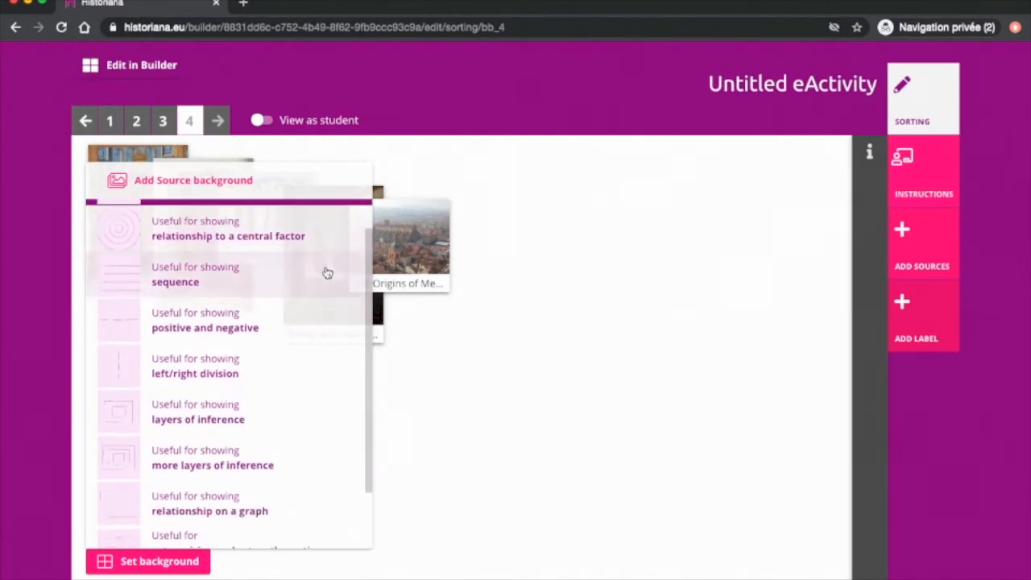
{"action": "scroll", "scroll_direction": "down", "scroll_amount": 3}
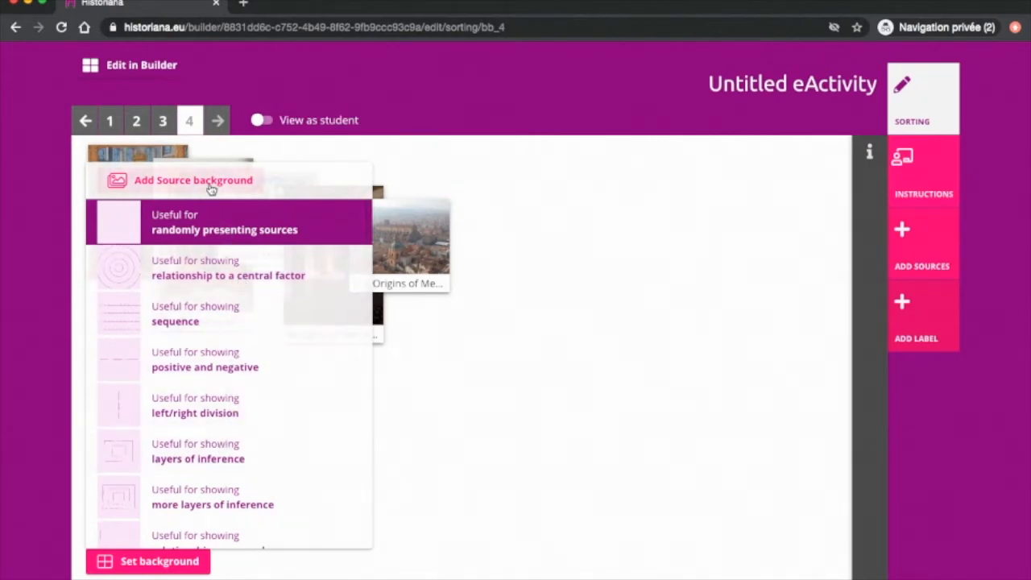
{"action": "left_click", "coordinate": [193, 181]}
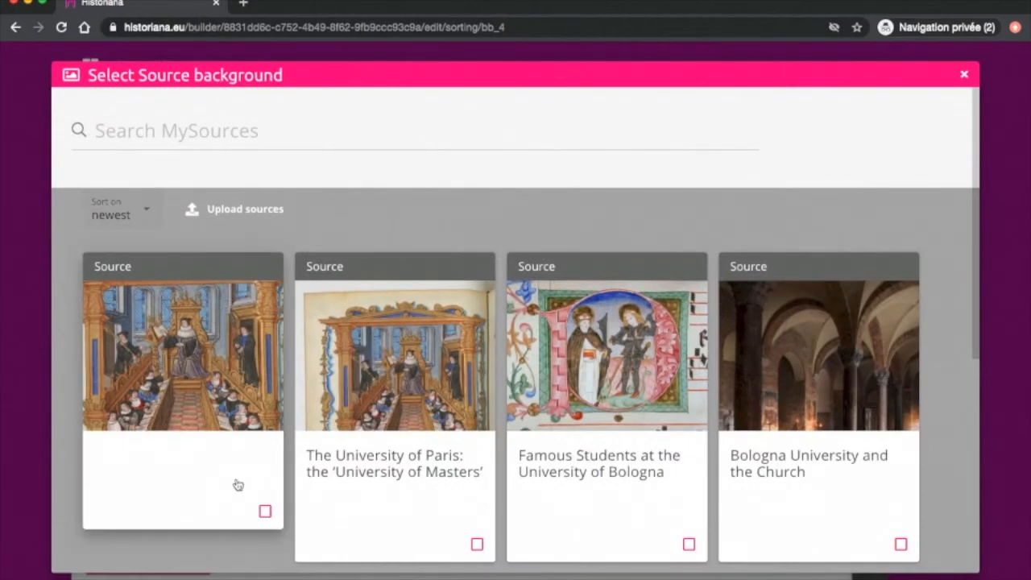
{"action": "left_click", "coordinate": [264, 511]}
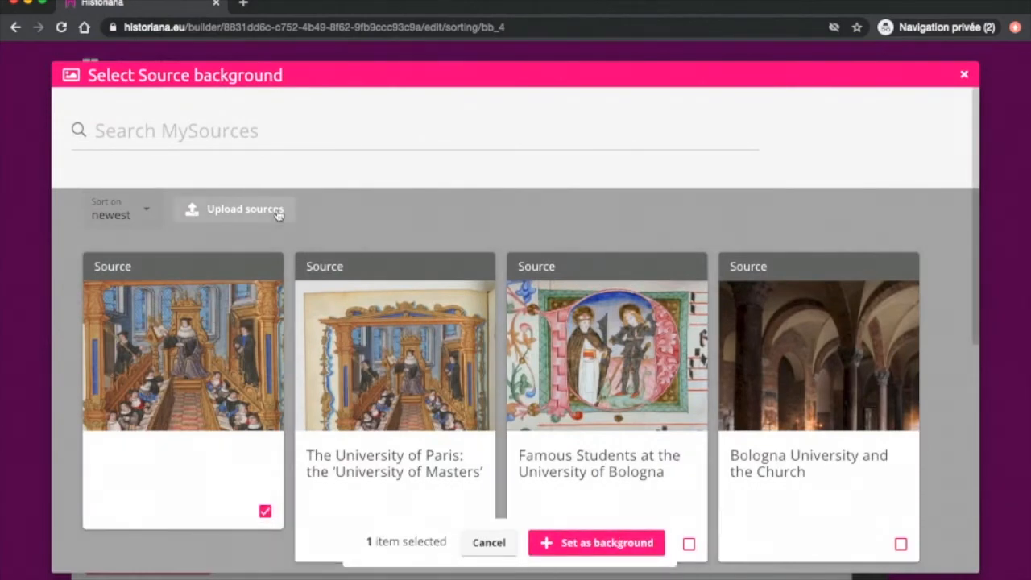
Step: Apply the background, move the University of Paris card toward the centre, then switch to a left/right division
{"action": "left_click", "coordinate": [596, 541]}
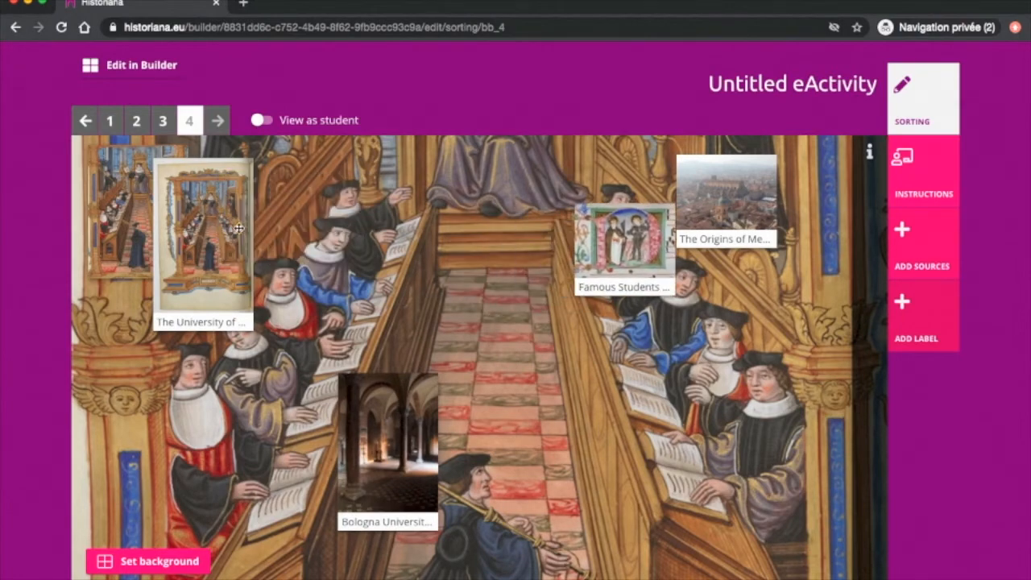
{"action": "left_click_drag", "start_coordinate": [201, 233], "coordinate": [410, 241]}
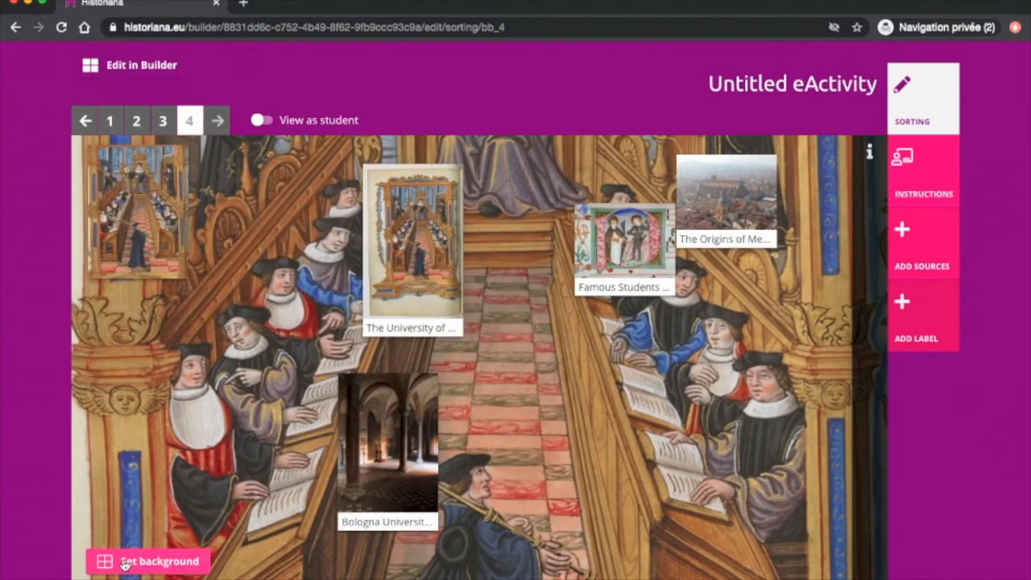
{"action": "left_click", "coordinate": [148, 560]}
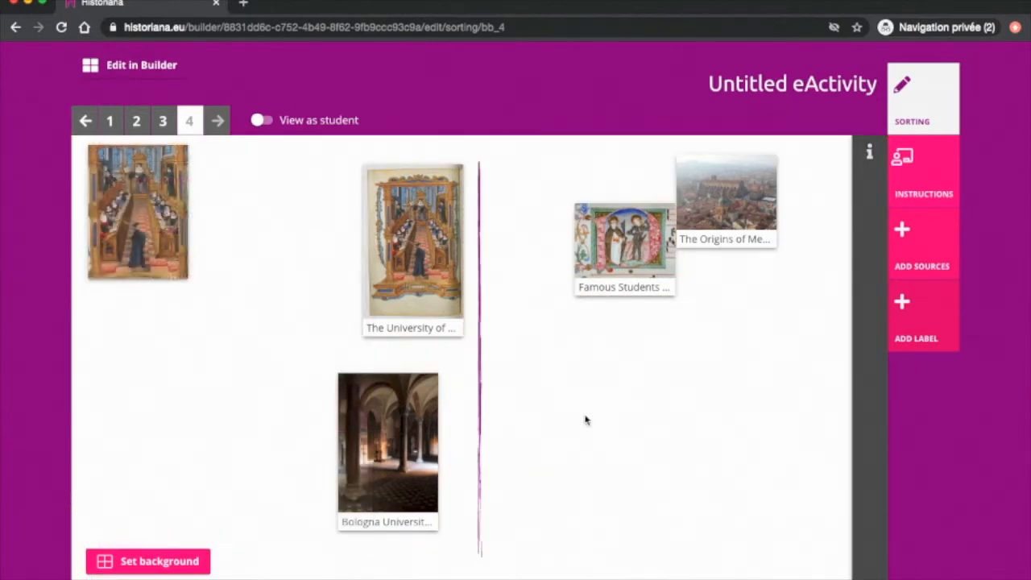
{"action": "mouse_move", "coordinate": [978, 187]}
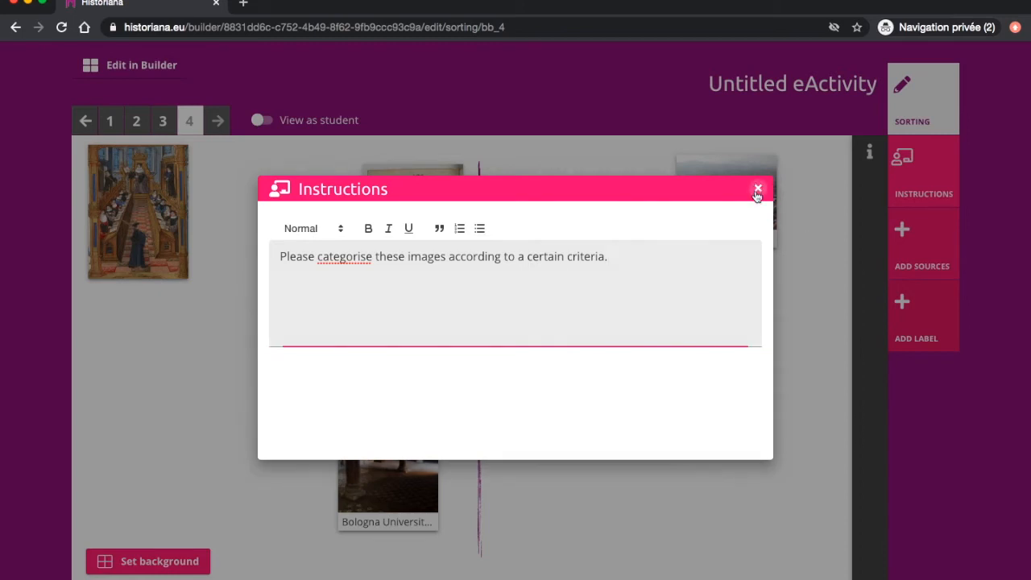
Step: Close the Instructions dialog after entering 'Please categorise these images according to a certain criteria'
{"action": "left_click", "coordinate": [757, 189]}
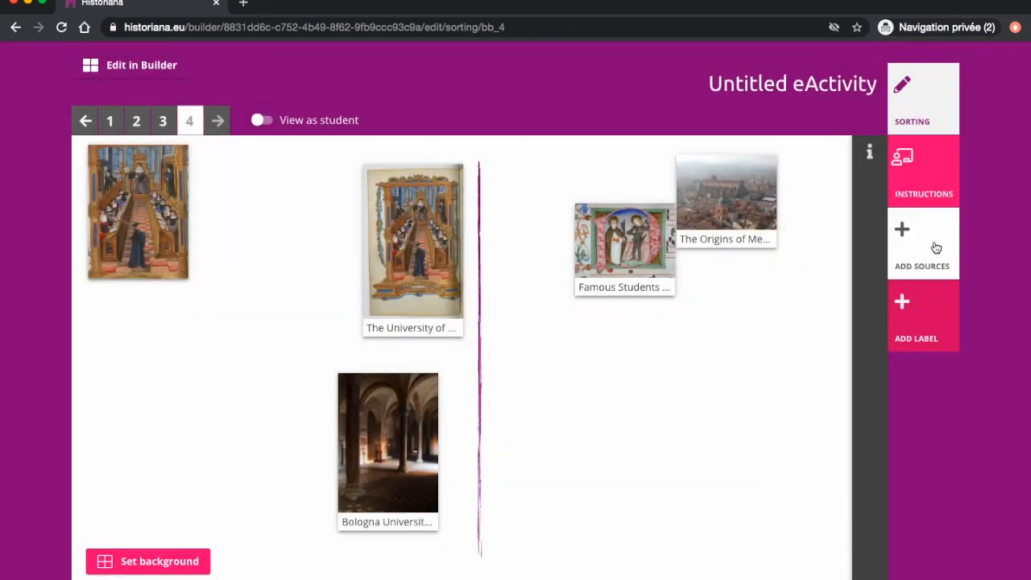
Step: Browse the Add Sources list and close it without adding any source
{"action": "left_click", "coordinate": [921, 242]}
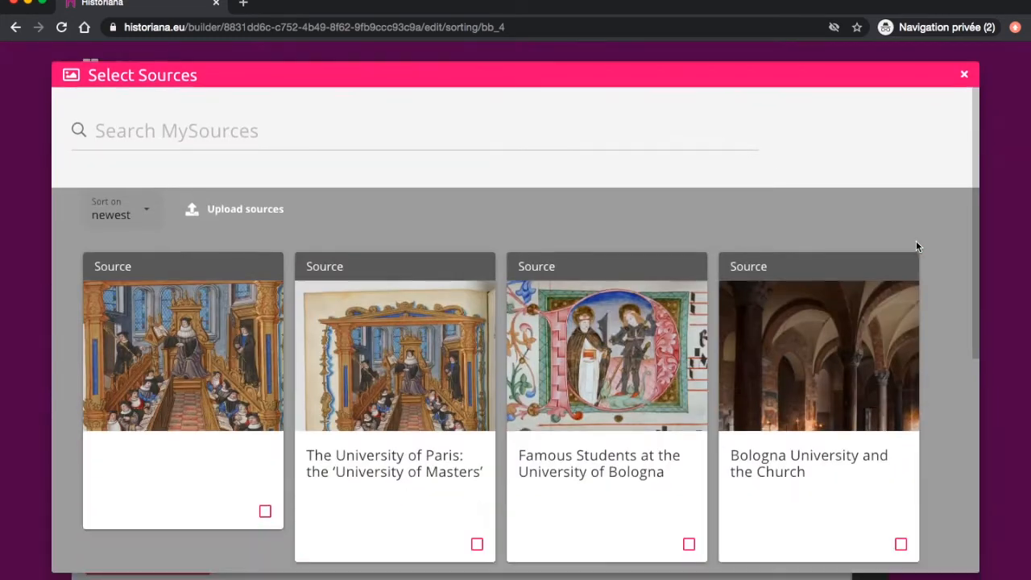
{"action": "scroll", "scroll_direction": "down", "scroll_amount": 3}
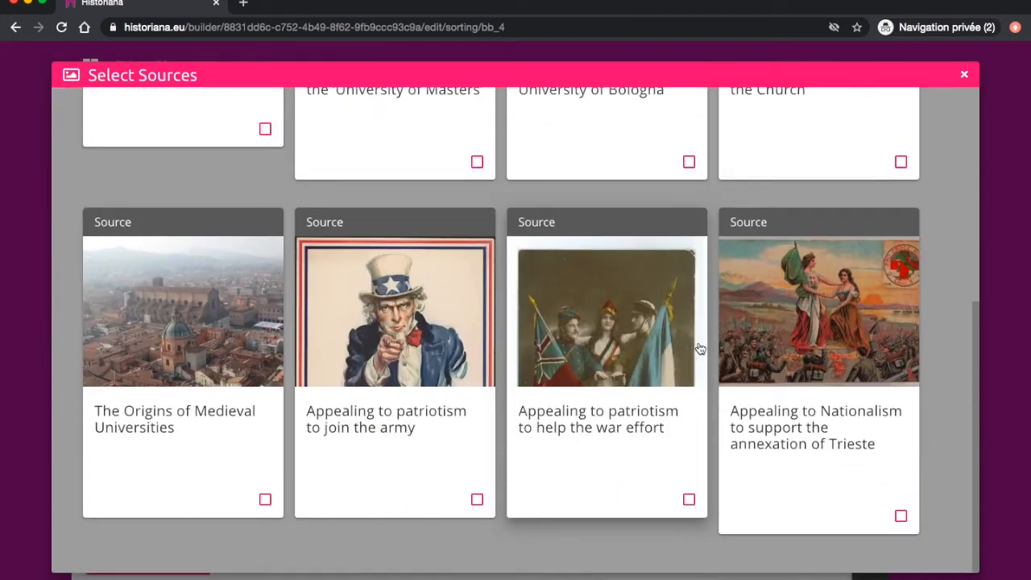
{"action": "mouse_move", "coordinate": [351, 151]}
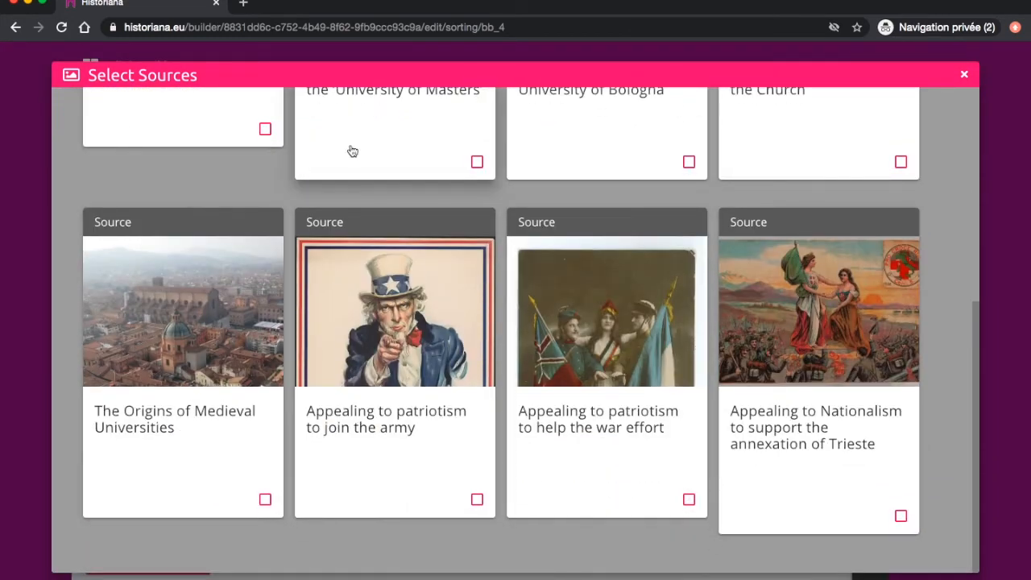
{"action": "left_click", "coordinate": [963, 74]}
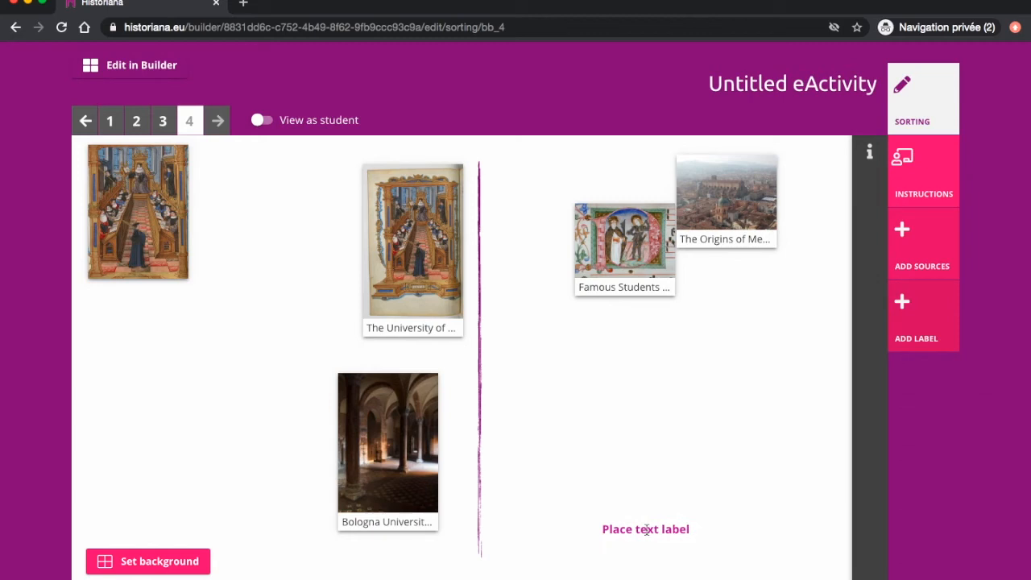
Step: Name the labels 'Criteria 1' and 'Criteria 2', one per half, and check them in student preview
{"action": "type", "text": "Criteria 1"}
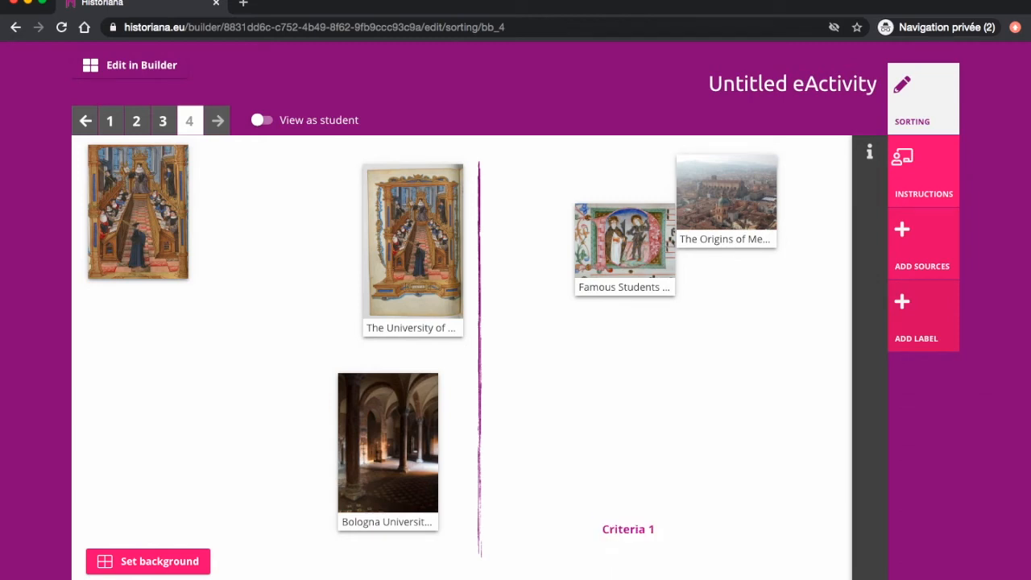
{"action": "left_click", "coordinate": [915, 314]}
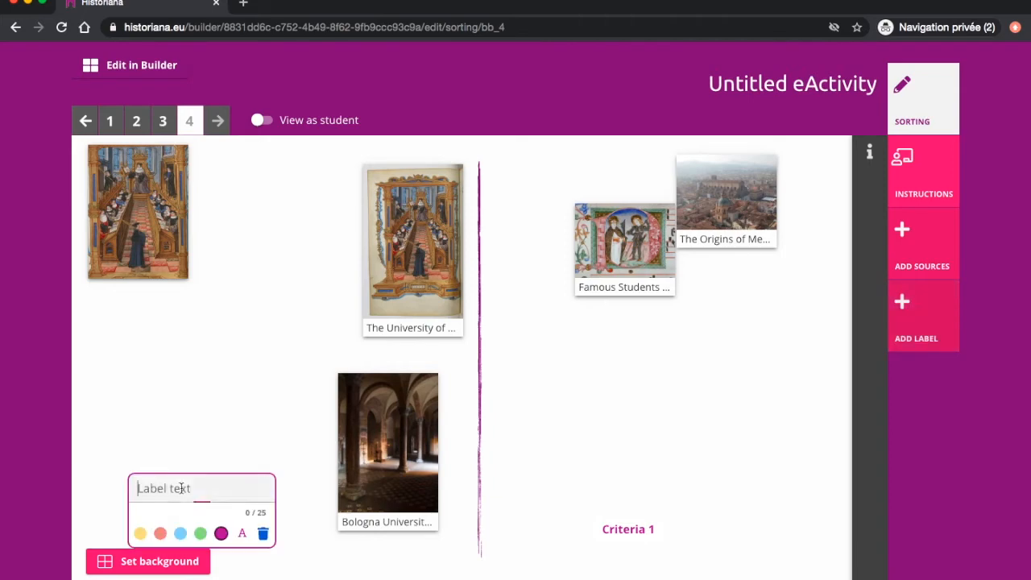
{"action": "type", "text": "Criteria 2"}
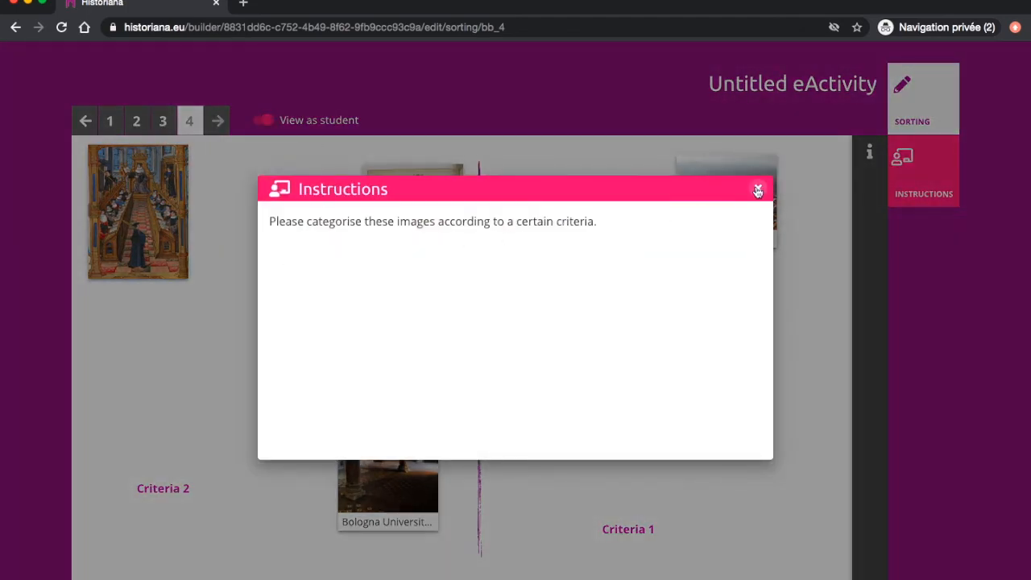
{"action": "left_click", "coordinate": [757, 190]}
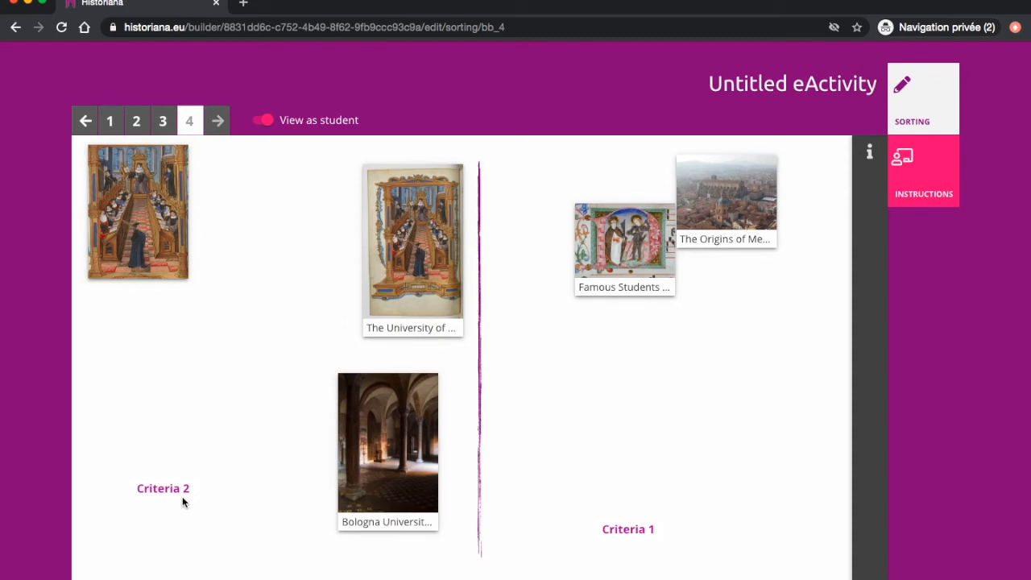
{"action": "left_click_drag", "start_coordinate": [387, 443], "coordinate": [765, 422]}
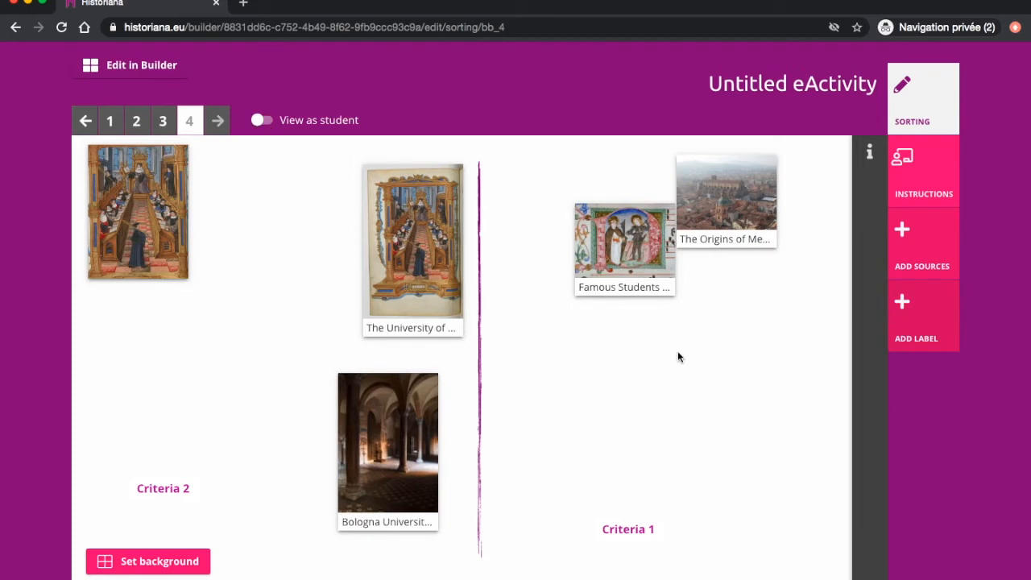
{"action": "mouse_move", "coordinate": [625, 243]}
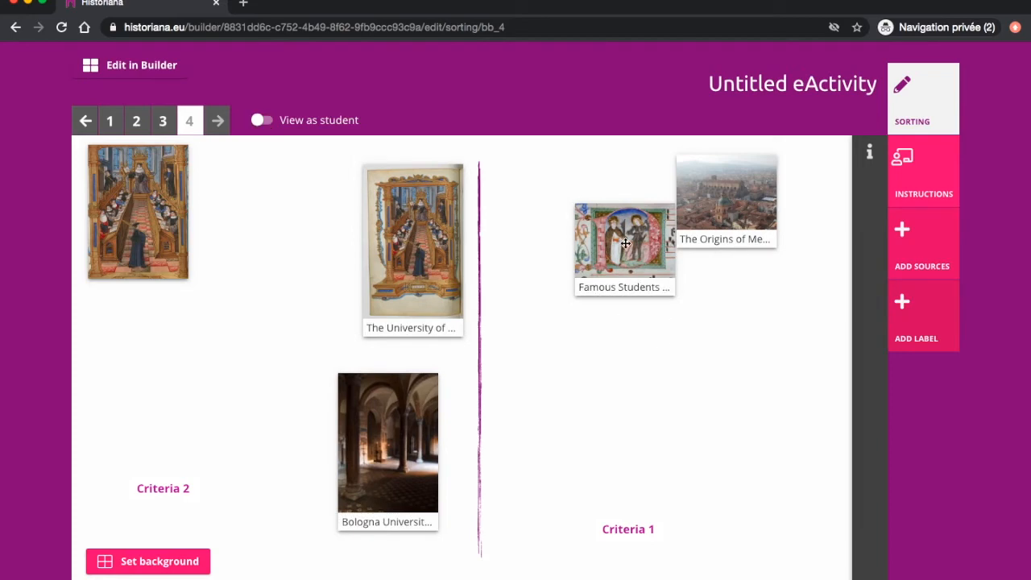
Step: Review the Famous Students source and adjust its title in Edit source info
{"action": "left_click", "coordinate": [625, 242]}
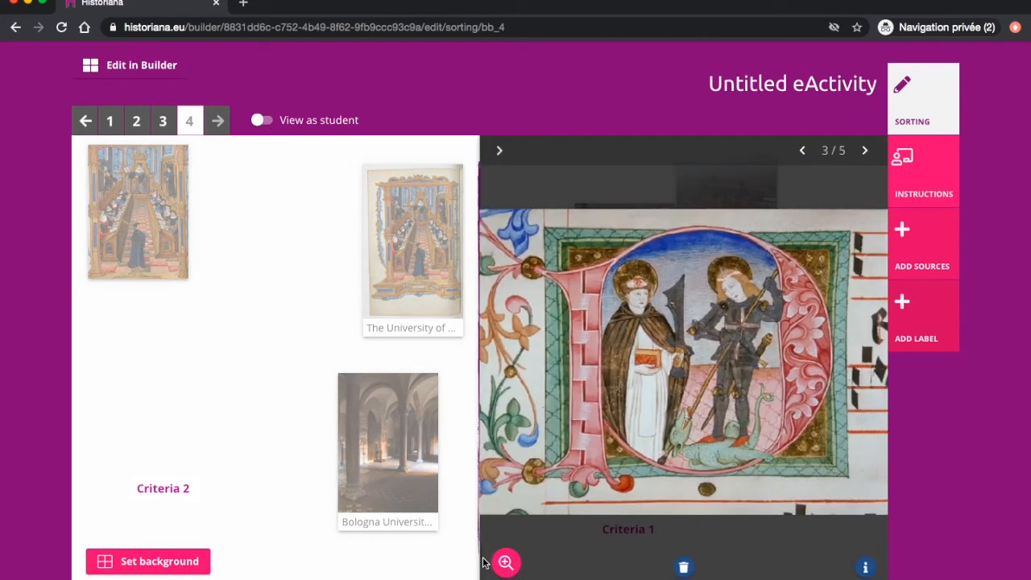
{"action": "left_click", "coordinate": [506, 562]}
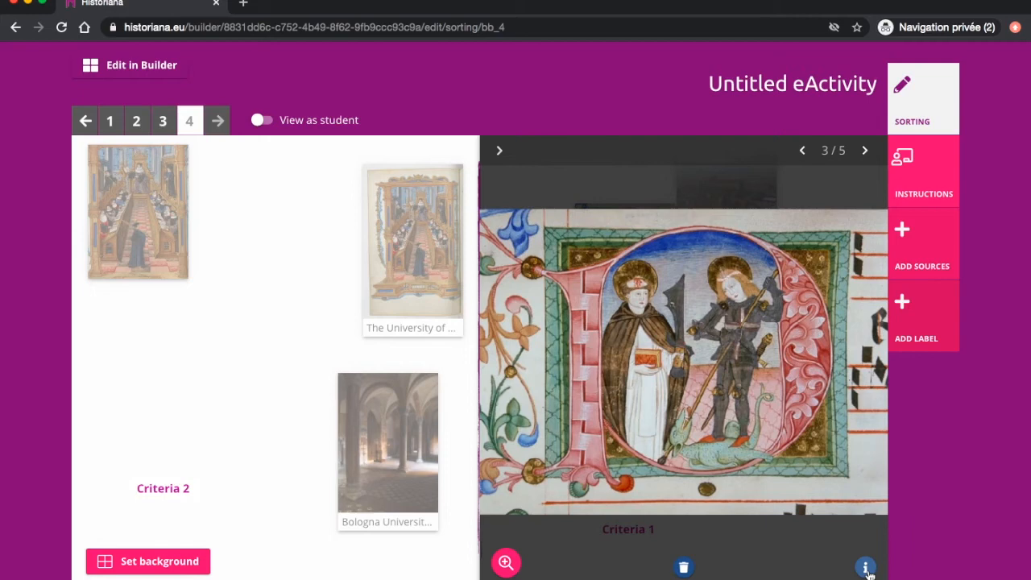
{"action": "left_click", "coordinate": [865, 567]}
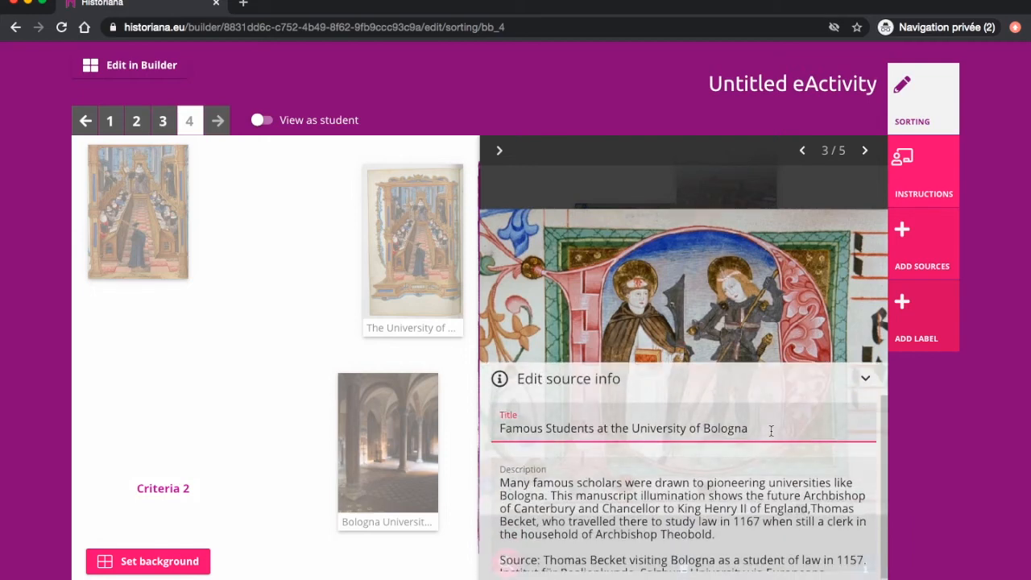
{"action": "key", "text": "Backspace"}
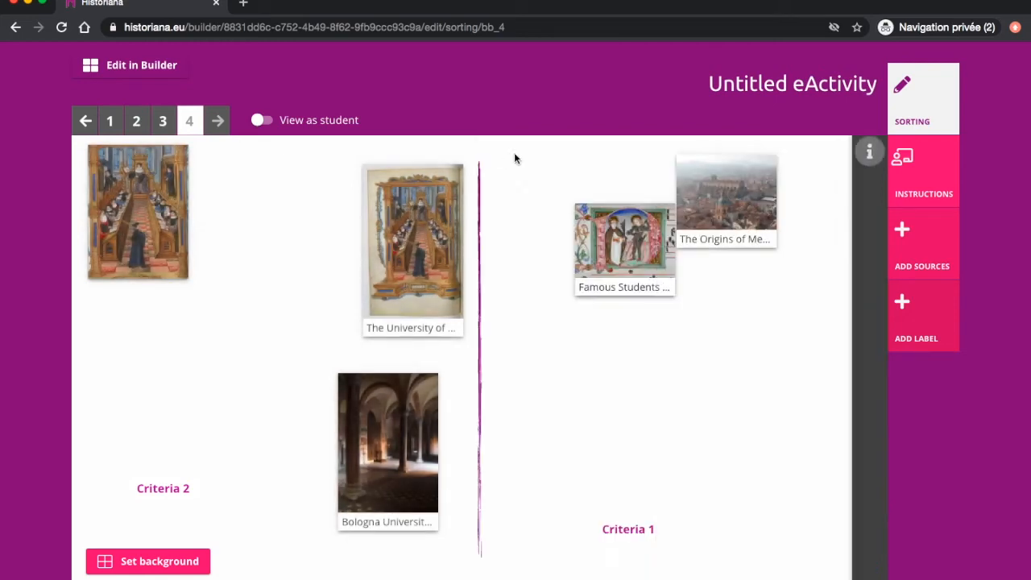
{"action": "mouse_move", "coordinate": [679, 429]}
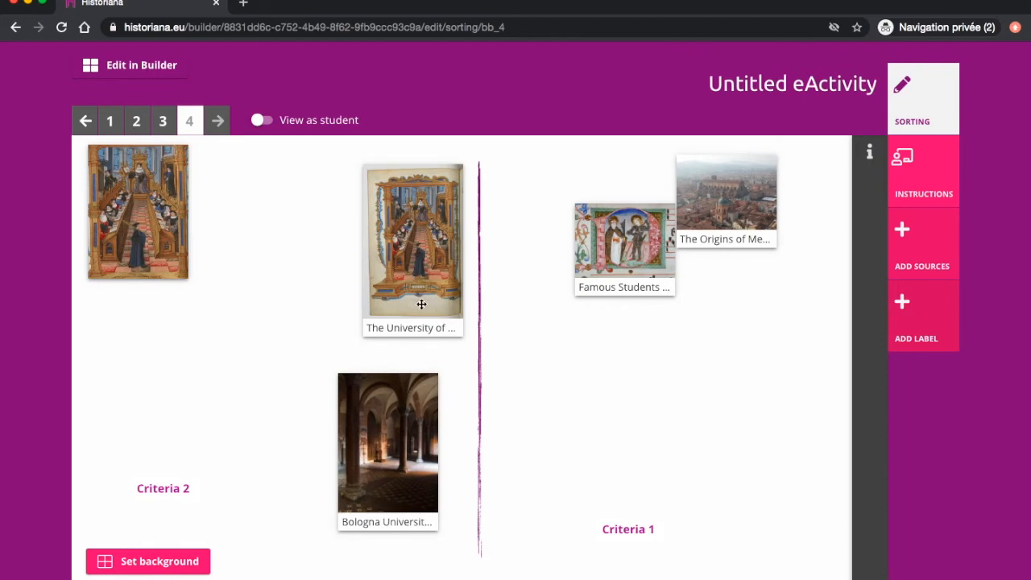
Step: Title the untitled lecture-hall source 'Write the information yourself'
{"action": "left_click", "coordinate": [387, 442]}
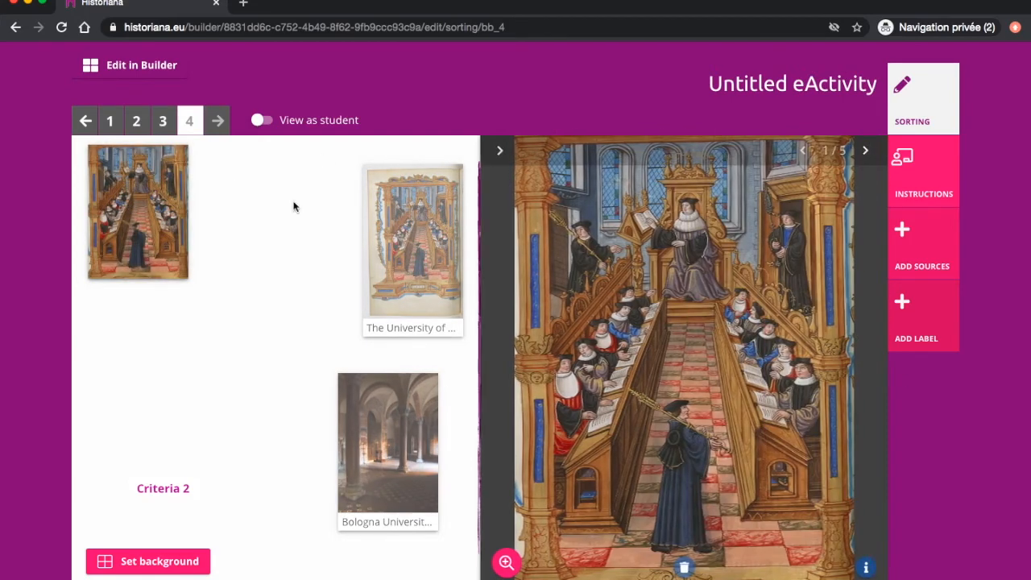
{"action": "left_click", "coordinate": [867, 567]}
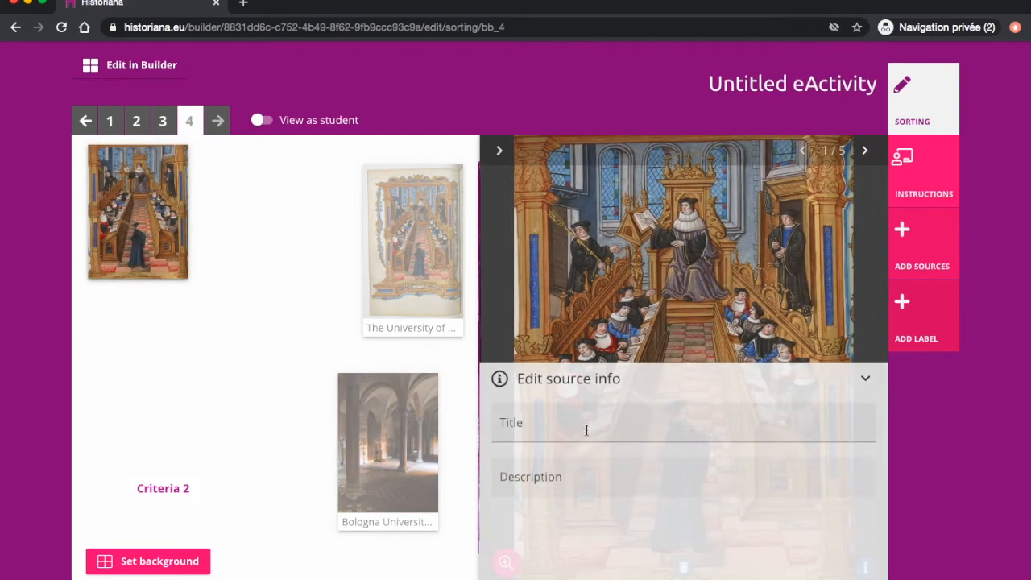
{"action": "type", "text": "Write the information"}
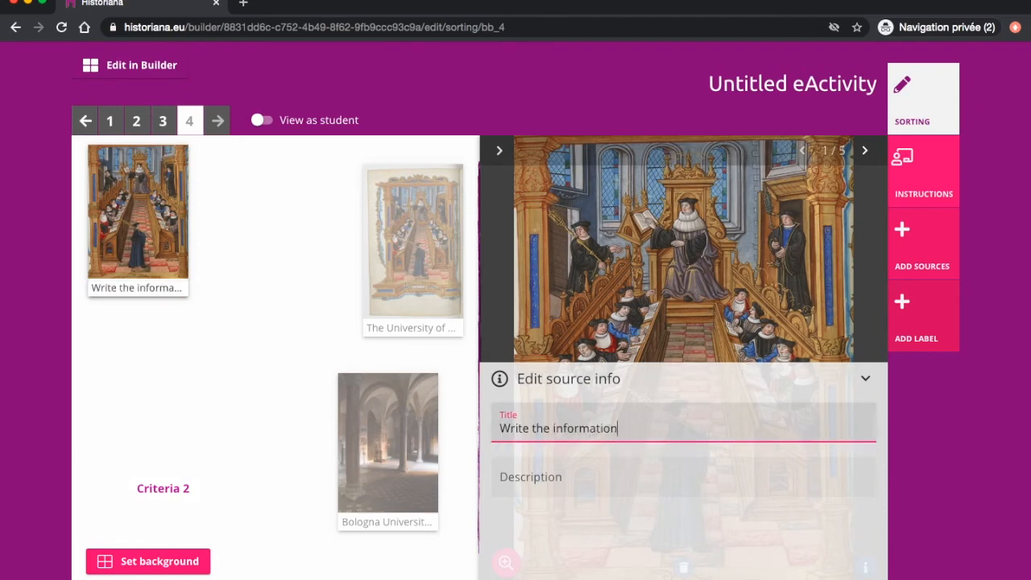
{"action": "type", "text": "yourse"}
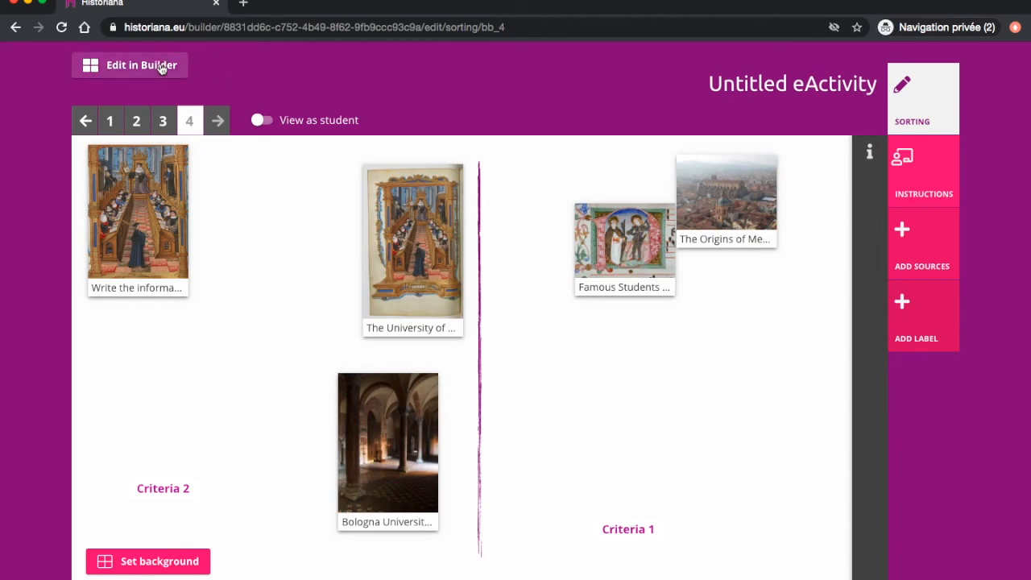
Step: Add an Analysing block after Sorting in the activity row and open its editor
{"action": "left_click", "coordinate": [129, 65]}
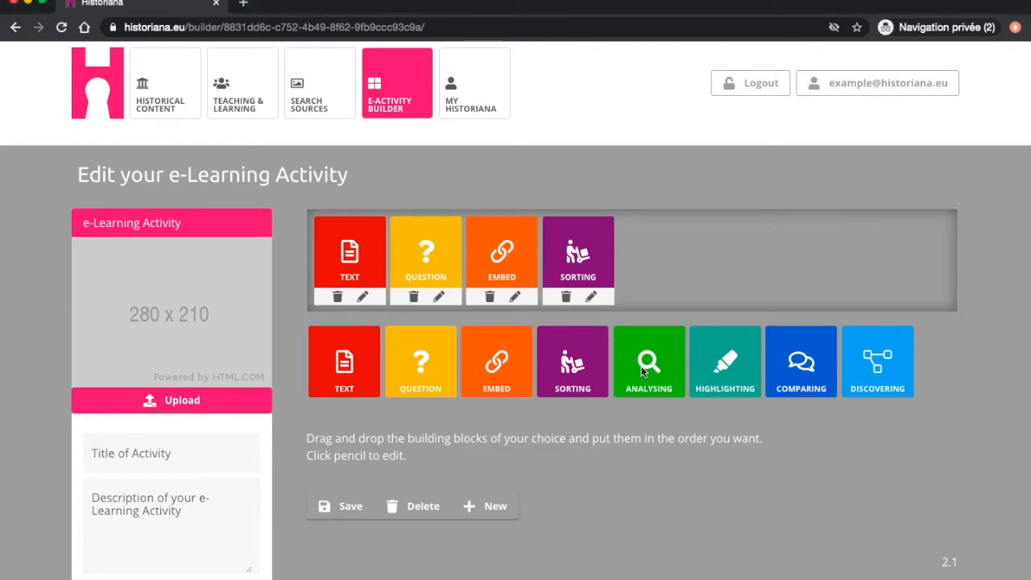
{"action": "left_click_drag", "start_coordinate": [647, 361], "coordinate": [654, 251]}
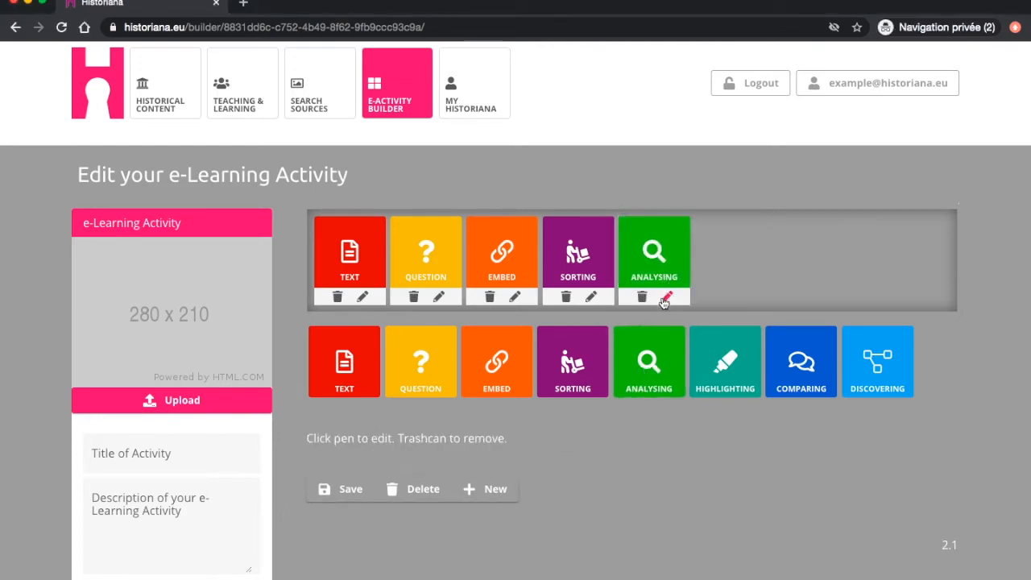
{"action": "left_click", "coordinate": [676, 296]}
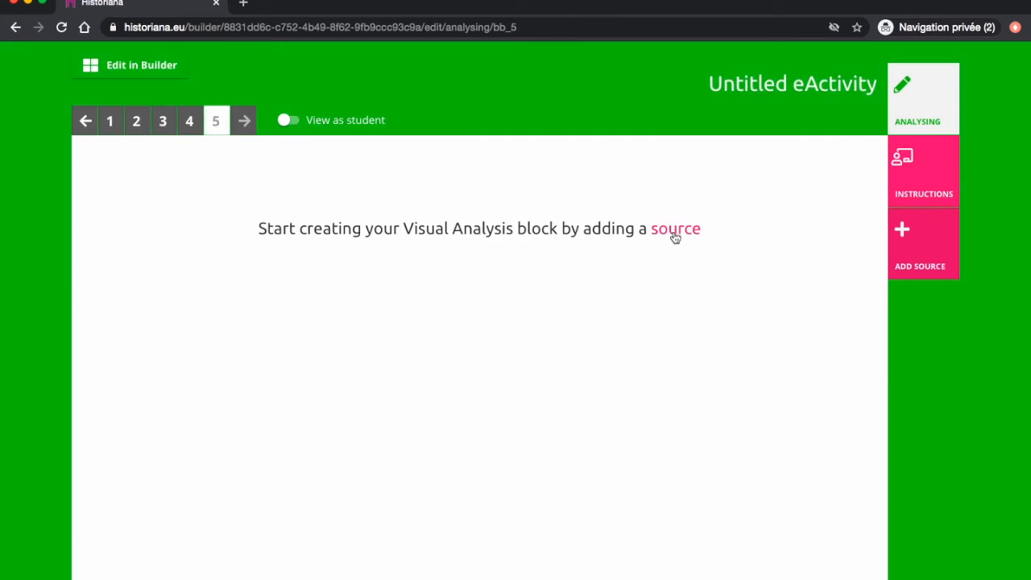
Step: Add The University of Paris lecture-hall source to the Visual Analysis block
{"action": "left_click", "coordinate": [675, 229]}
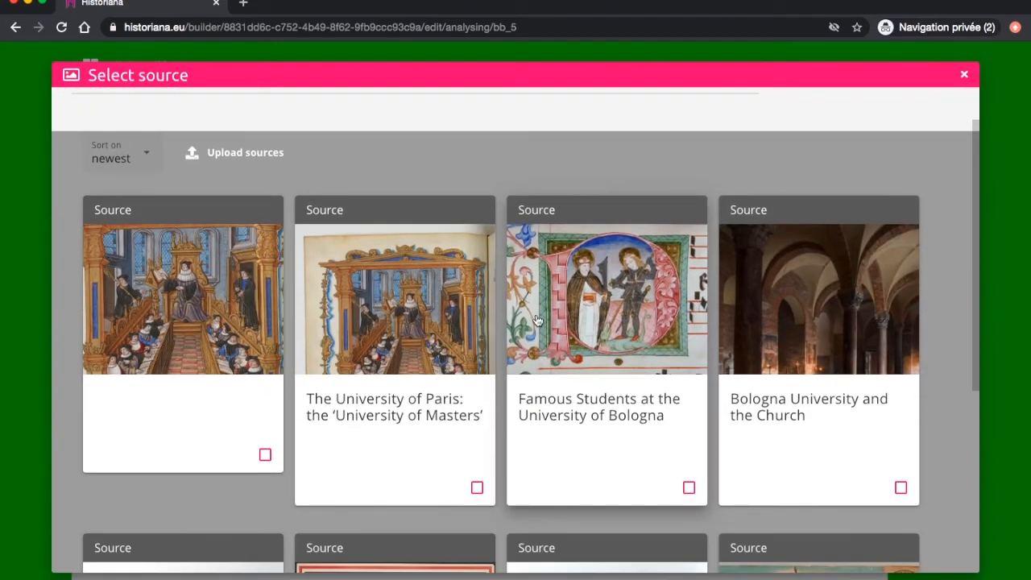
{"action": "left_click", "coordinate": [476, 486]}
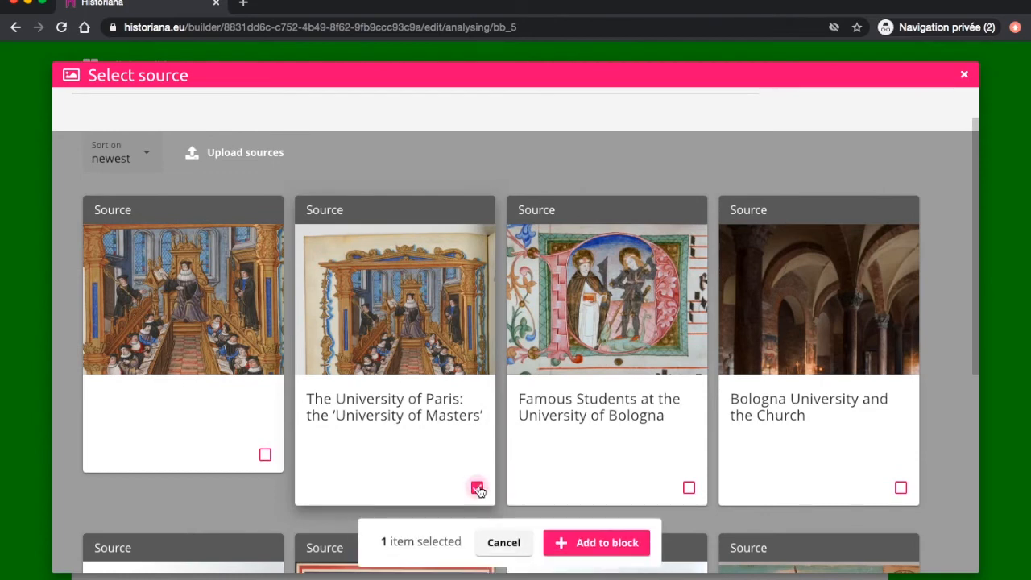
{"action": "left_click", "coordinate": [596, 541]}
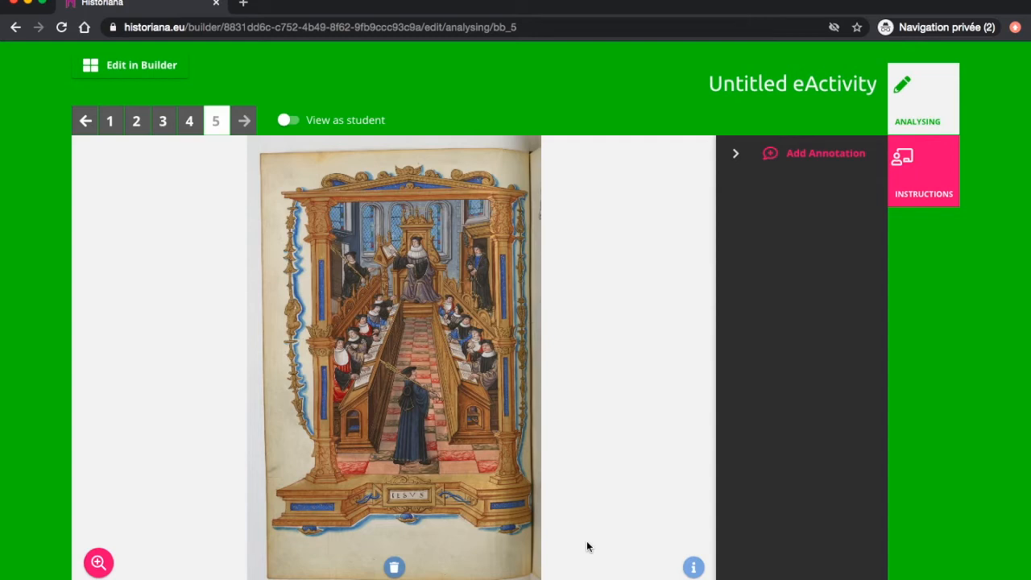
{"action": "mouse_move", "coordinate": [154, 422]}
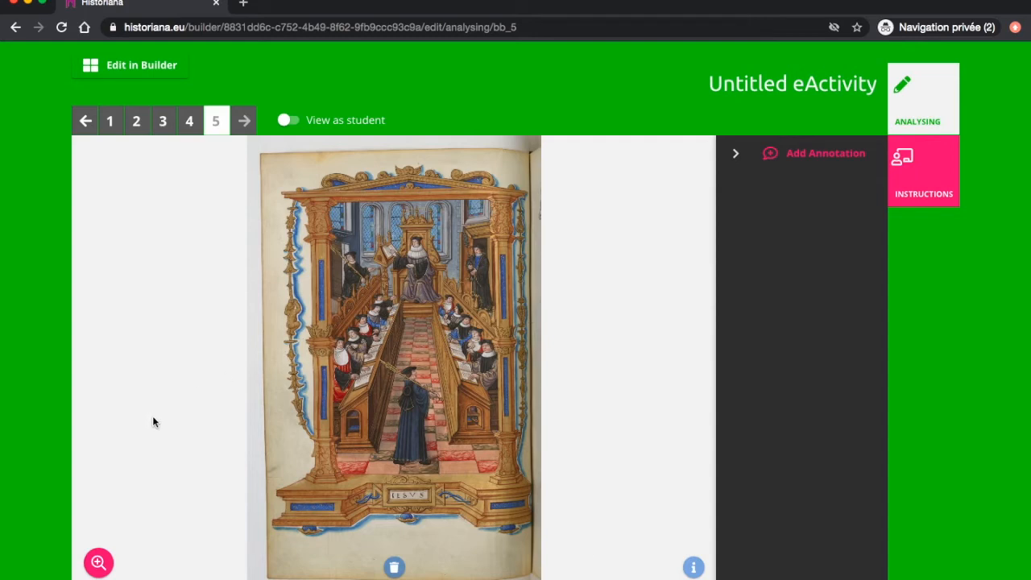
{"action": "mouse_move", "coordinate": [396, 498]}
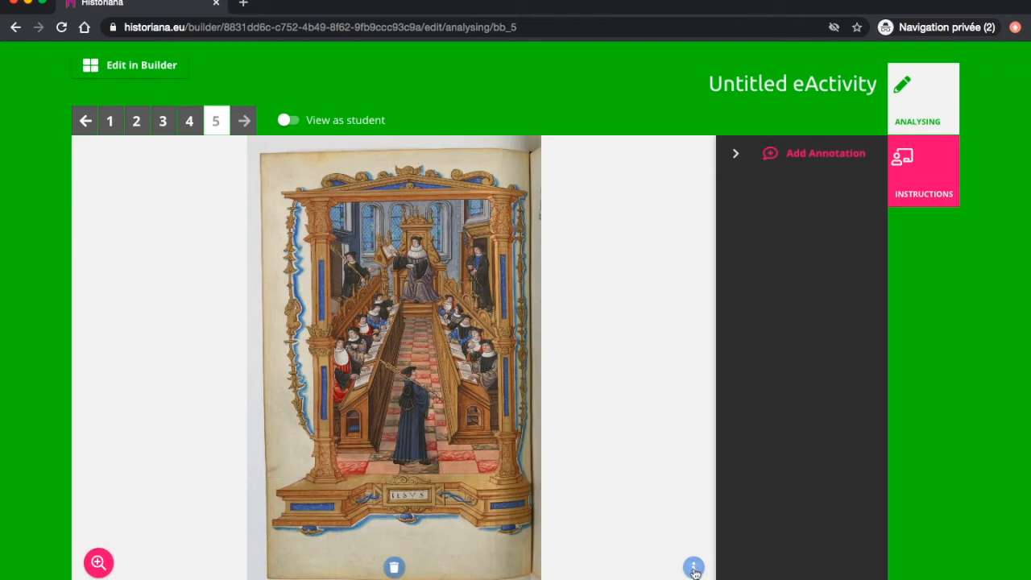
{"action": "mouse_move", "coordinate": [760, 412]}
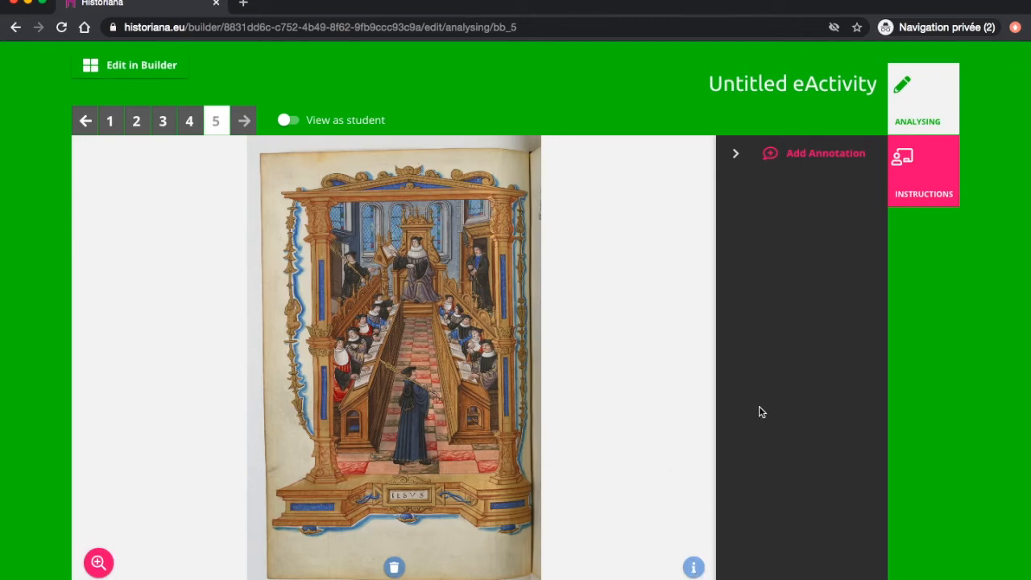
{"action": "mouse_move", "coordinate": [925, 169]}
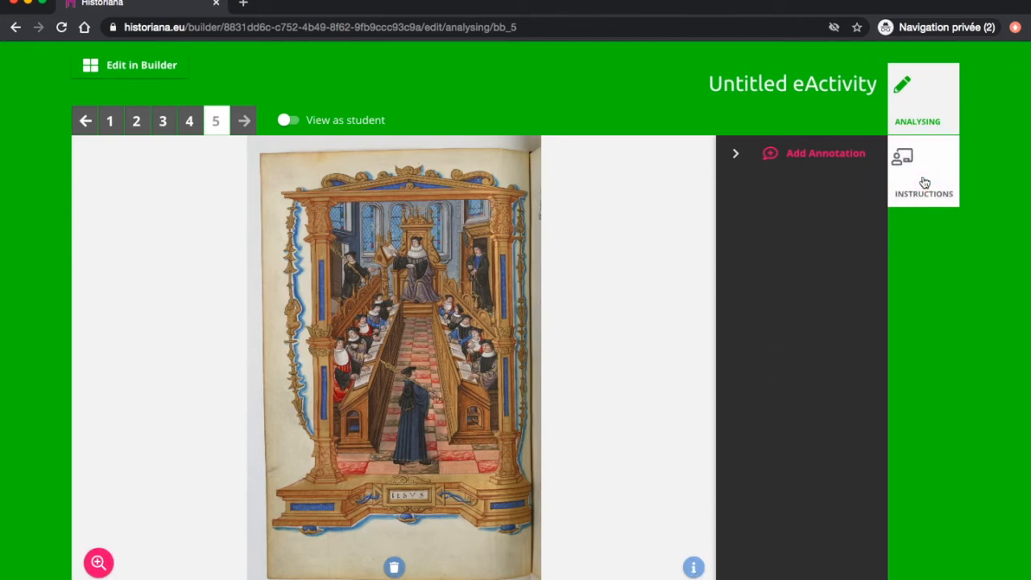
Step: Mark the right-hand benches with a magenta annotation reading 'Students in the front row.'
{"action": "left_click", "coordinate": [923, 171]}
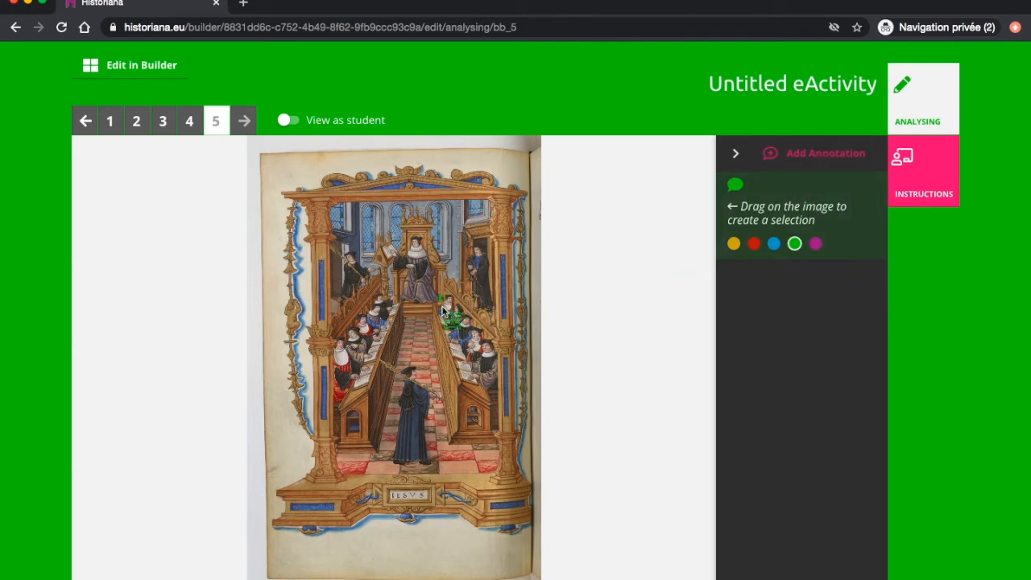
{"action": "left_click_drag", "start_coordinate": [443, 298], "coordinate": [505, 406]}
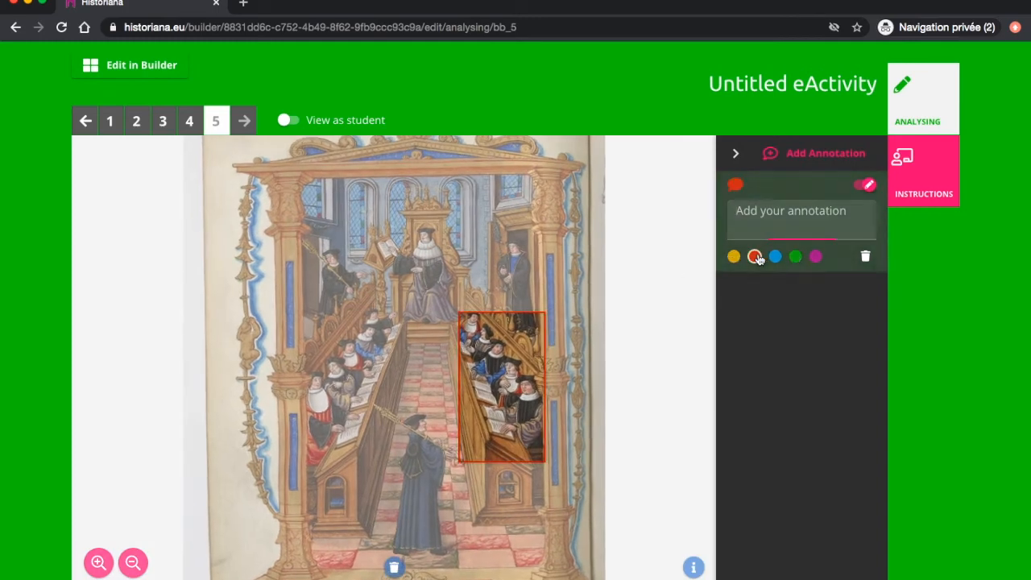
{"action": "left_click", "coordinate": [794, 257]}
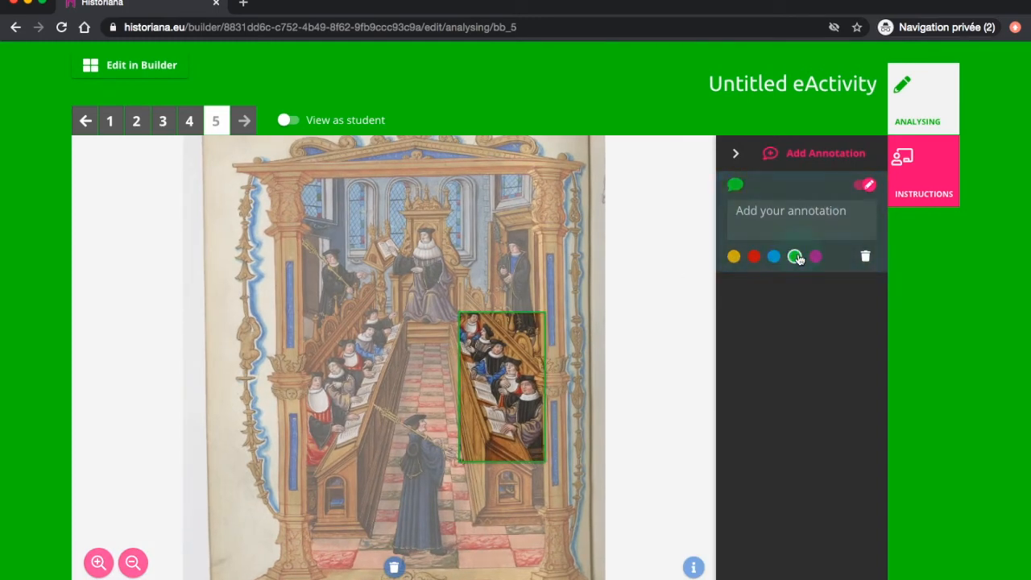
{"action": "left_click", "coordinate": [815, 256]}
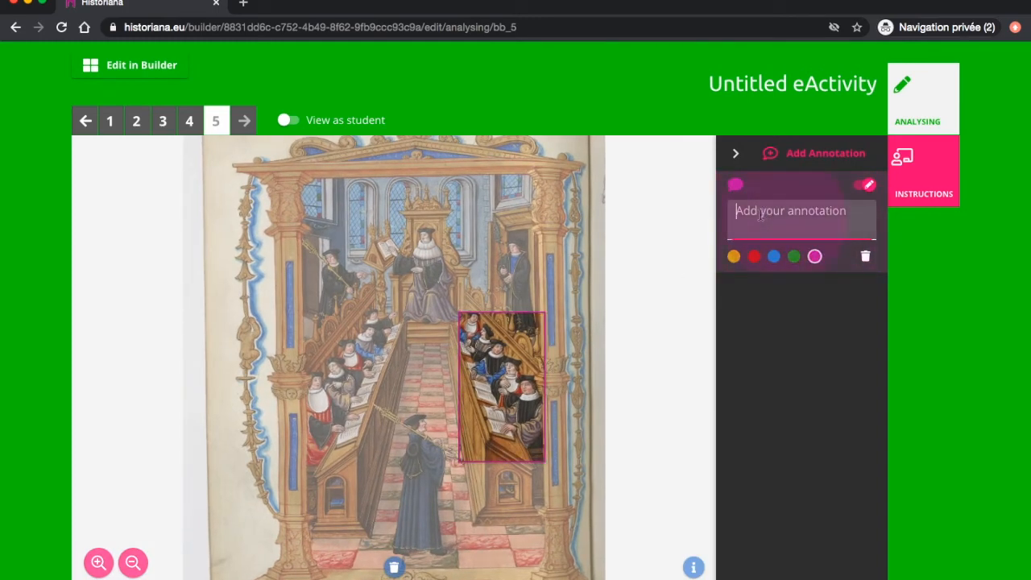
{"action": "type", "text": "Students in the front row."}
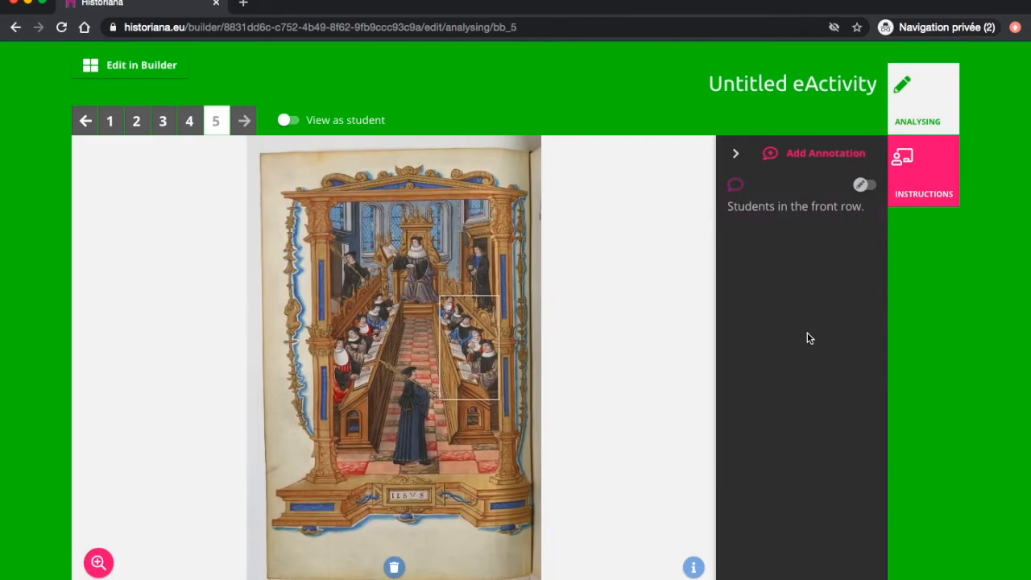
Step: Preview the annotated picture as a student, reveal the marked area, and return to editing
{"action": "left_click", "coordinate": [98, 562]}
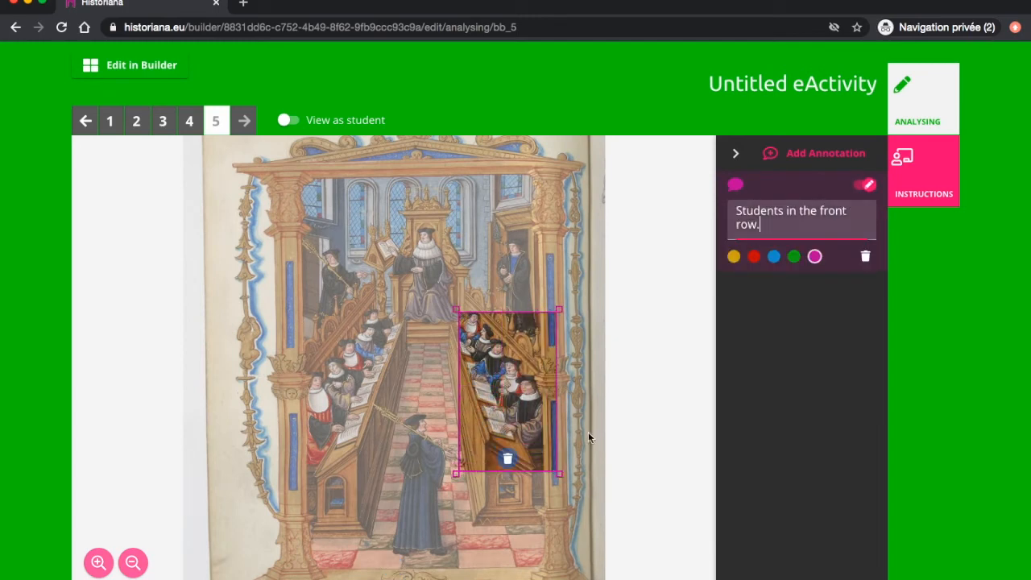
{"action": "left_click", "coordinate": [287, 120]}
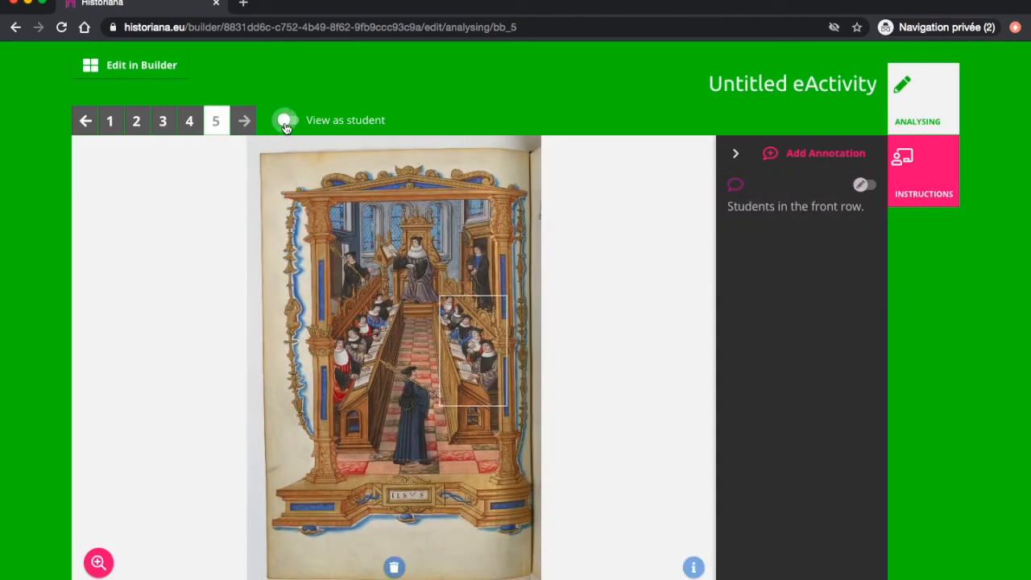
{"action": "left_click", "coordinate": [287, 119]}
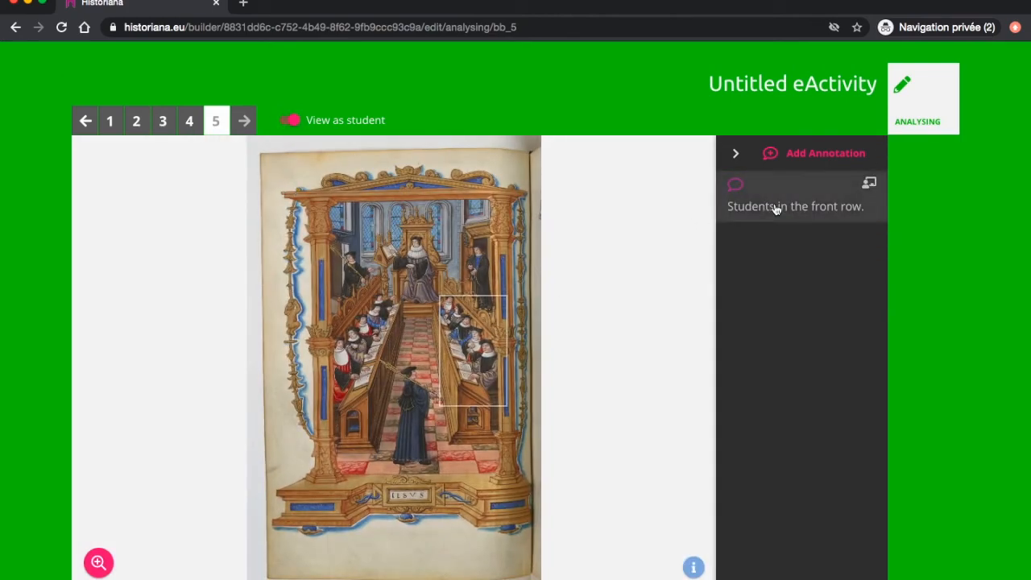
{"action": "left_click", "coordinate": [795, 207]}
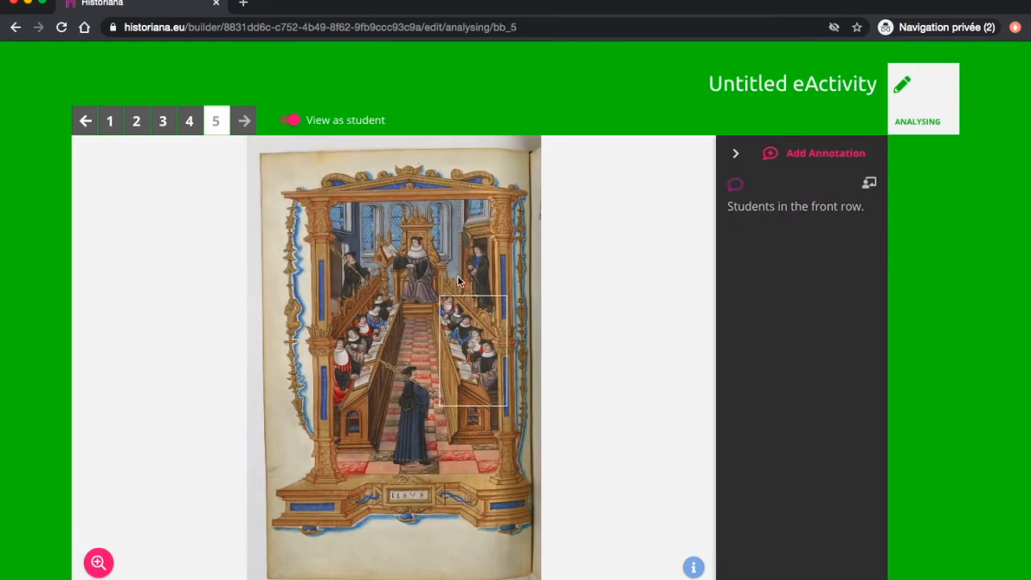
{"action": "left_click", "coordinate": [288, 119]}
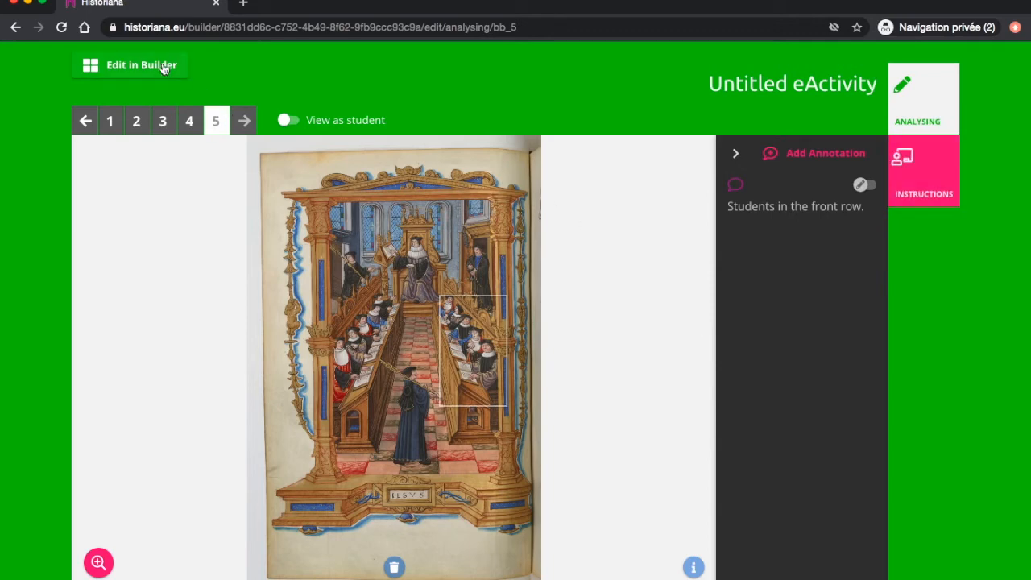
Step: Add a Highlighting block as the sixth step of the activity and open its editor
{"action": "left_click", "coordinate": [142, 64]}
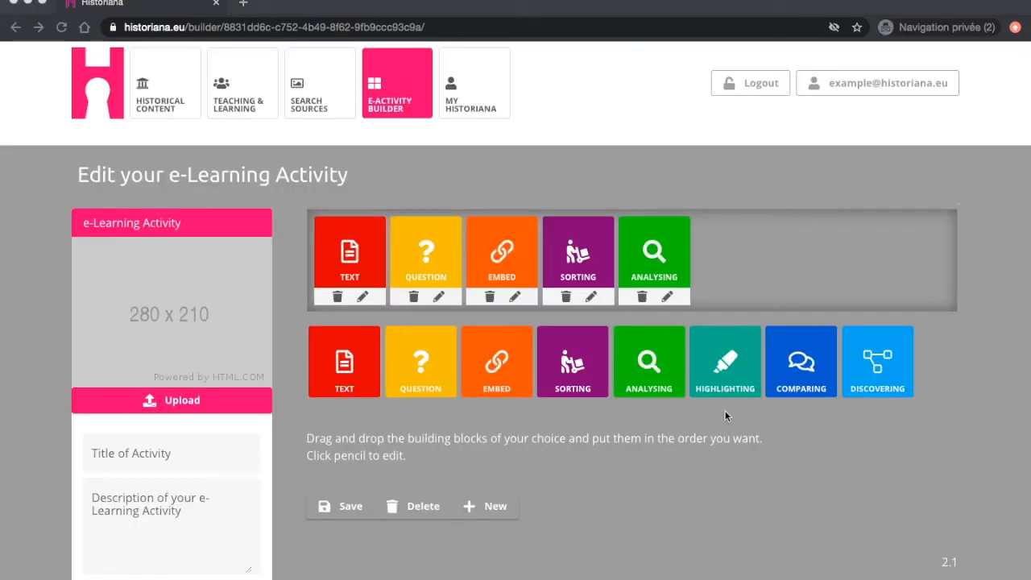
{"action": "mouse_move", "coordinate": [721, 367]}
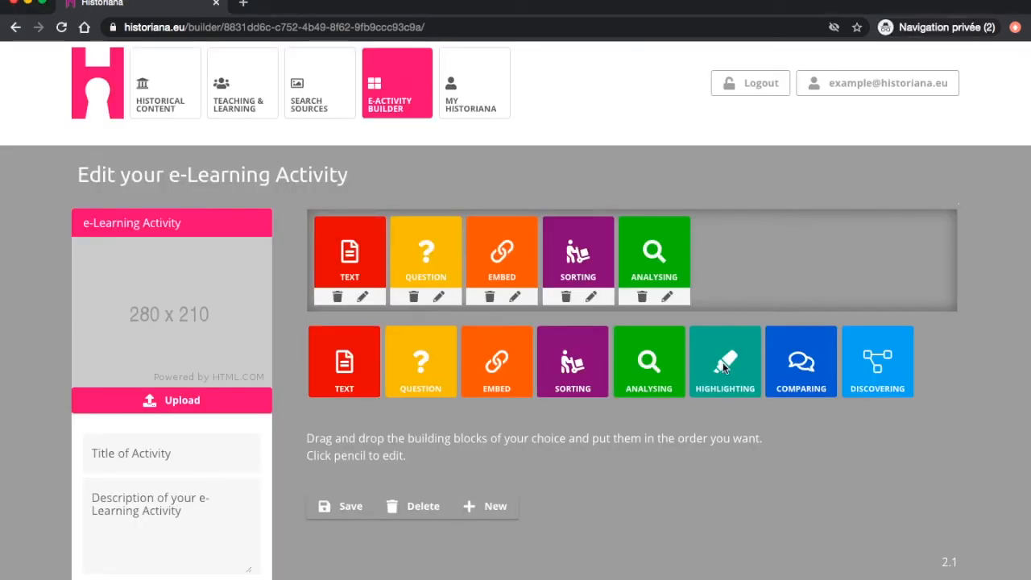
{"action": "left_click_drag", "start_coordinate": [725, 361], "coordinate": [730, 251]}
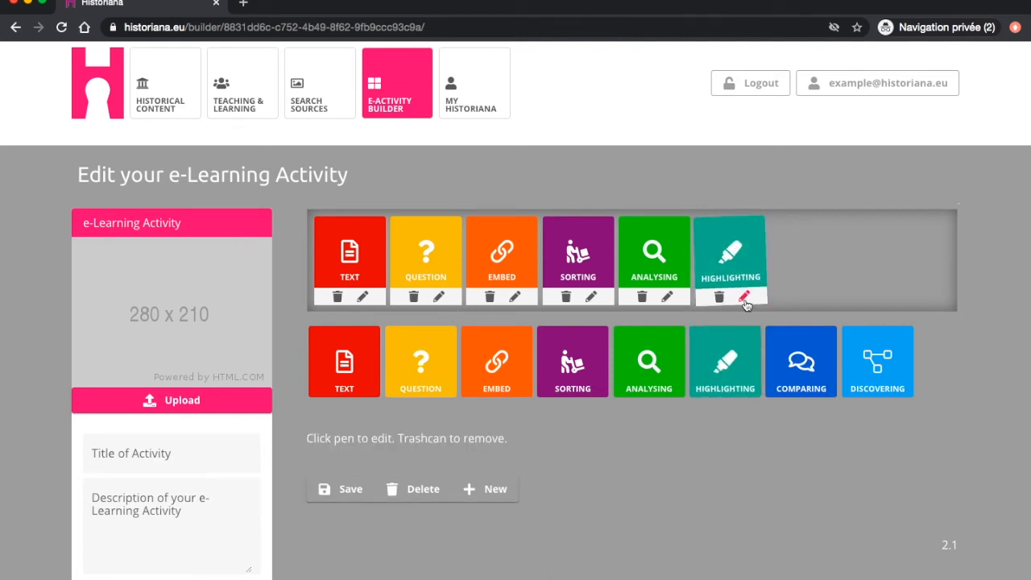
{"action": "left_click", "coordinate": [750, 297]}
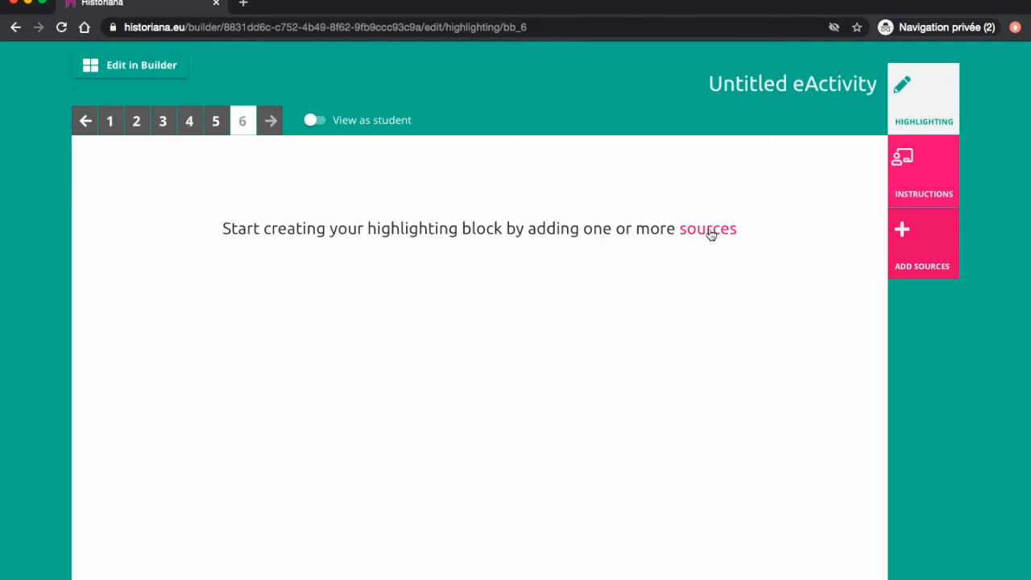
{"action": "mouse_move", "coordinate": [708, 248]}
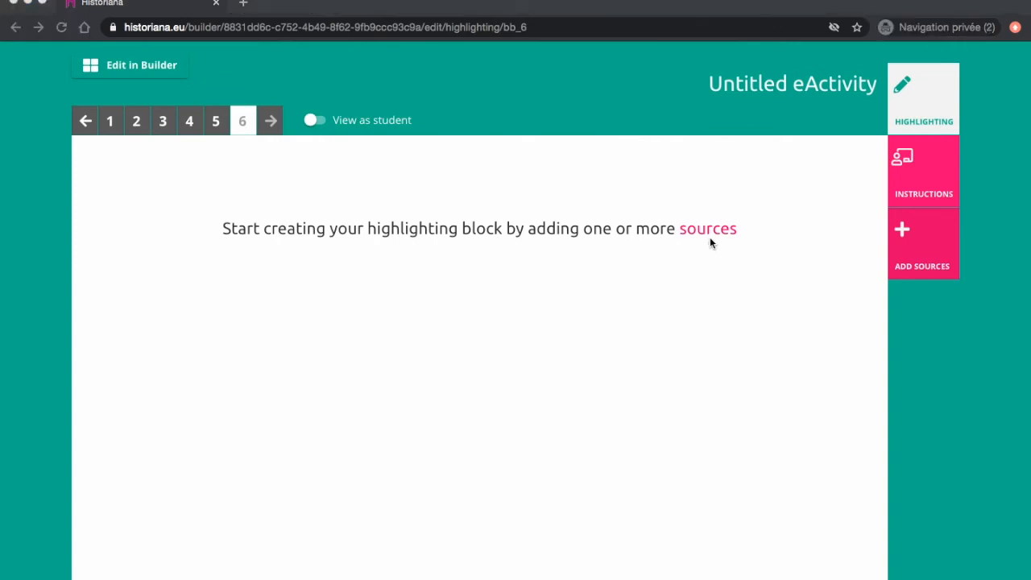
Step: Load the medieval university text, highlight 'higher education' in pink, and preview as a student
{"action": "left_click", "coordinate": [707, 229]}
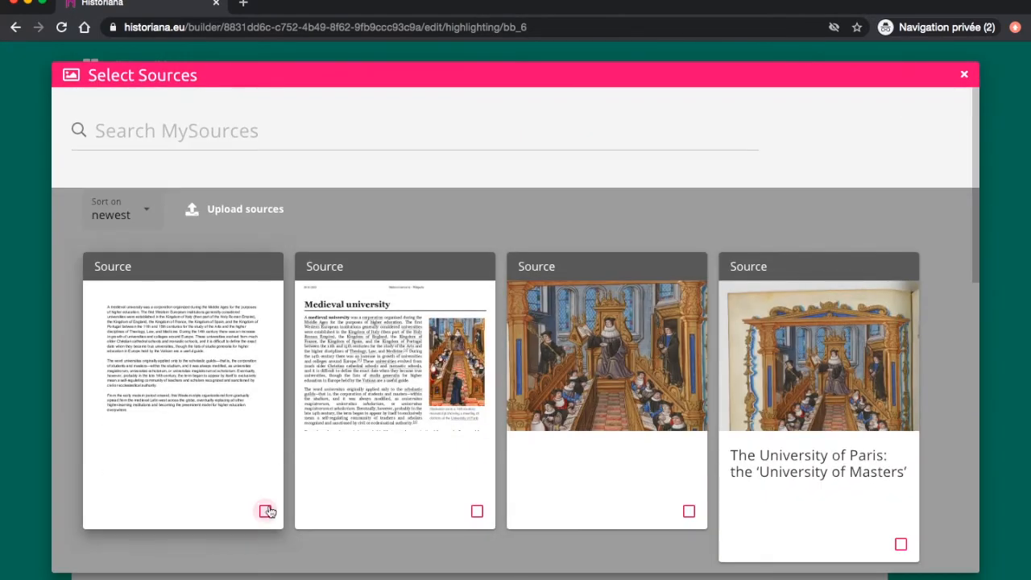
{"action": "left_click", "coordinate": [264, 511]}
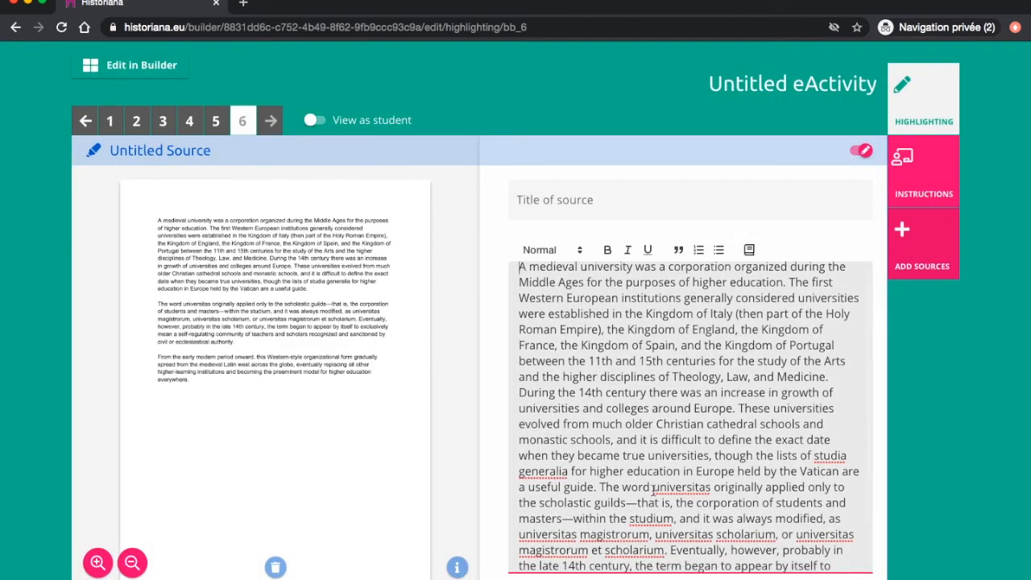
{"action": "scroll", "scroll_direction": "down", "scroll_amount": 3}
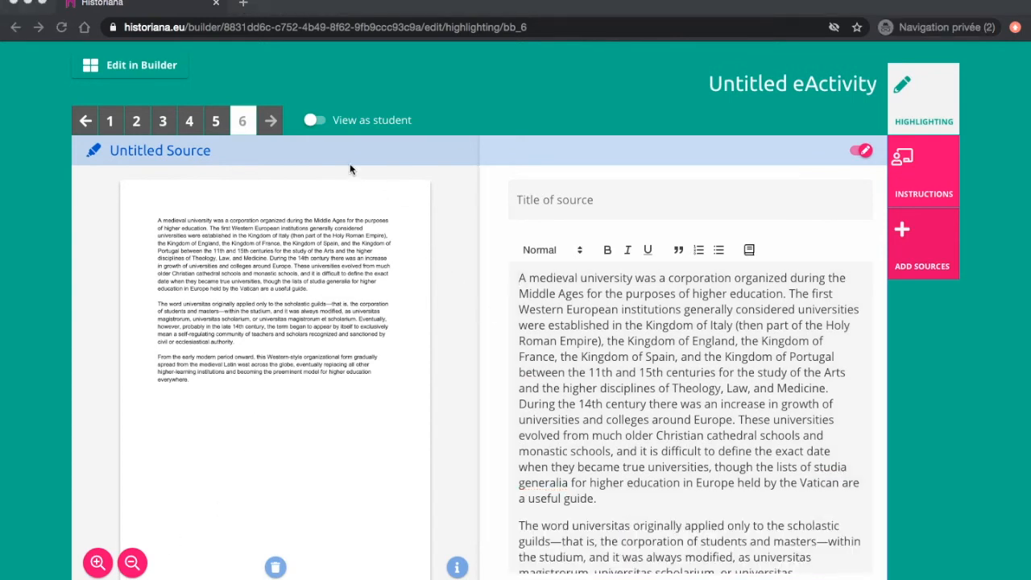
{"action": "mouse_move", "coordinate": [899, 206]}
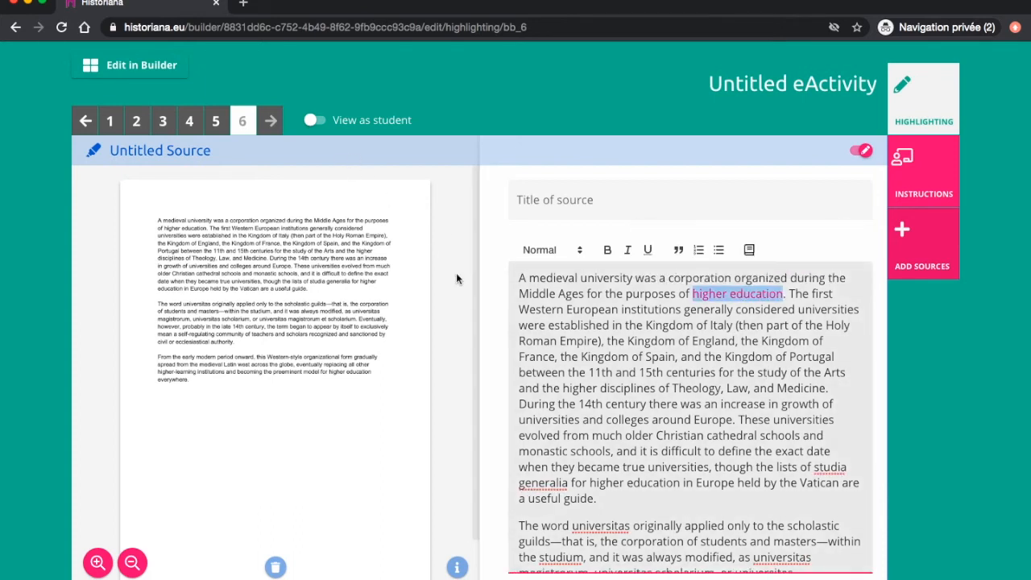
{"action": "left_click", "coordinate": [314, 119]}
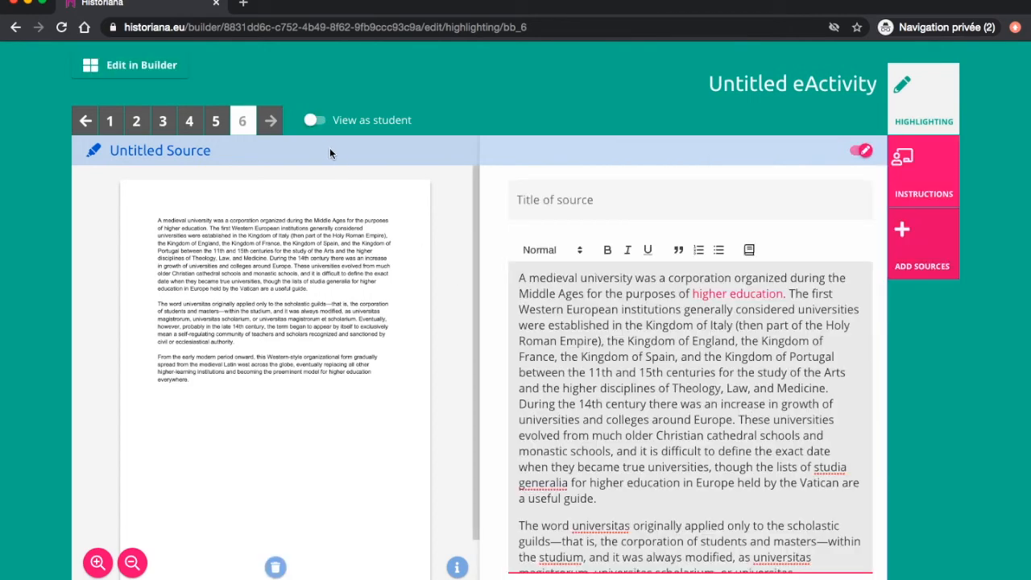
{"action": "left_click", "coordinate": [314, 119]}
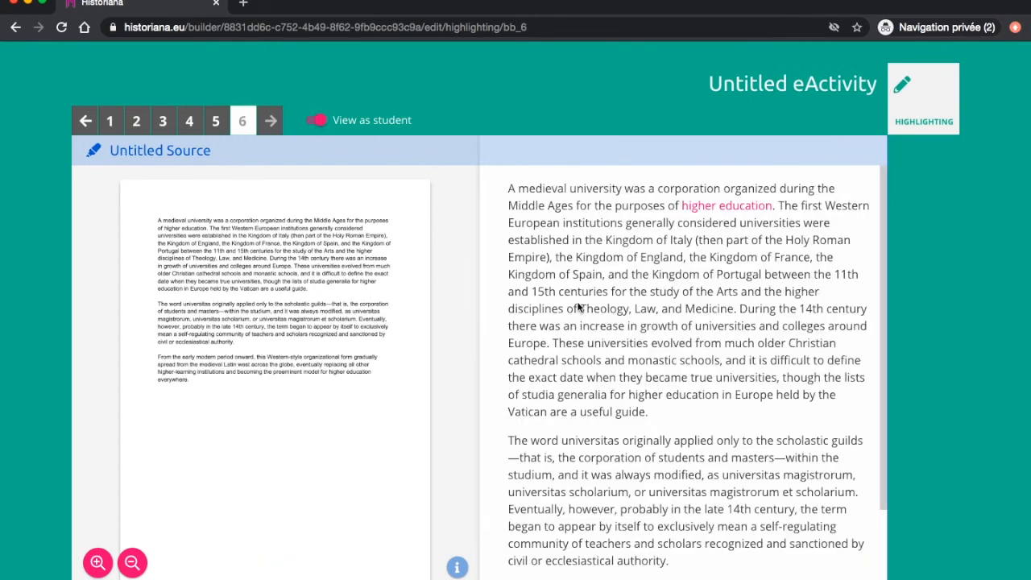
Step: As a student, highlight Kingdom of Spain in pink and Europe in yellow with a note, then leave preview
{"action": "double_click", "coordinate": [525, 274]}
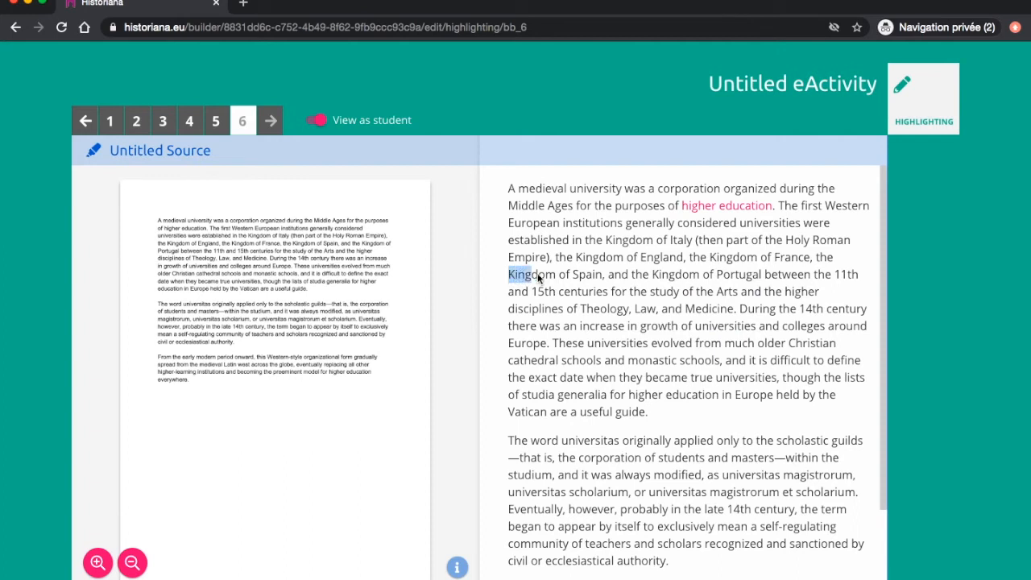
{"action": "left_click_drag", "start_coordinate": [506, 274], "coordinate": [602, 274]}
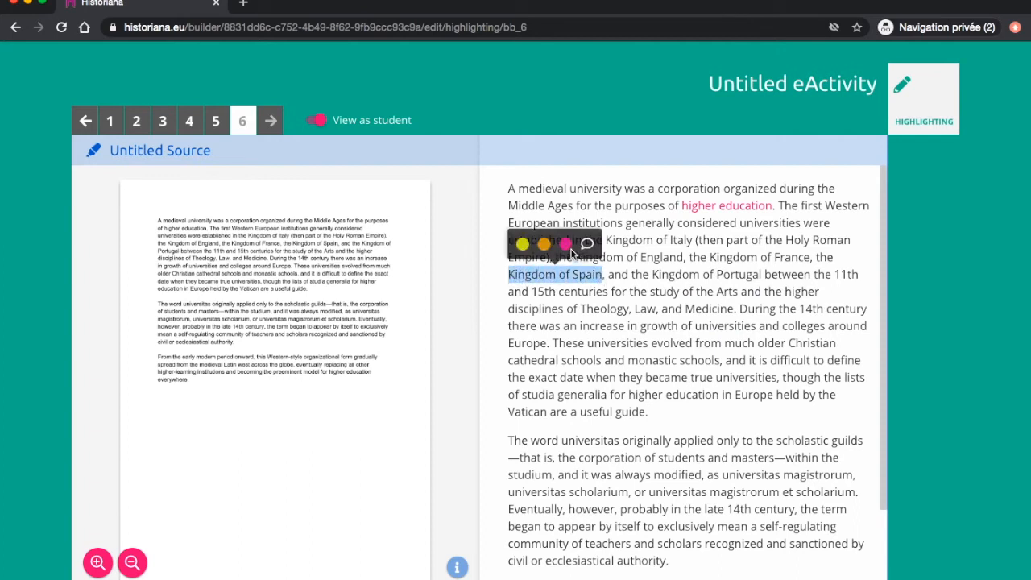
{"action": "left_click", "coordinate": [559, 245]}
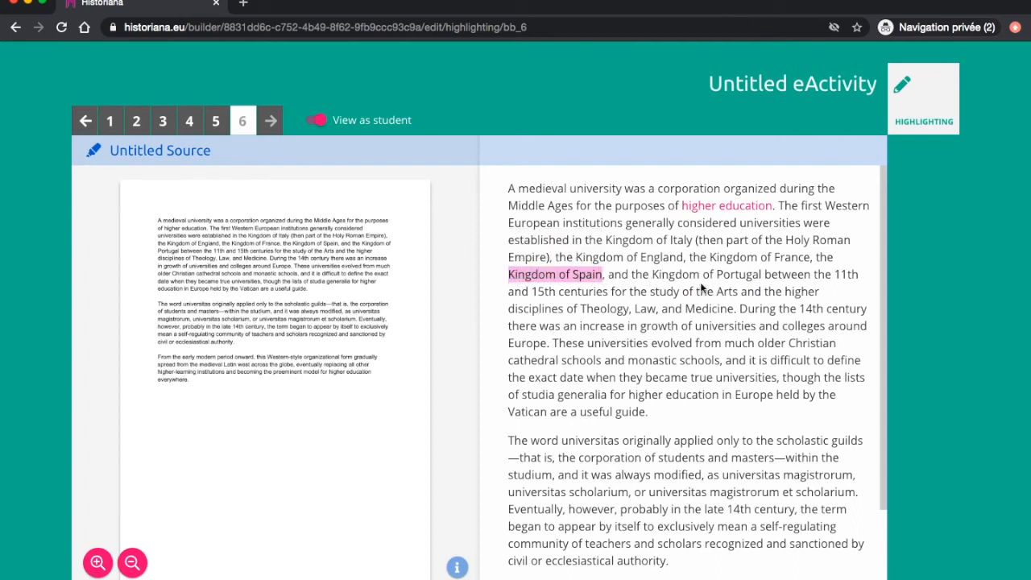
{"action": "mouse_move", "coordinate": [657, 280]}
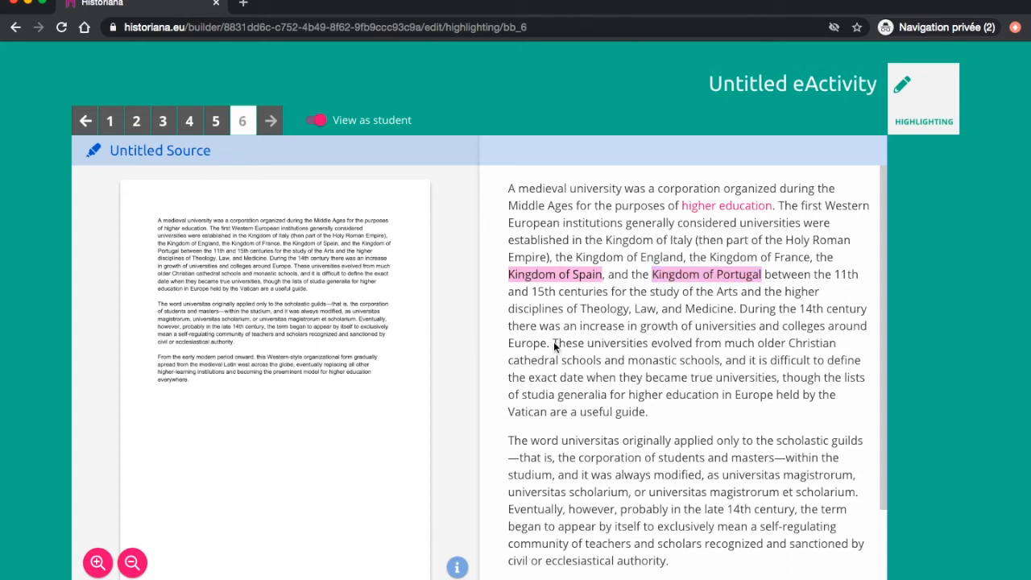
{"action": "mouse_move", "coordinate": [509, 348]}
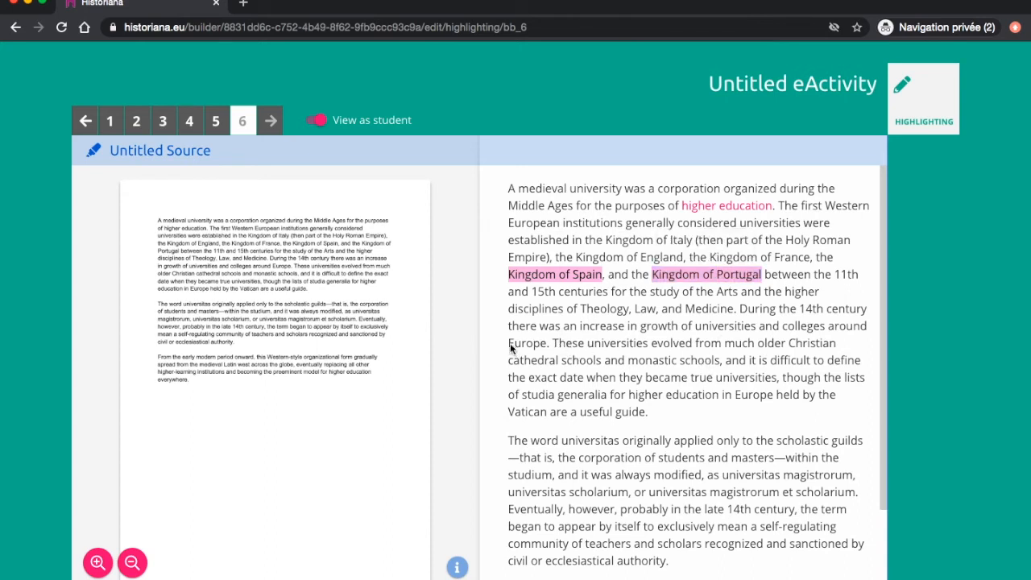
{"action": "double_click", "coordinate": [527, 343]}
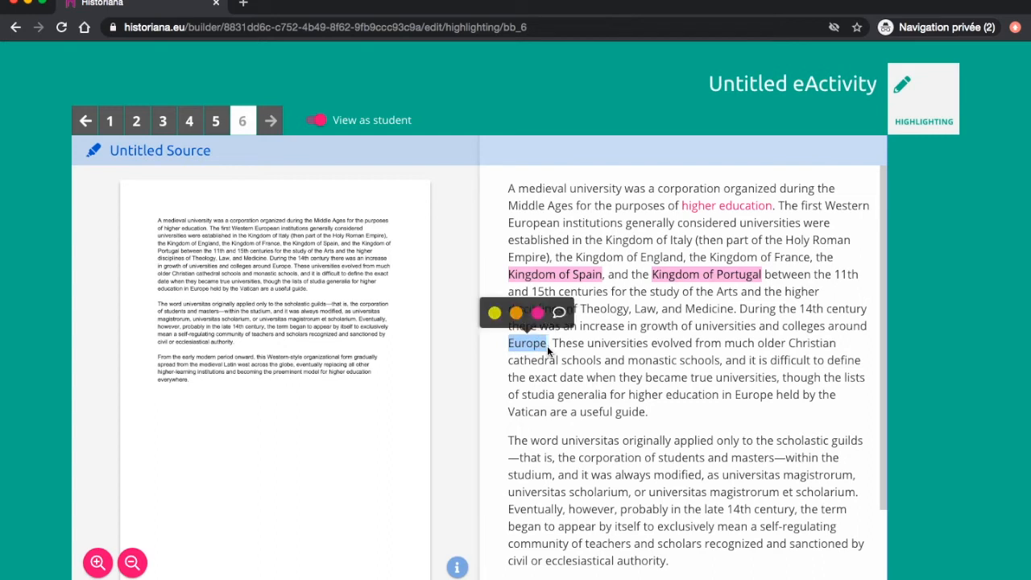
{"action": "left_click", "coordinate": [492, 313]}
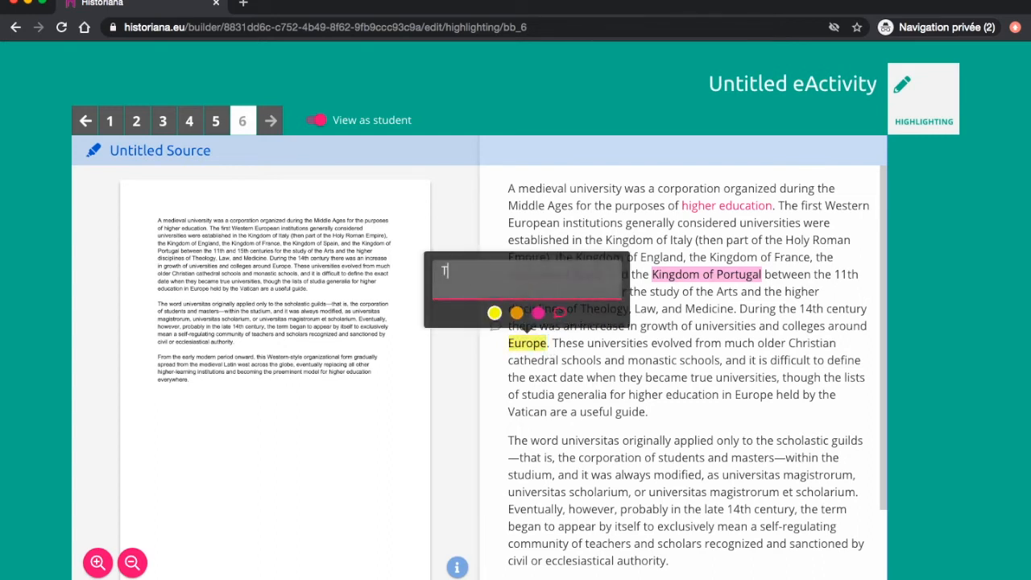
{"action": "type", "text": "This is a ge"}
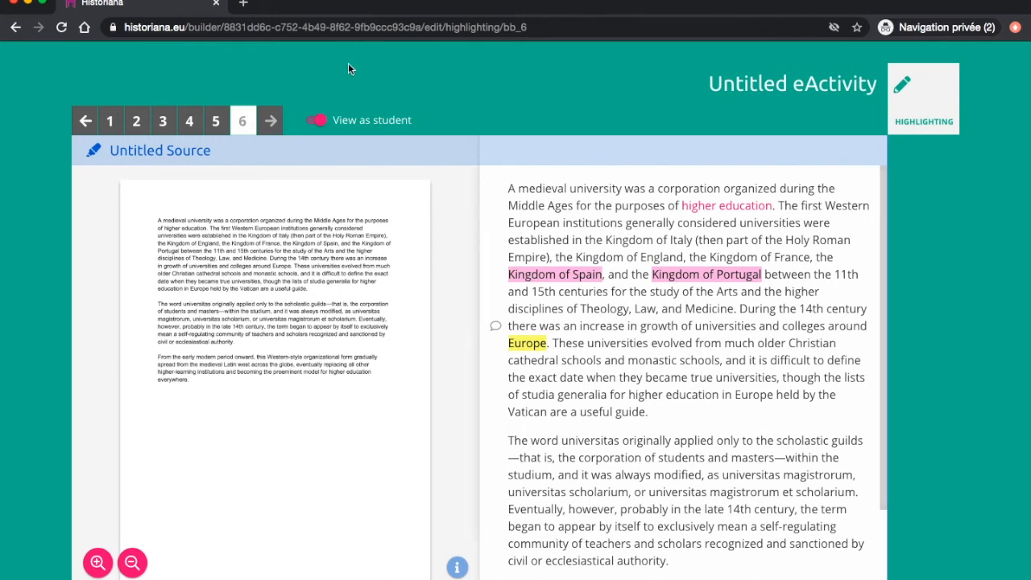
{"action": "left_click", "coordinate": [314, 119]}
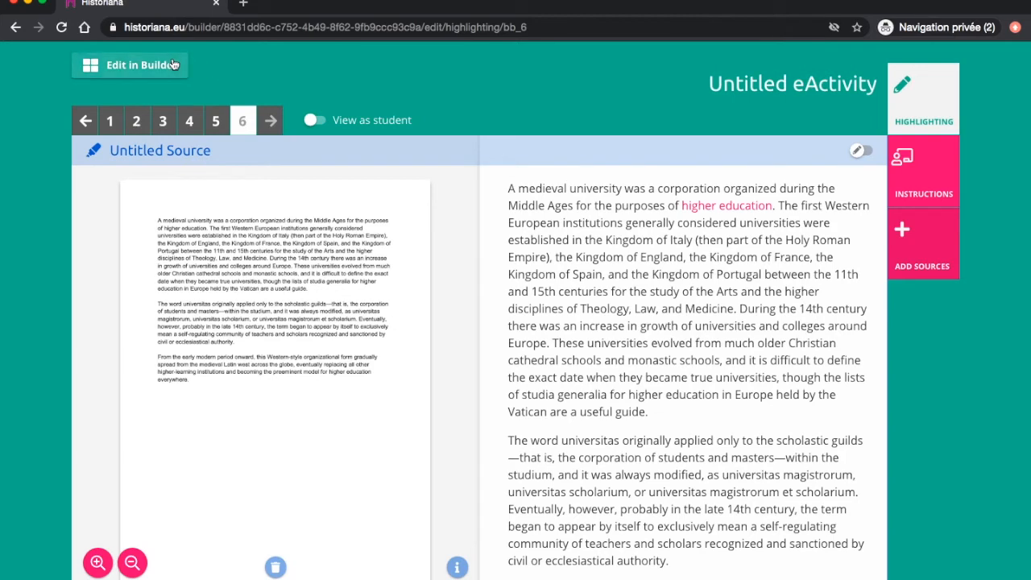
Step: Add a Comparing block as the seventh step of the activity and open its editor
{"action": "left_click", "coordinate": [128, 64]}
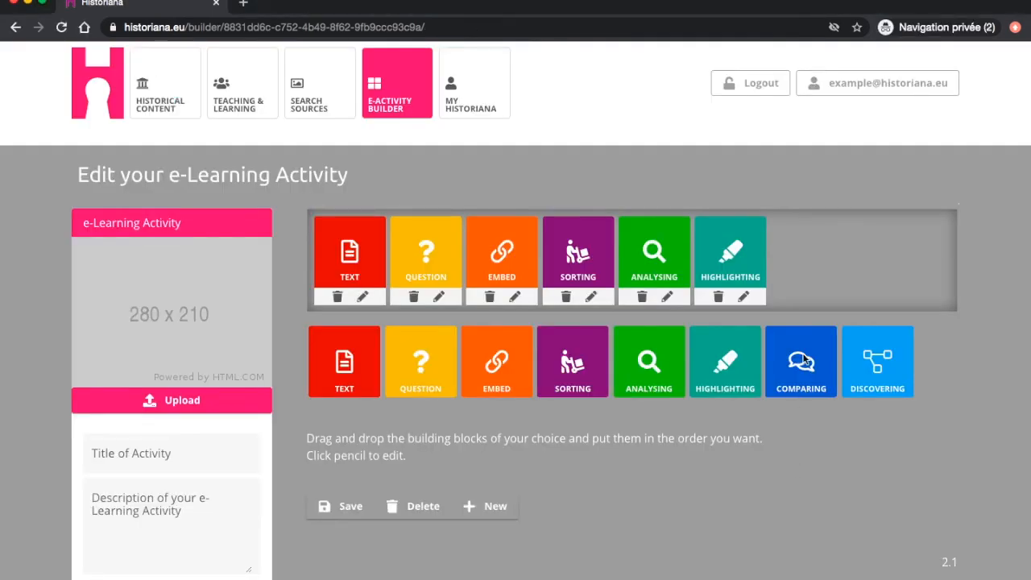
{"action": "left_click_drag", "start_coordinate": [800, 361], "coordinate": [805, 259]}
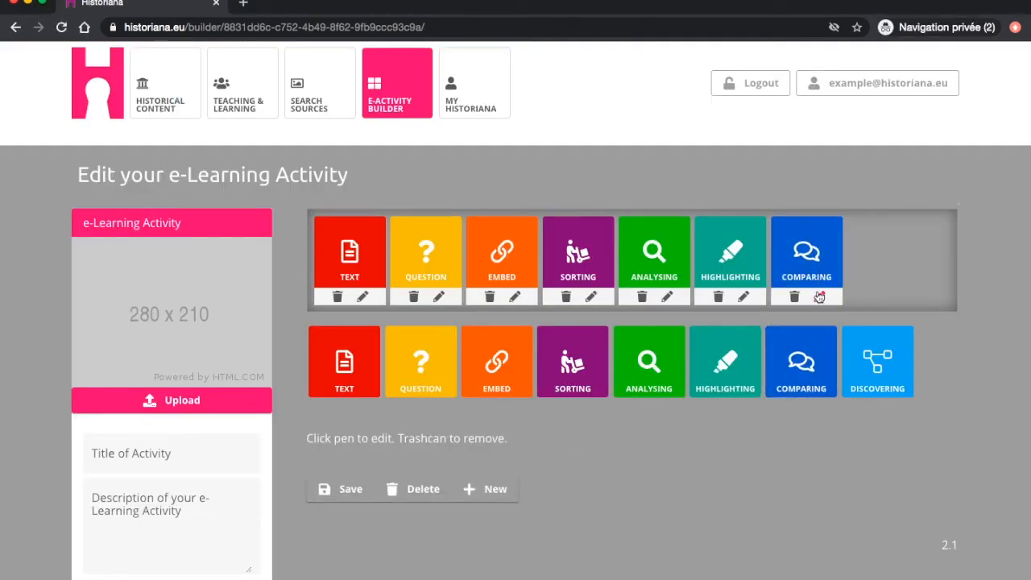
{"action": "left_click", "coordinate": [818, 296]}
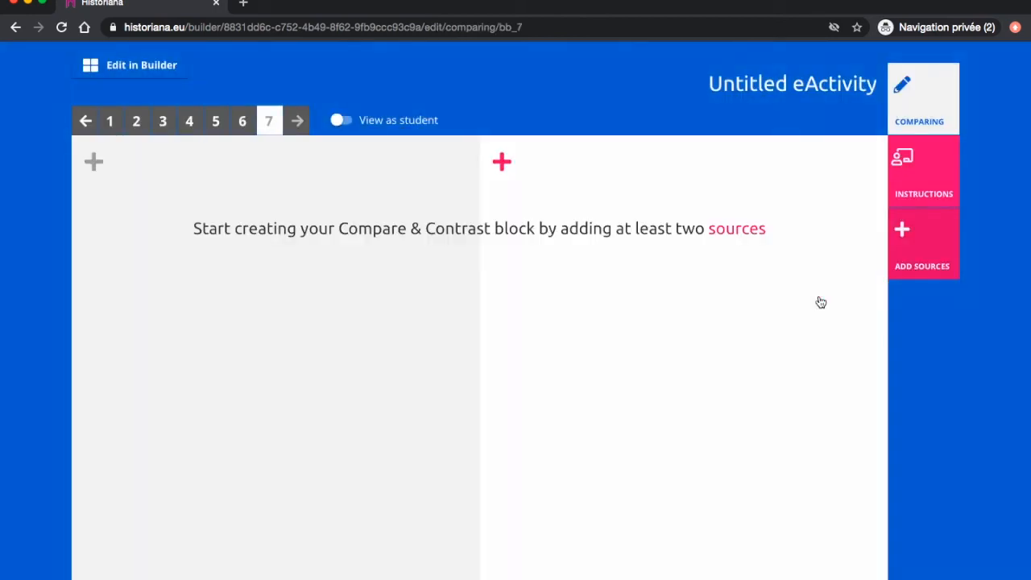
Step: Add Bologna University and the Church and The Origins of Medieval Universities to the block
{"action": "left_click", "coordinate": [922, 241]}
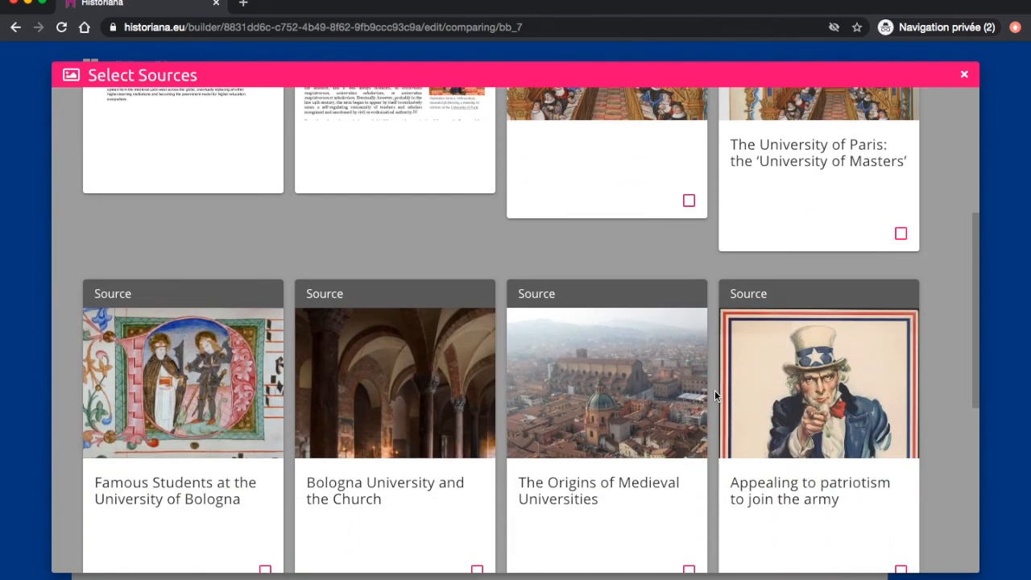
{"action": "scroll", "scroll_direction": "down", "scroll_amount": 3}
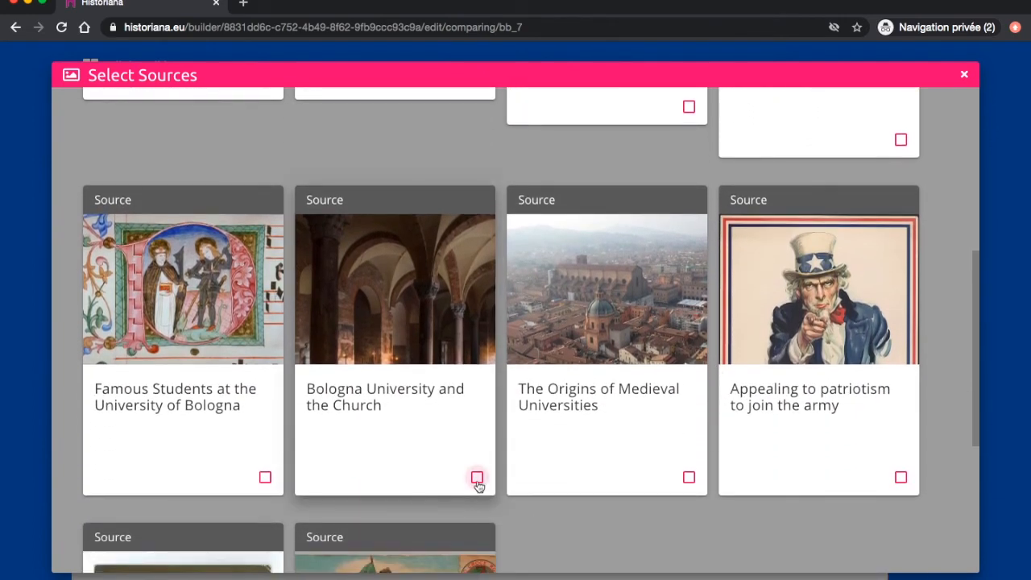
{"action": "left_click", "coordinate": [689, 477]}
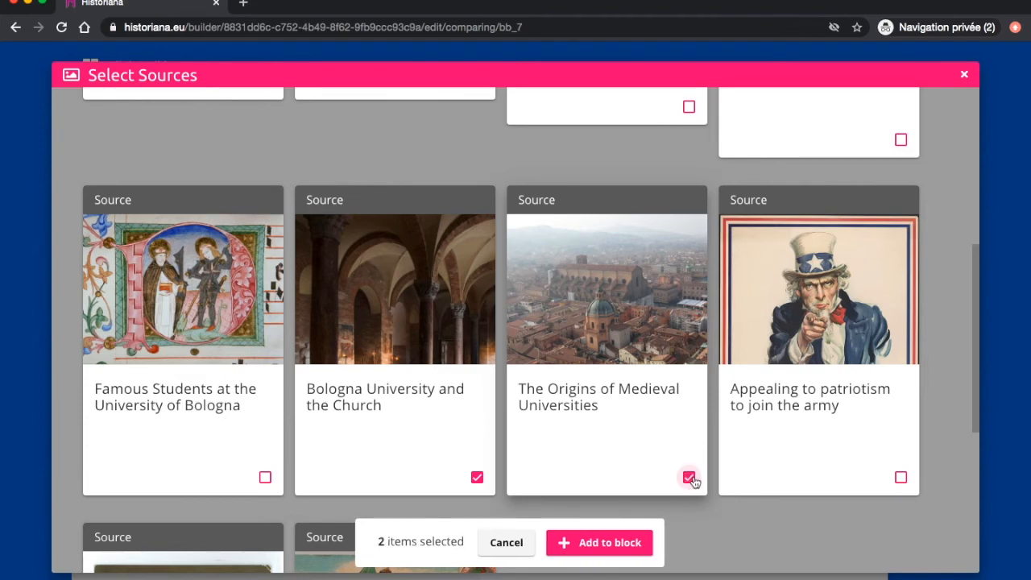
{"action": "left_click", "coordinate": [599, 541]}
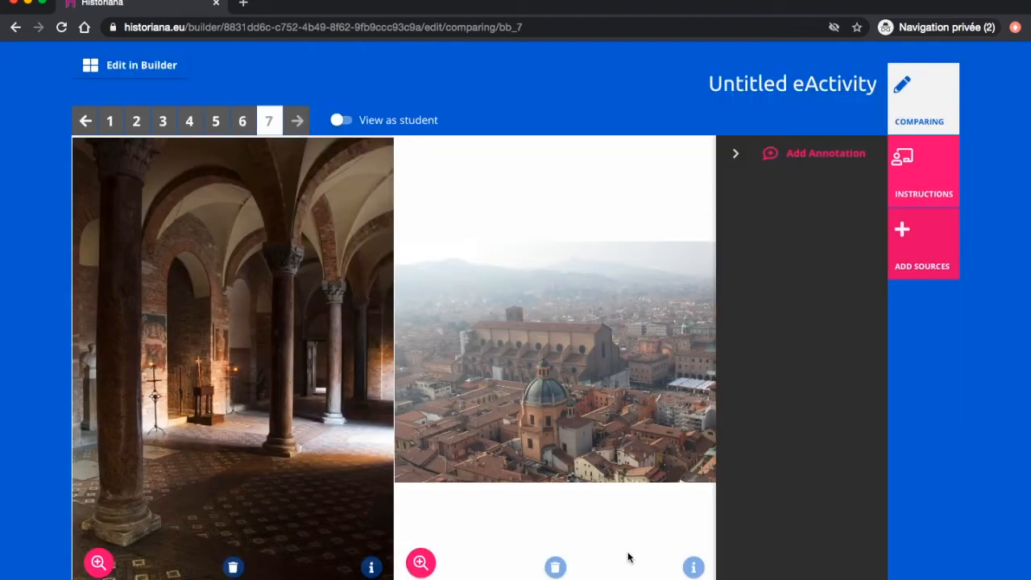
{"action": "mouse_move", "coordinate": [174, 478]}
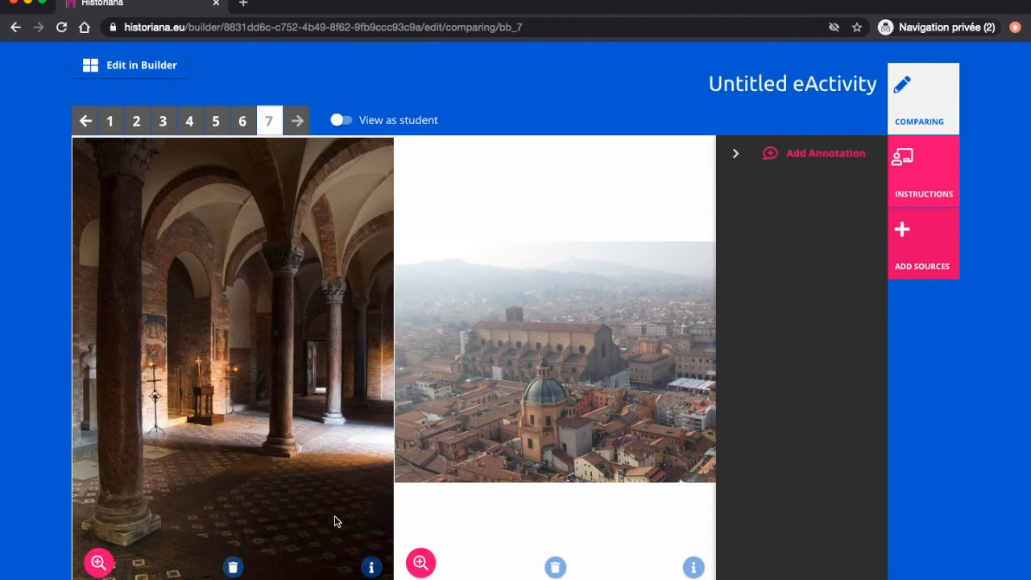
{"action": "mouse_move", "coordinate": [515, 528]}
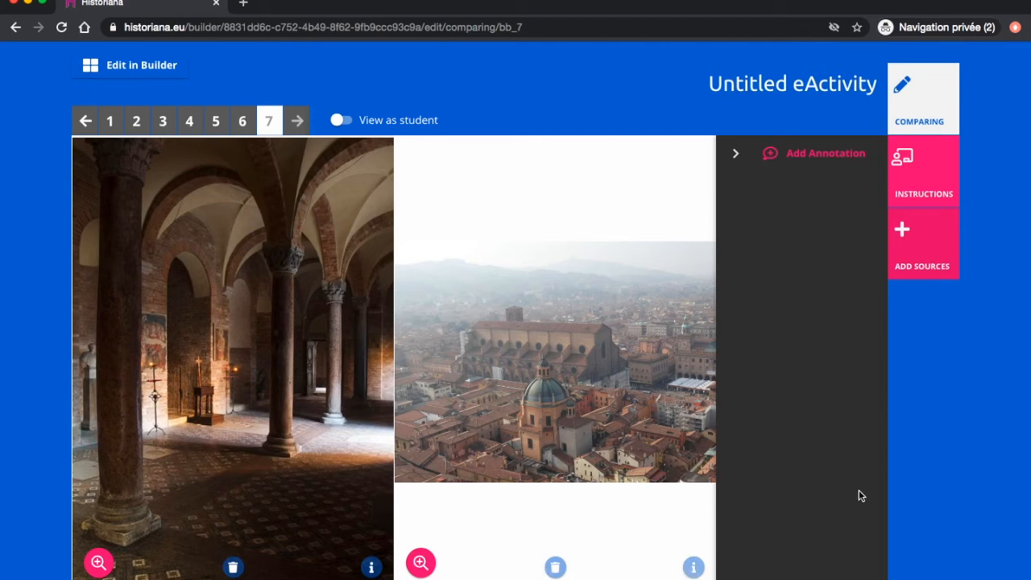
{"action": "mouse_move", "coordinate": [923, 242]}
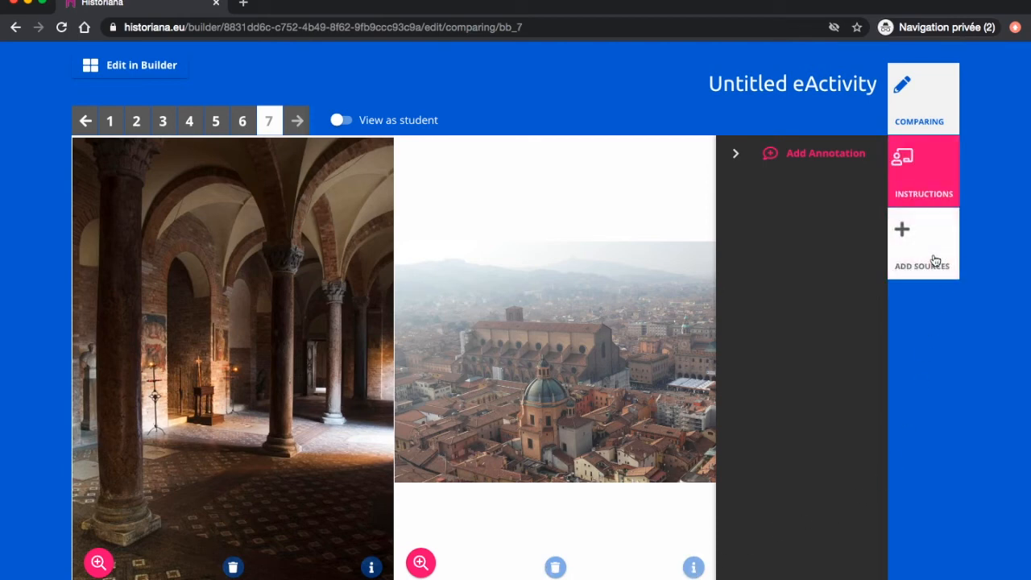
Step: Annotate the vaulted ceiling in the left image with a 'roof' note
{"action": "left_click", "coordinate": [812, 153]}
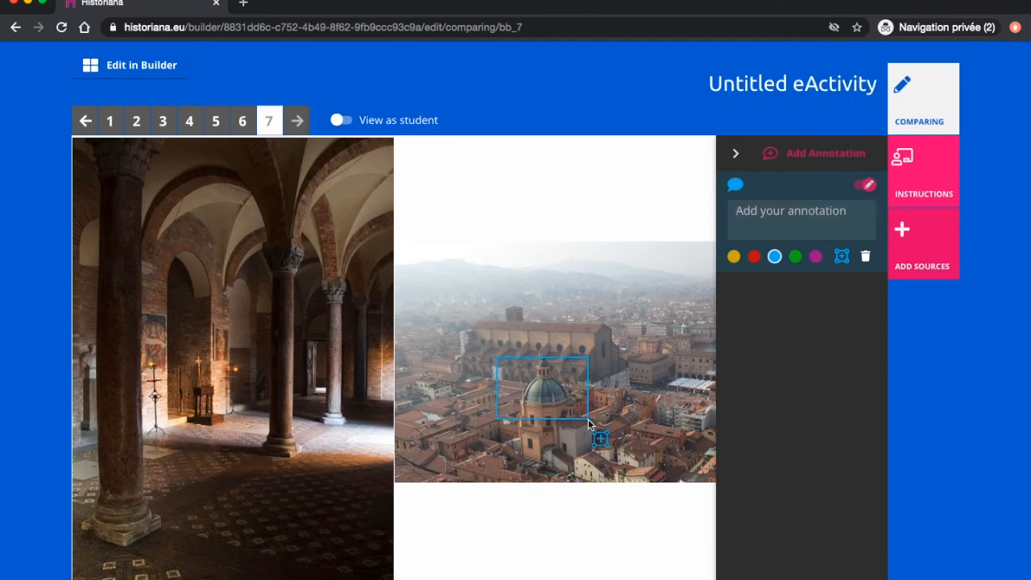
{"action": "type", "text": "roof"}
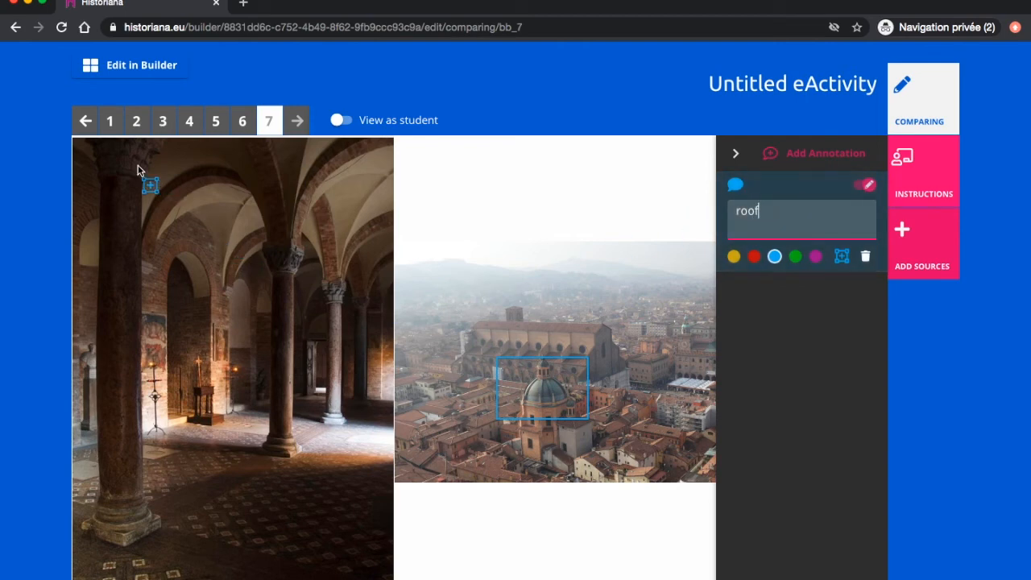
{"action": "left_click_drag", "start_coordinate": [150, 185], "coordinate": [264, 267]}
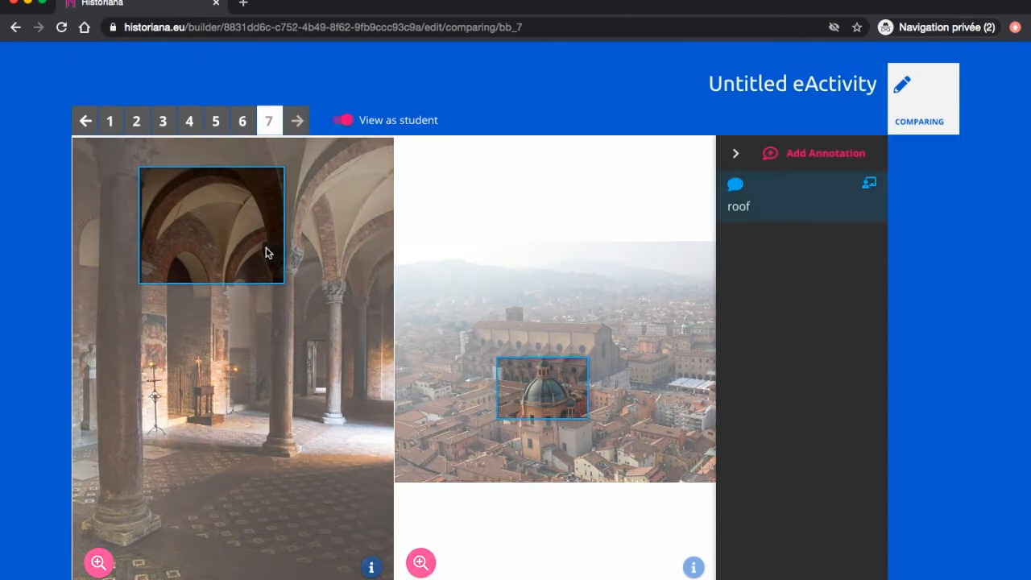
Step: Add a second roof annotation on the right image's dome, test in student view, and return to the builder
{"action": "left_click", "coordinate": [738, 206]}
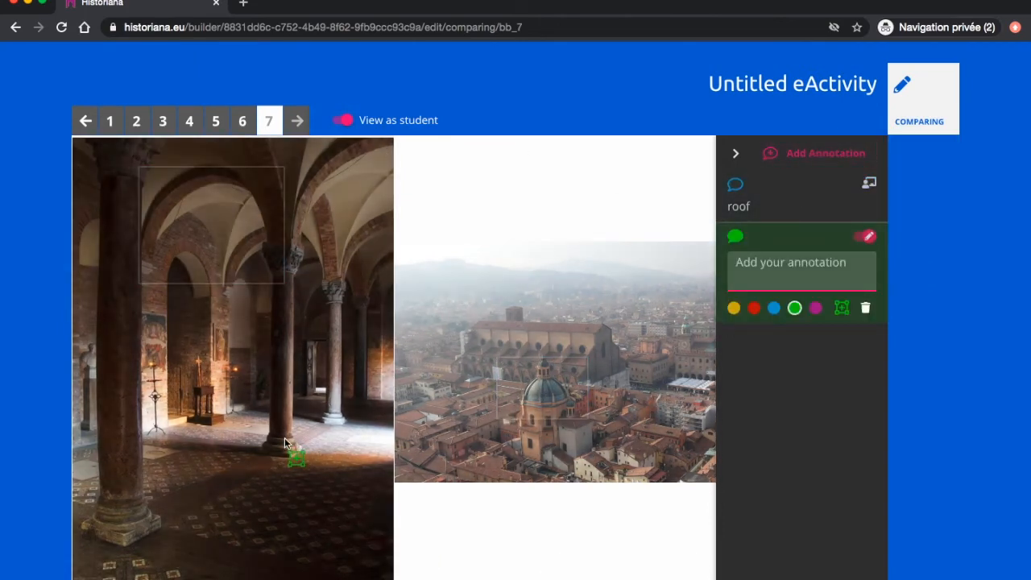
{"action": "left_click_drag", "start_coordinate": [296, 459], "coordinate": [483, 328]}
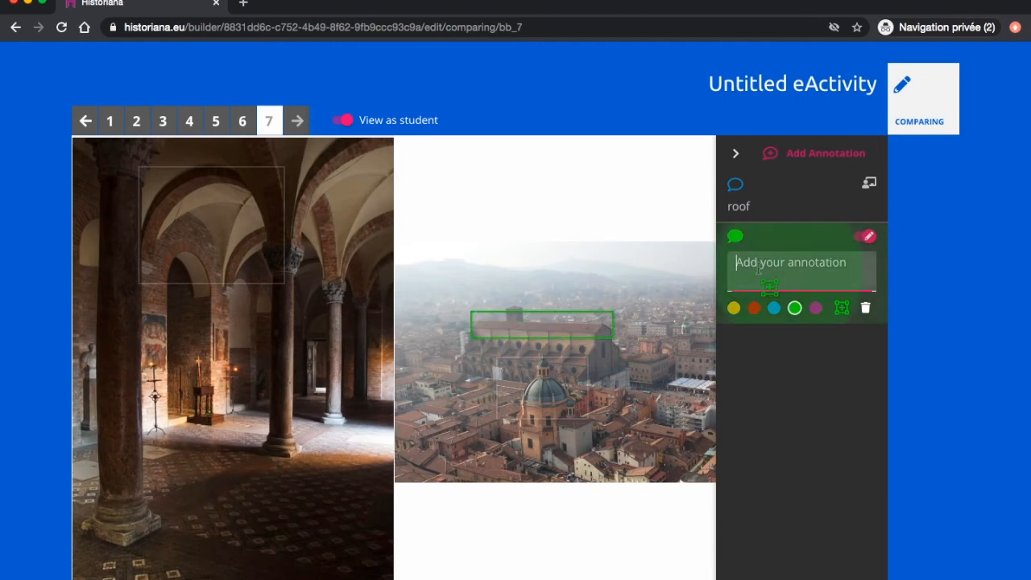
{"action": "type", "text": "Another roof."}
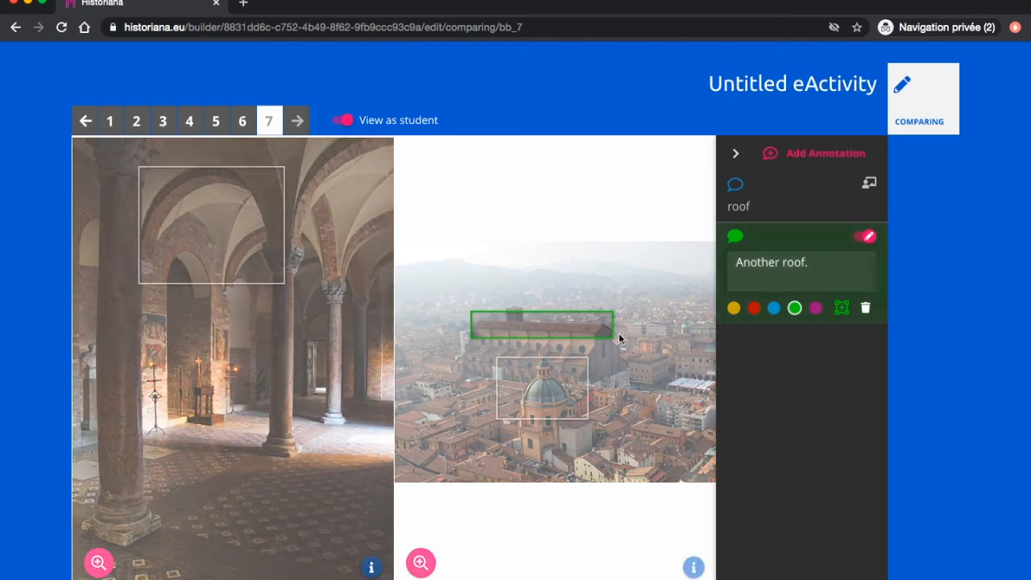
{"action": "left_click", "coordinate": [342, 119]}
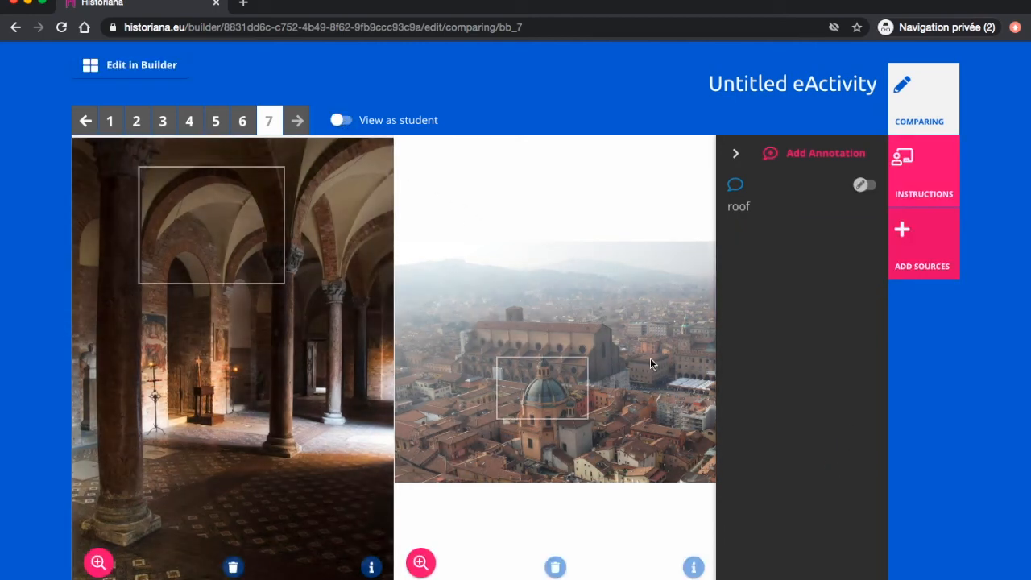
{"action": "left_click", "coordinate": [141, 64]}
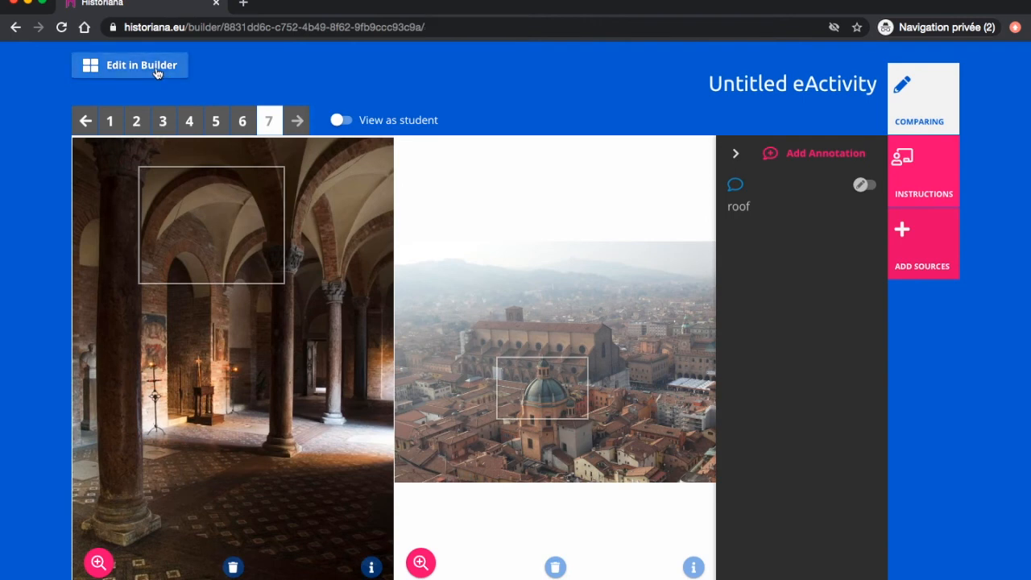
Step: Return to the builder overview and start editing the Discovering step
{"action": "left_click", "coordinate": [129, 64]}
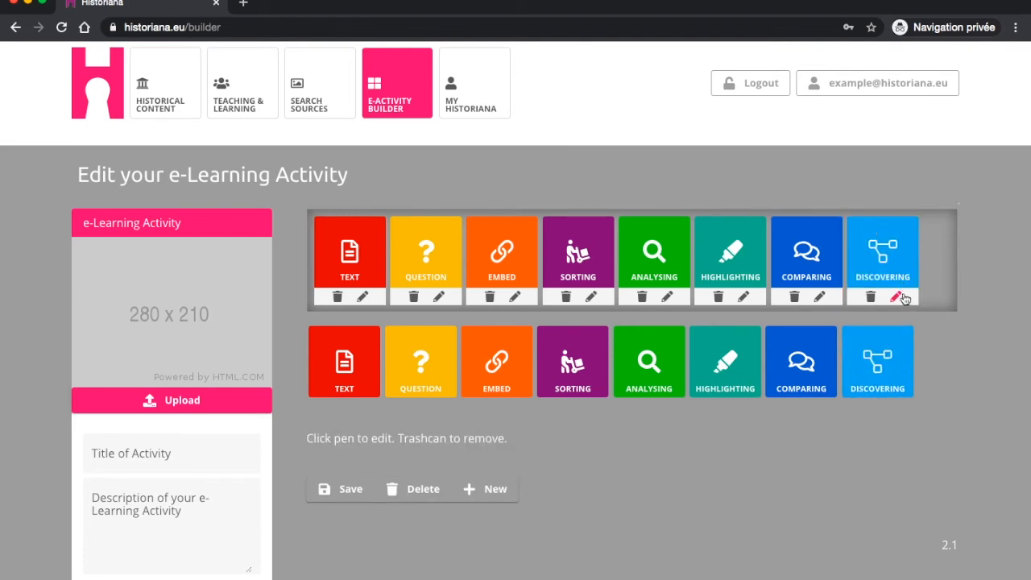
{"action": "left_click", "coordinate": [892, 297]}
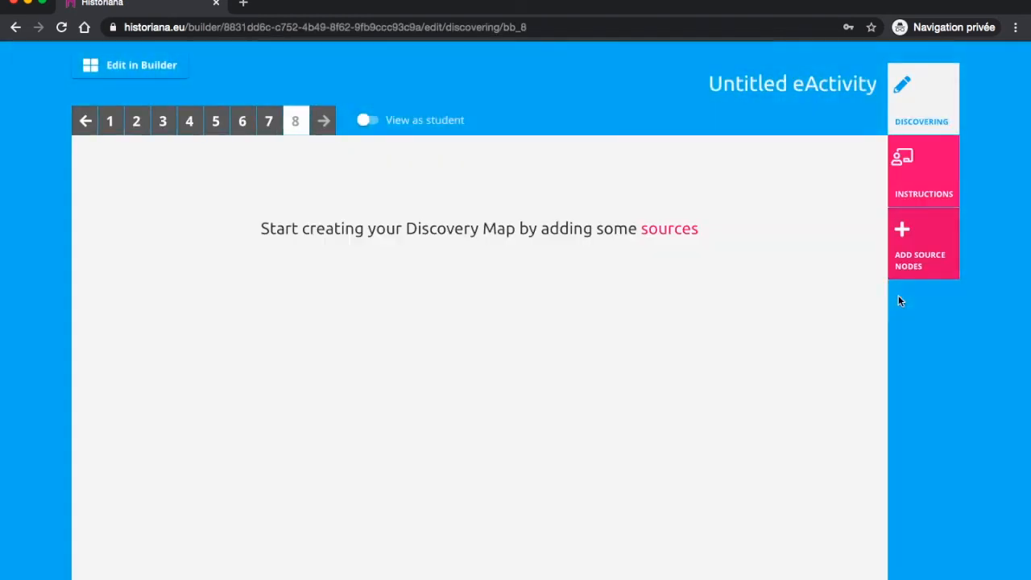
{"action": "mouse_move", "coordinate": [709, 319]}
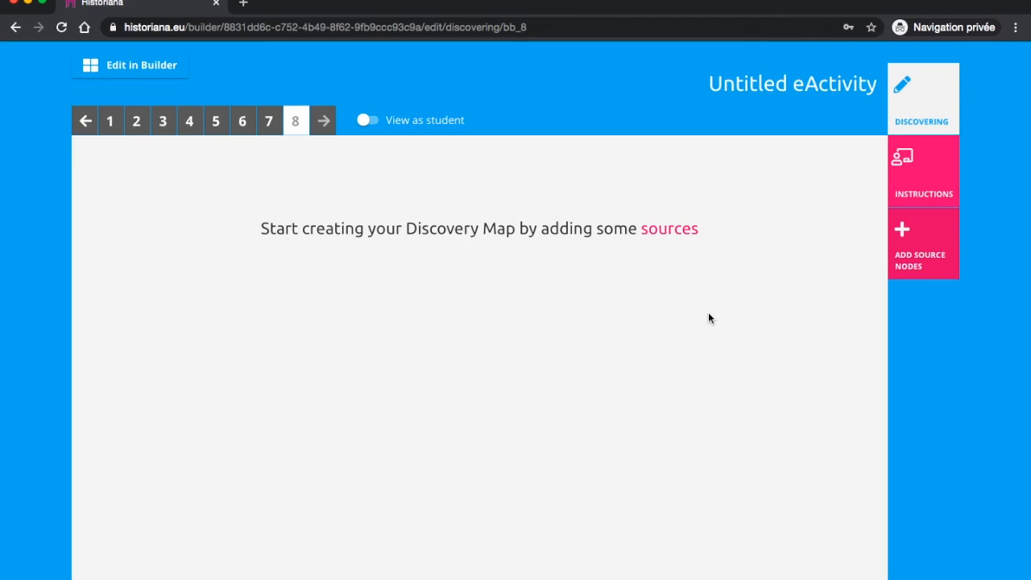
{"action": "mouse_move", "coordinate": [670, 229]}
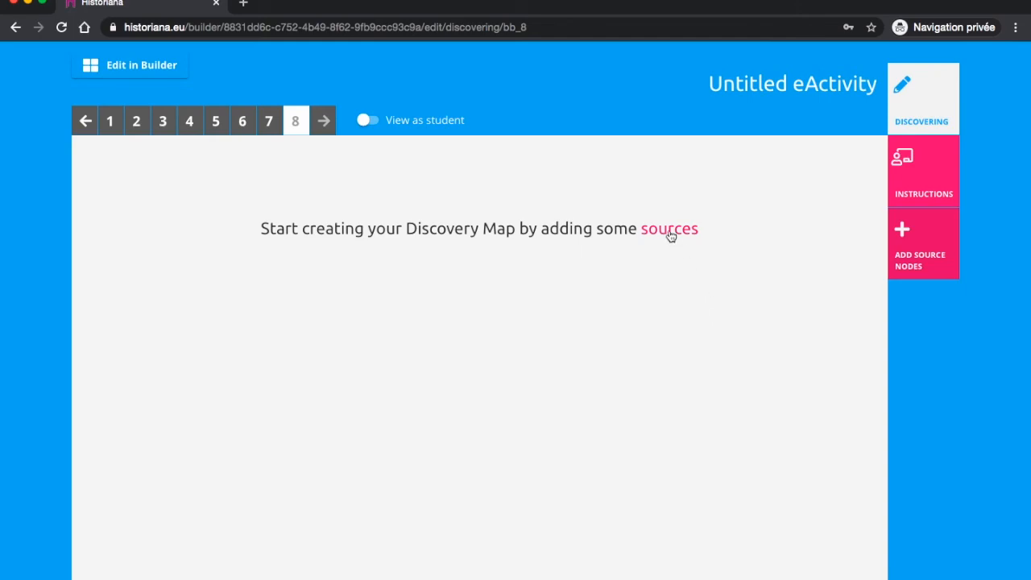
Step: Add four university sources to the Discovery Map and connect them with titled links such as Link2
{"action": "left_click", "coordinate": [668, 229]}
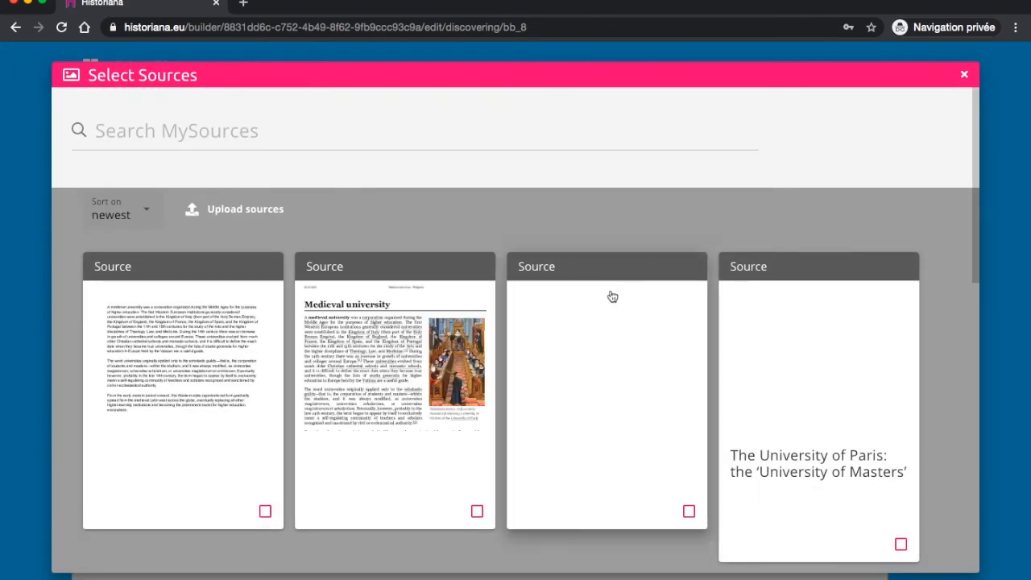
{"action": "scroll", "scroll_direction": "down", "scroll_amount": 3}
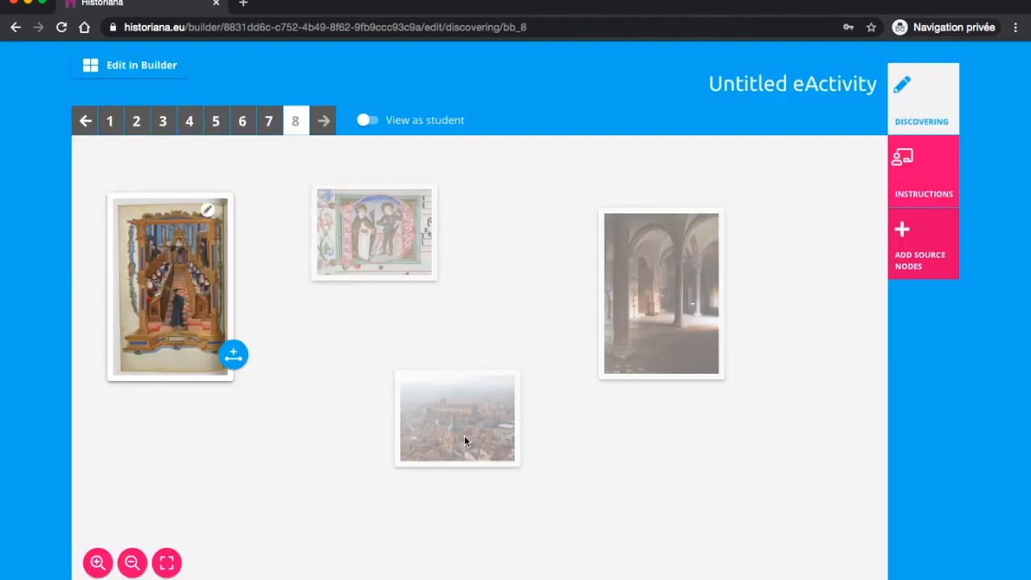
{"action": "mouse_move", "coordinate": [358, 393]}
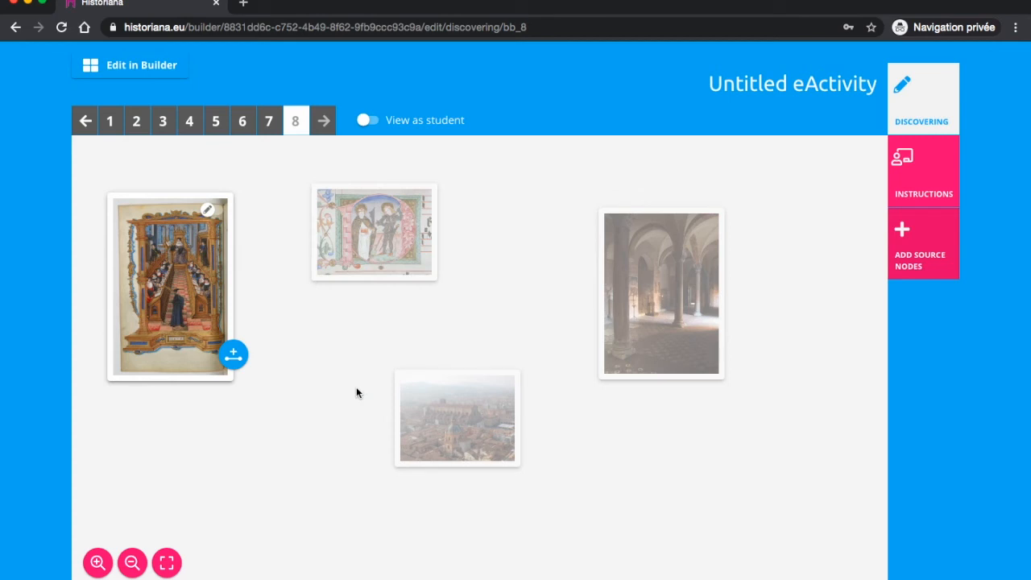
{"action": "mouse_move", "coordinate": [719, 196]}
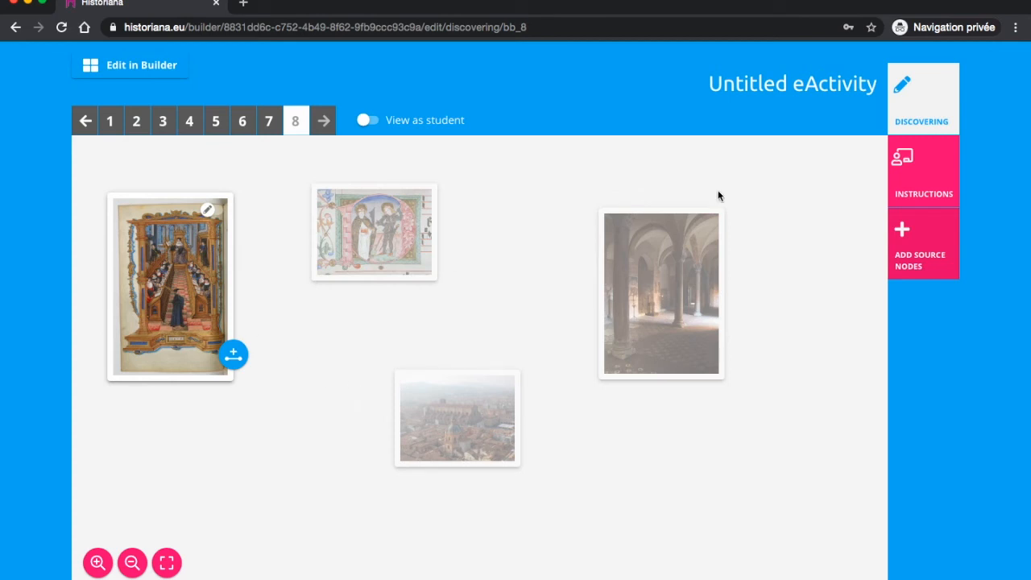
{"action": "mouse_move", "coordinate": [923, 243]}
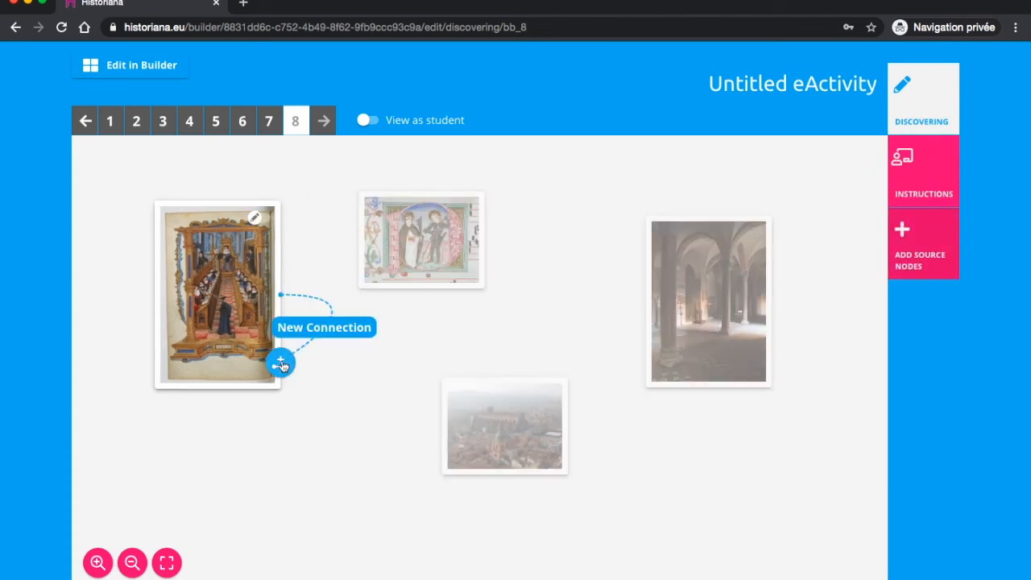
{"action": "left_click_drag", "start_coordinate": [280, 363], "coordinate": [422, 238]}
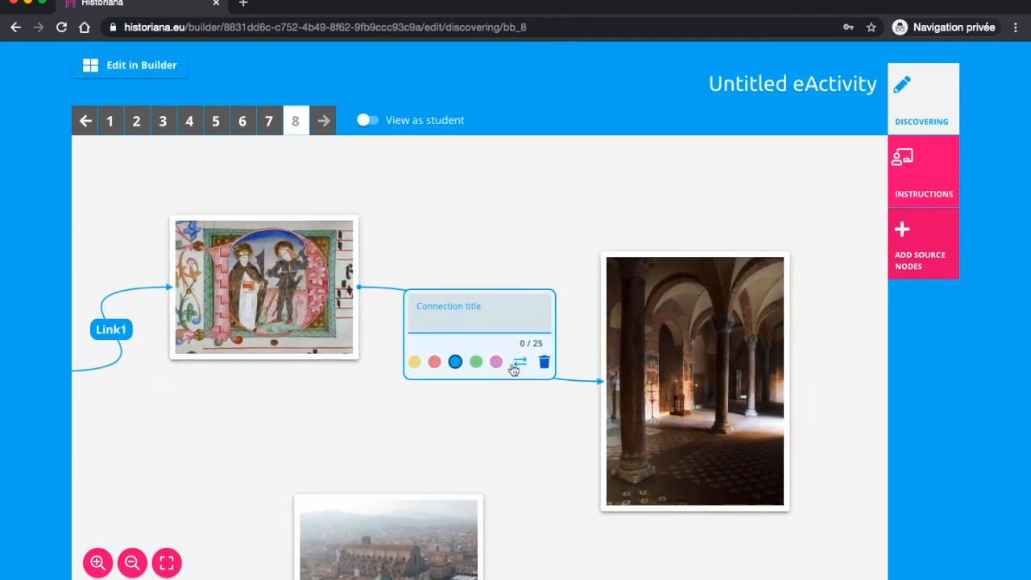
{"action": "type", "text": "Link2"}
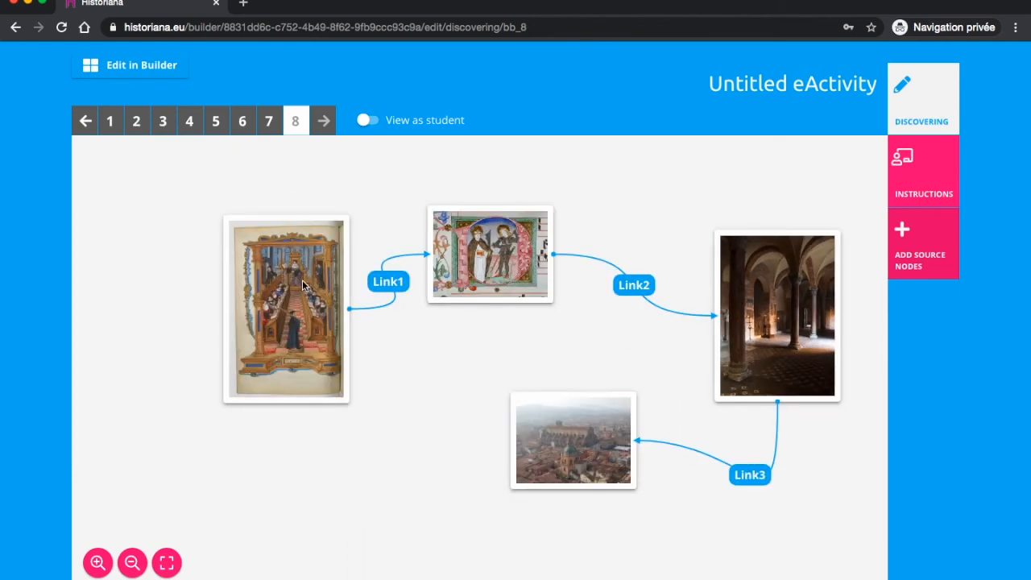
Step: Review the University of Paris source's details and description, then close them
{"action": "left_click", "coordinate": [286, 310]}
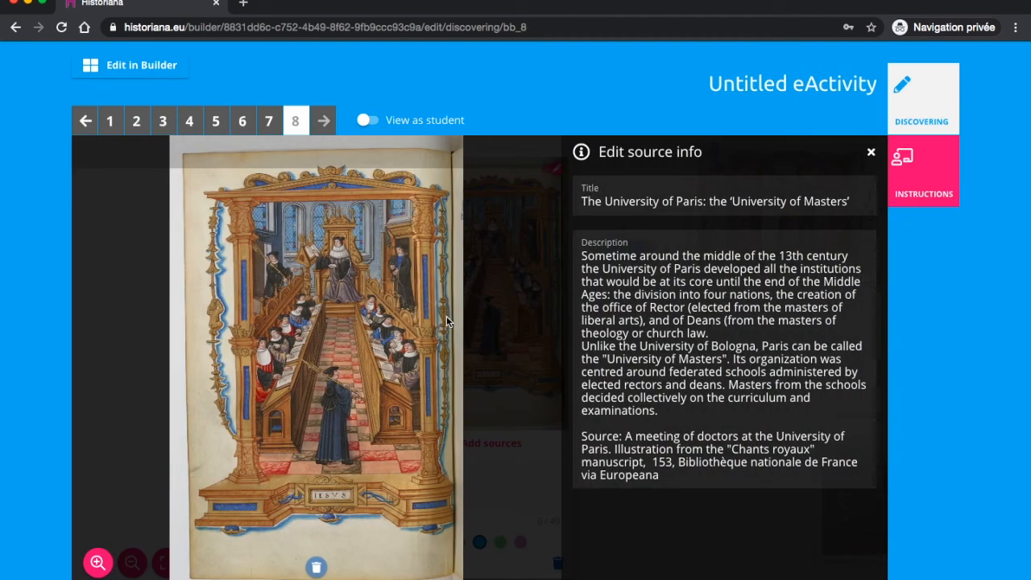
{"action": "left_click", "coordinate": [721, 362]}
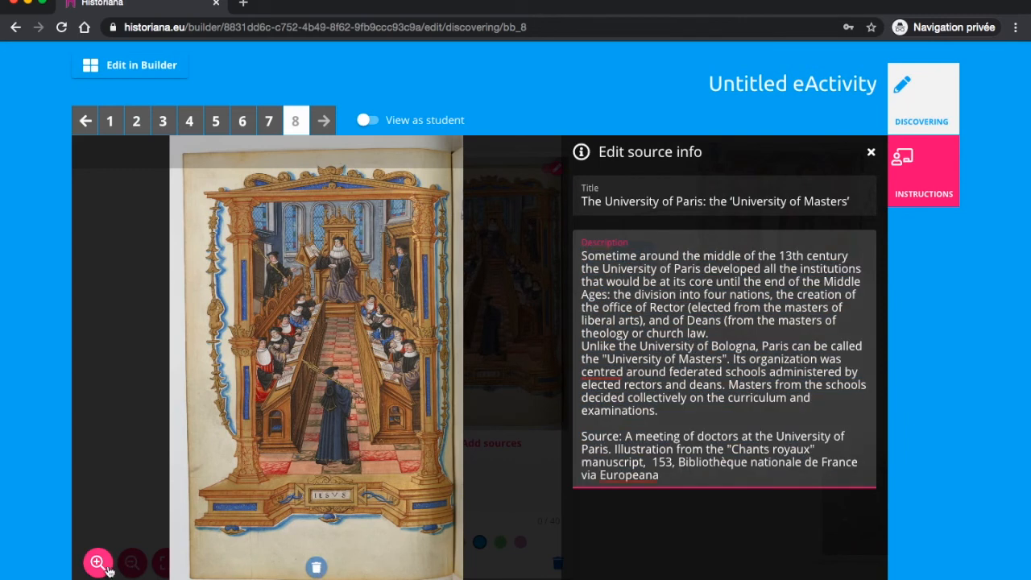
{"action": "left_click", "coordinate": [870, 151]}
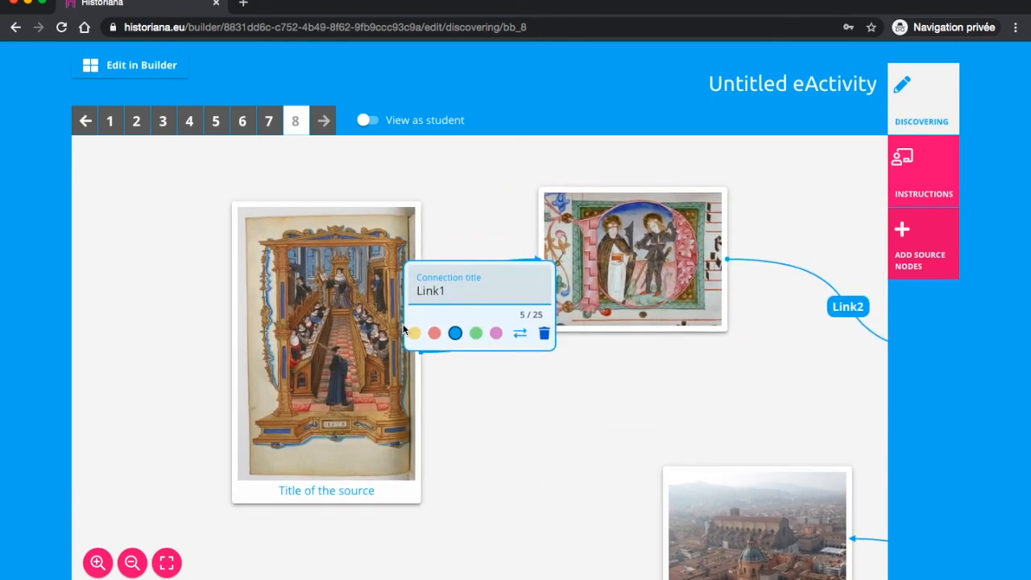
Step: Recolour the Link1 connection, trying red and settling on yellow
{"action": "left_click", "coordinate": [496, 332]}
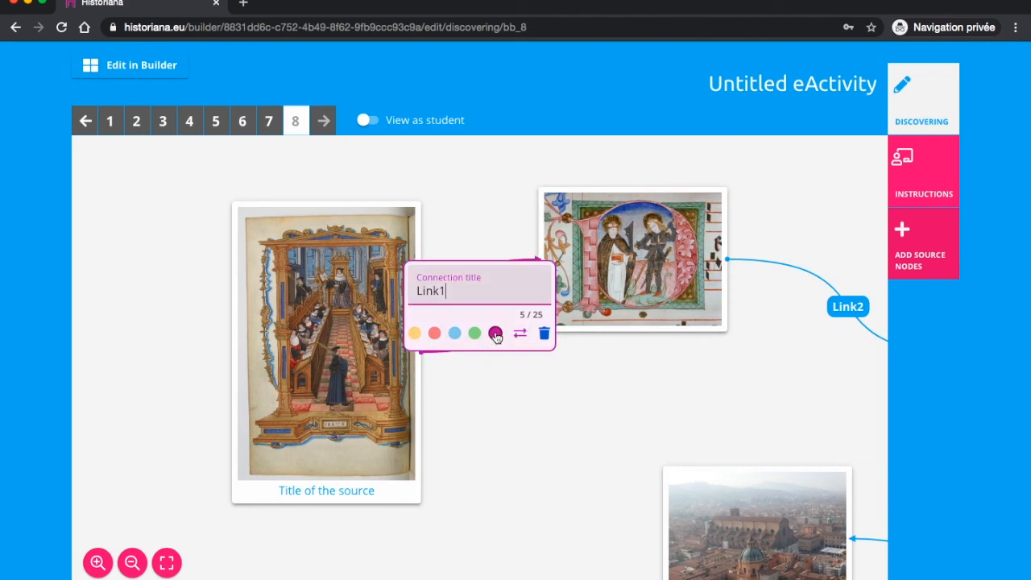
{"action": "left_click", "coordinate": [435, 332]}
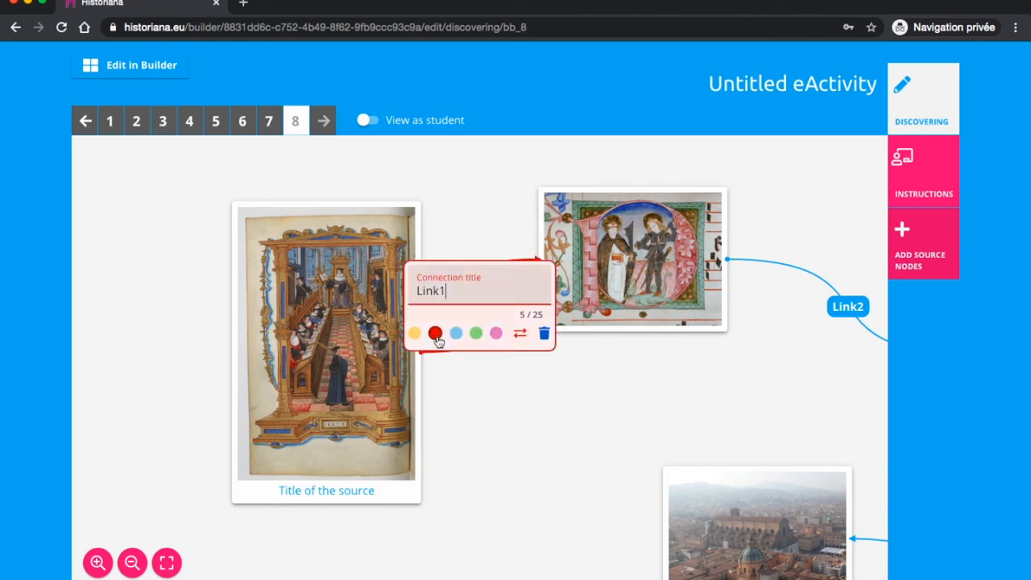
{"action": "left_click", "coordinate": [416, 334]}
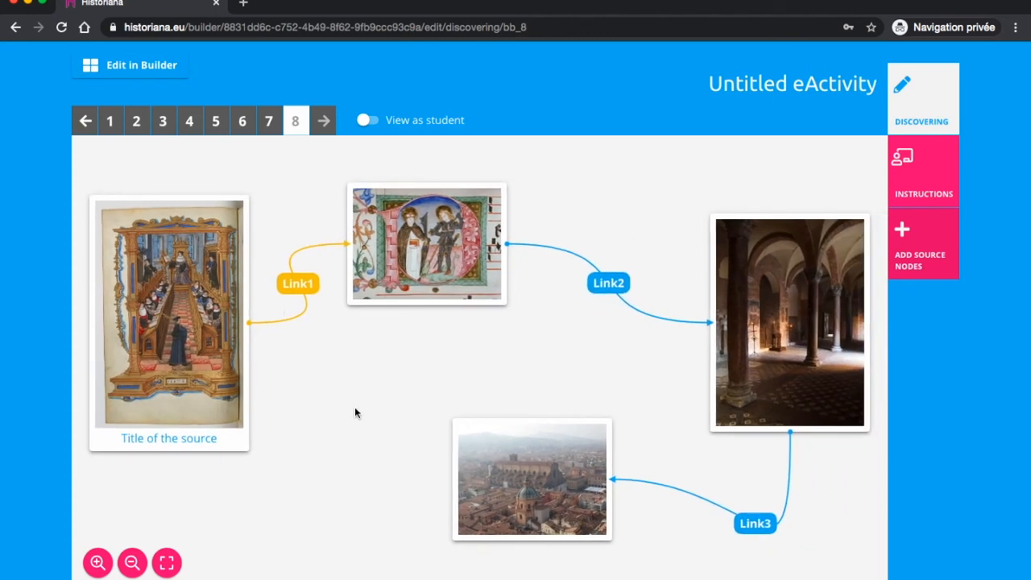
{"action": "mouse_move", "coordinate": [180, 492]}
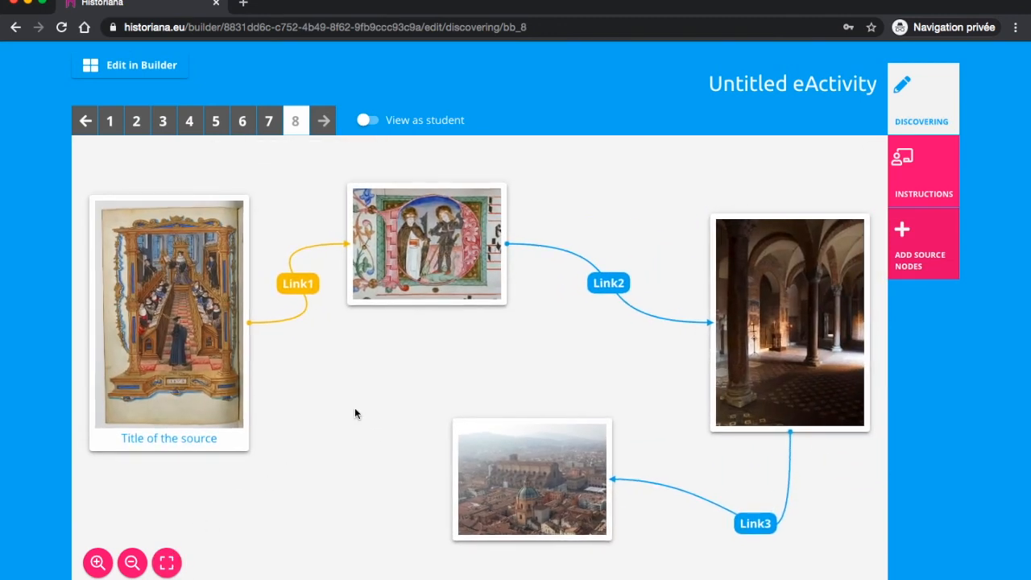
{"action": "mouse_move", "coordinate": [377, 147]}
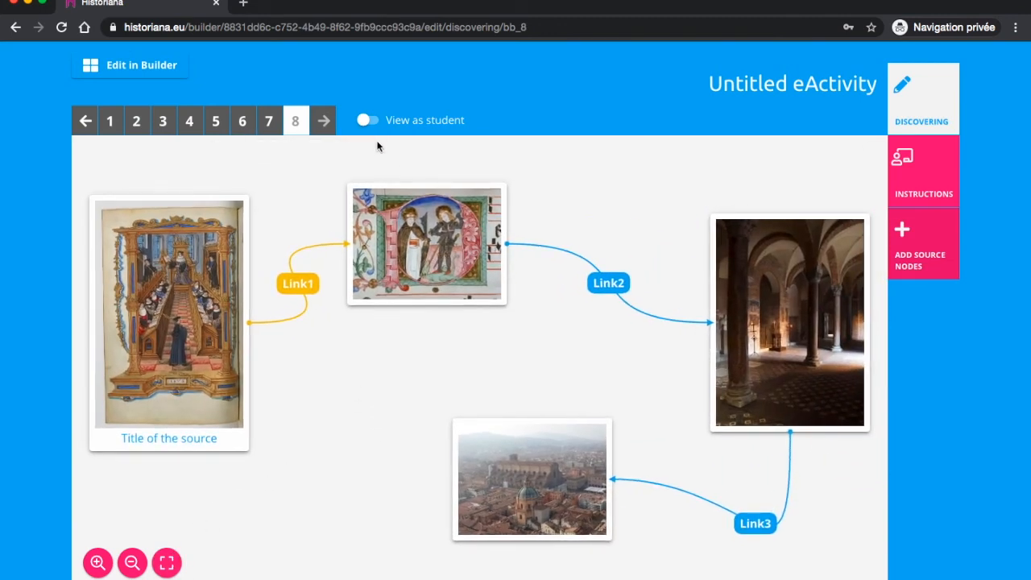
Step: Preview the Discovery Map as a student, checking the Paris and Bologna sources, then return to the builder
{"action": "left_click", "coordinate": [367, 119]}
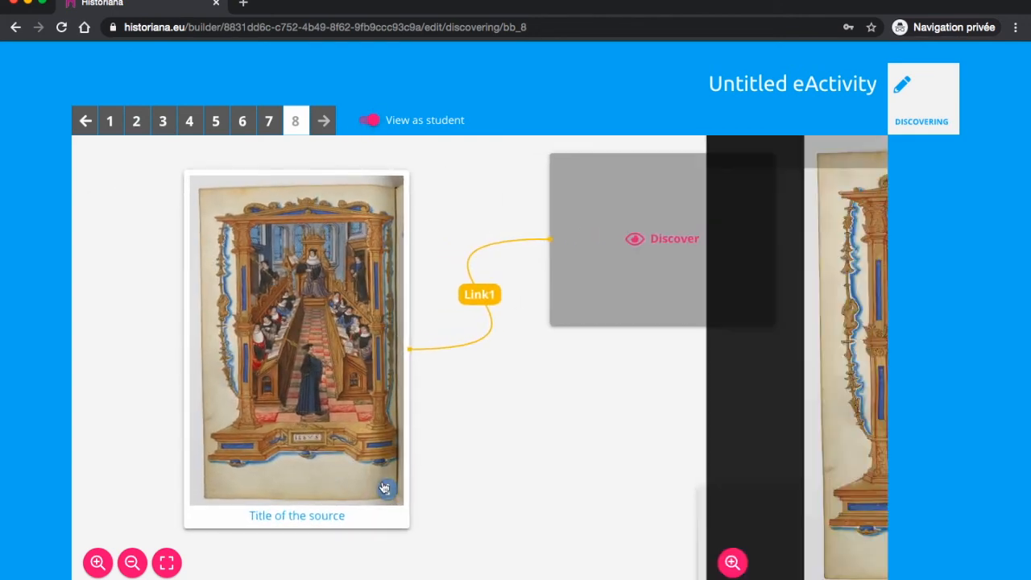
{"action": "left_click", "coordinate": [662, 238]}
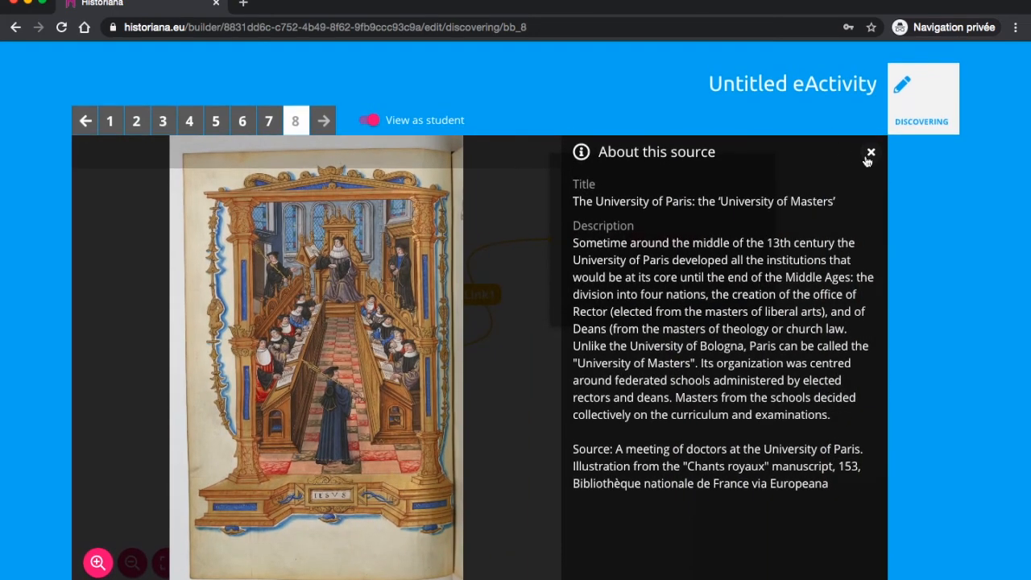
{"action": "left_click", "coordinate": [870, 152]}
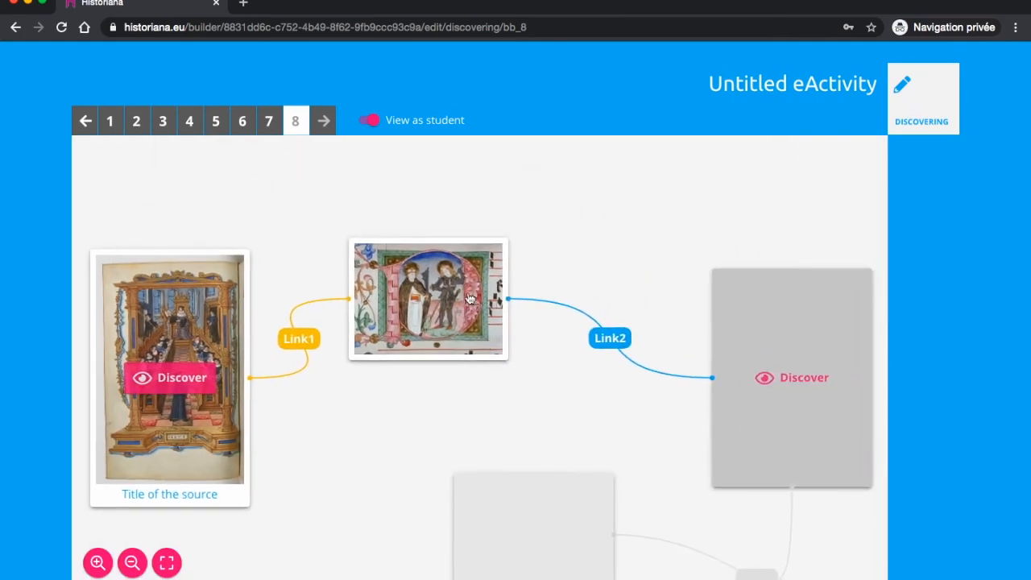
{"action": "left_click", "coordinate": [428, 298]}
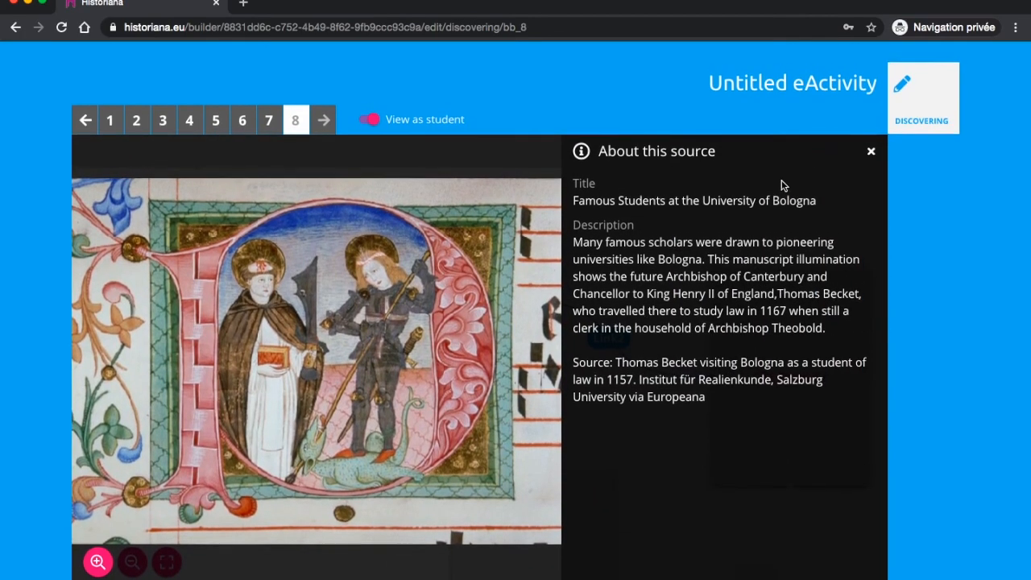
{"action": "left_click", "coordinate": [870, 151]}
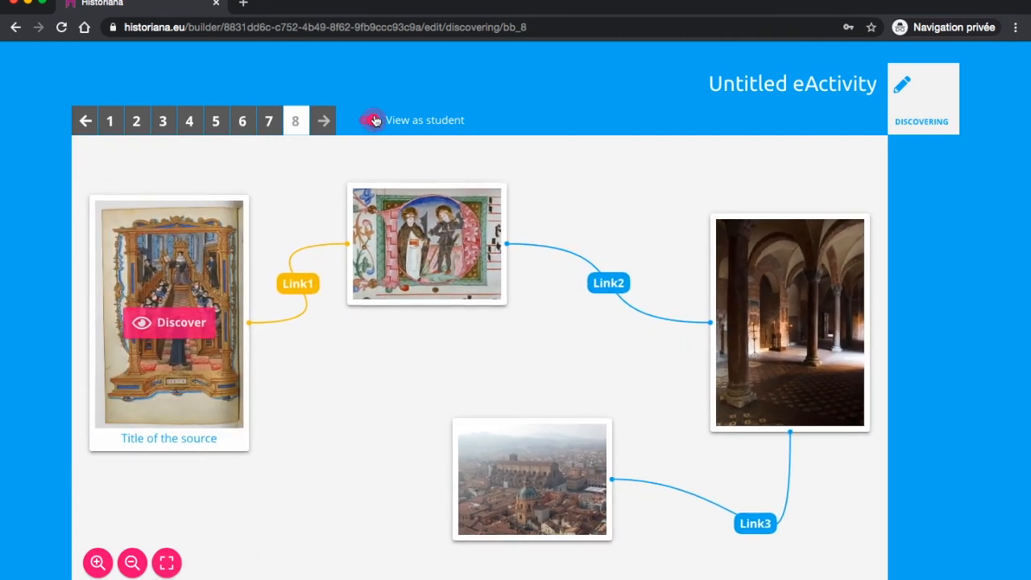
{"action": "left_click", "coordinate": [367, 119]}
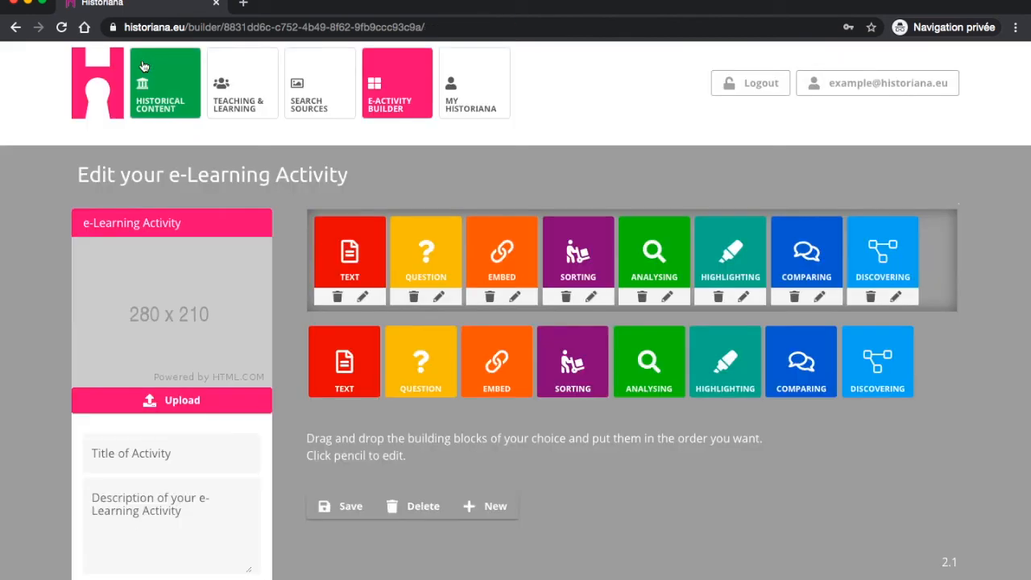
{"action": "mouse_move", "coordinate": [715, 528]}
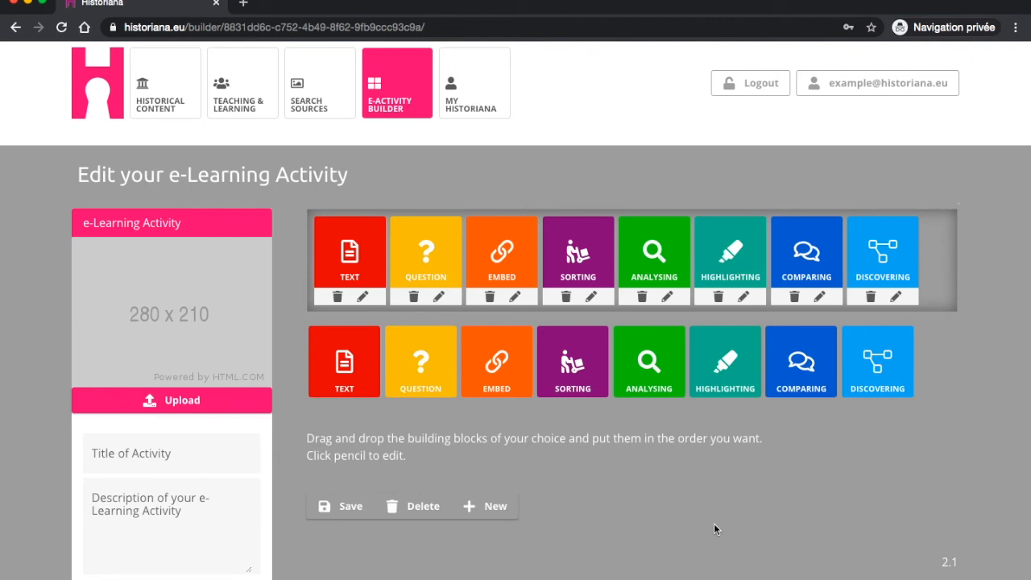
Step: Give the activity the title Medieval universities, the description 'Learning goals.' and an uploaded cover image
{"action": "left_click", "coordinate": [171, 453]}
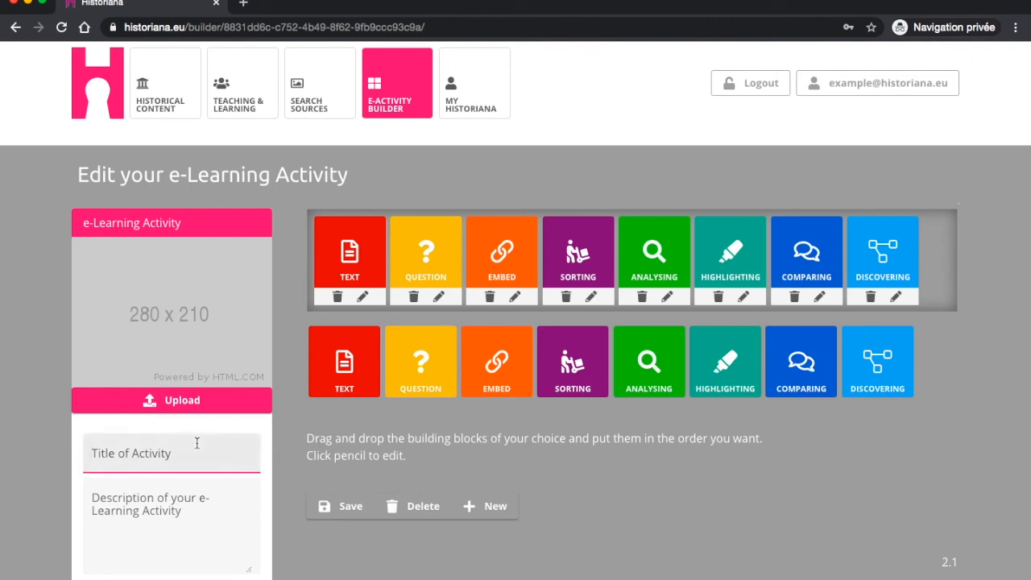
{"action": "type", "text": "Medi"}
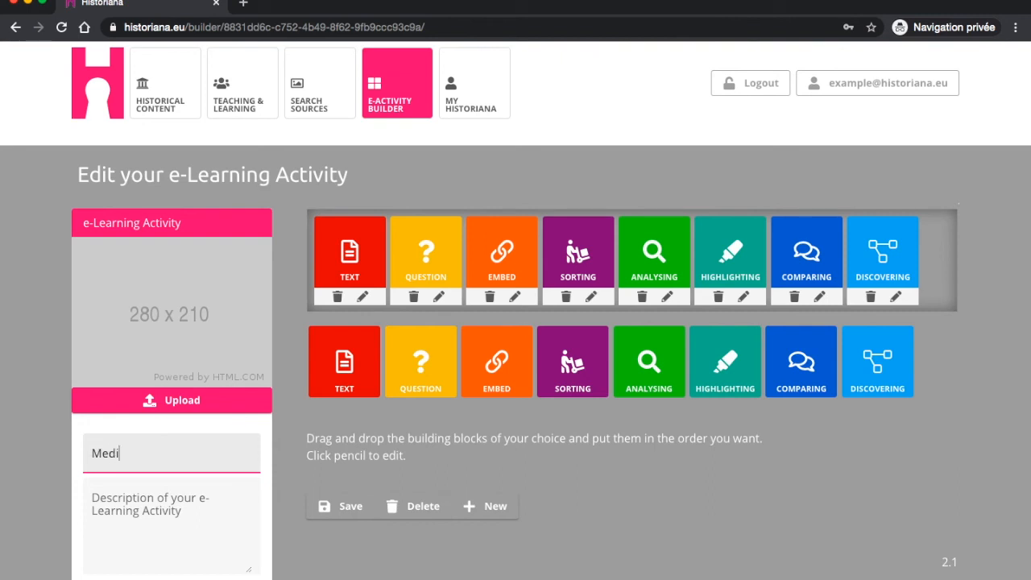
{"action": "type", "text": "Learning goals."}
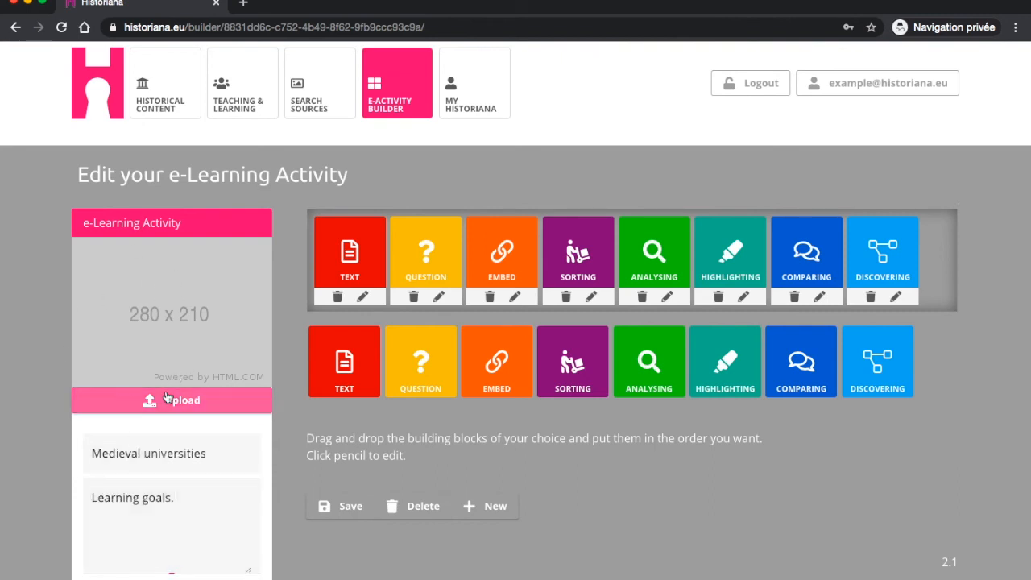
{"action": "left_click", "coordinate": [171, 399]}
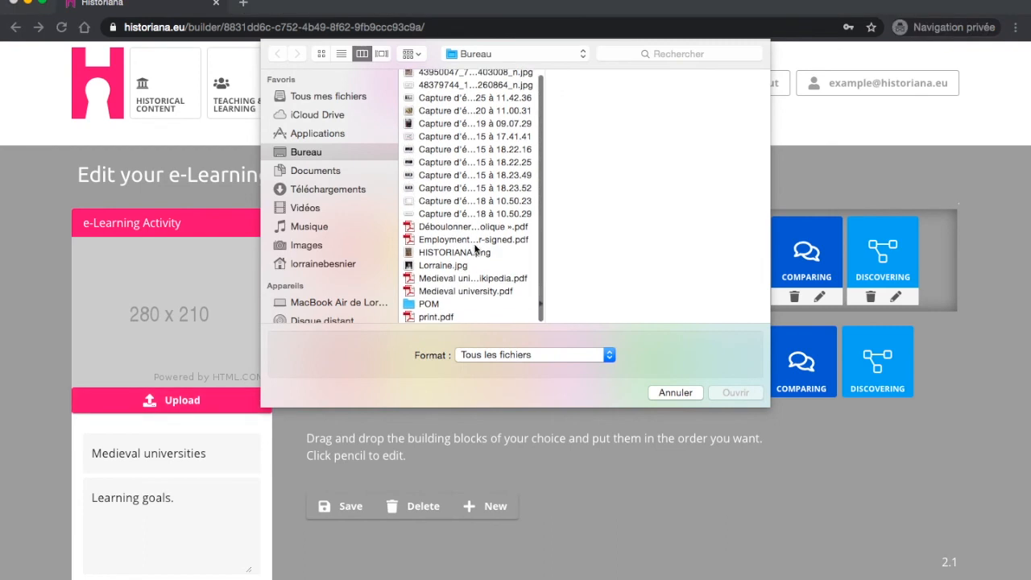
{"action": "left_click", "coordinate": [674, 393]}
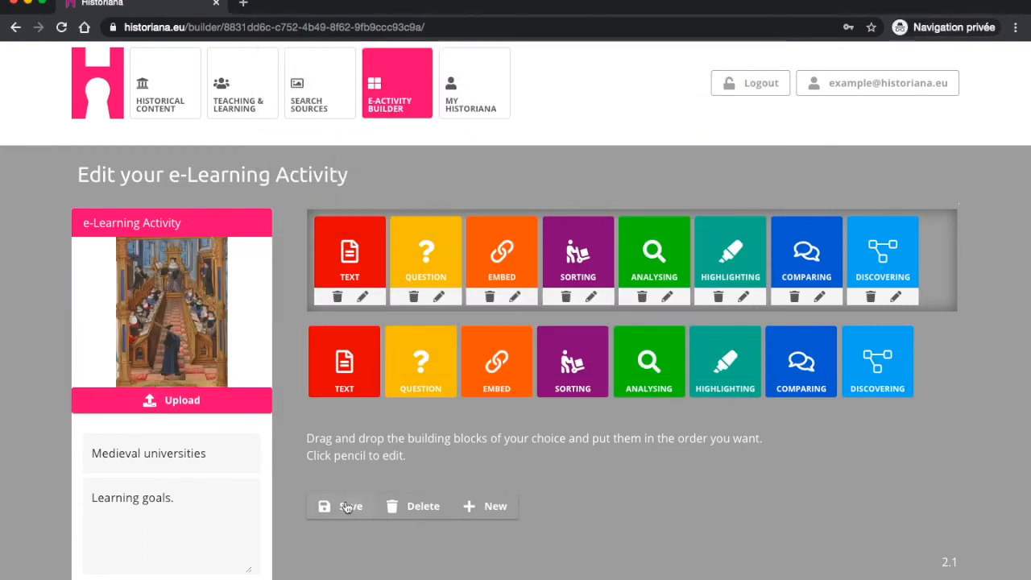
Step: Save the Medieval universities activity and start a new blank one
{"action": "left_click", "coordinate": [340, 505]}
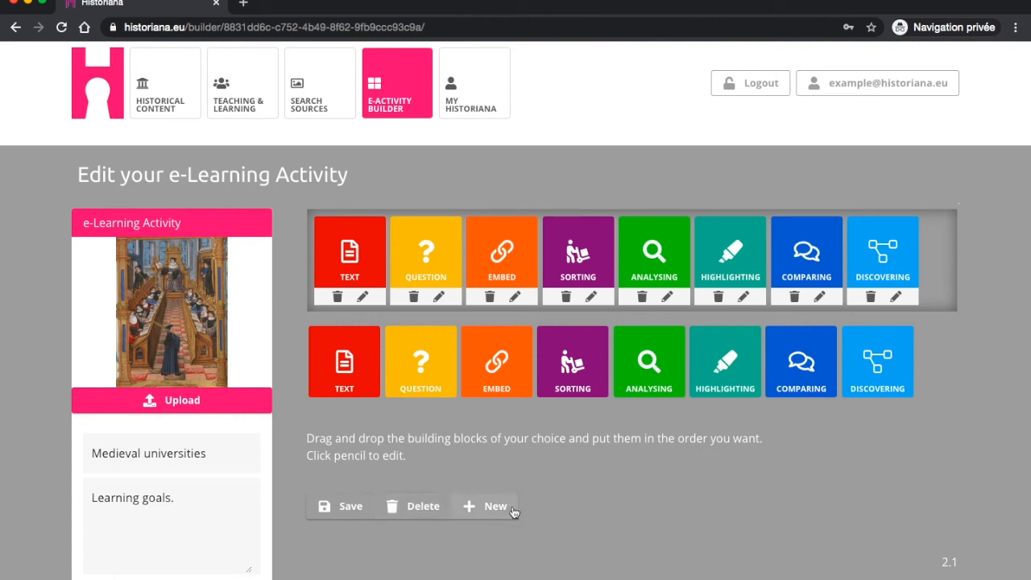
{"action": "mouse_move", "coordinate": [512, 512]}
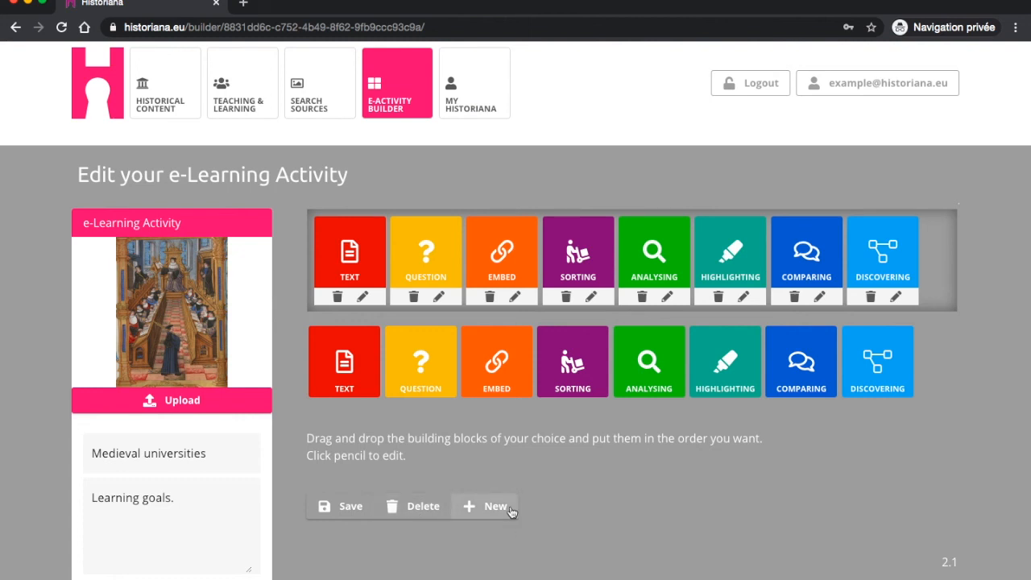
{"action": "left_click", "coordinate": [495, 506]}
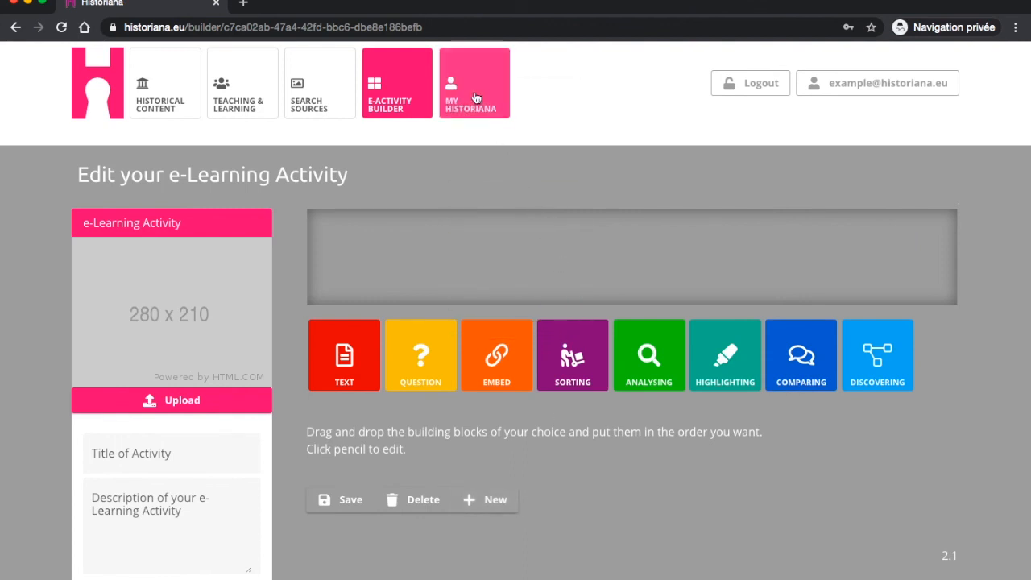
Step: Show My Historiana's saved e-Learning Activities, including Medieval universities
{"action": "left_click", "coordinate": [474, 82]}
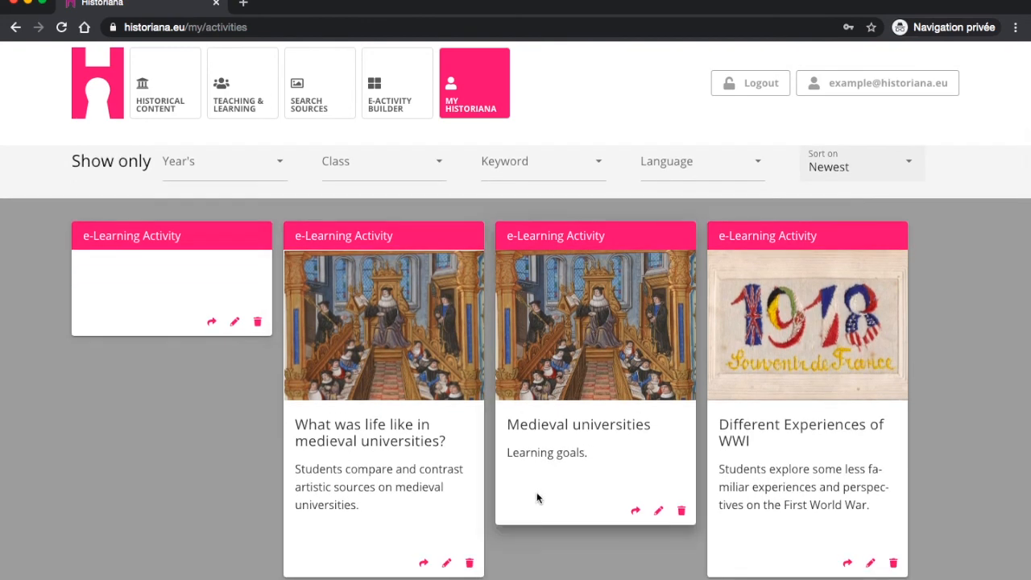
{"action": "mouse_move", "coordinate": [538, 256]}
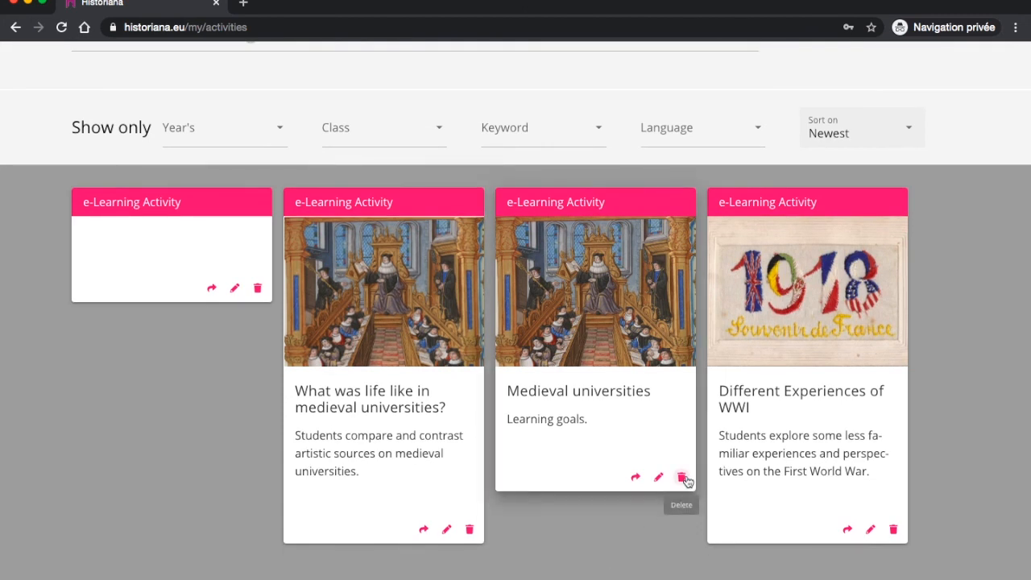
{"action": "mouse_move", "coordinate": [658, 477]}
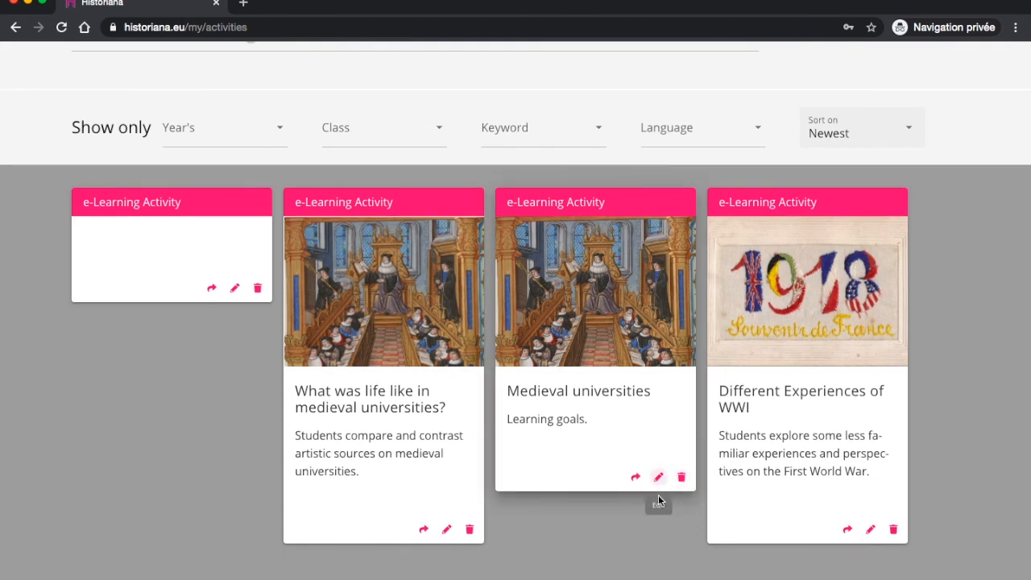
{"action": "mouse_move", "coordinate": [635, 477]}
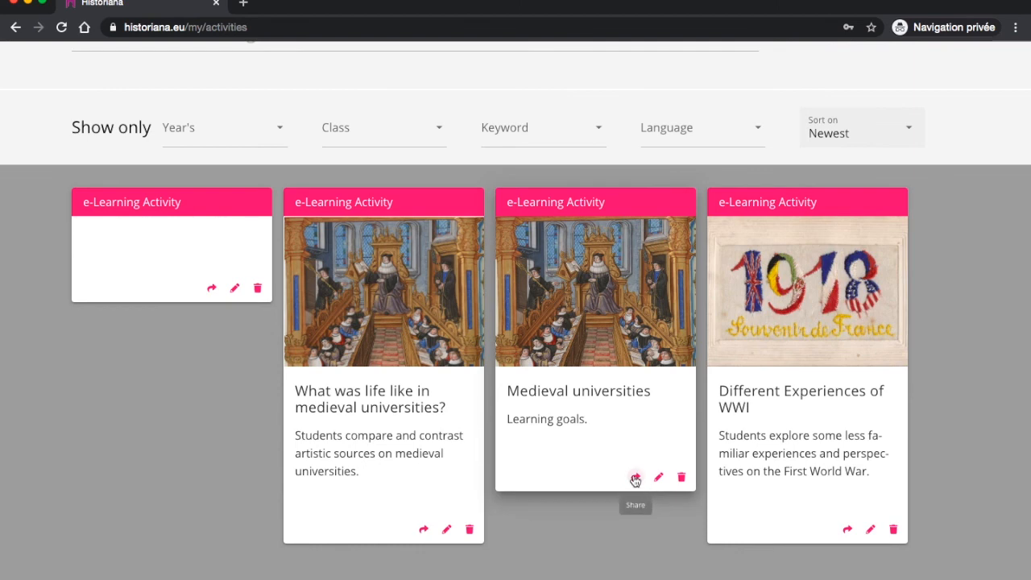
Step: Share Medieval universities with students, copy the generated link and confirm
{"action": "left_click", "coordinate": [635, 477]}
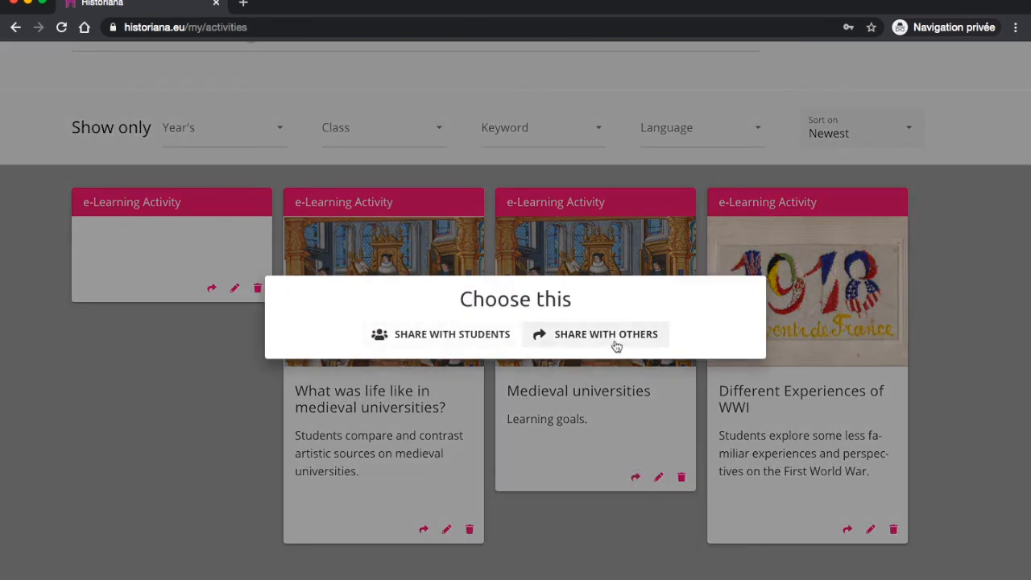
{"action": "mouse_move", "coordinate": [475, 371]}
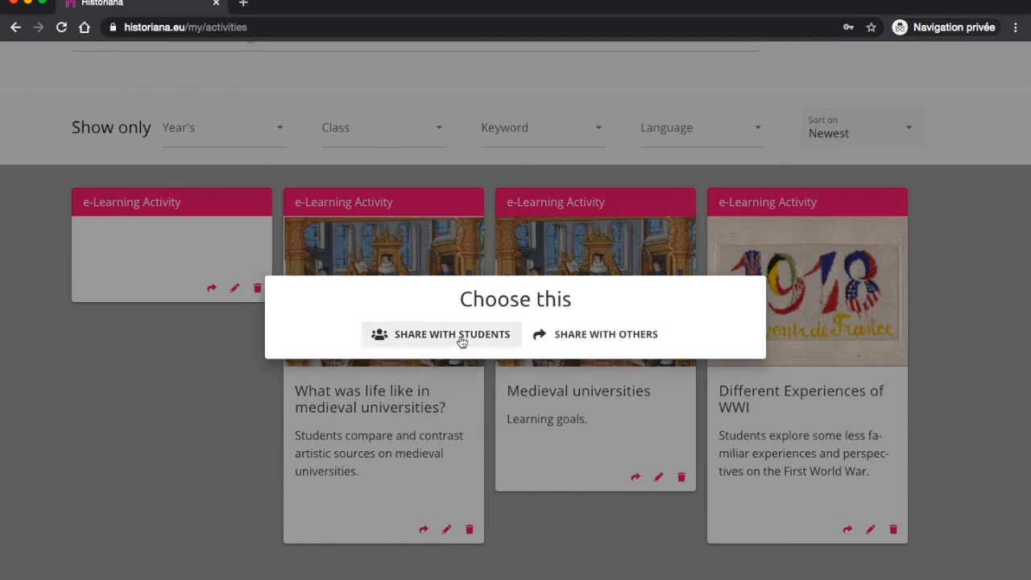
{"action": "left_click", "coordinate": [451, 333]}
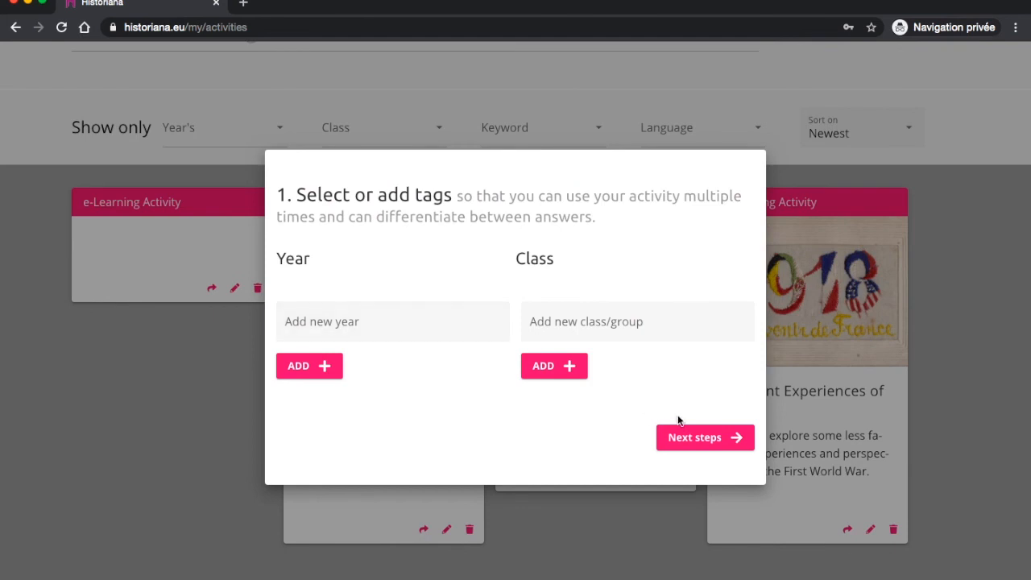
{"action": "left_click", "coordinate": [703, 436]}
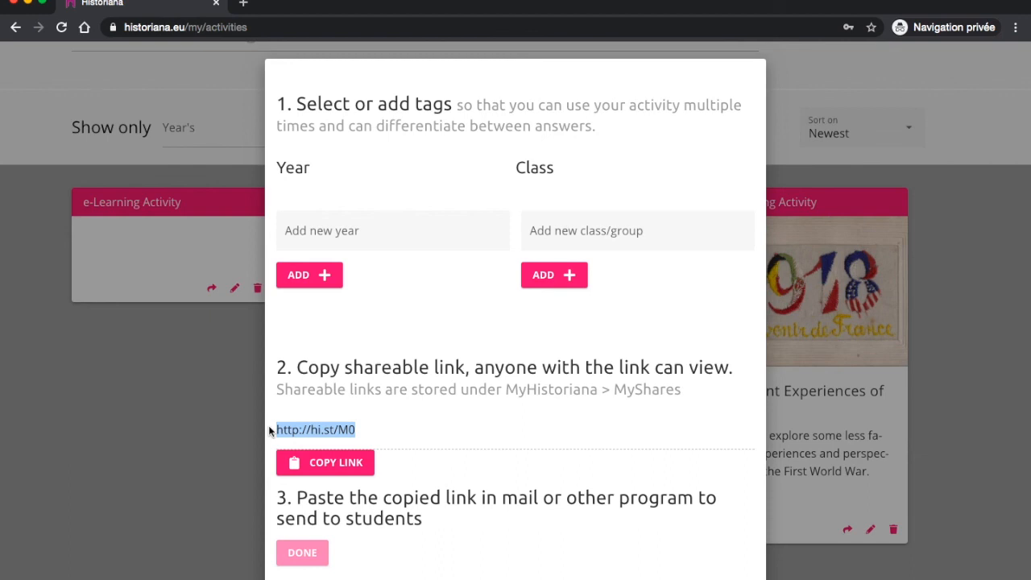
{"action": "left_click", "coordinate": [326, 462]}
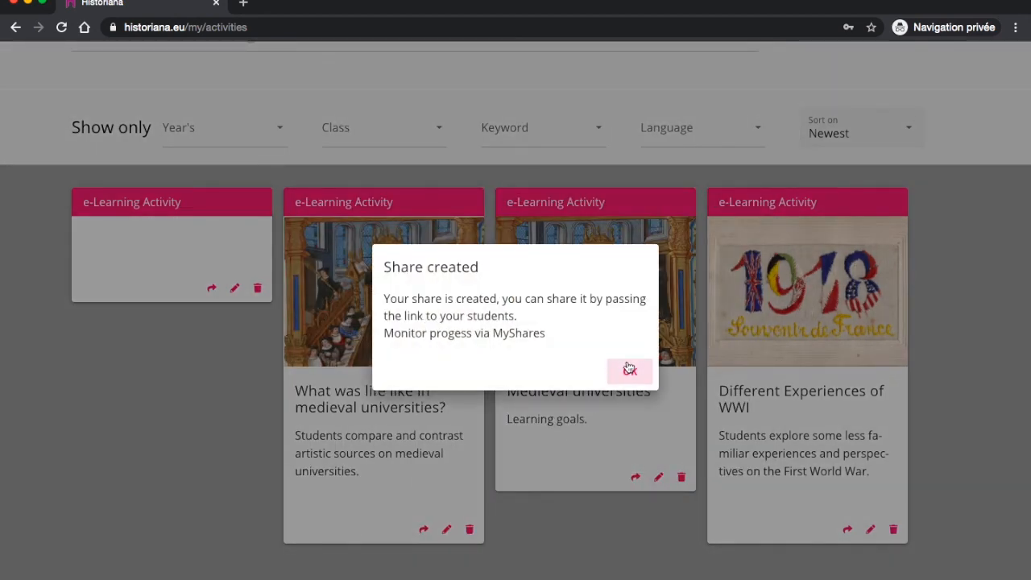
{"action": "left_click", "coordinate": [630, 370]}
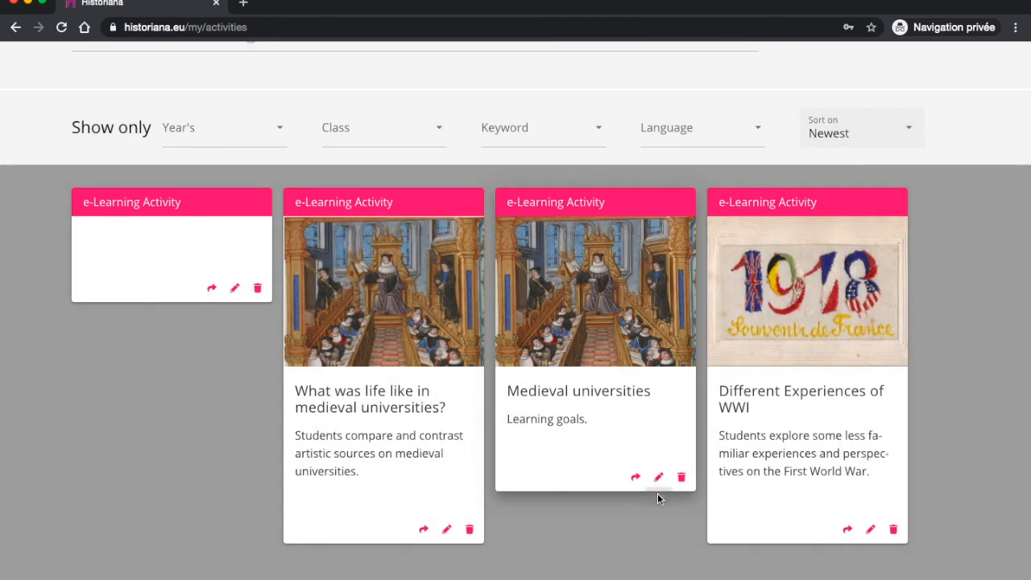
Step: Share Medieval universities with others, select the view-only link and finish
{"action": "left_click", "coordinate": [635, 477]}
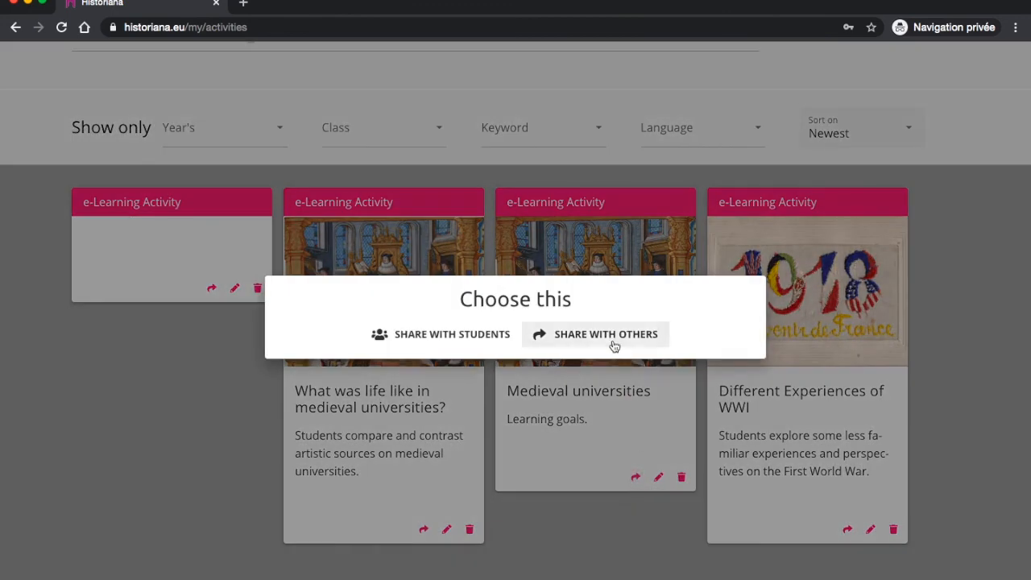
{"action": "left_click", "coordinate": [606, 333]}
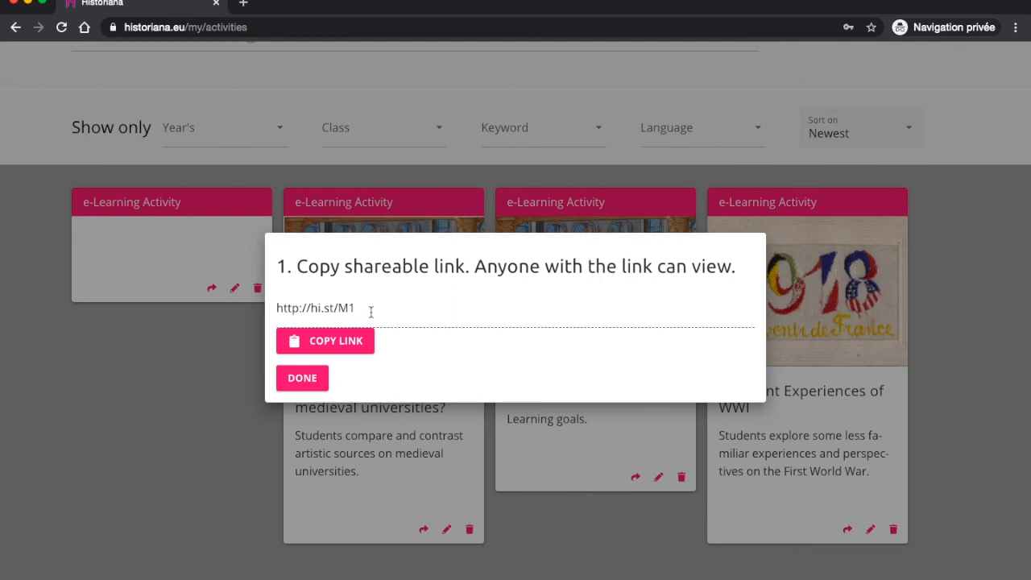
{"action": "triple_click", "coordinate": [316, 308]}
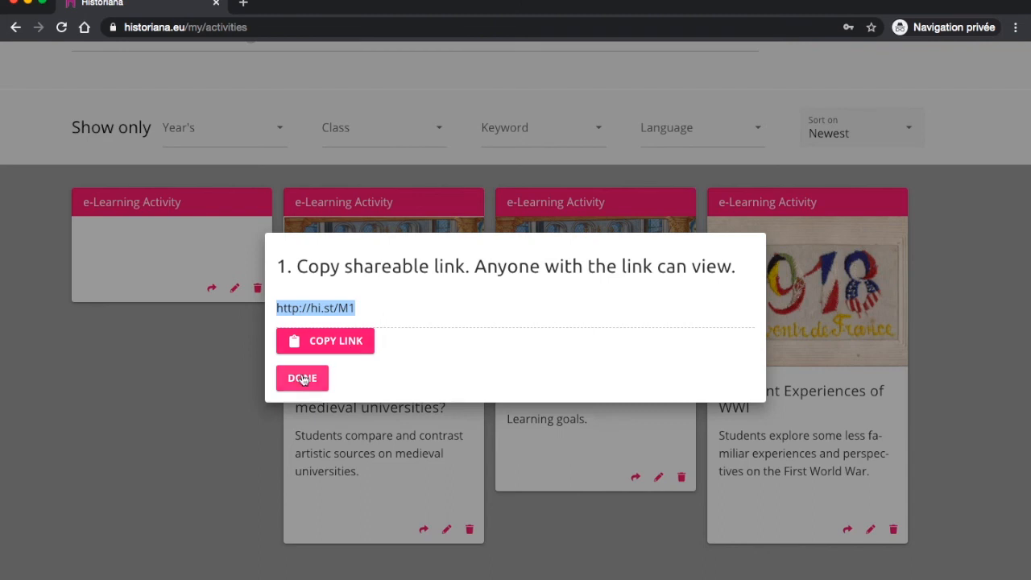
{"action": "left_click", "coordinate": [303, 377]}
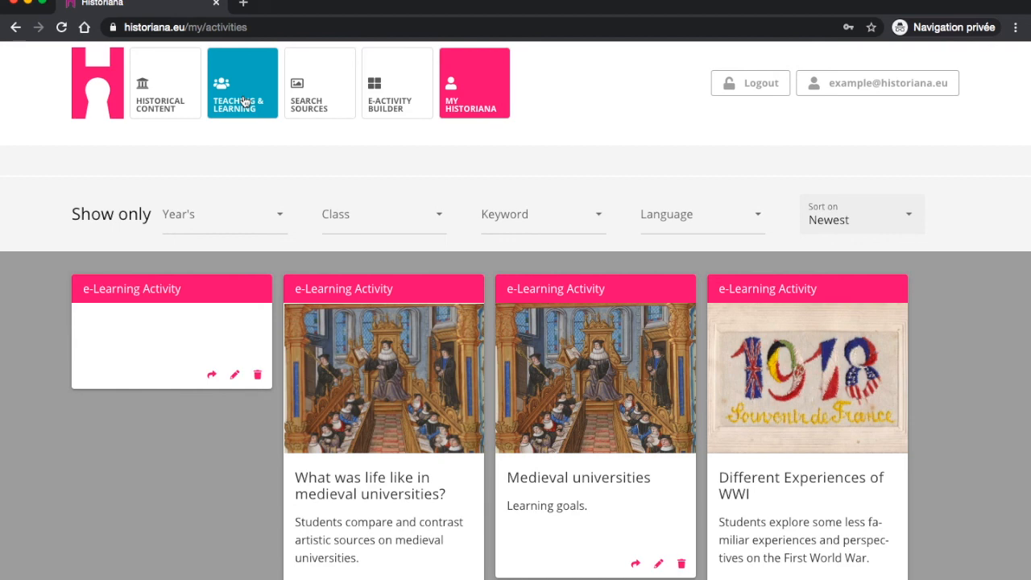
Step: Search my e-Learning Activities for a clio.eu e-mail address, which matches nothing
{"action": "scroll", "scroll_direction": "down", "scroll_amount": 3}
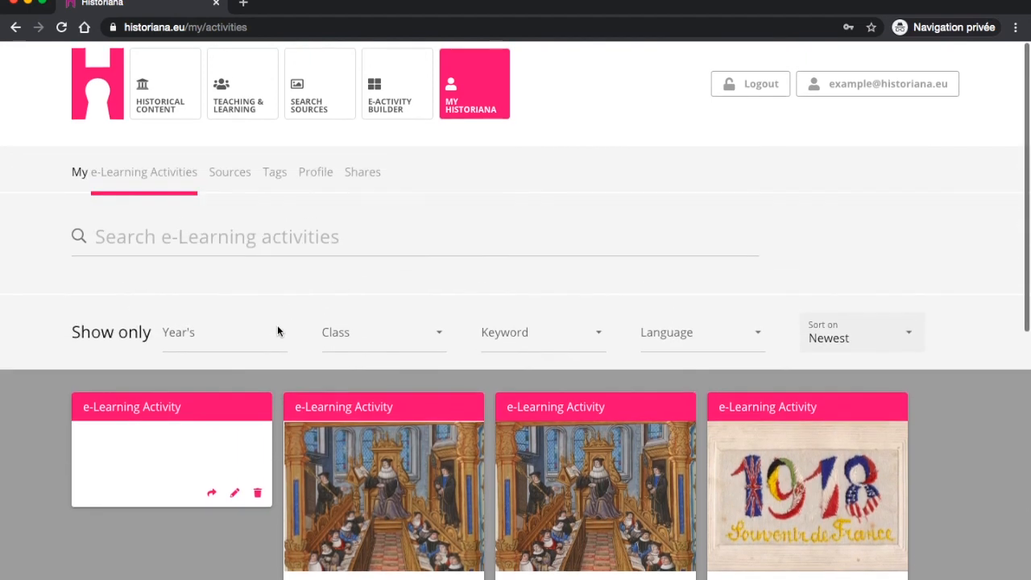
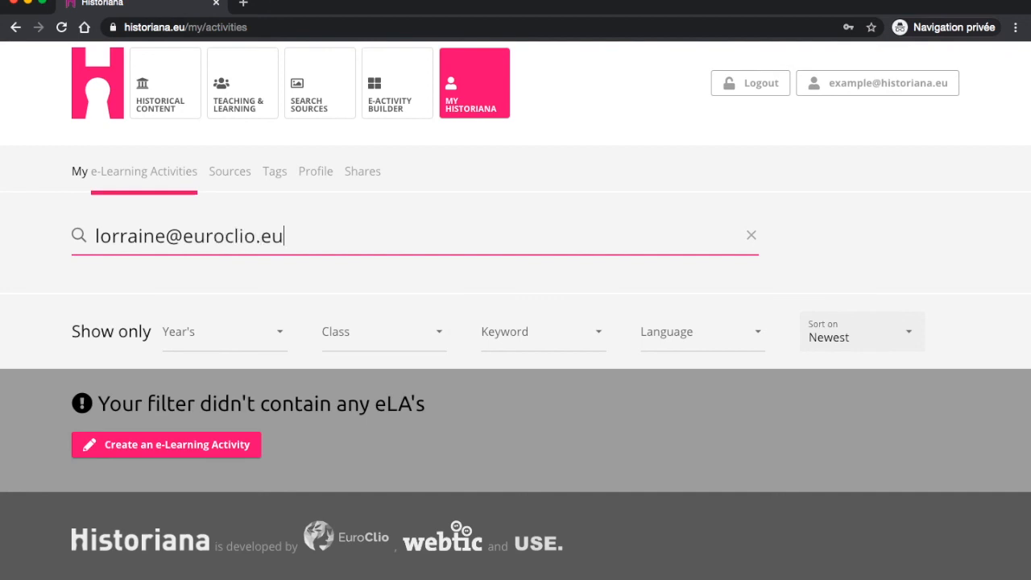